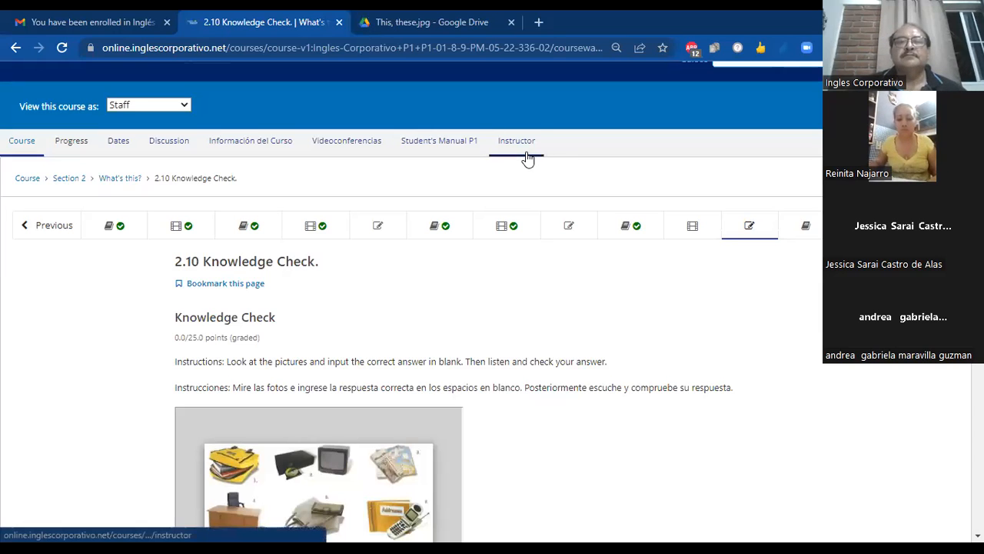
mouse_move(621, 126)
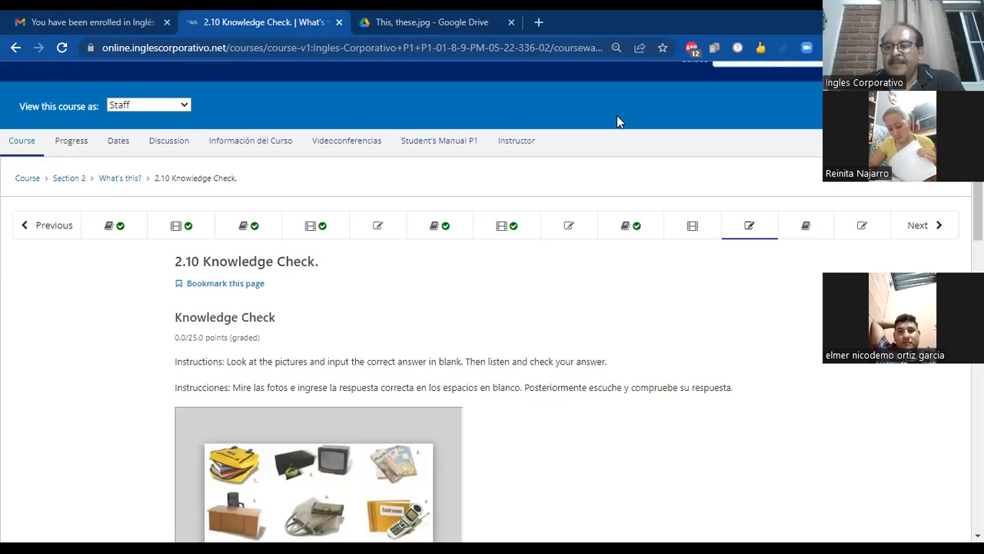
mouse_move(623, 463)
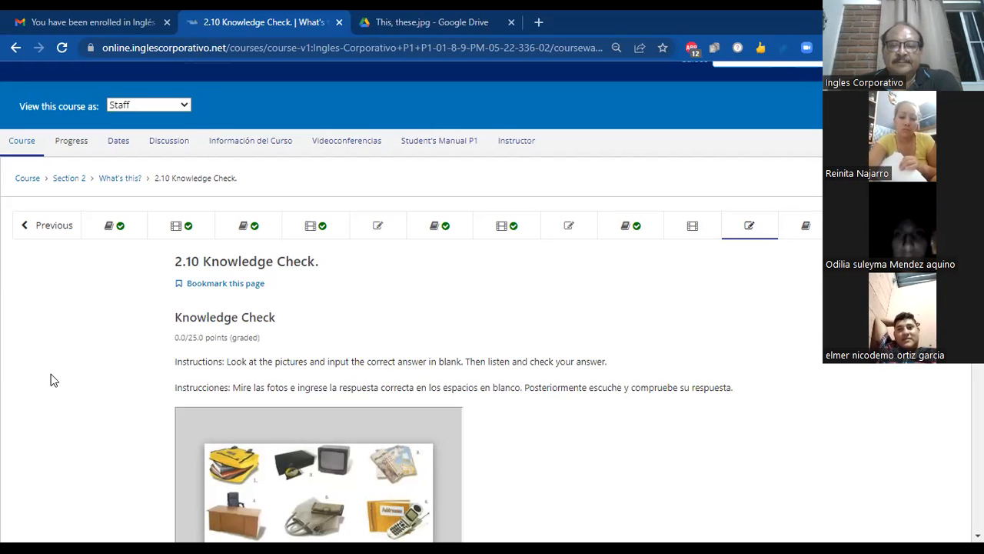
mouse_move(320, 342)
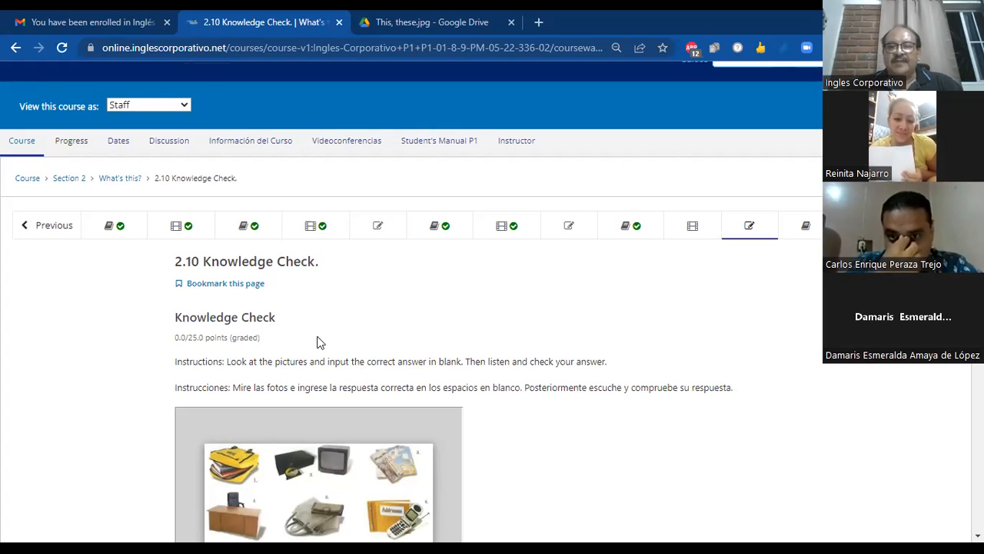
mouse_move(692, 341)
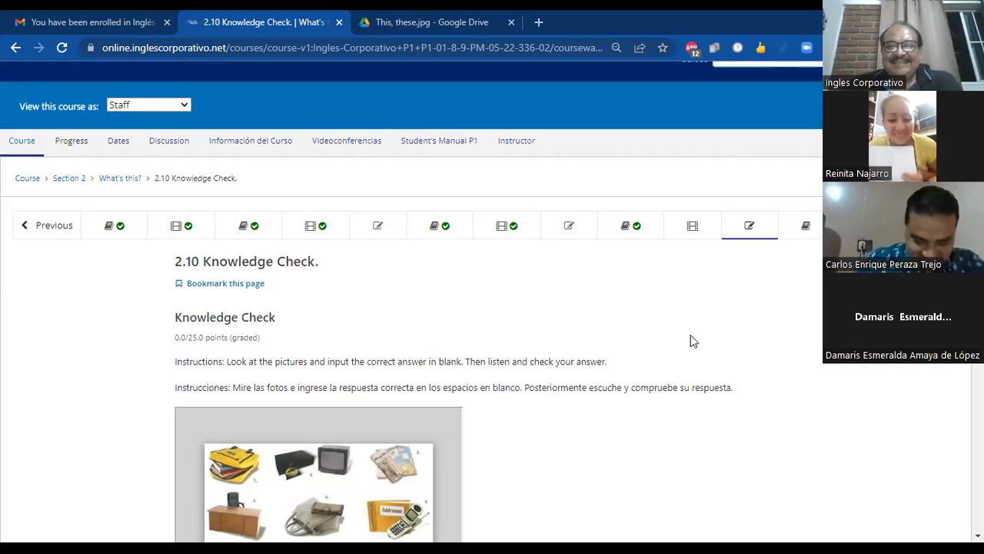
mouse_move(652, 287)
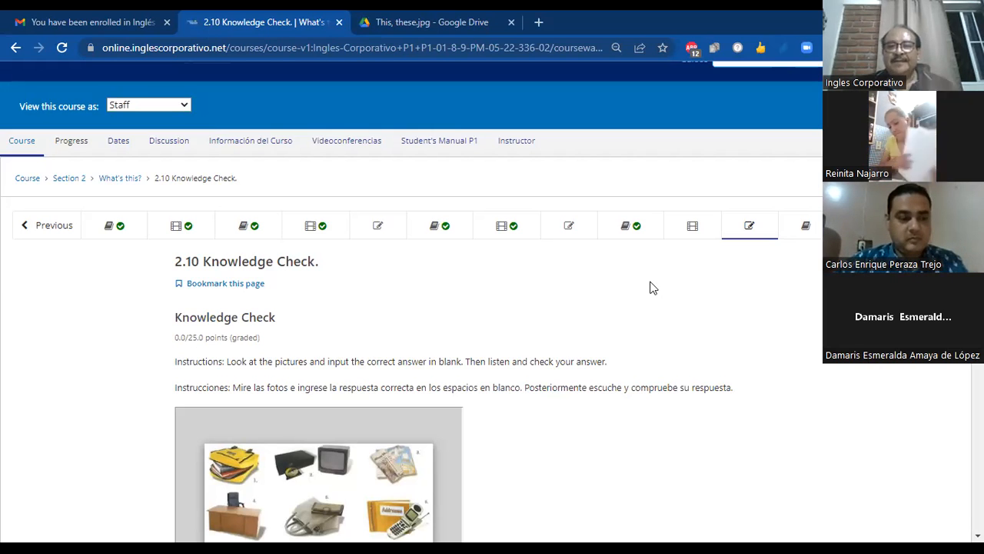
mouse_move(680, 267)
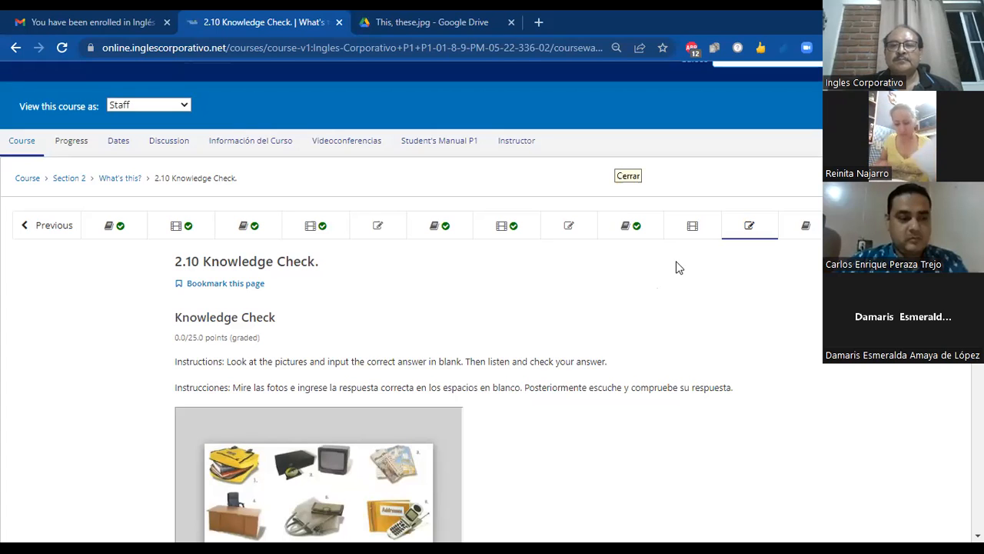
mouse_move(350, 120)
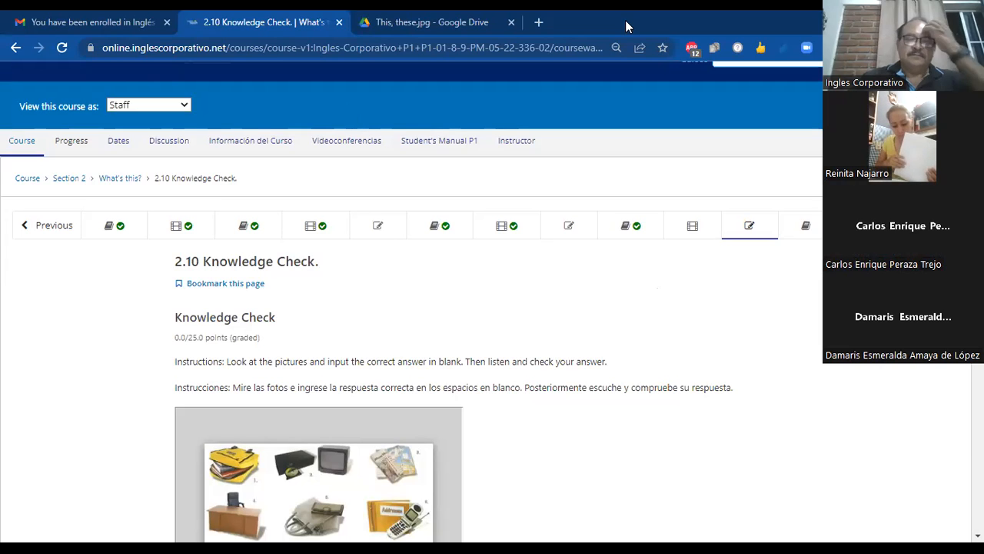
mouse_move(597, 301)
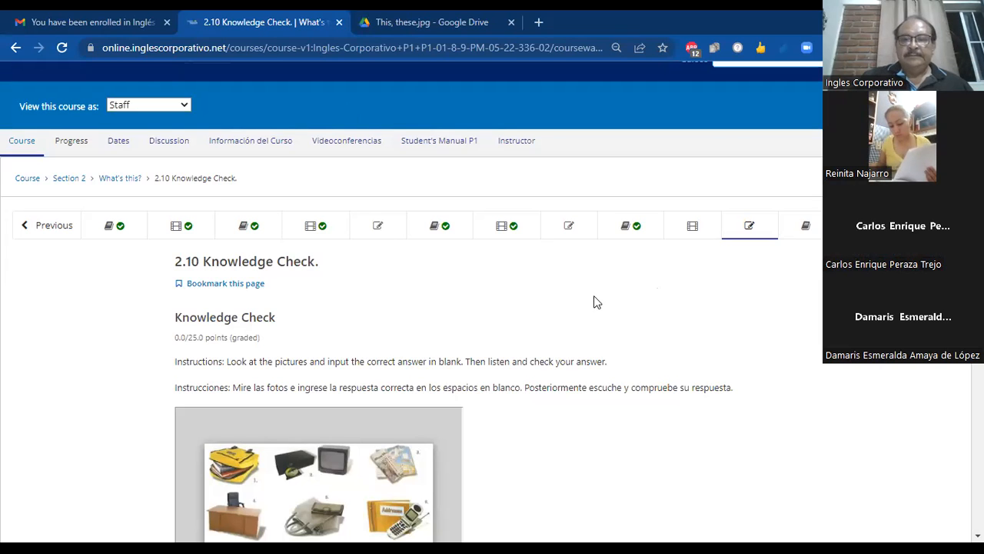
mouse_move(53, 224)
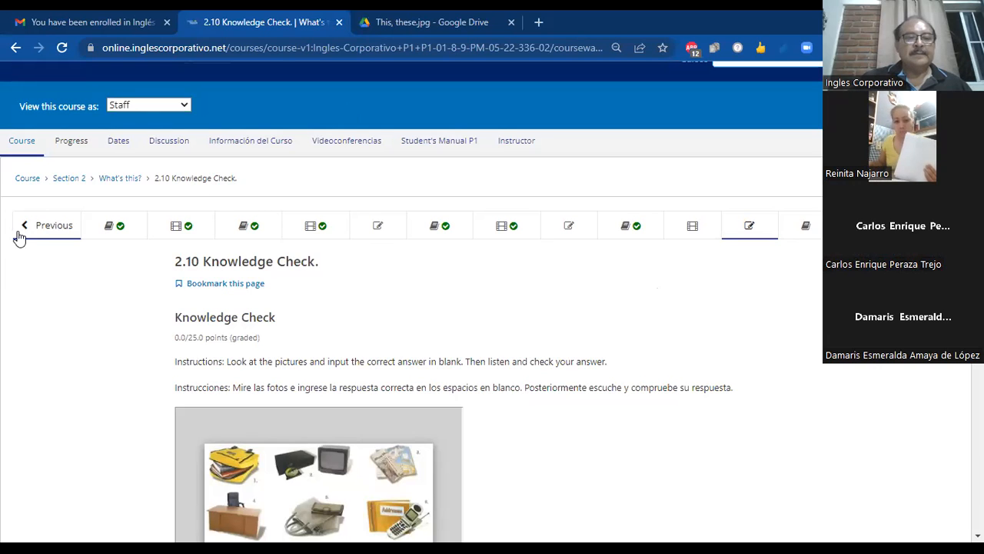
Step: Step back two lessons and land on 1.12 Numbers 1 - 10 & Phone numbers
click(46, 225)
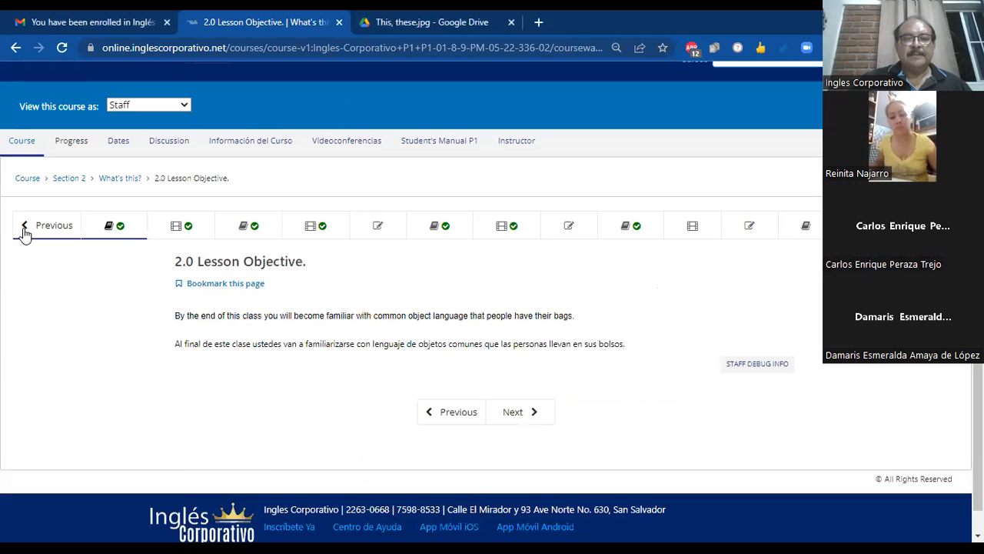
click(46, 225)
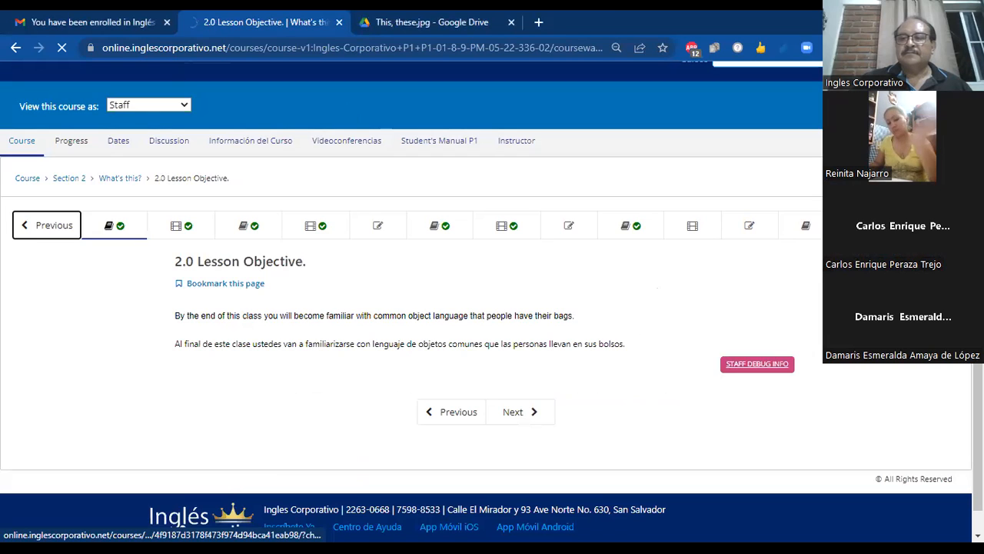
mouse_move(805, 227)
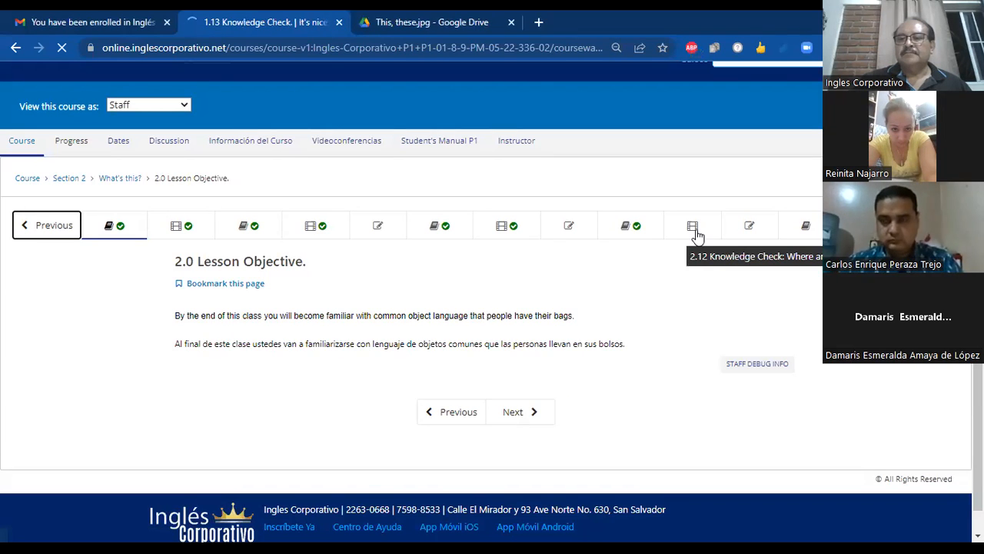
click(692, 225)
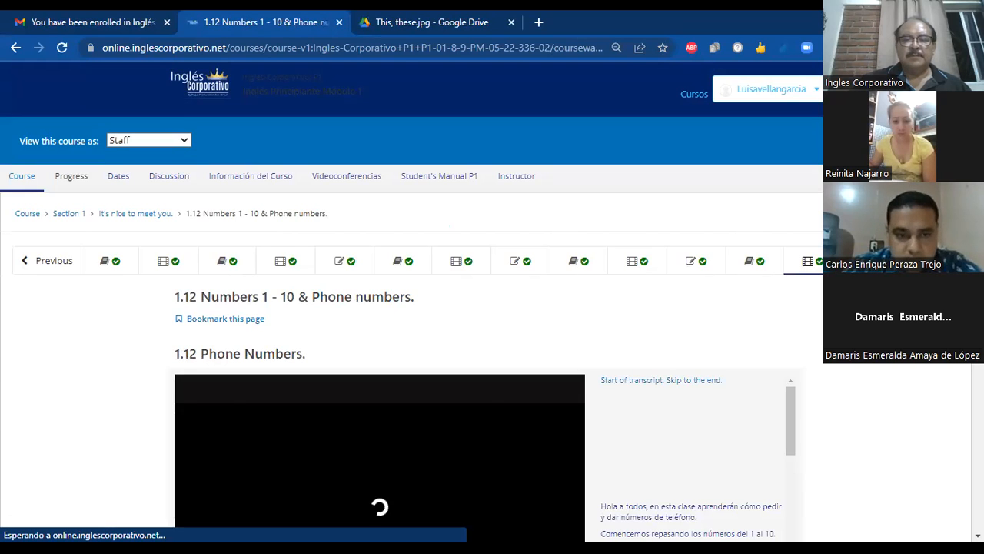
Step: Start the 1.12 Phone Numbers video and expand it to full screen
scroll(down, 3)
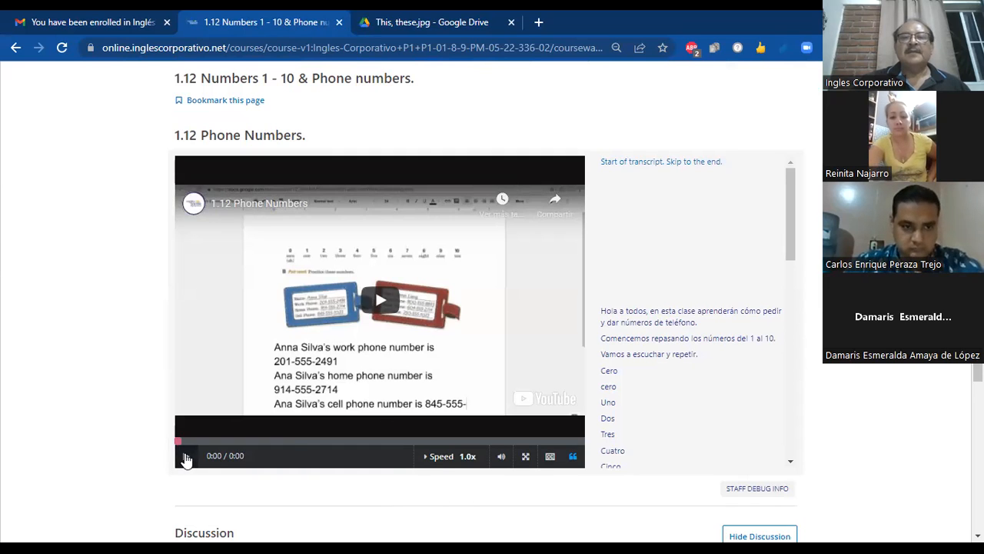
click(184, 455)
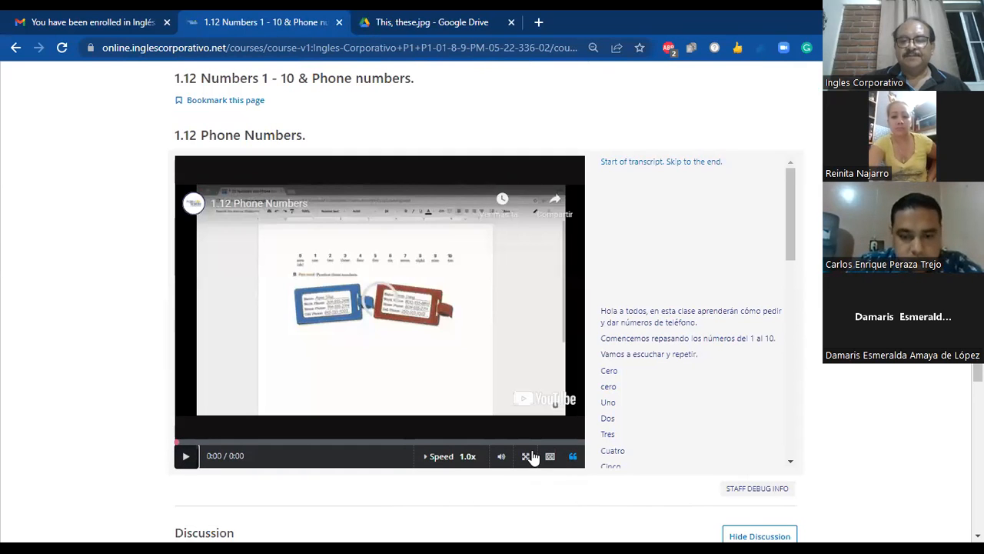
click(186, 455)
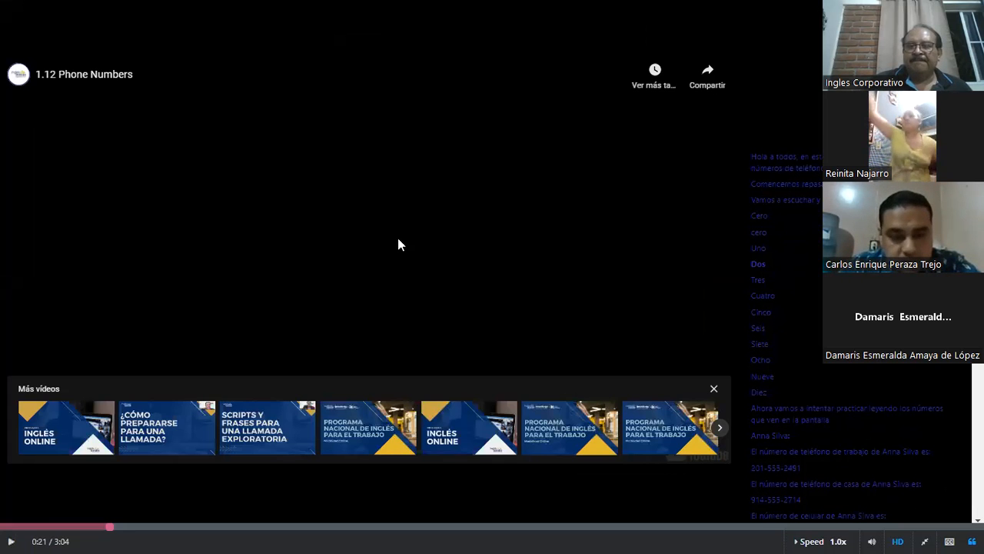
mouse_move(581, 136)
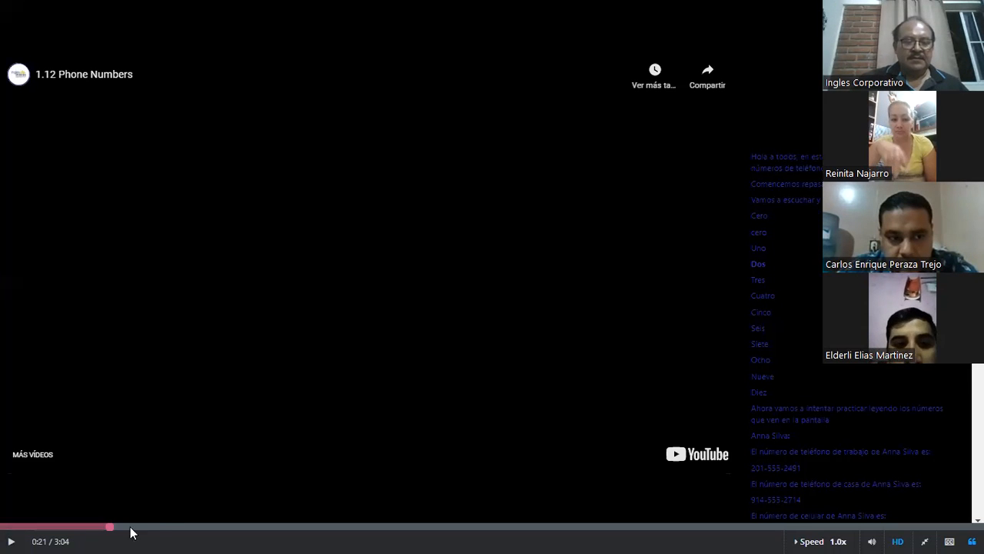
Step: Resume the full-screen Phone Numbers video so it plays past 0:21
click(222, 526)
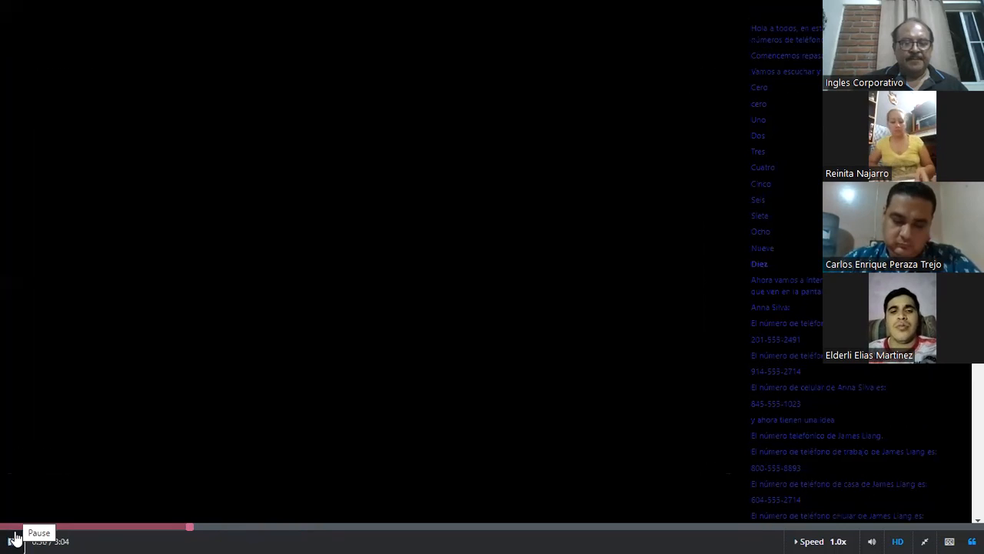
Step: Pause the Phone Numbers video at 0:42 on the zero-to-ten numbers chart
click(12, 541)
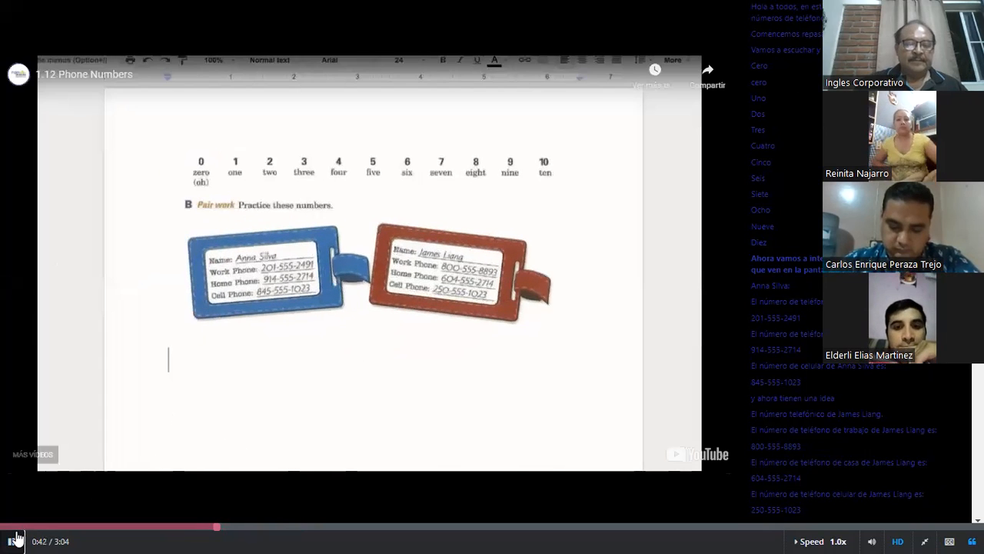
click(12, 541)
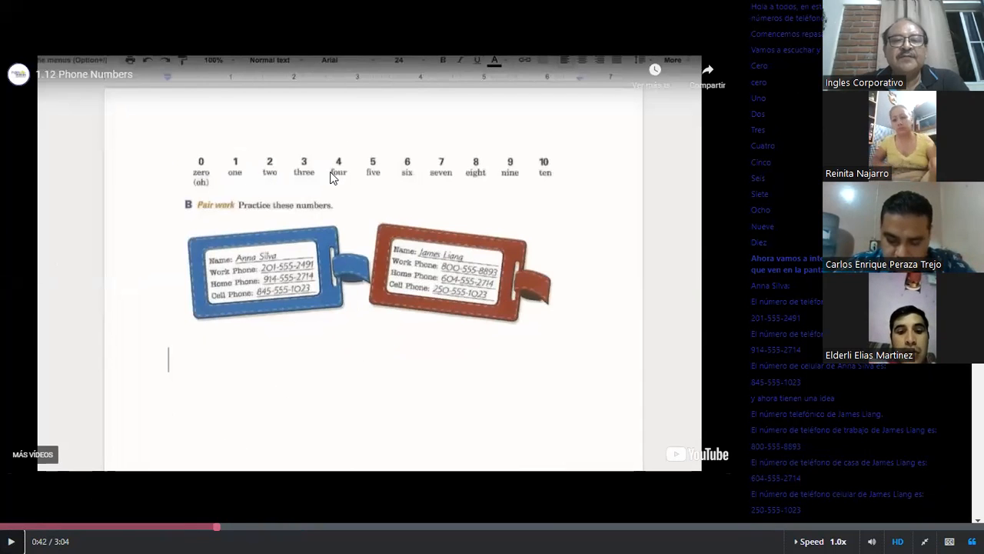
mouse_move(436, 179)
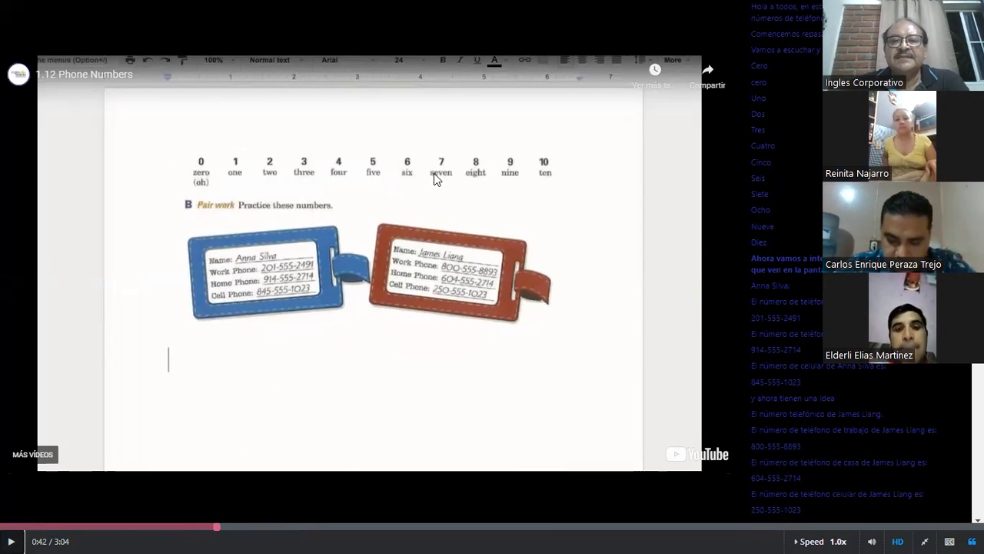
mouse_move(544, 185)
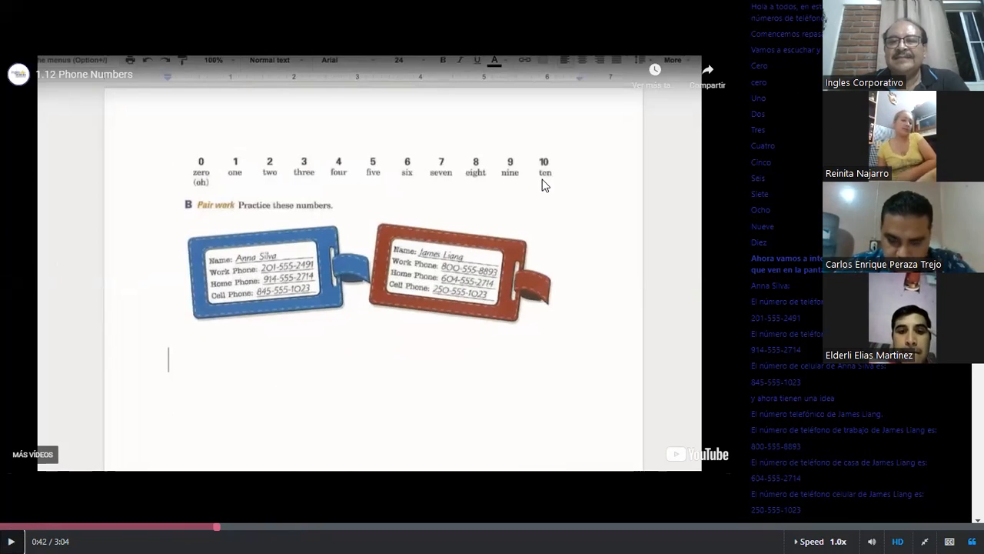
mouse_move(209, 175)
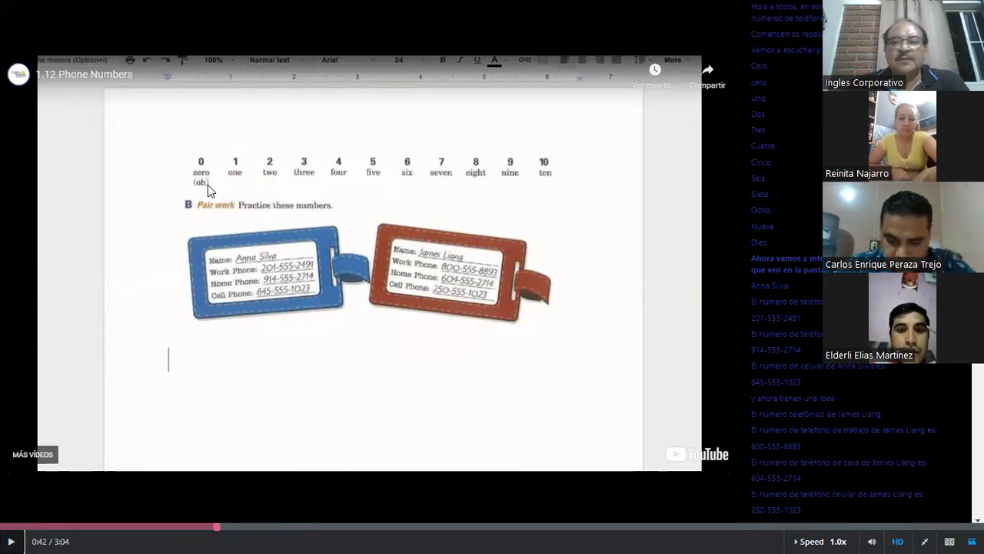
mouse_move(536, 41)
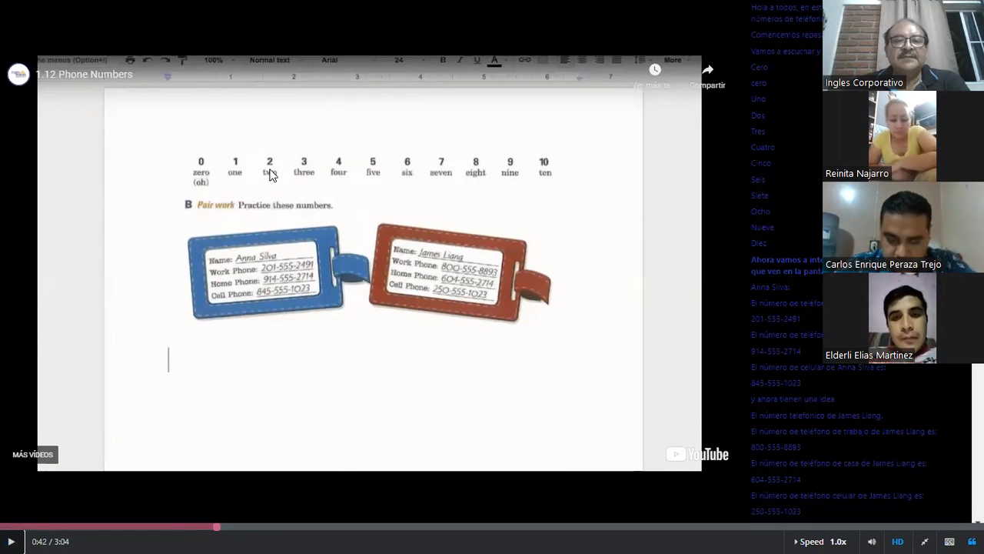
mouse_move(372, 175)
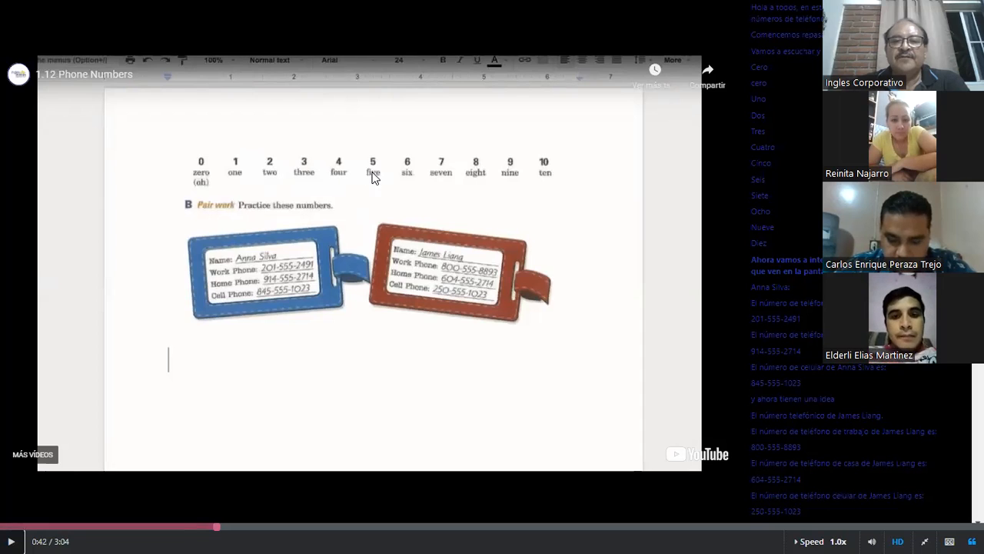
mouse_move(475, 186)
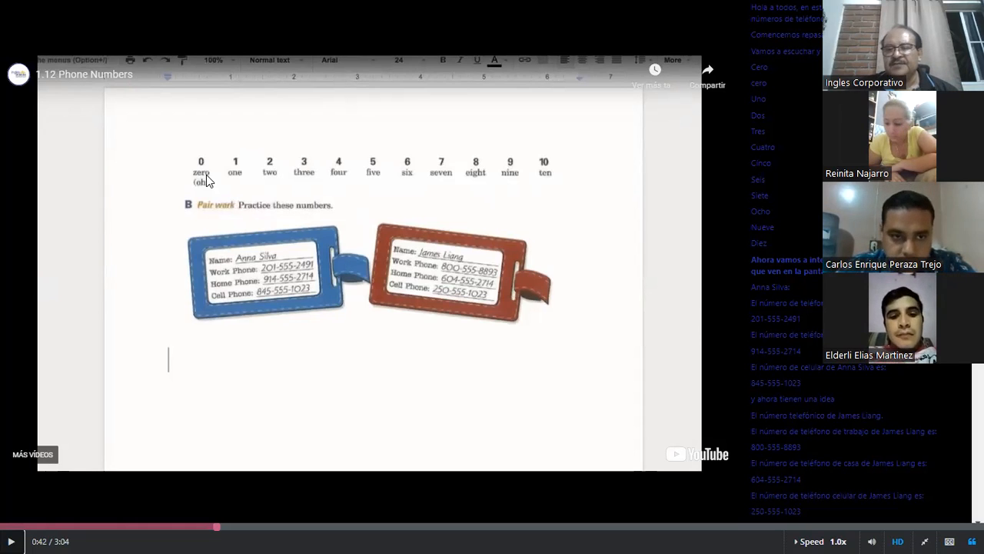
mouse_move(151, 330)
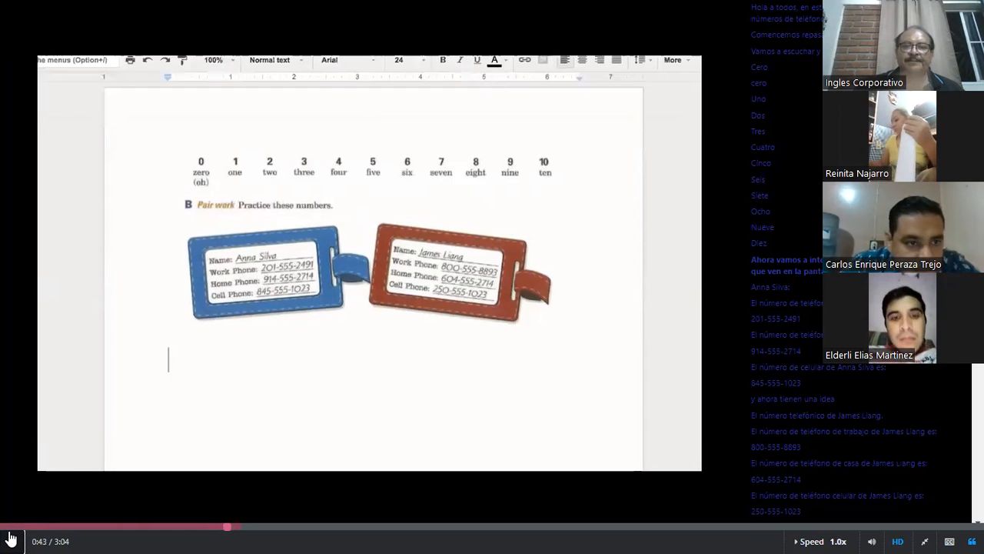
Step: Resume the video and write Anna Silva's work phone number 5-2491
click(12, 541)
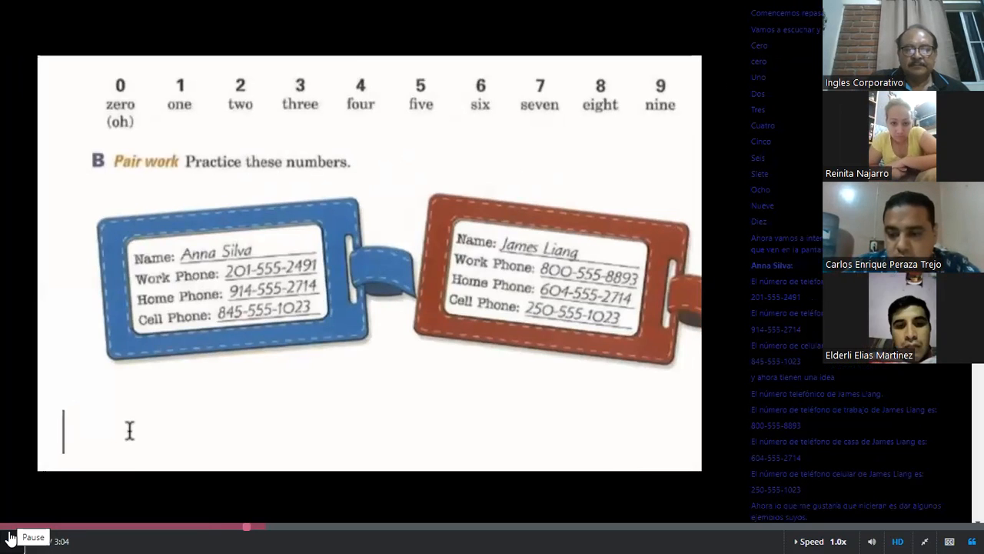
text(Anna S)
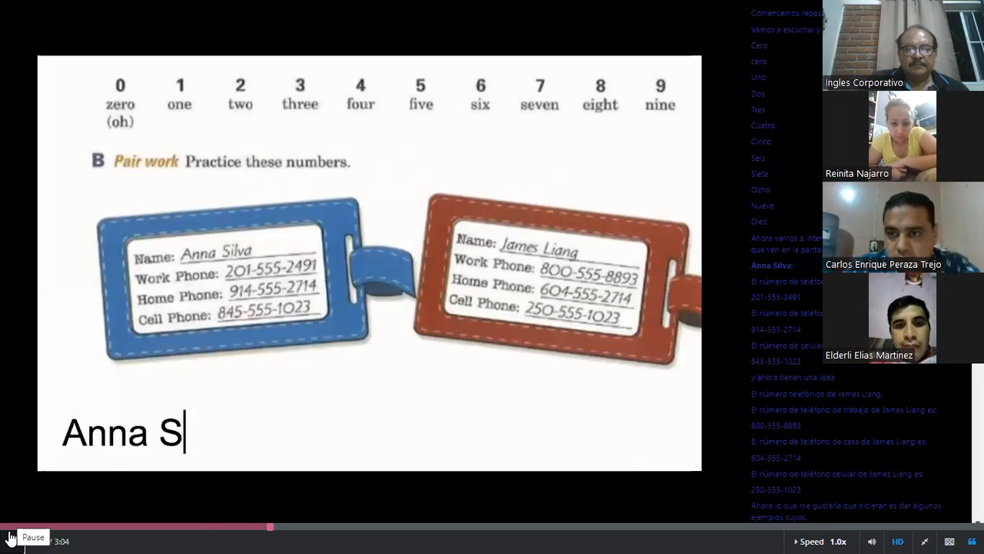
text(ilva's)
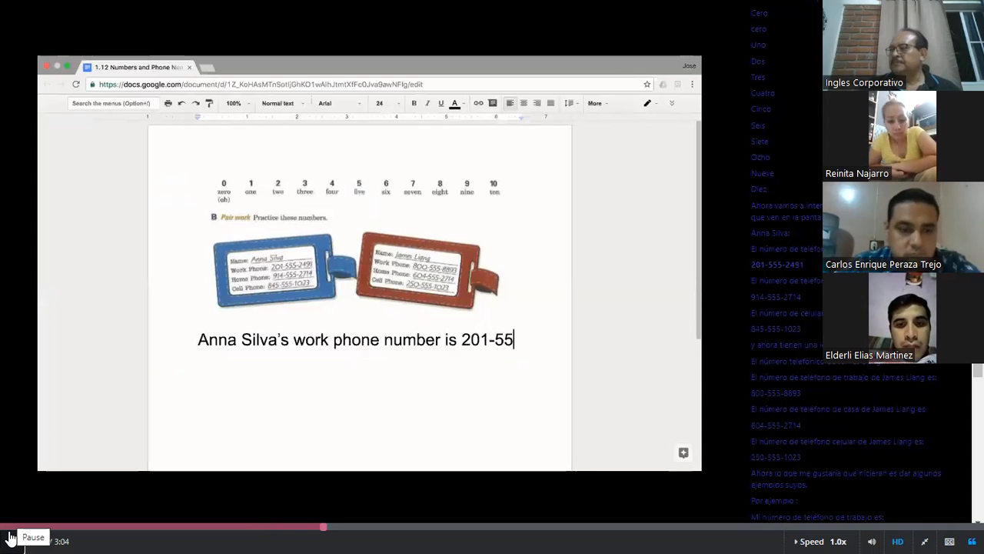
text(5-)
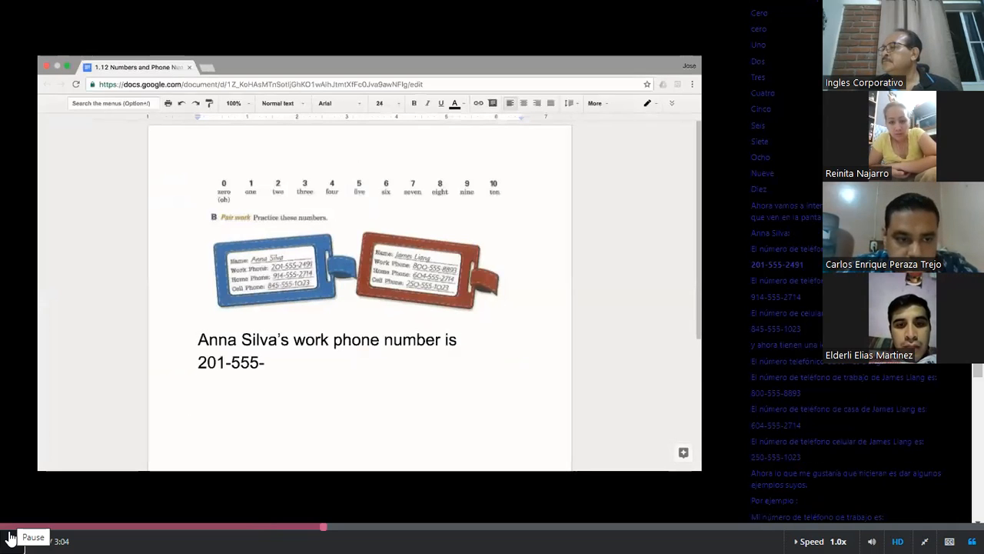
text(2)
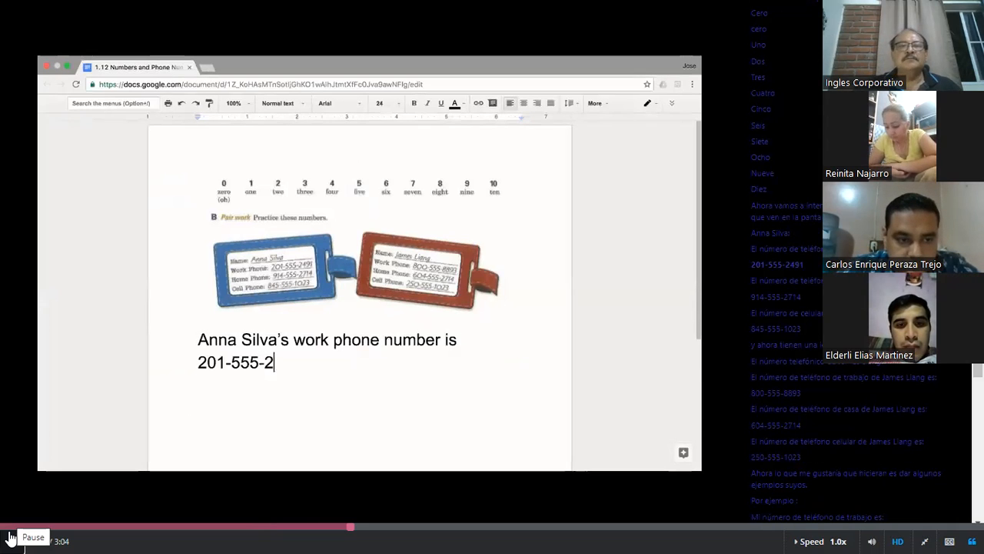
text(491)
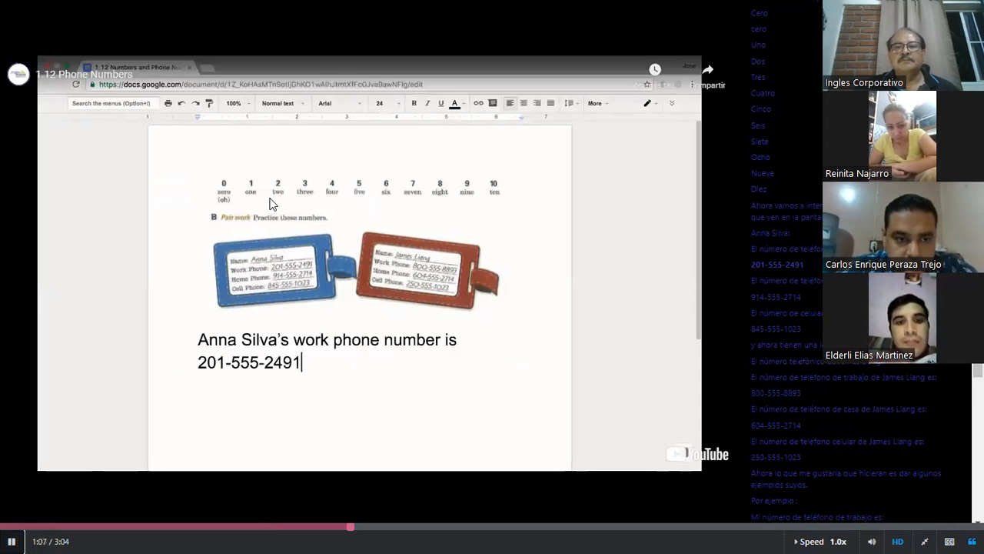
key(enter)
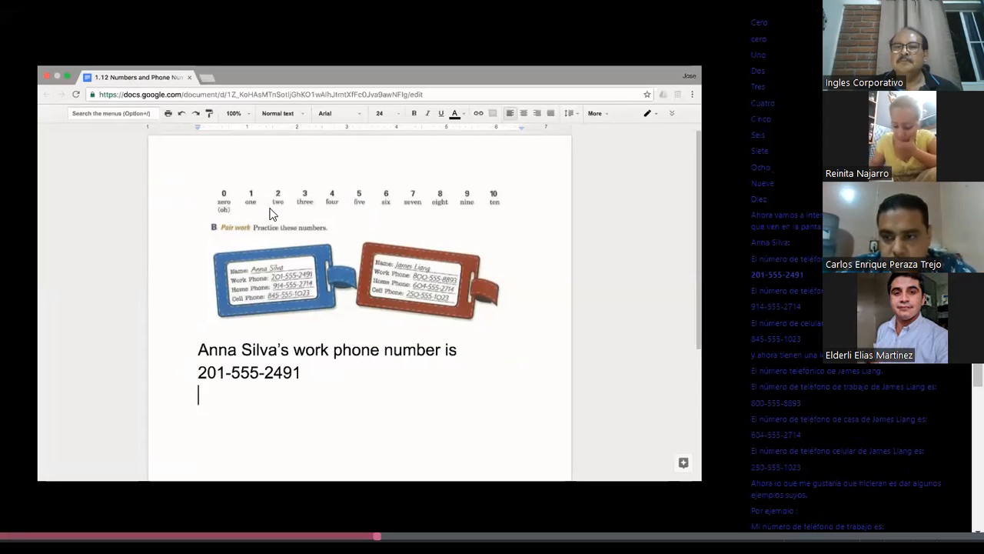
Step: Write 'Ana Silva's home phone number is 4-555-2714'
text(Ana Silva's)
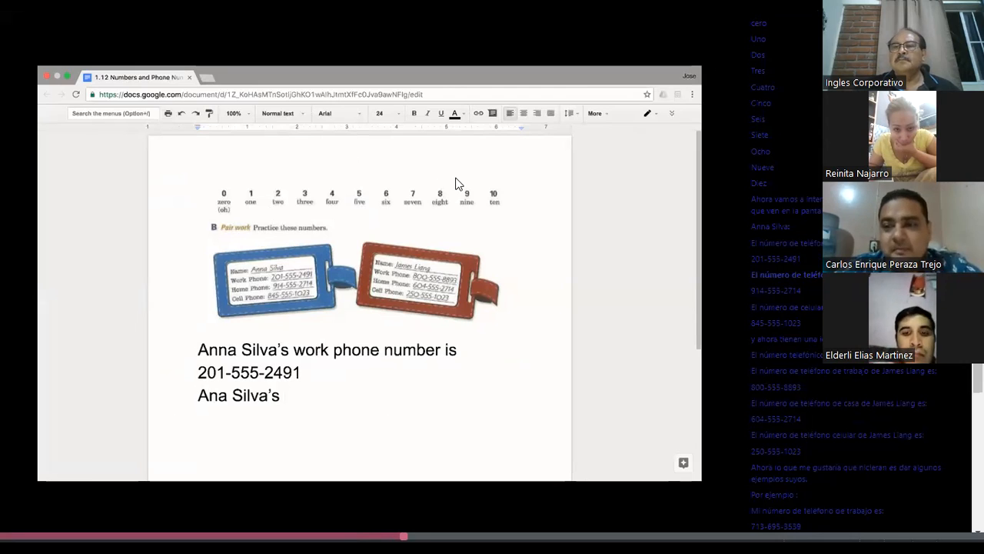
text(home phone num)
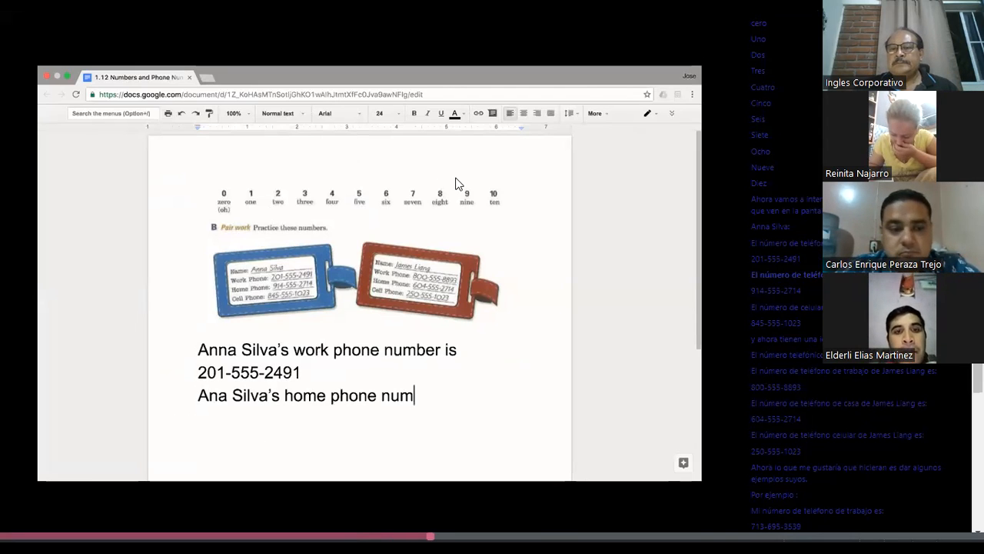
text(ber is 91)
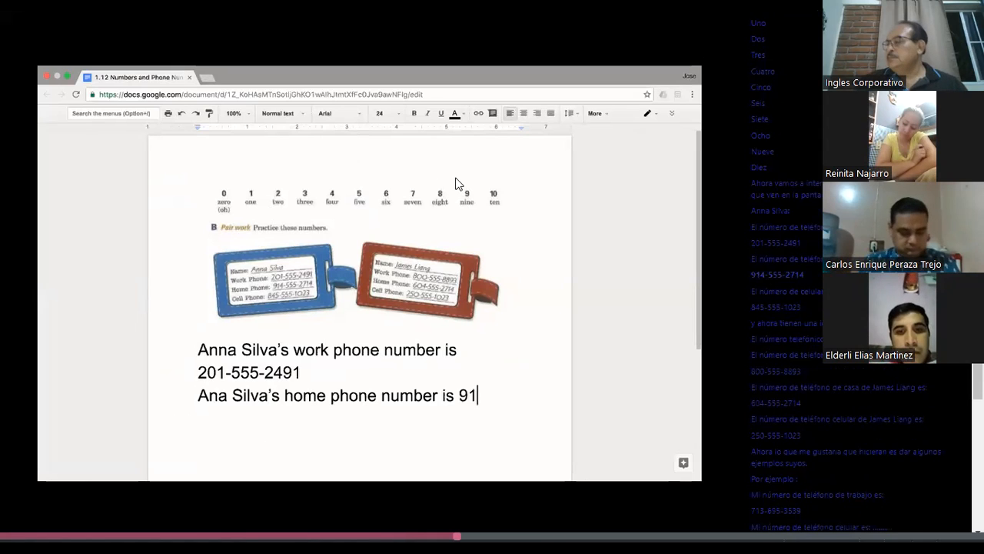
text(4-)
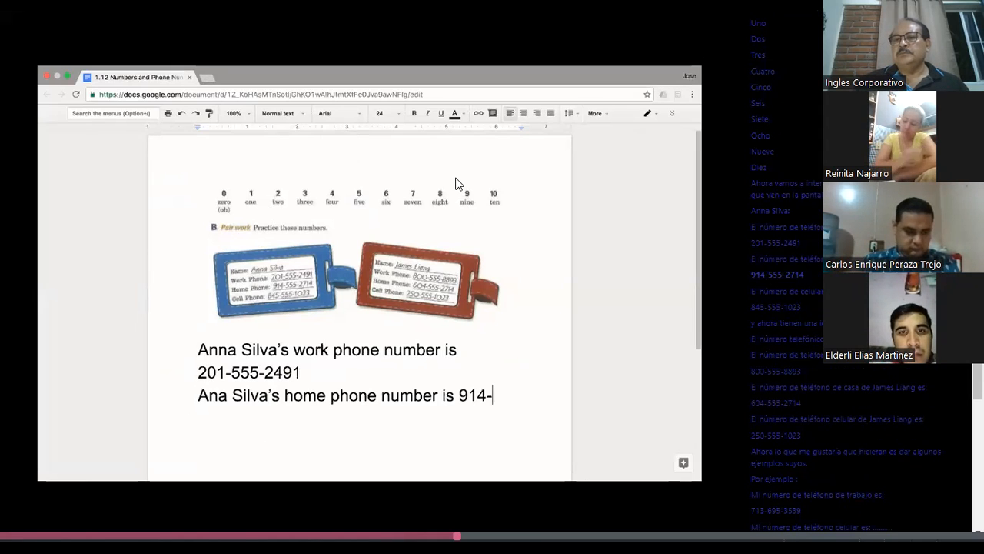
text(5)
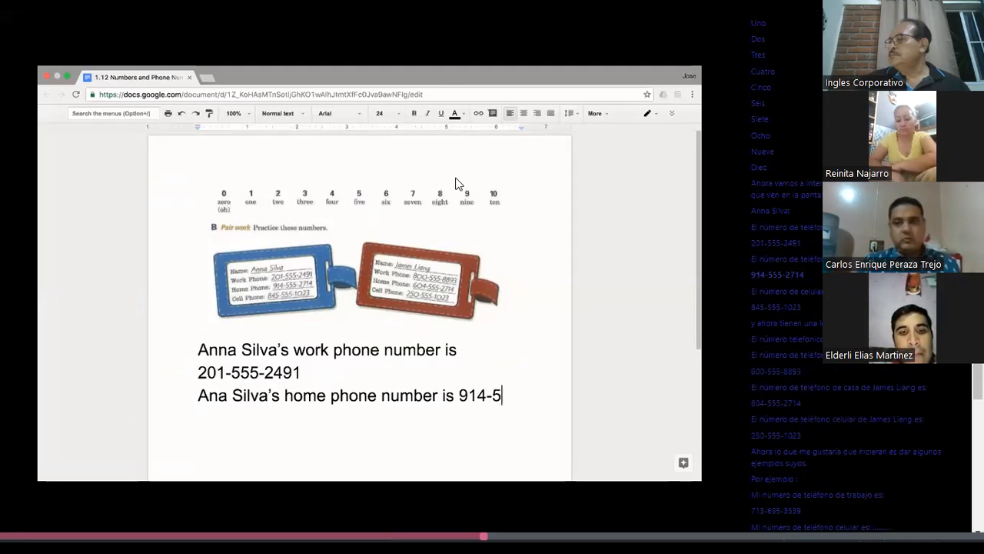
text(55-)
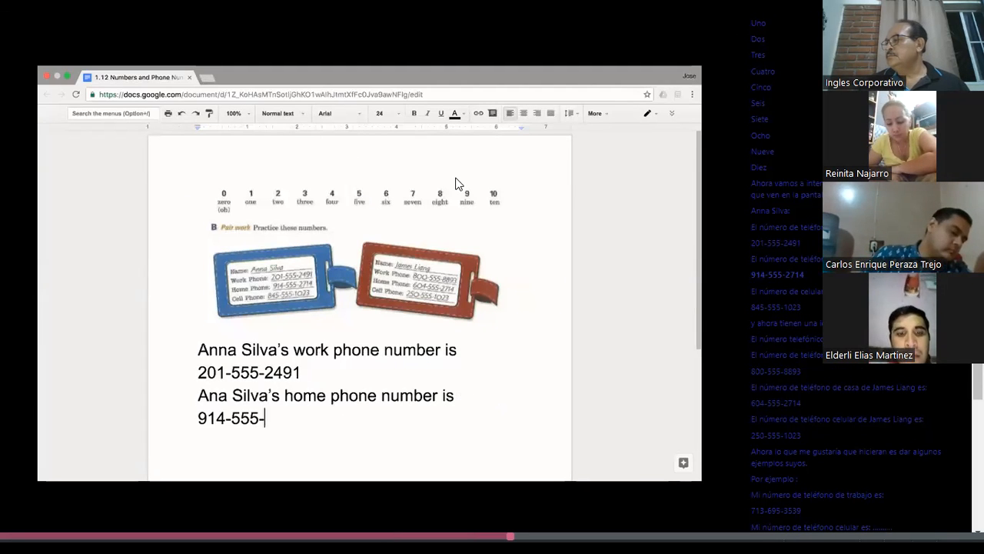
text(27)
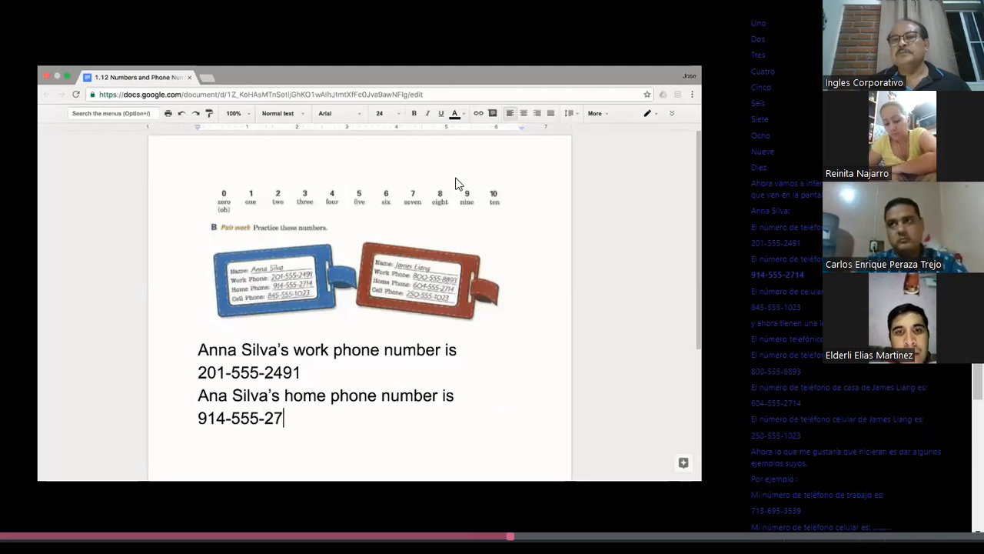
text(14)
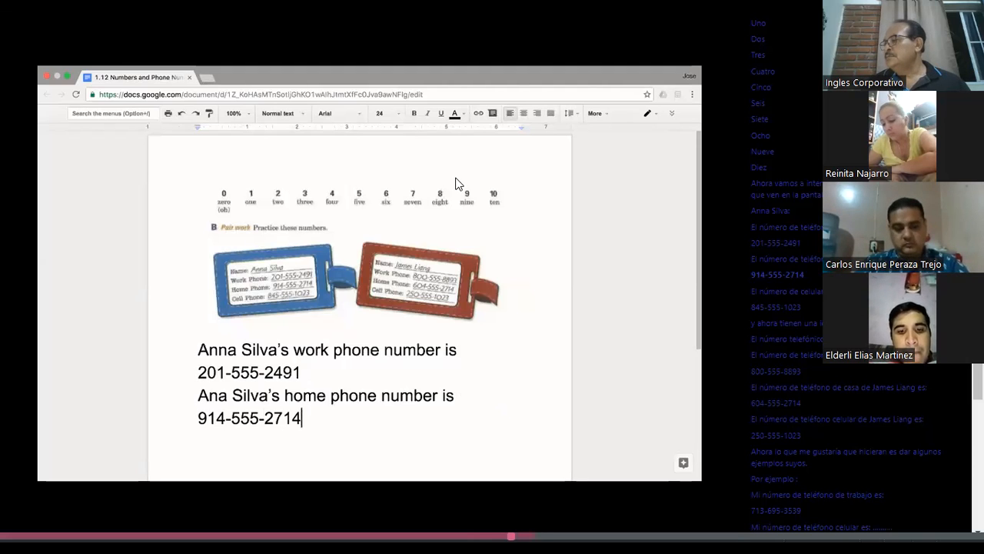
Step: Write 'Ana Silva's cell phone number is 845-5551'
text(A)
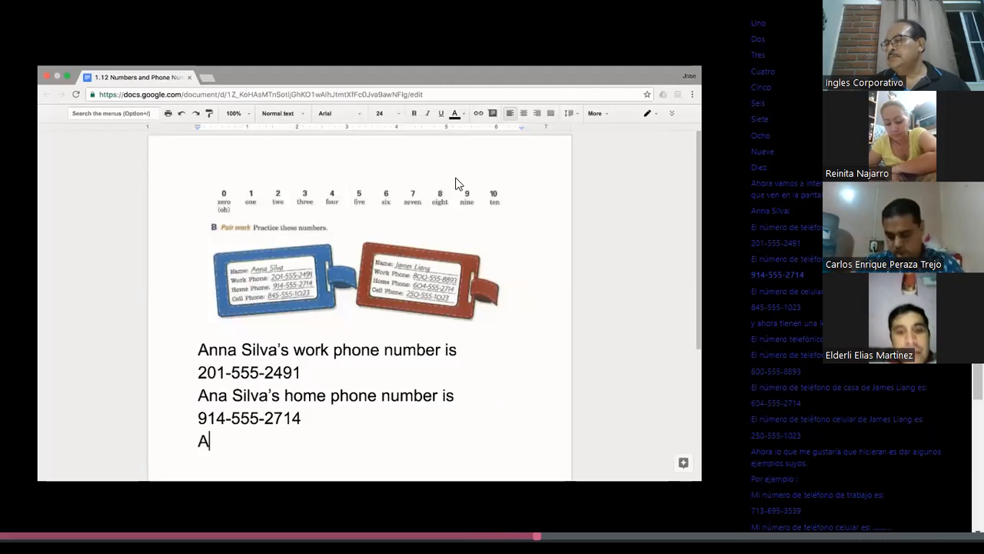
text(na Silva)
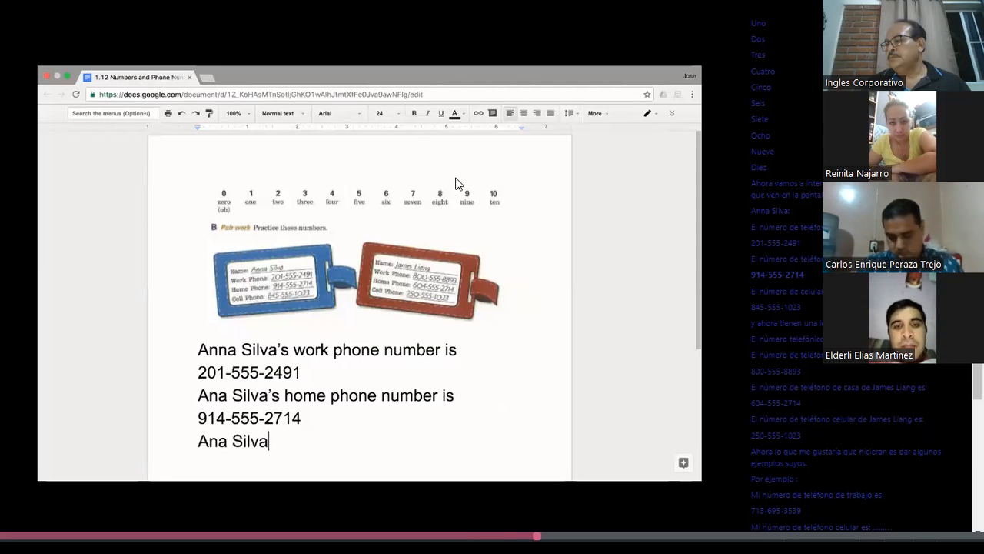
text('s c)
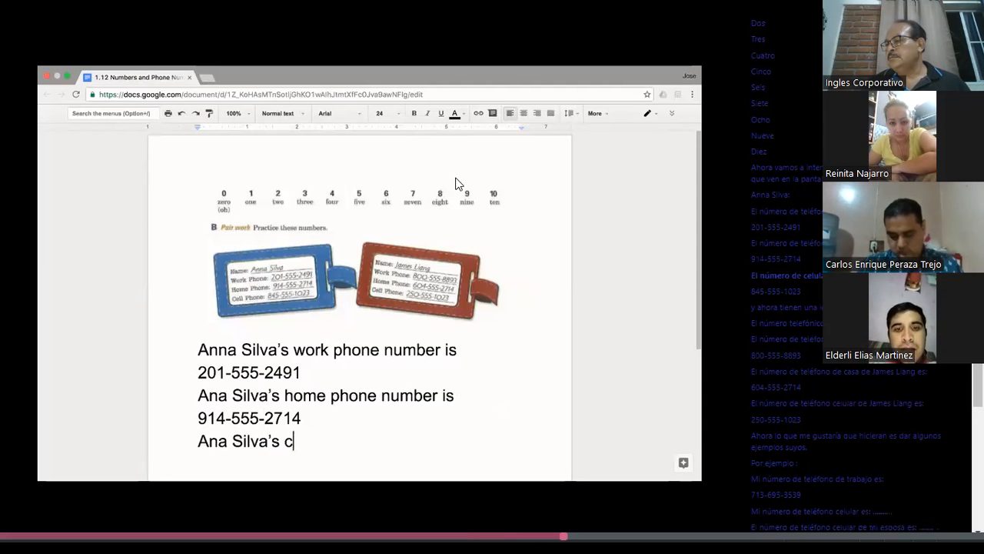
text(ell phone numb)
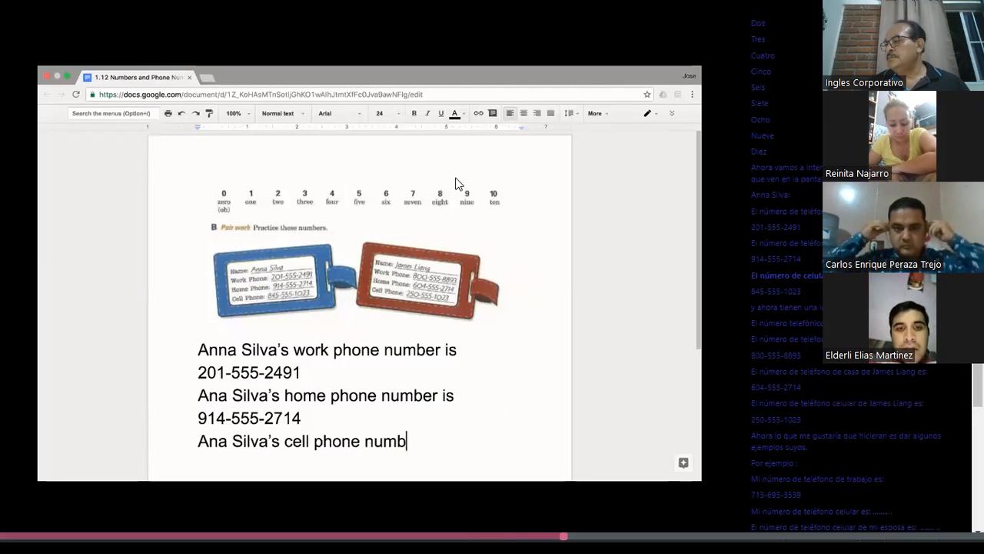
text(er is)
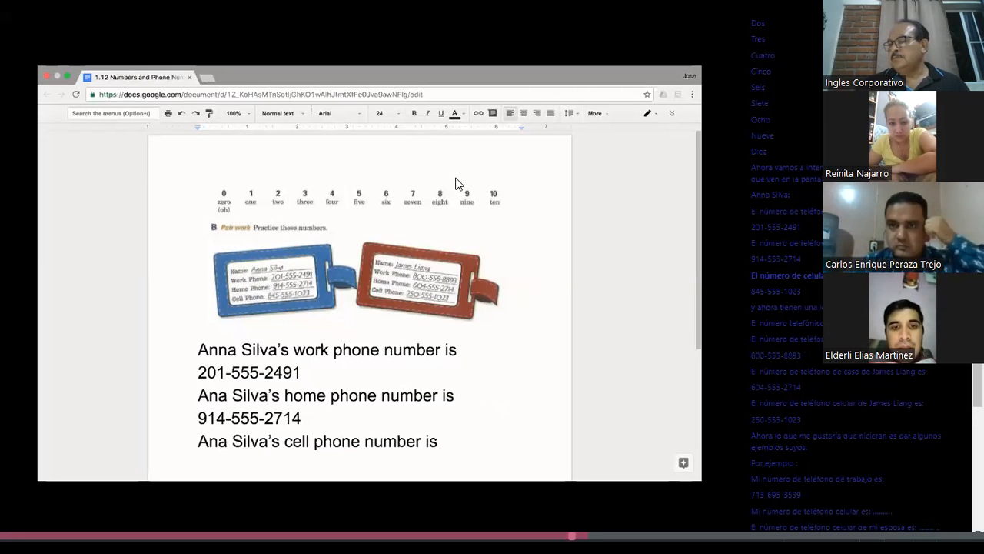
text(845)
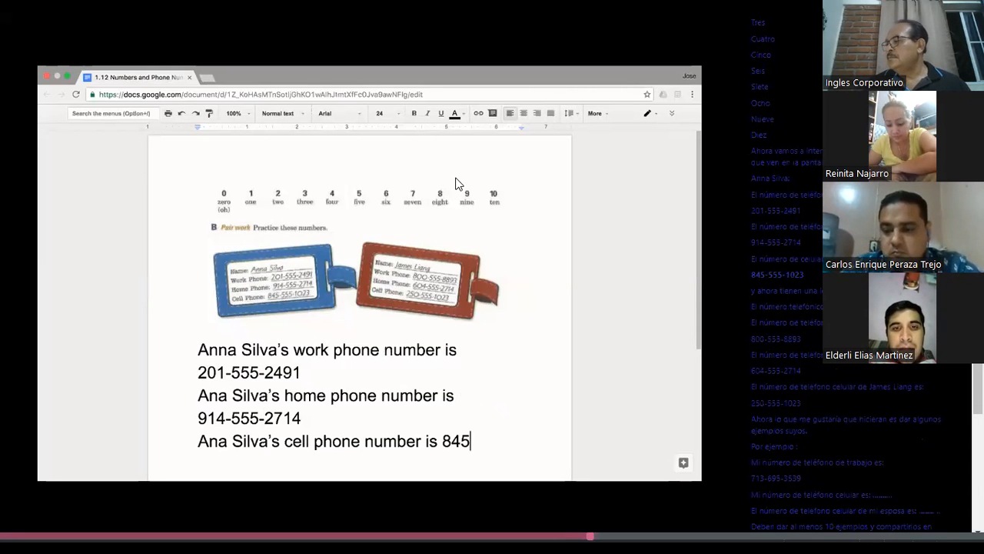
text(-)
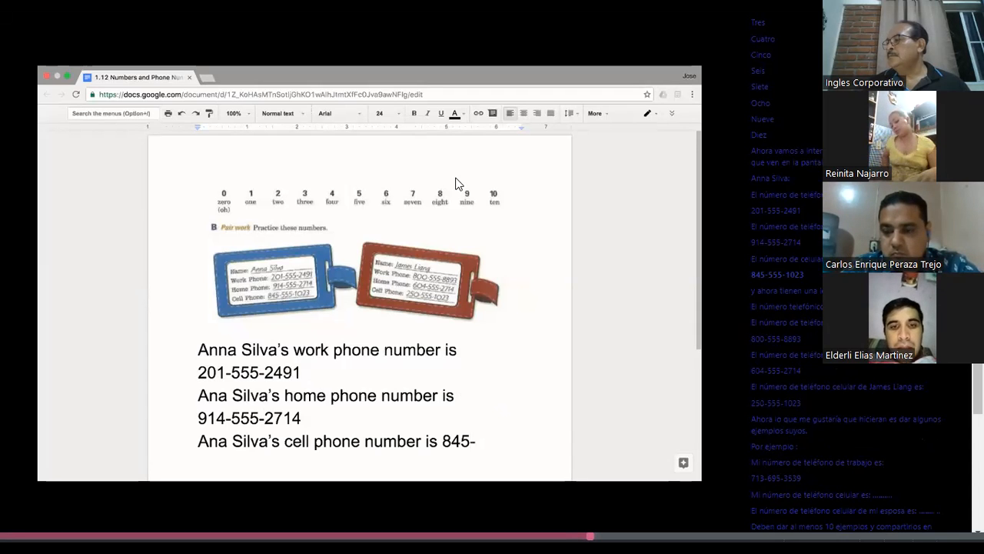
text(555)
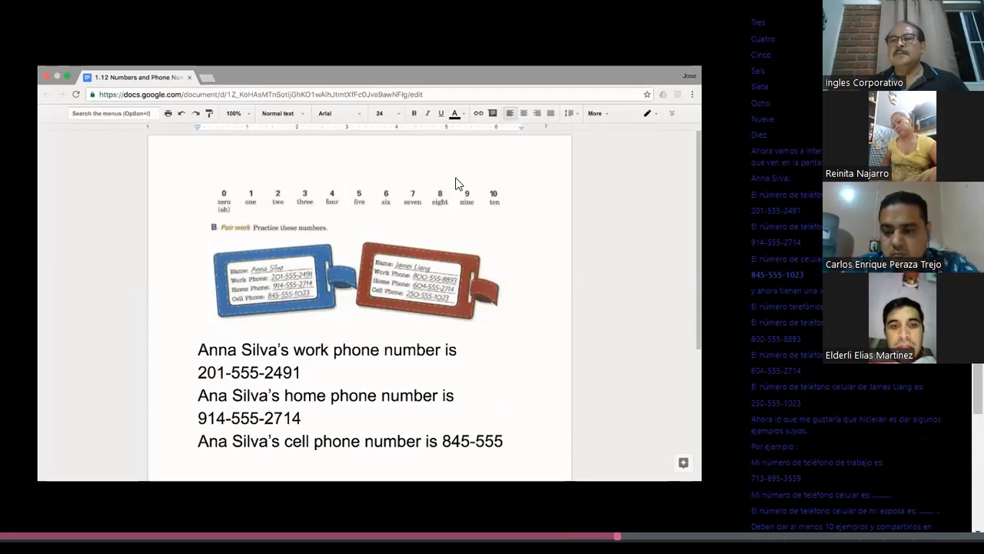
text(1)
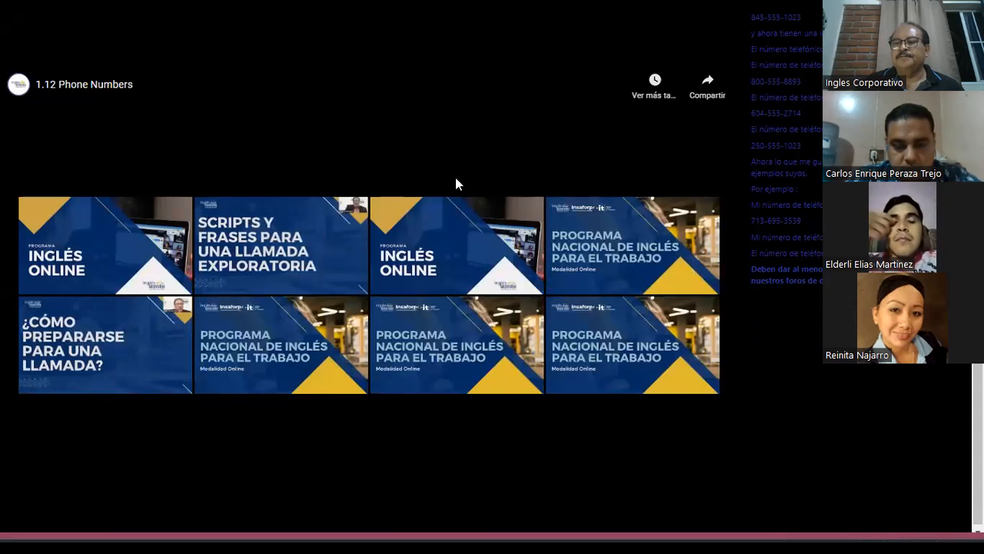
mouse_move(636, 483)
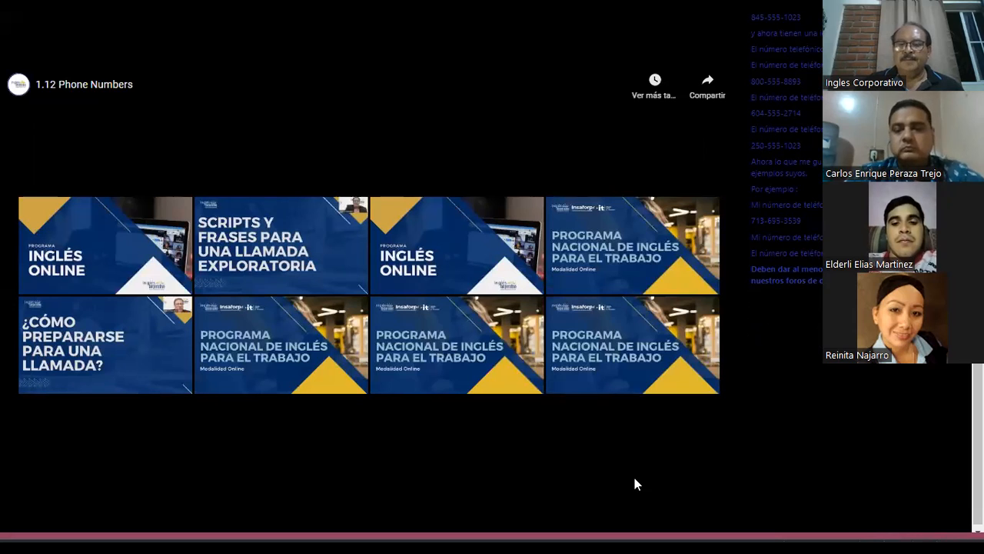
mouse_move(555, 479)
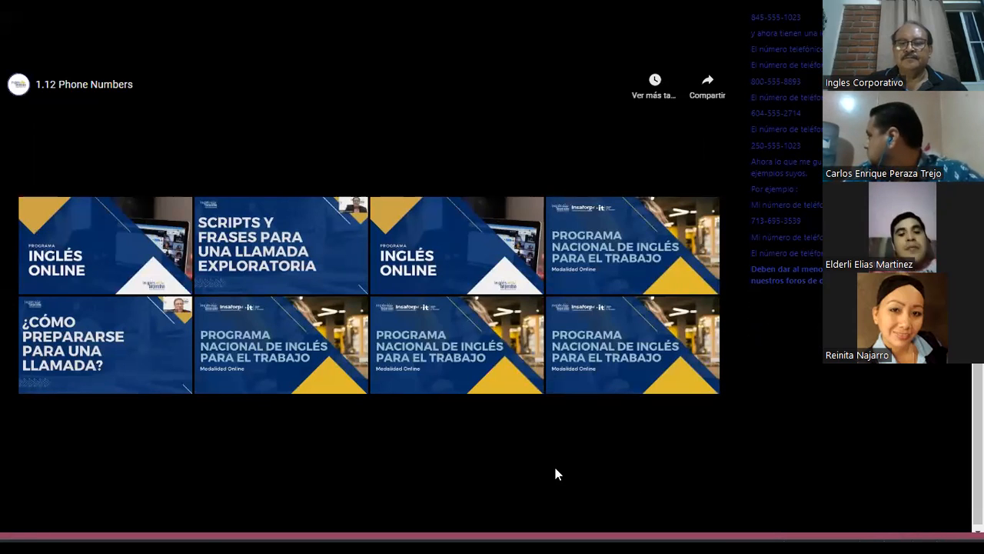
mouse_move(541, 407)
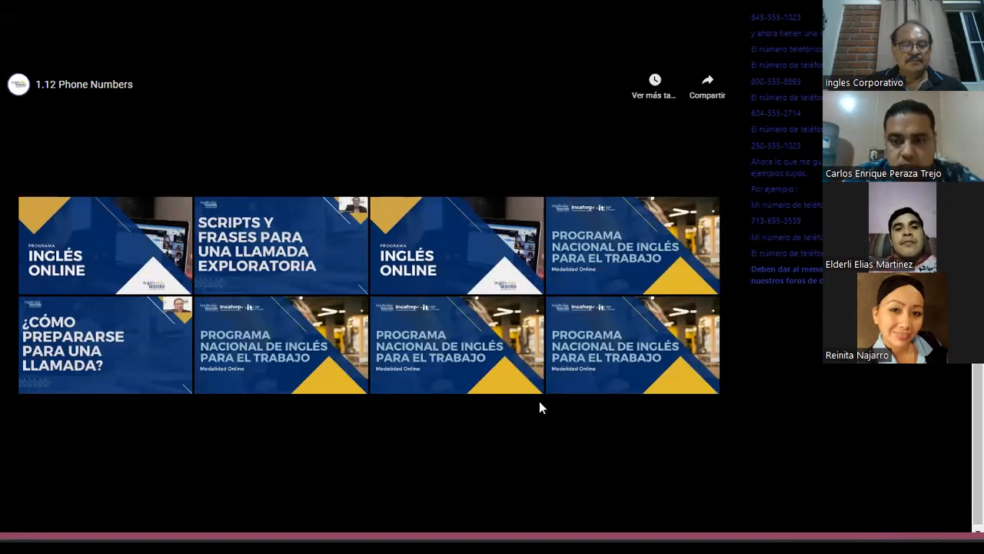
mouse_move(689, 139)
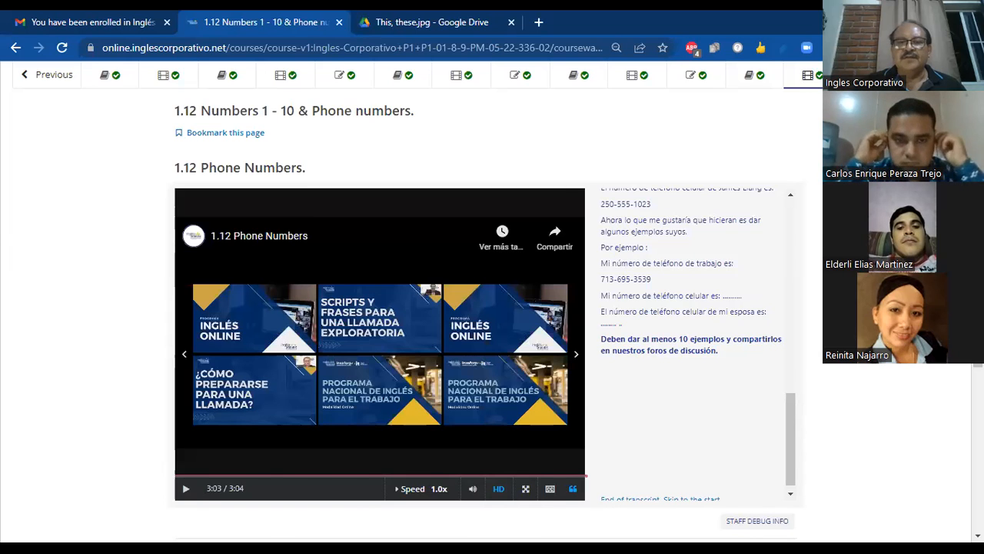
Step: Go to 1.13 Knowledge Check and pop its Unit 01 Ex. 12 listening audio into Google Drive
scroll(up, 3)
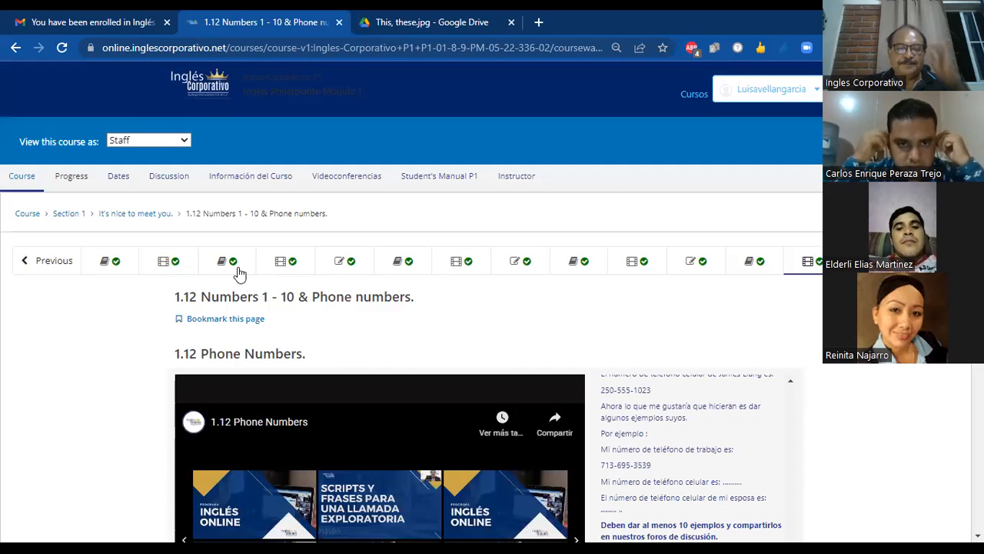
mouse_move(341, 274)
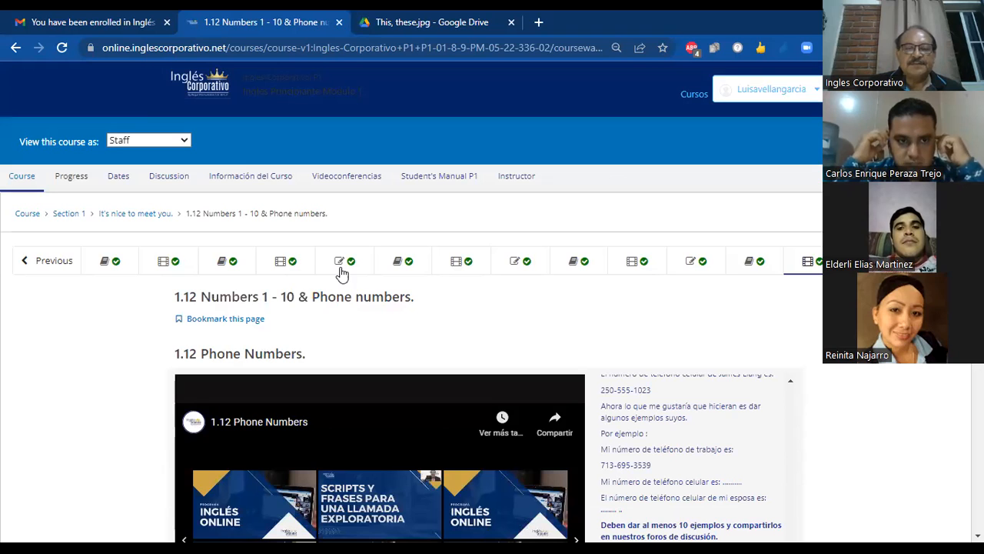
mouse_move(803, 405)
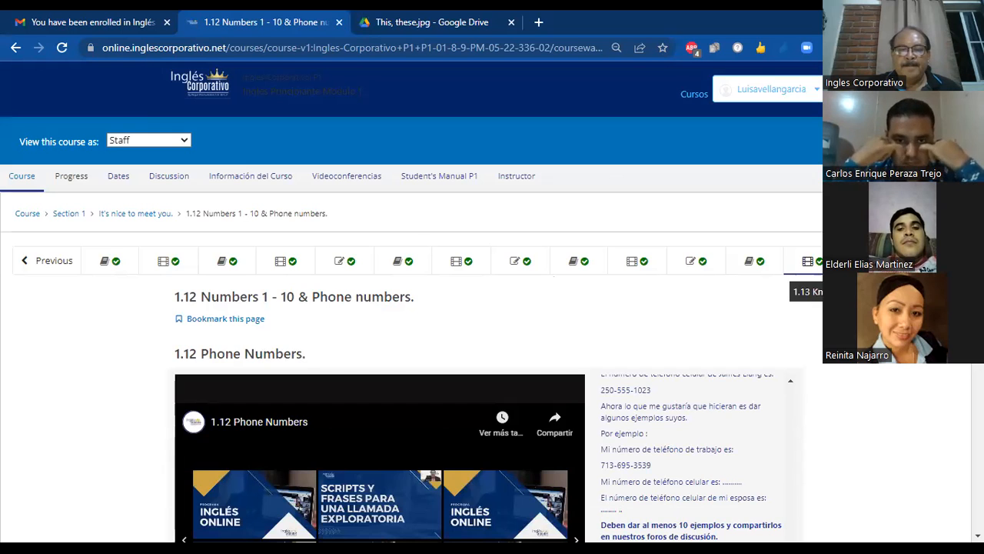
click(807, 262)
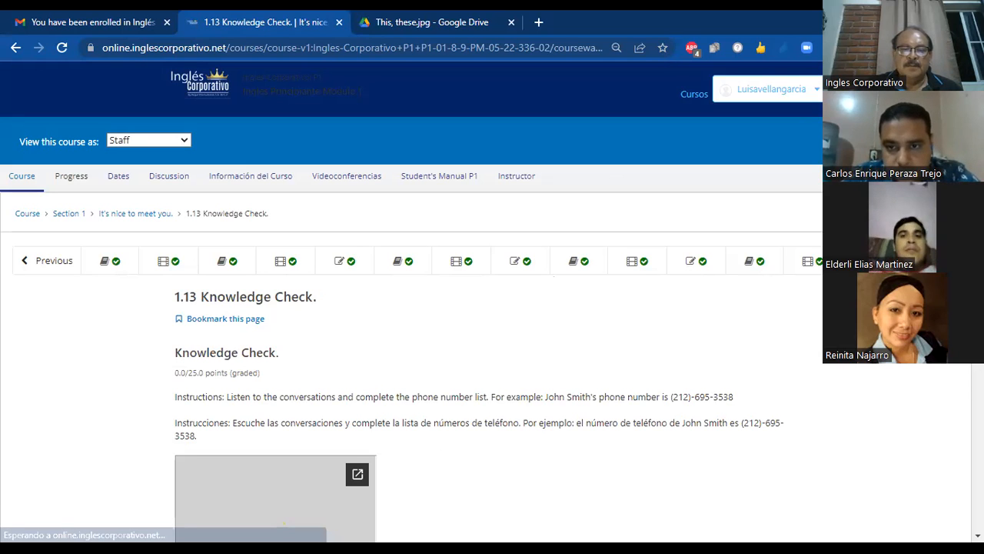
click(356, 473)
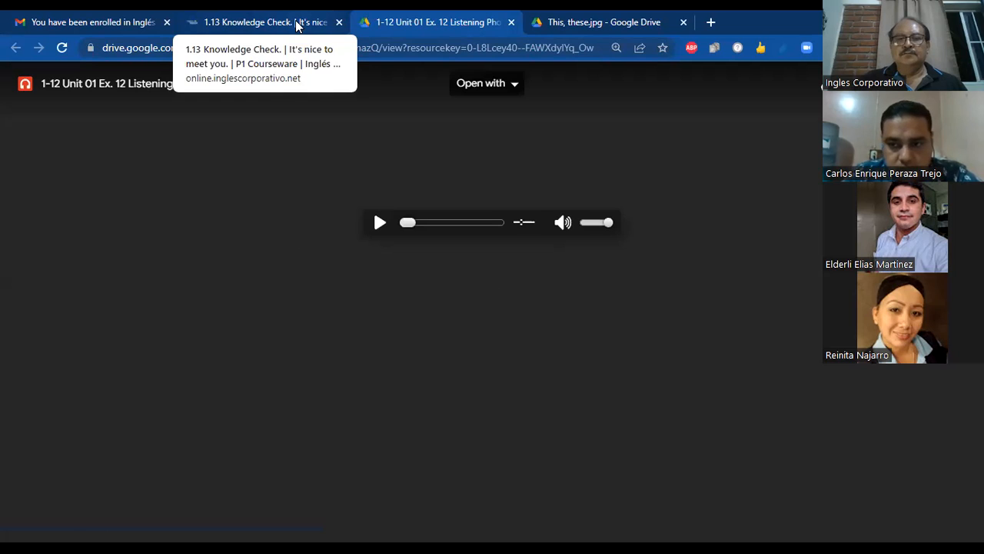
Step: Briefly play the Drive listening audio, pause it at 0:01, and return to the Knowledge Check
click(378, 222)
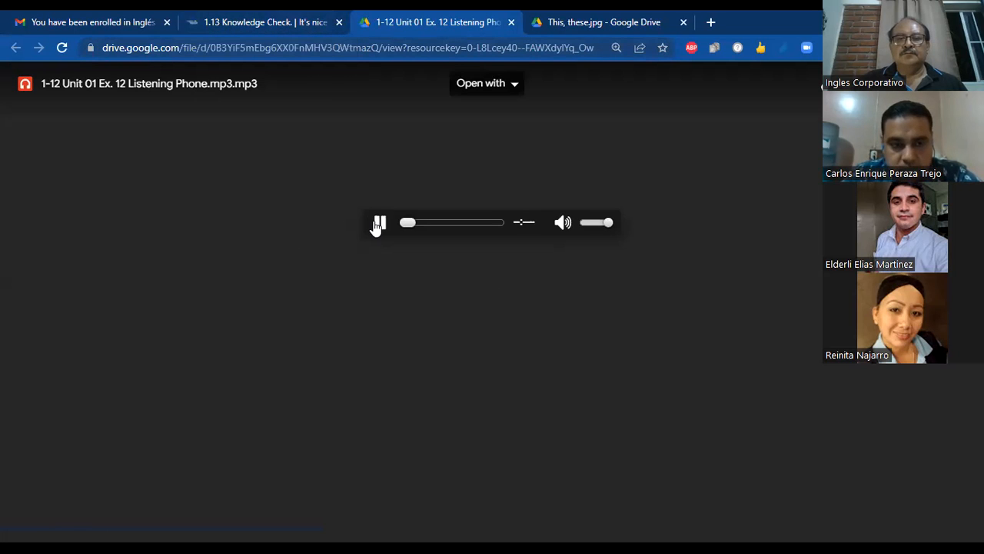
click(378, 221)
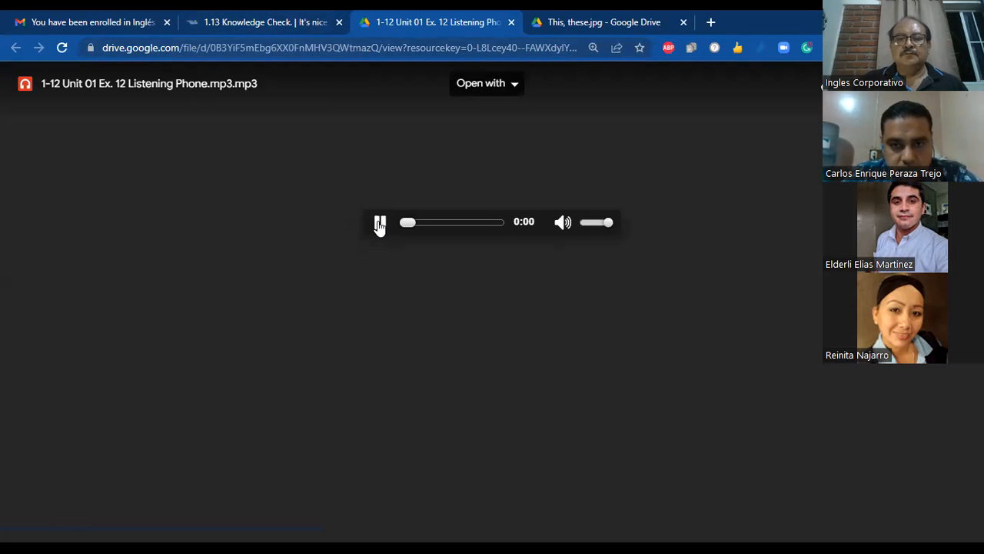
click(378, 222)
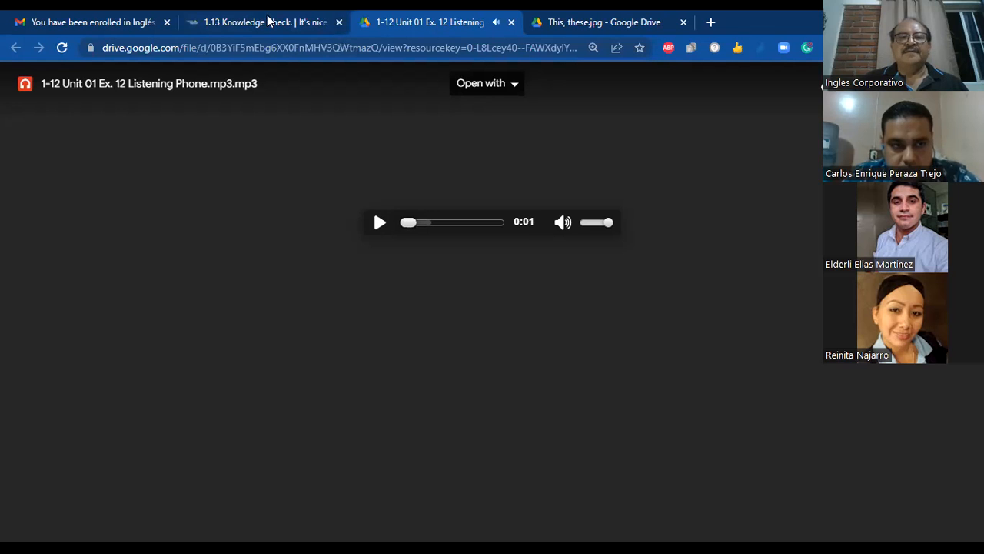
click(261, 21)
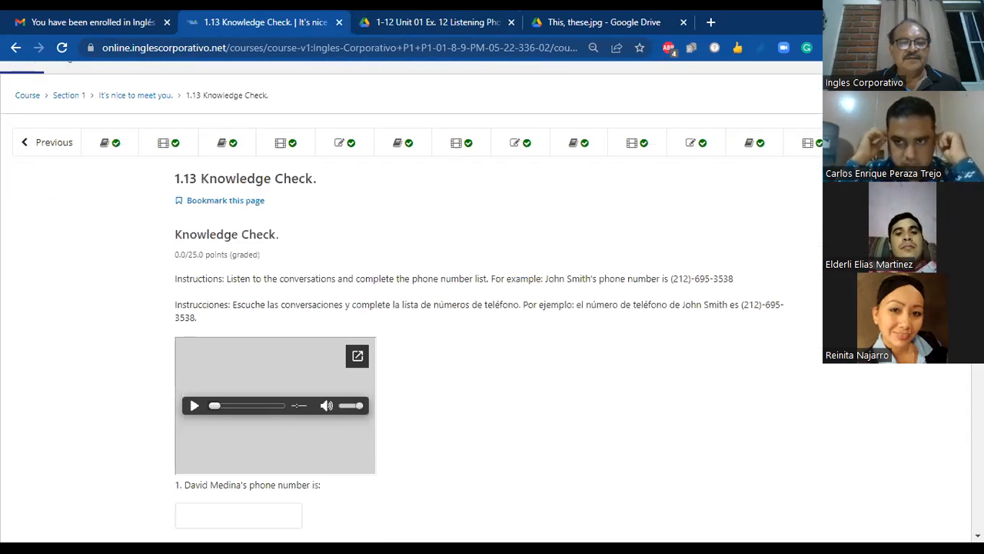
scroll(down, 3)
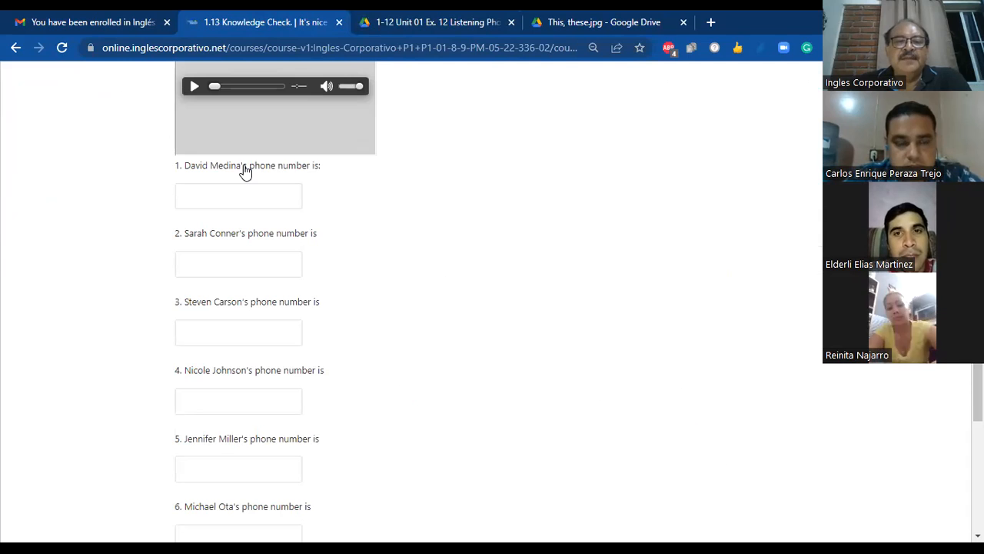
mouse_move(213, 284)
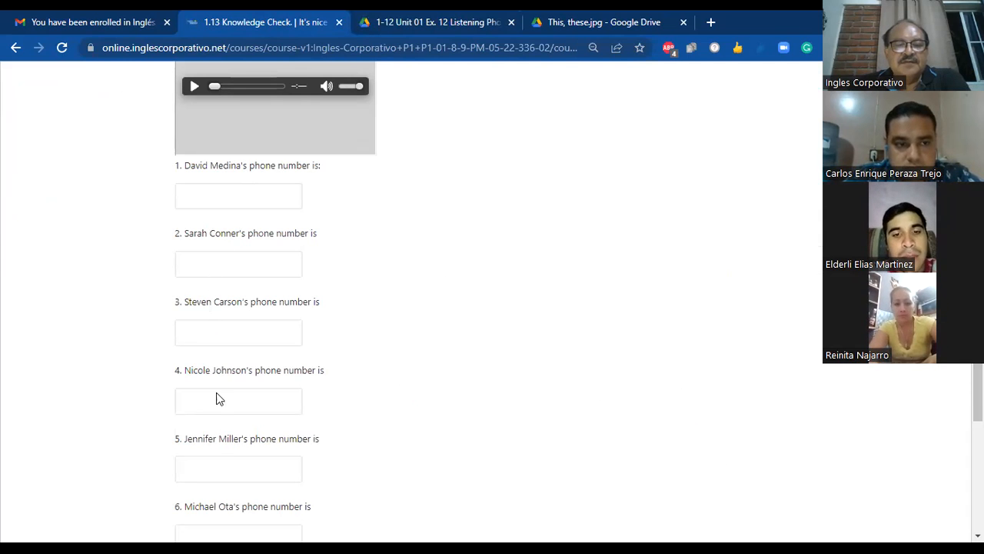
mouse_move(344, 483)
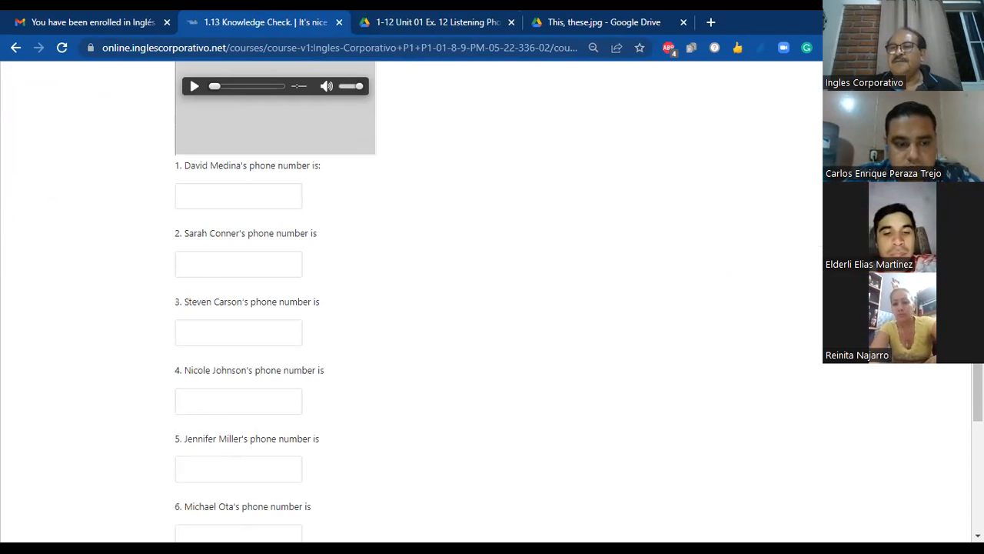
scroll(up, 3)
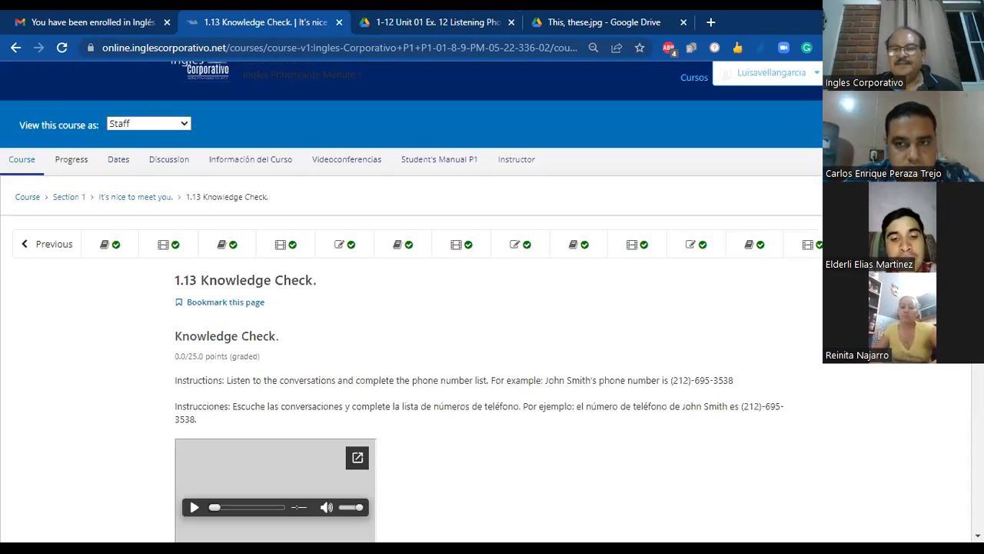
scroll(down, 3)
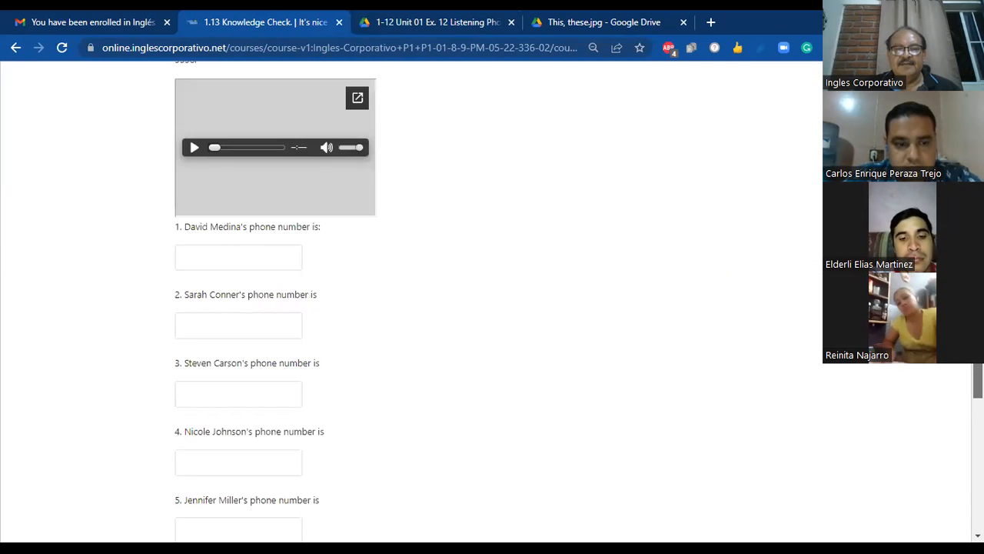
scroll(down, 3)
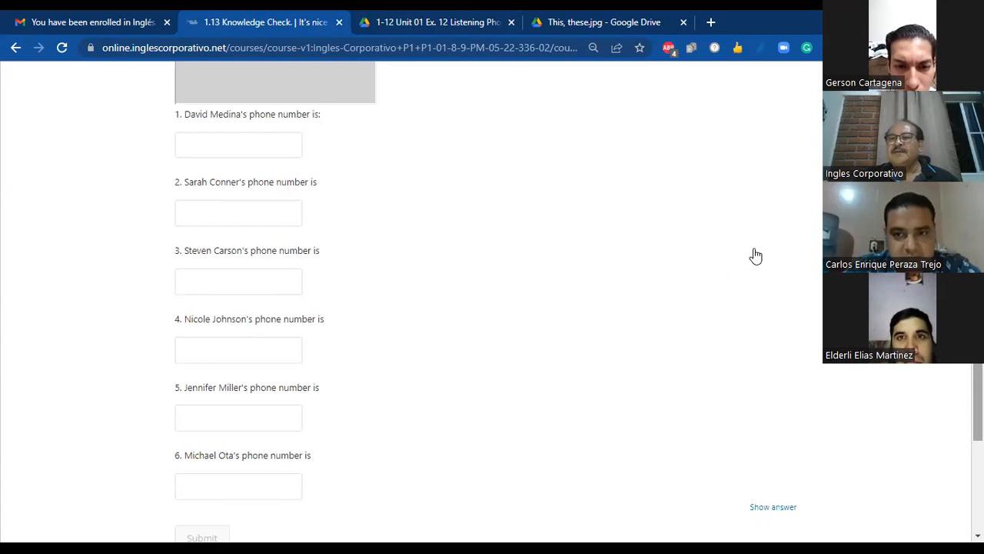
mouse_move(437, 168)
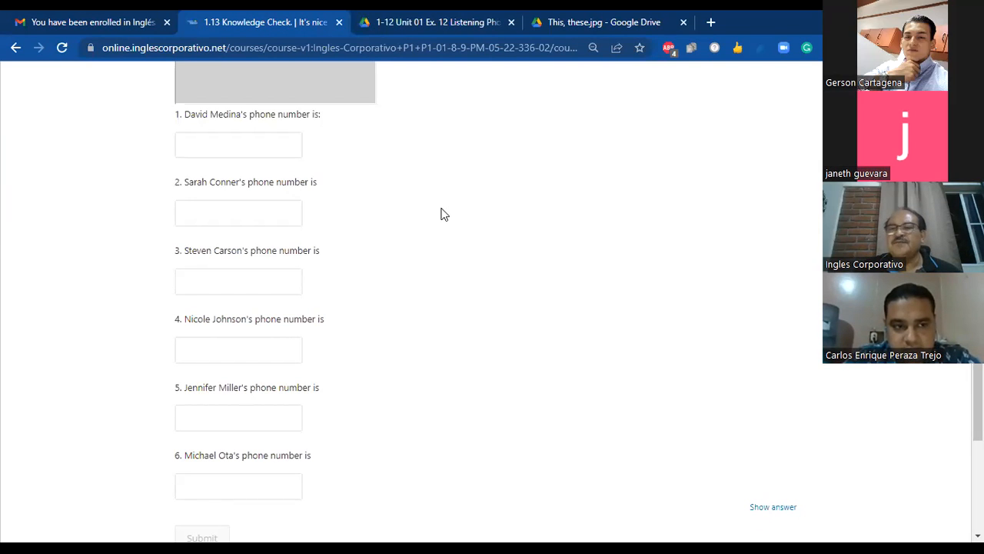
mouse_move(49, 268)
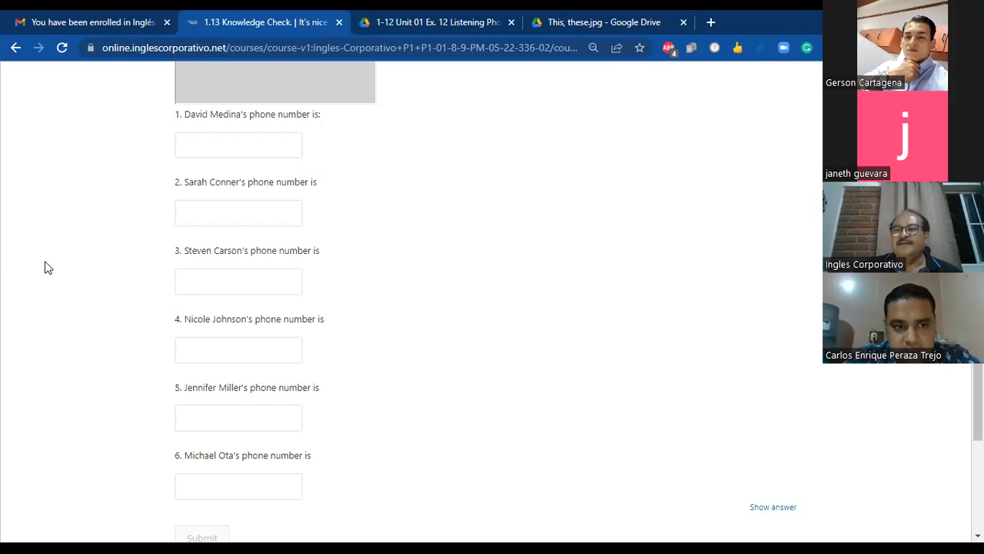
mouse_move(104, 223)
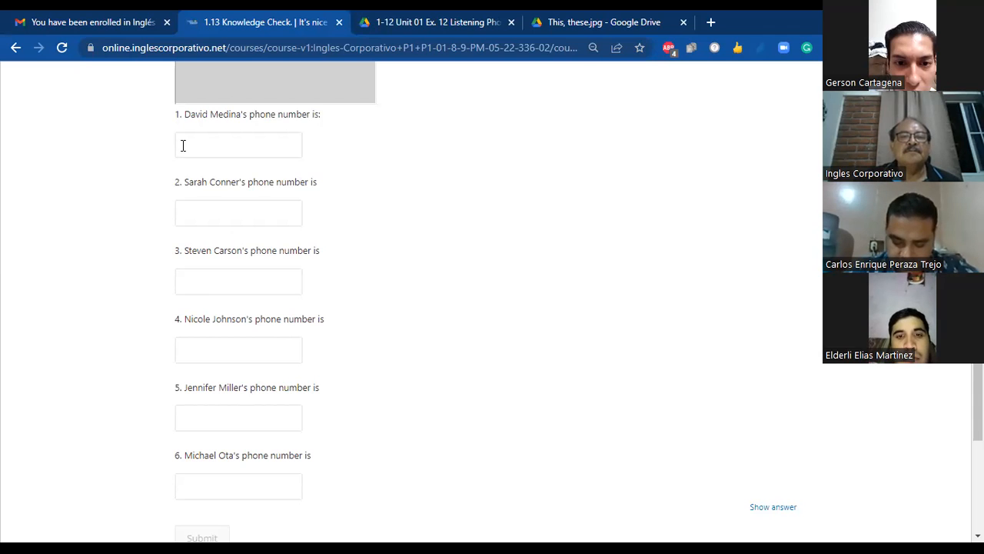
click(238, 145)
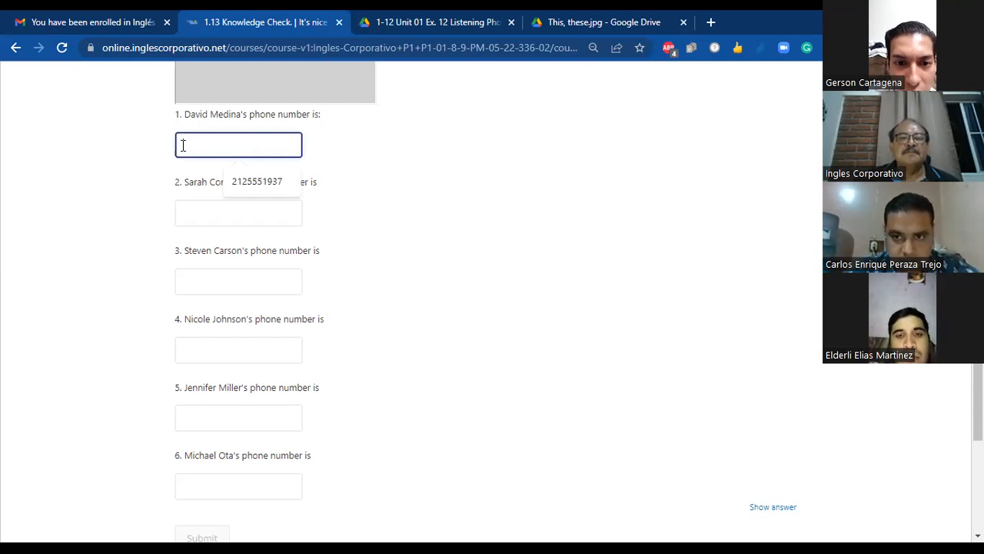
text(2125551937)
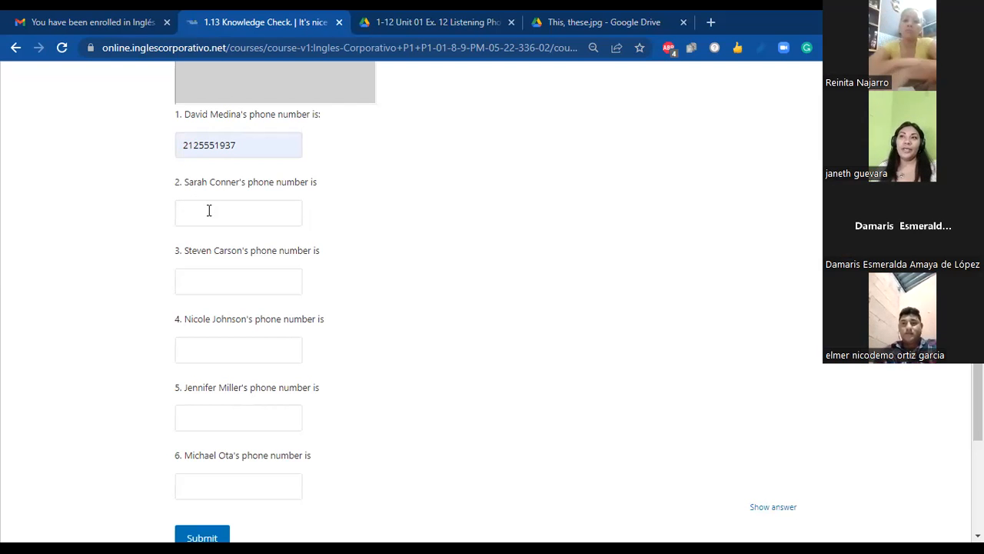
click(238, 212)
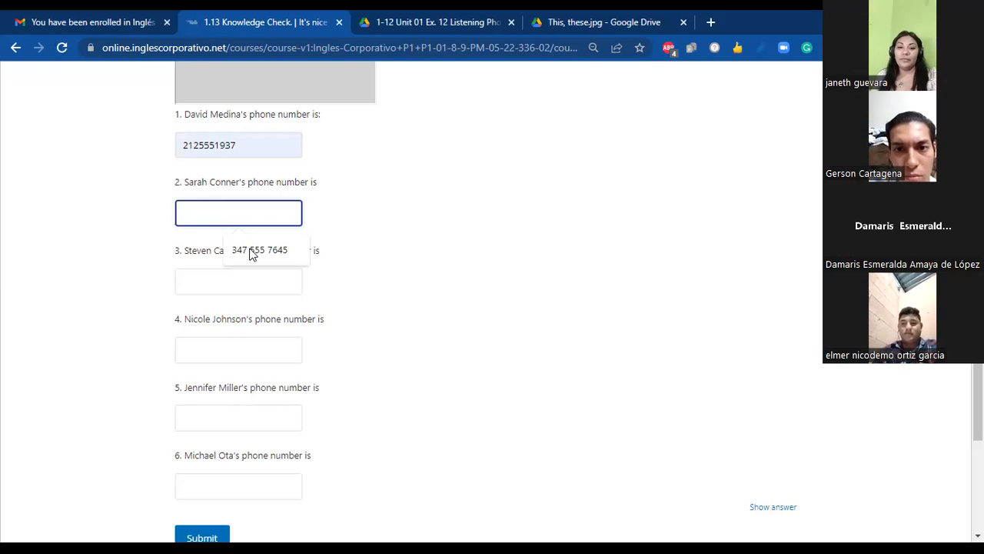
text(347 555 7645)
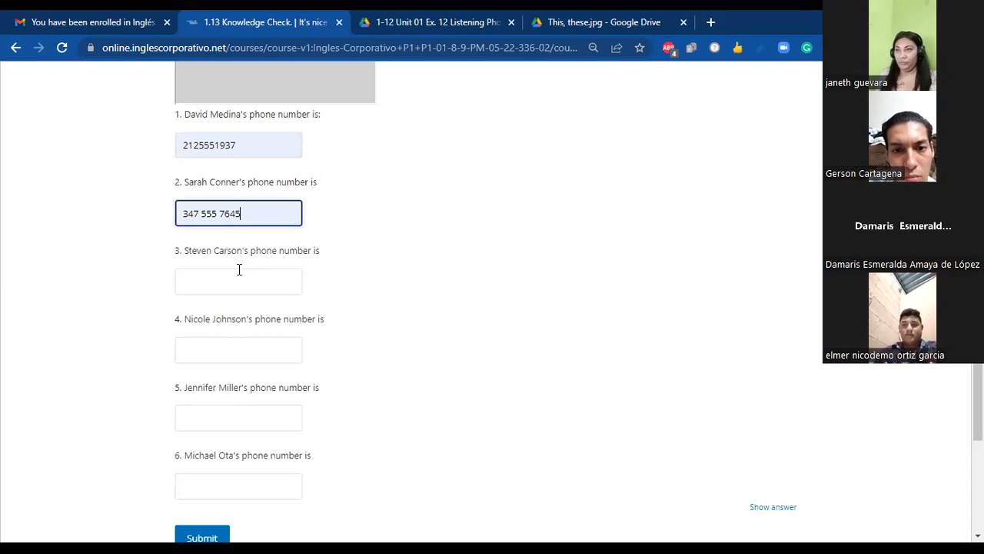
click(236, 279)
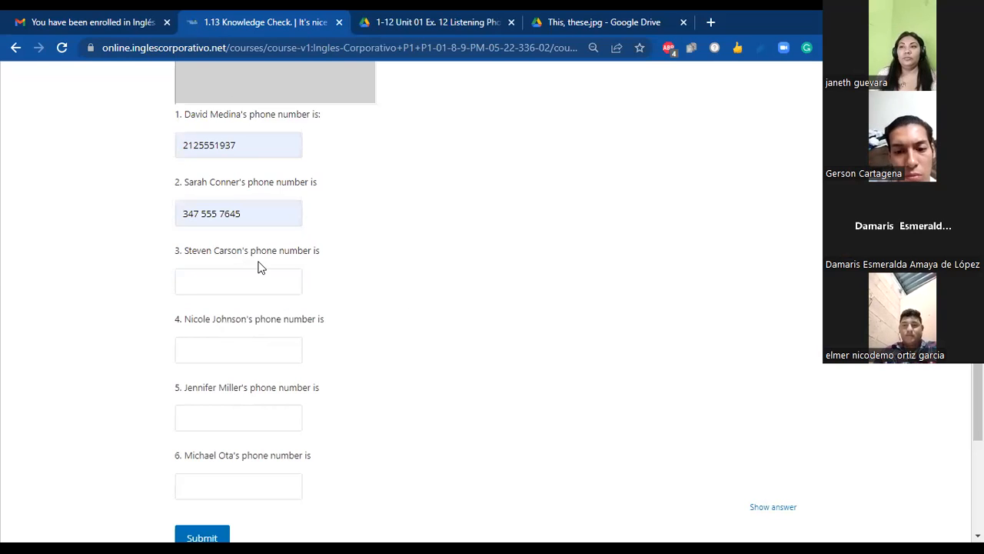
click(238, 280)
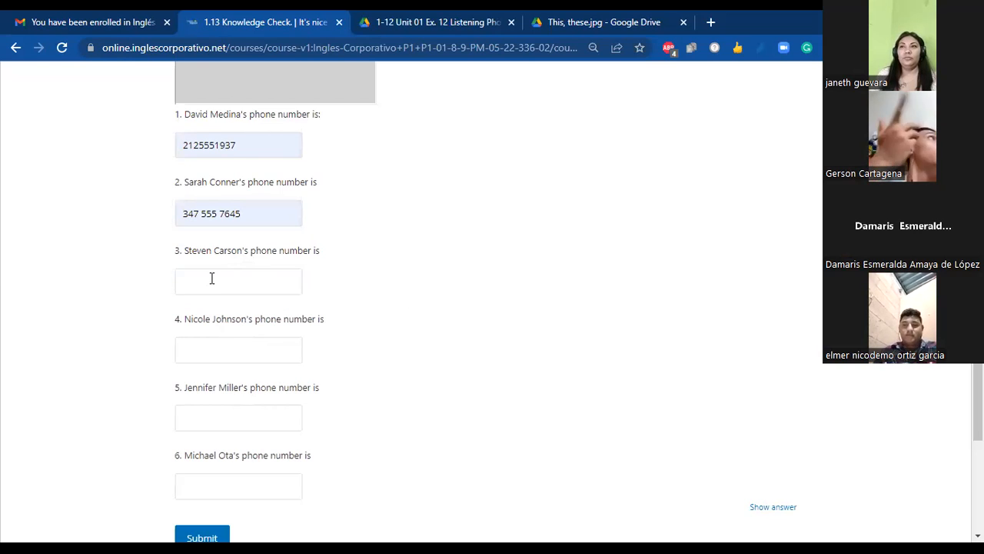
click(238, 280)
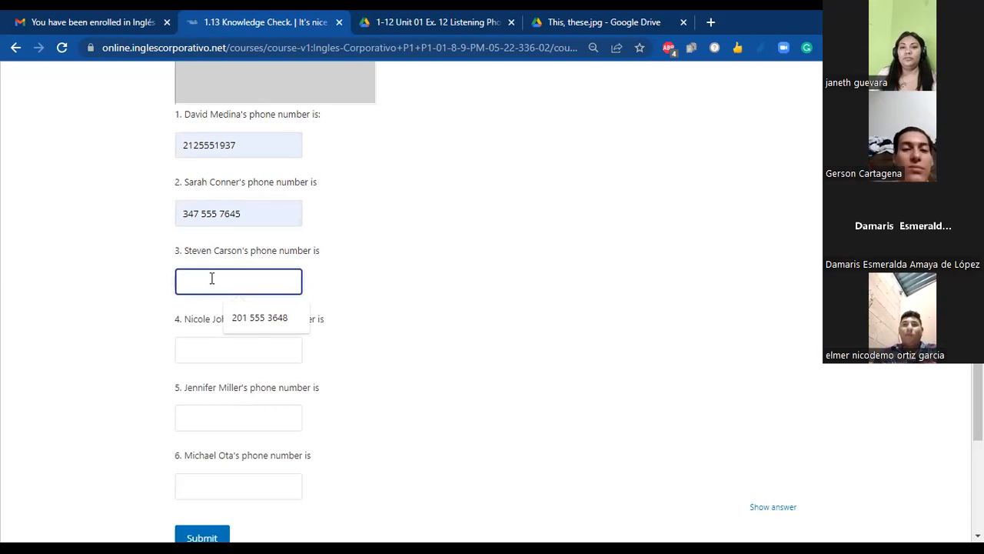
text(201 555 3648)
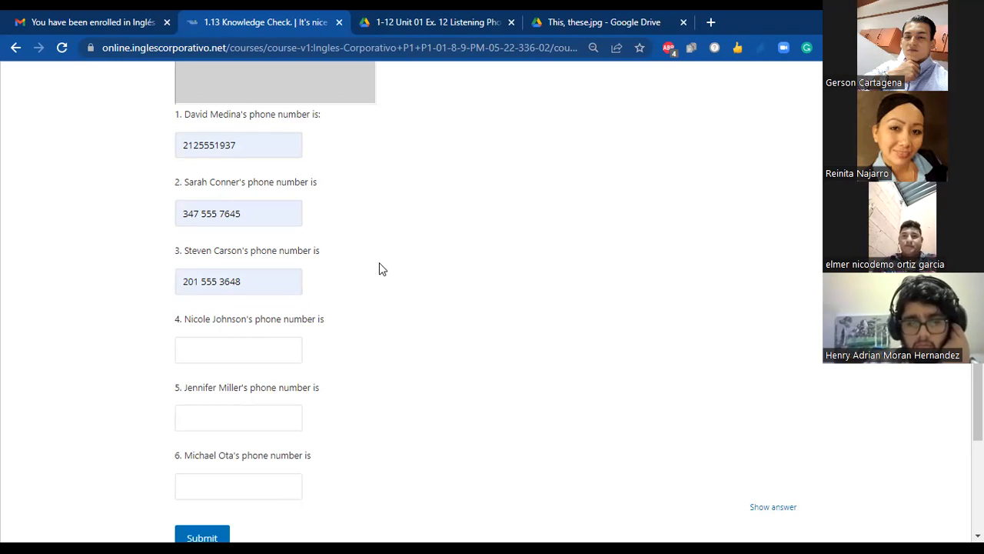
mouse_move(623, 299)
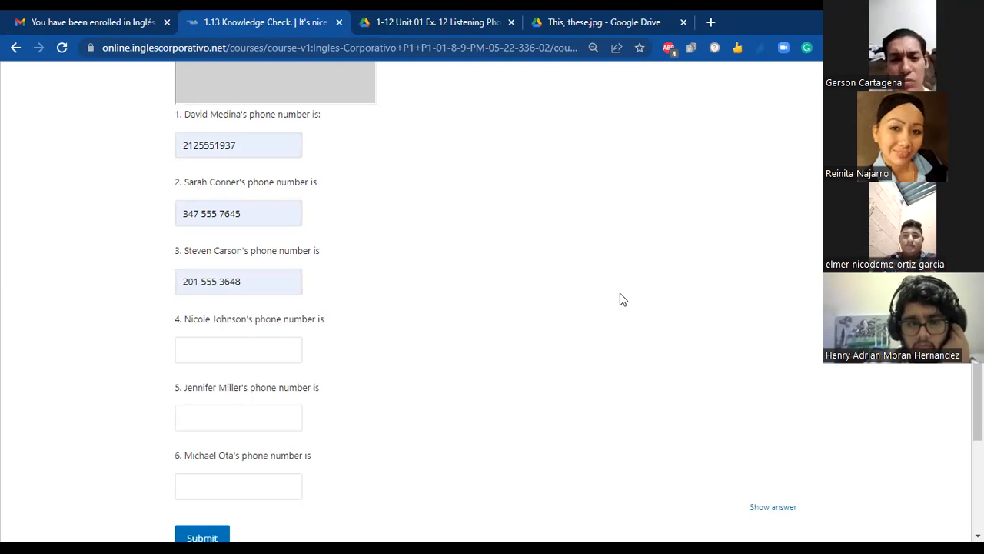
mouse_move(526, 387)
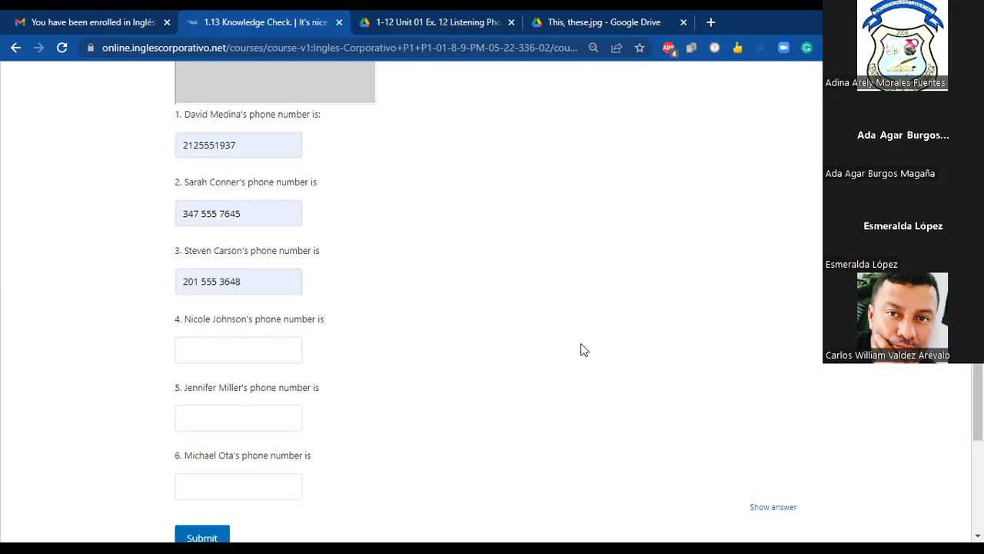
mouse_move(815, 177)
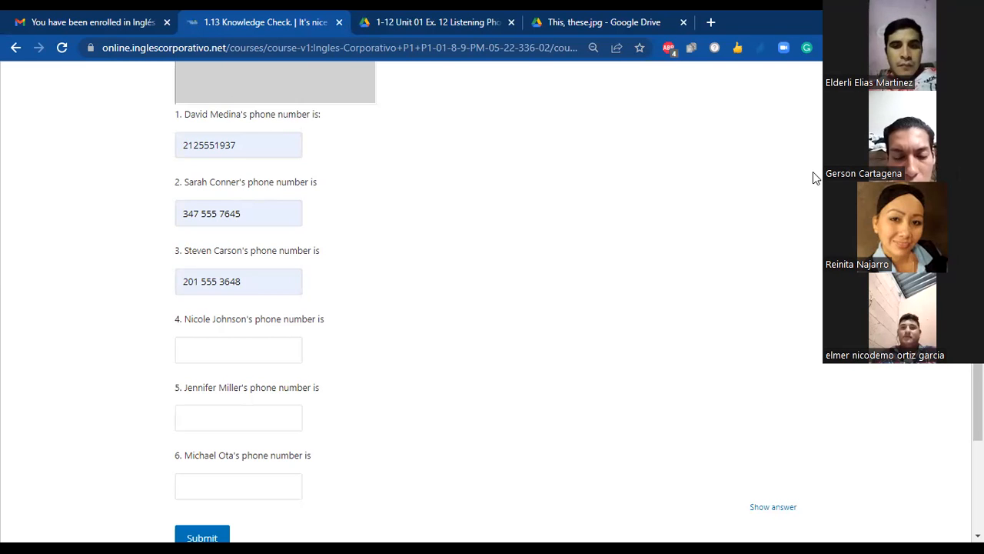
mouse_move(321, 181)
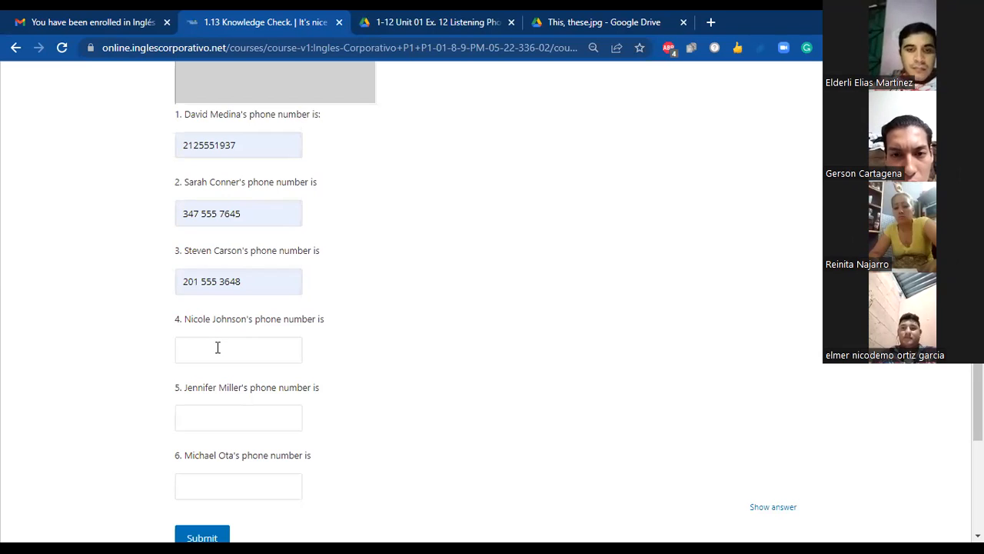
click(239, 351)
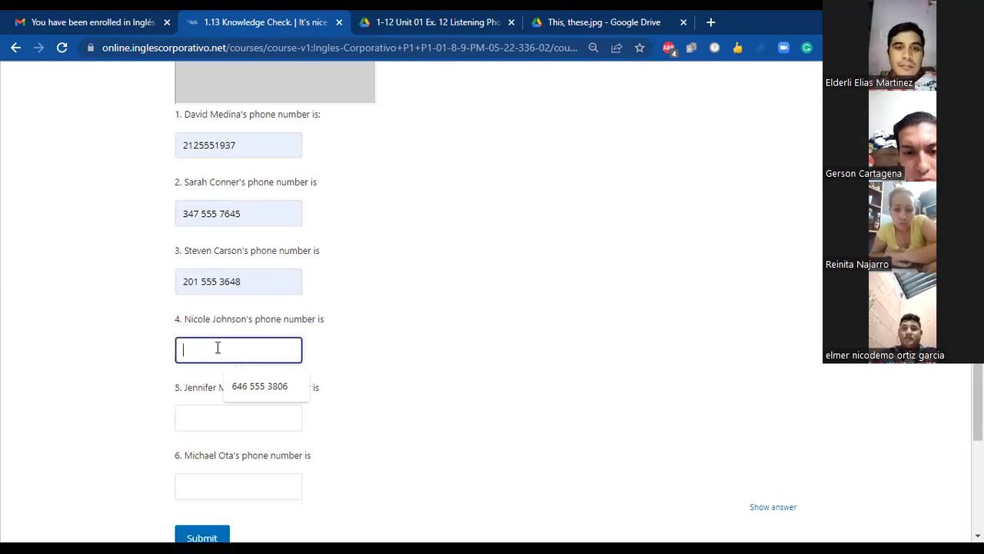
click(258, 386)
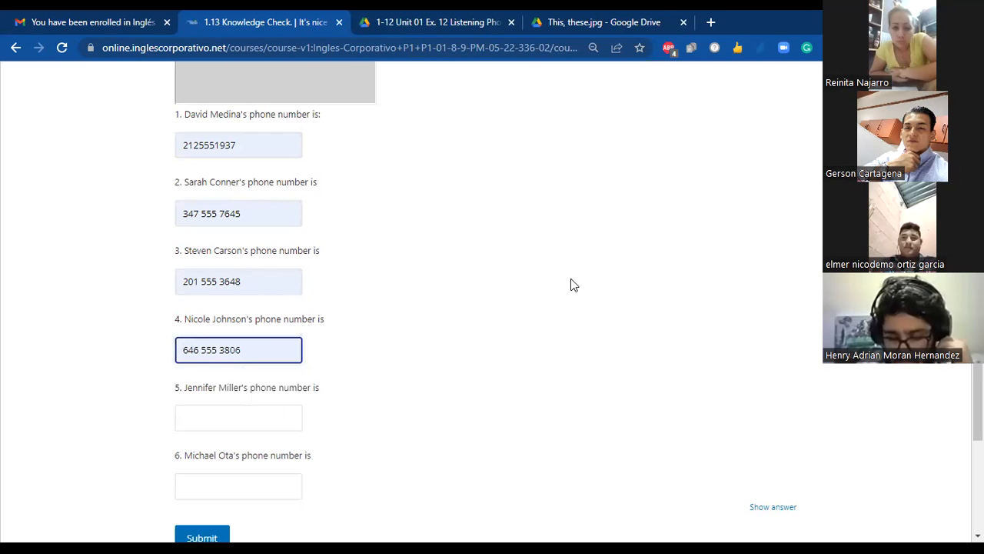
mouse_move(308, 440)
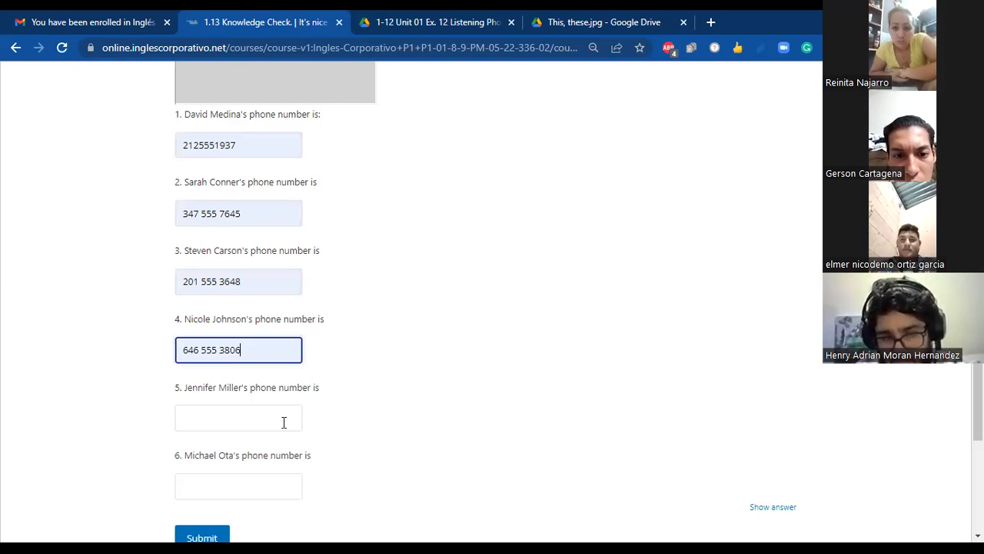
click(238, 418)
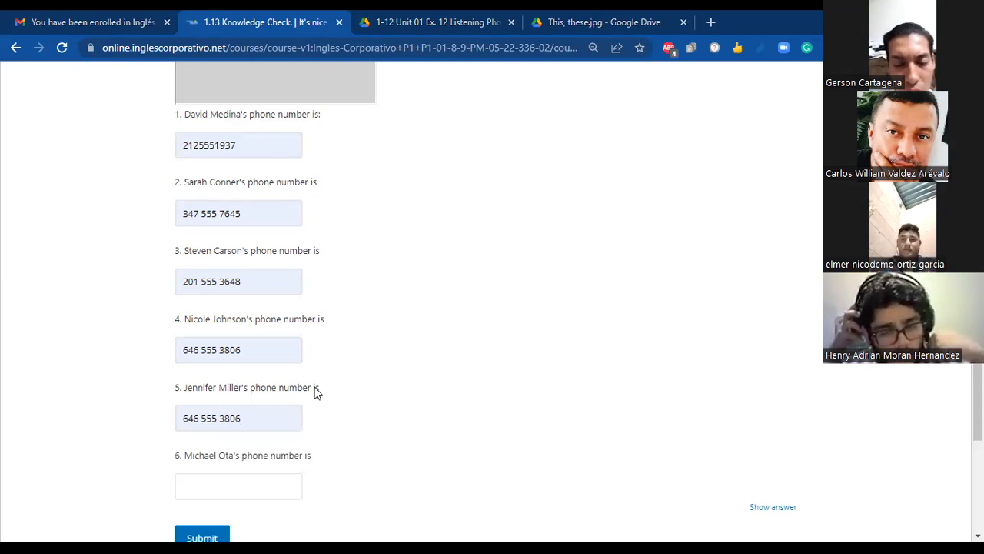
mouse_move(637, 203)
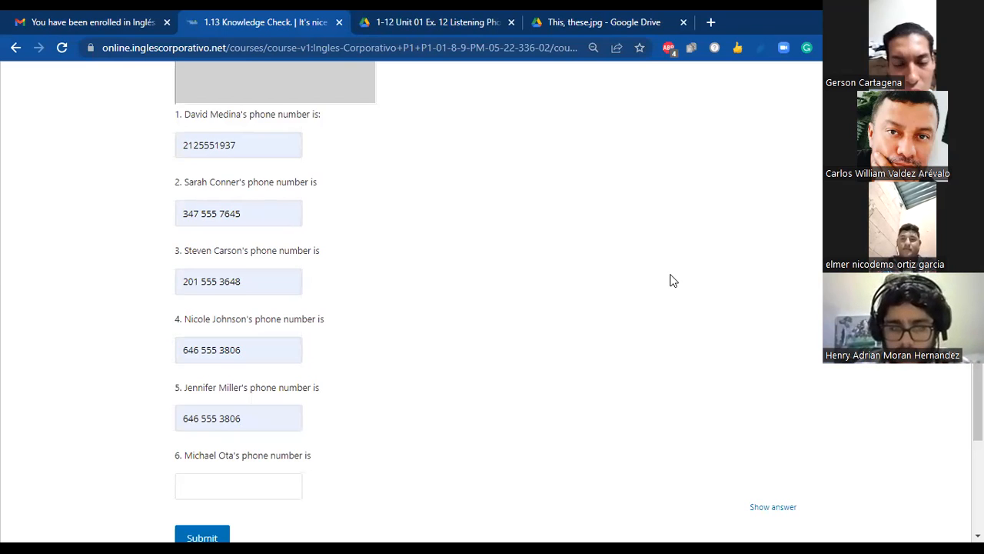
mouse_move(612, 175)
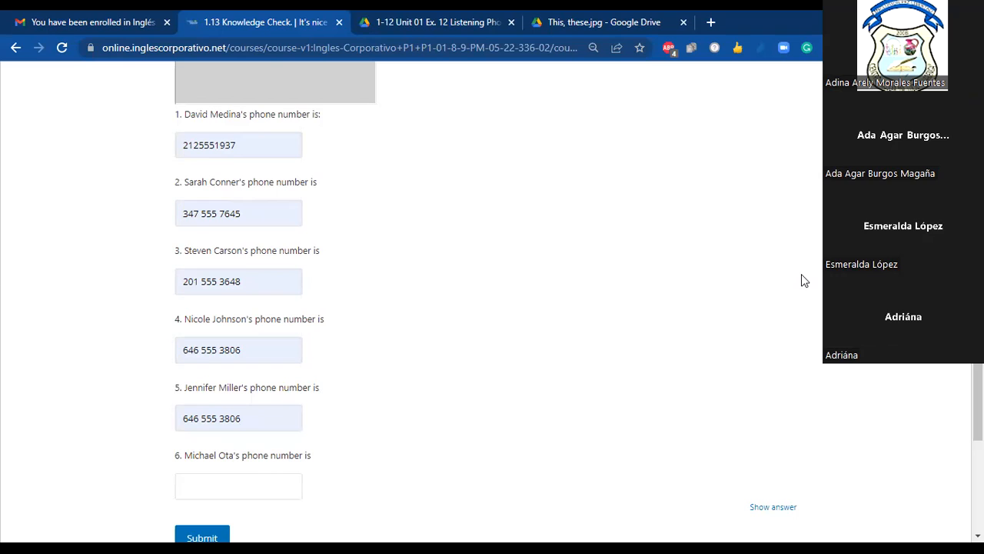
mouse_move(310, 400)
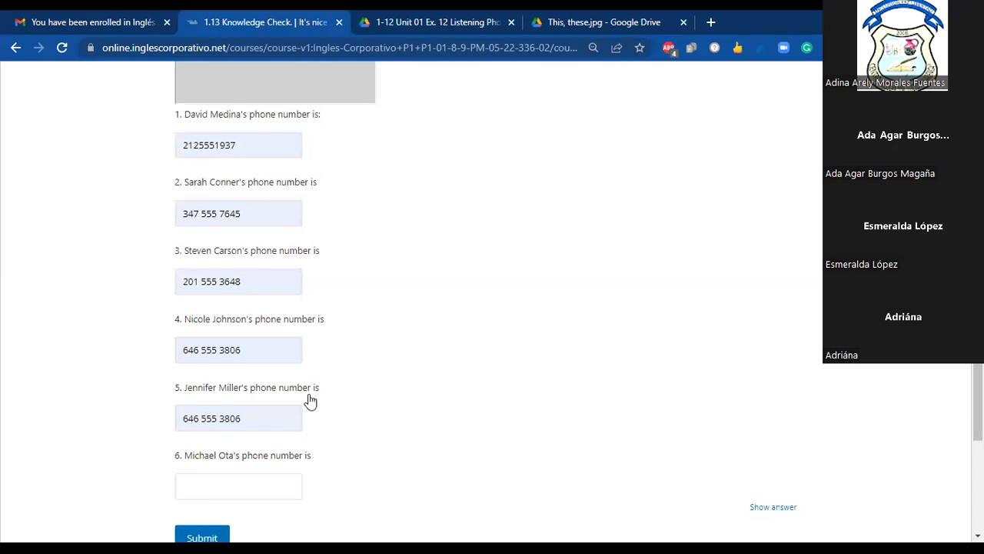
click(238, 486)
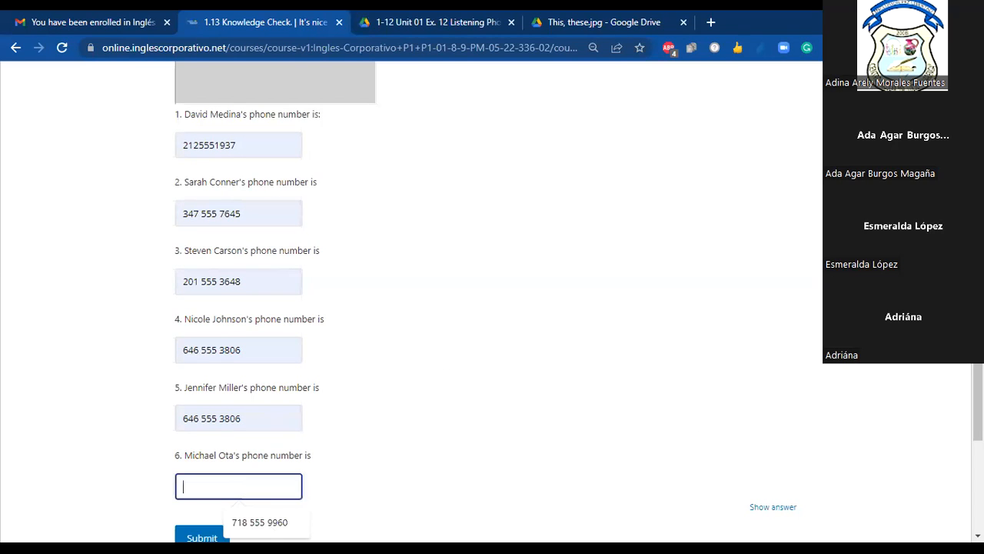
mouse_move(372, 511)
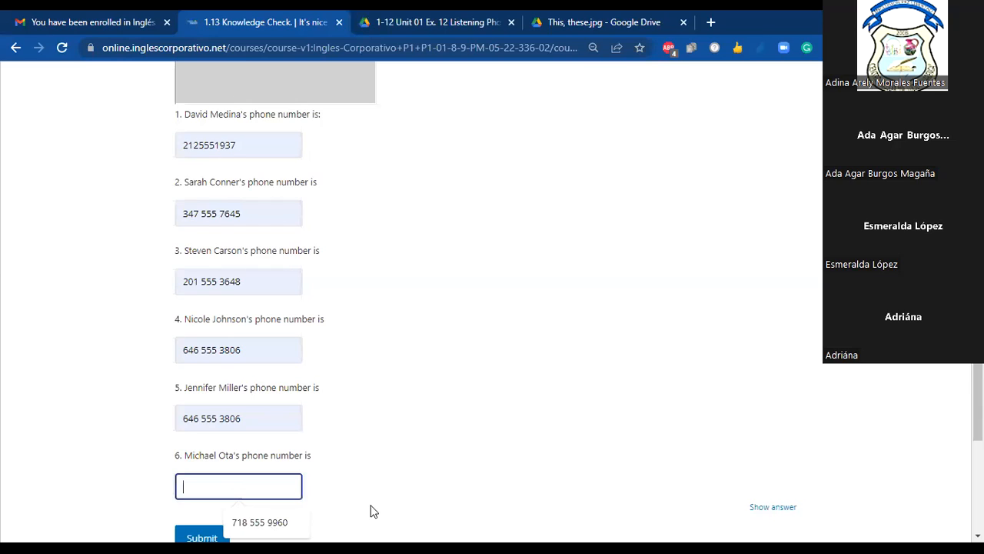
text(718 555 9960)
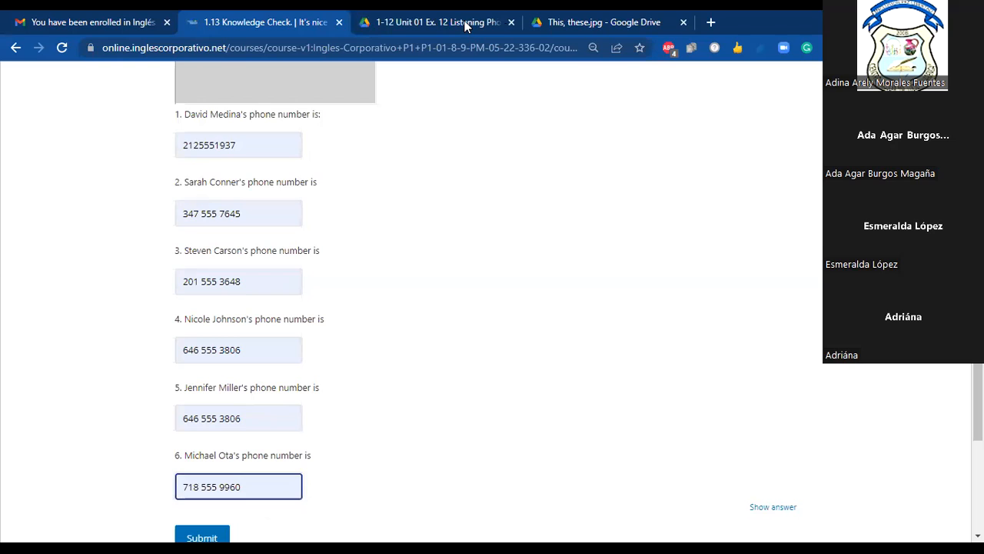
click(436, 22)
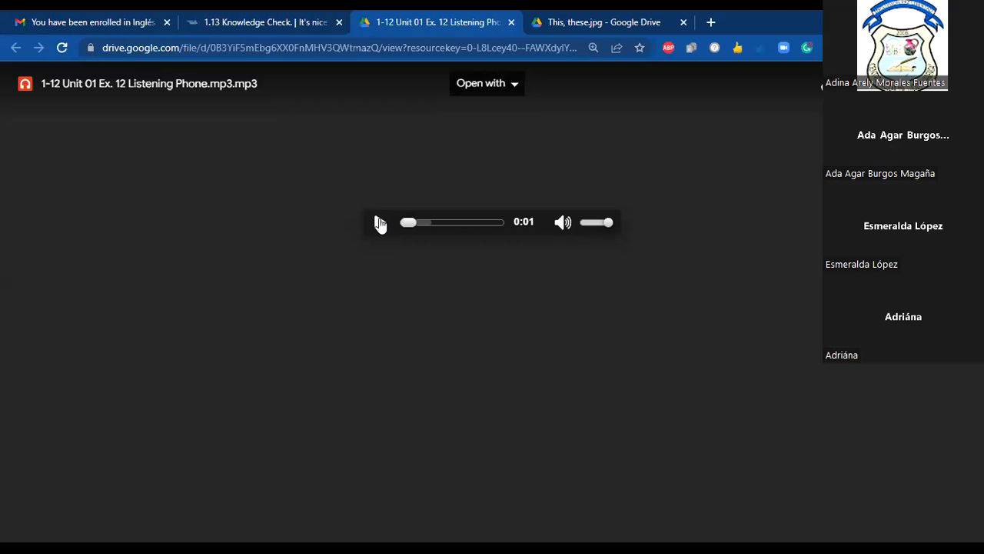
click(380, 221)
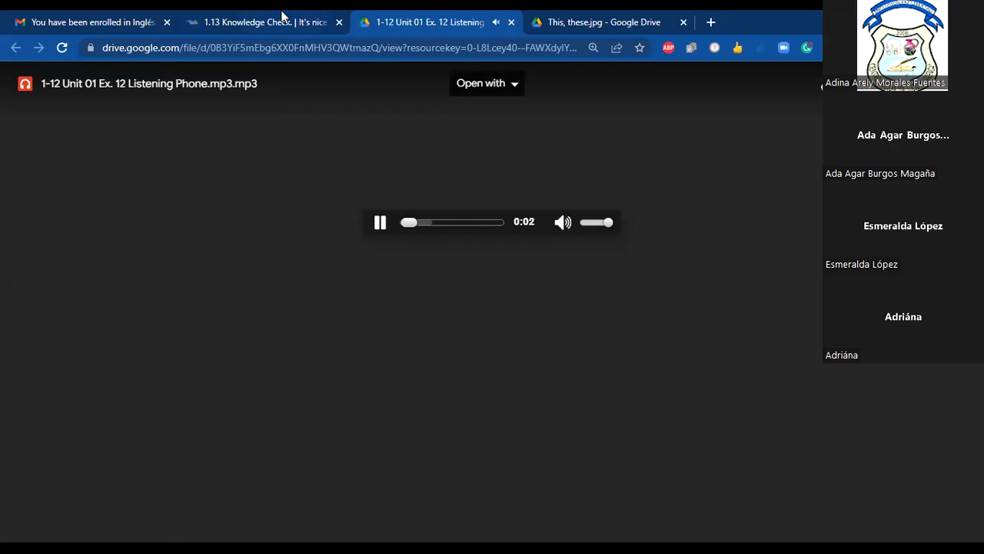
click(264, 22)
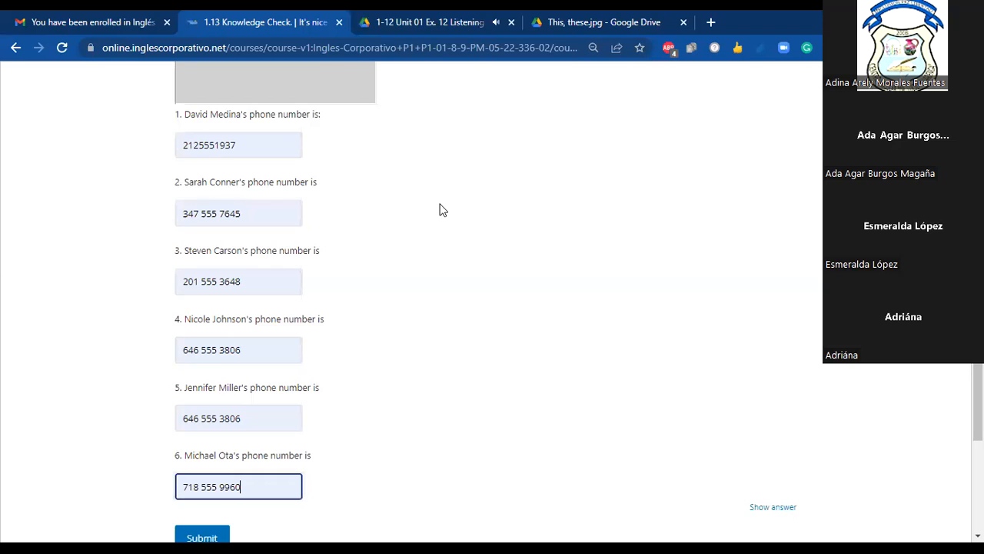
mouse_move(300, 169)
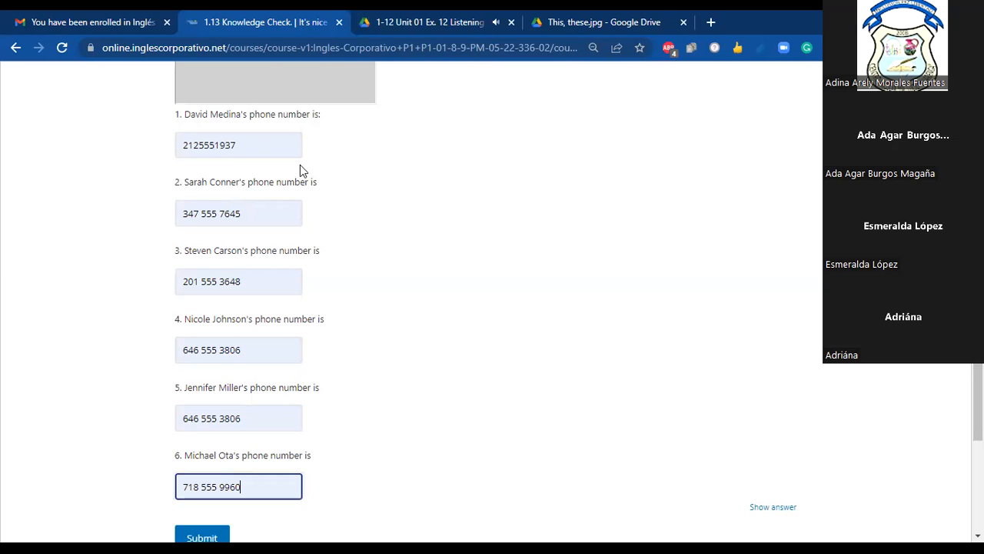
mouse_move(252, 173)
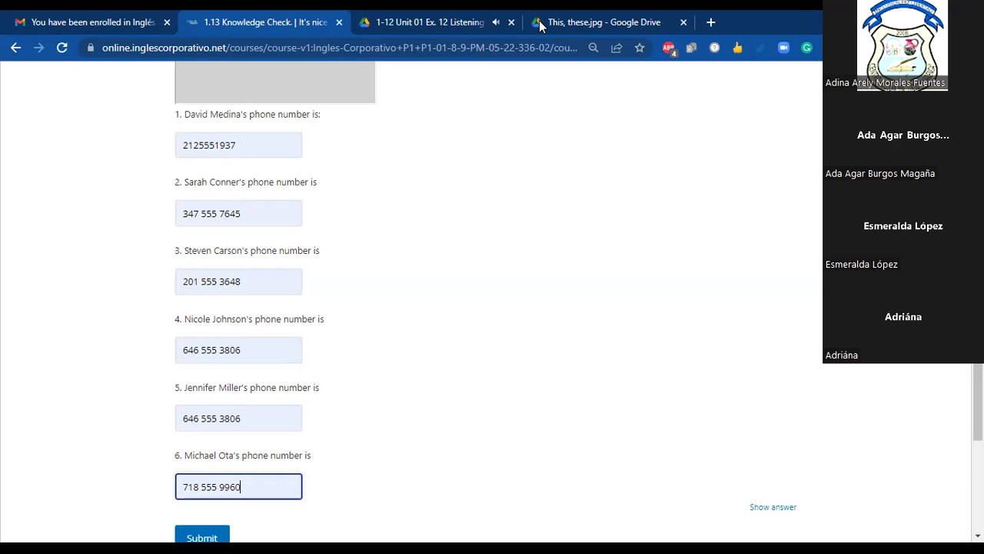
mouse_move(215, 162)
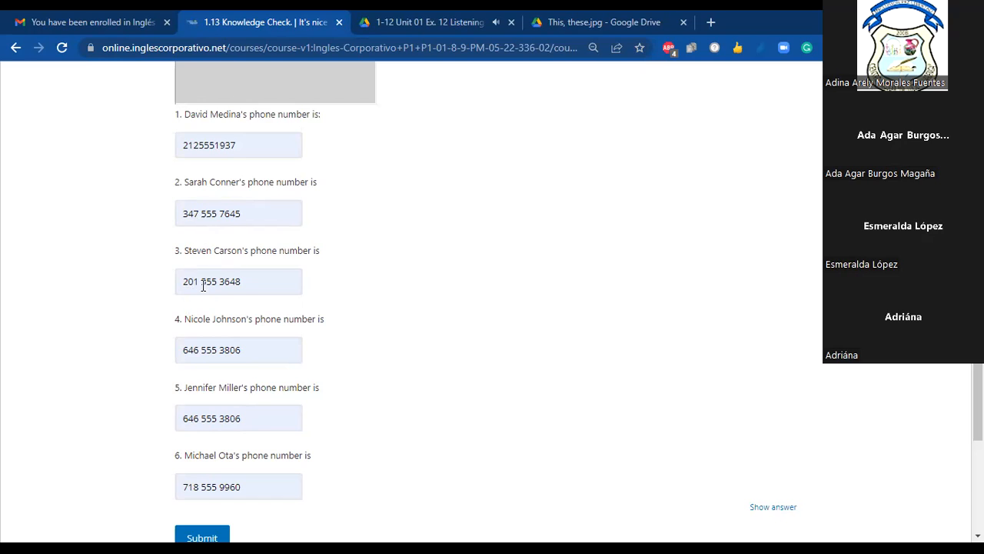
mouse_move(197, 290)
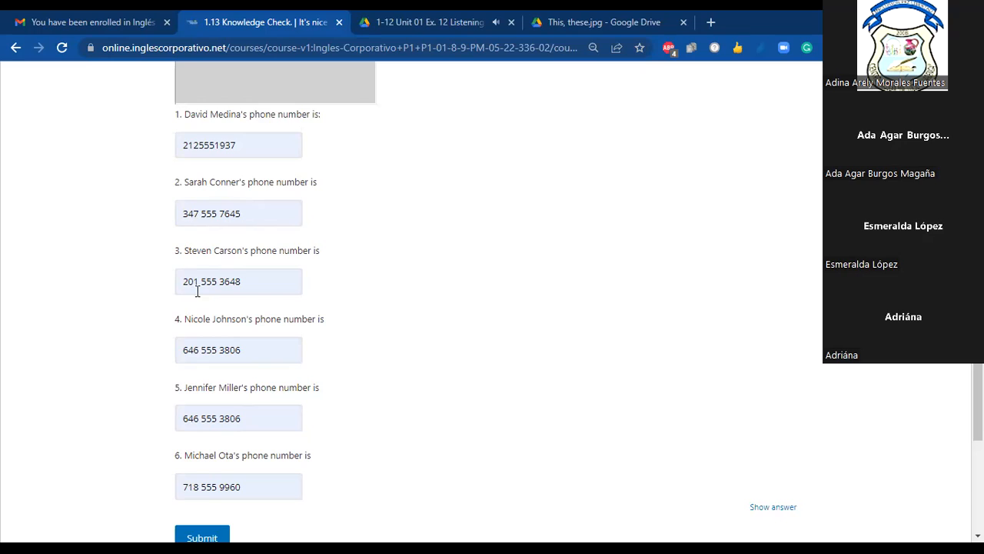
mouse_move(231, 291)
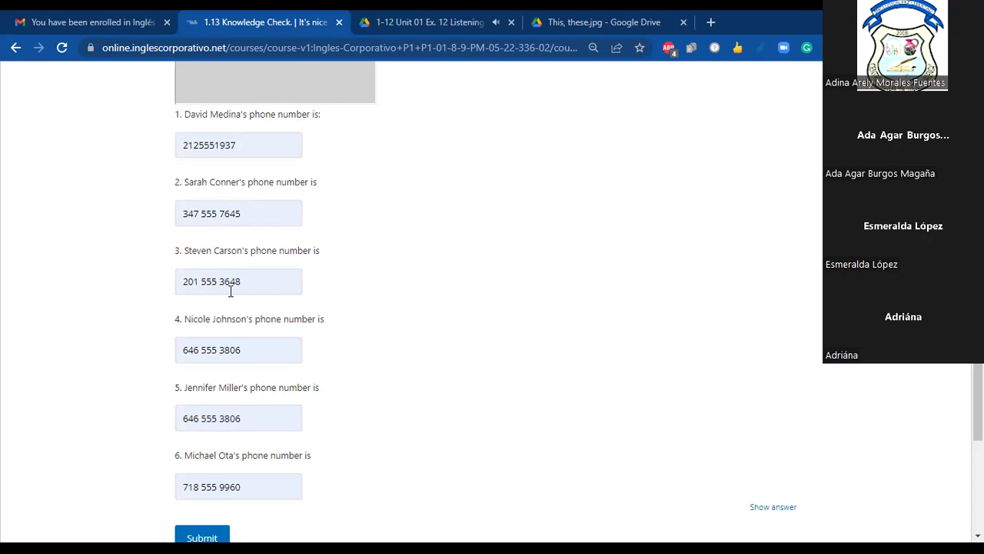
mouse_move(246, 289)
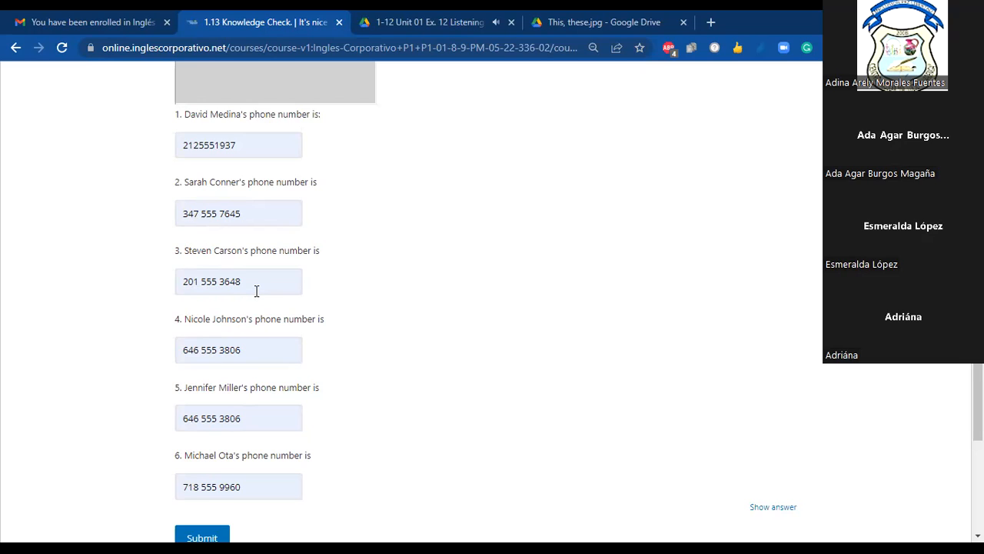
mouse_move(248, 351)
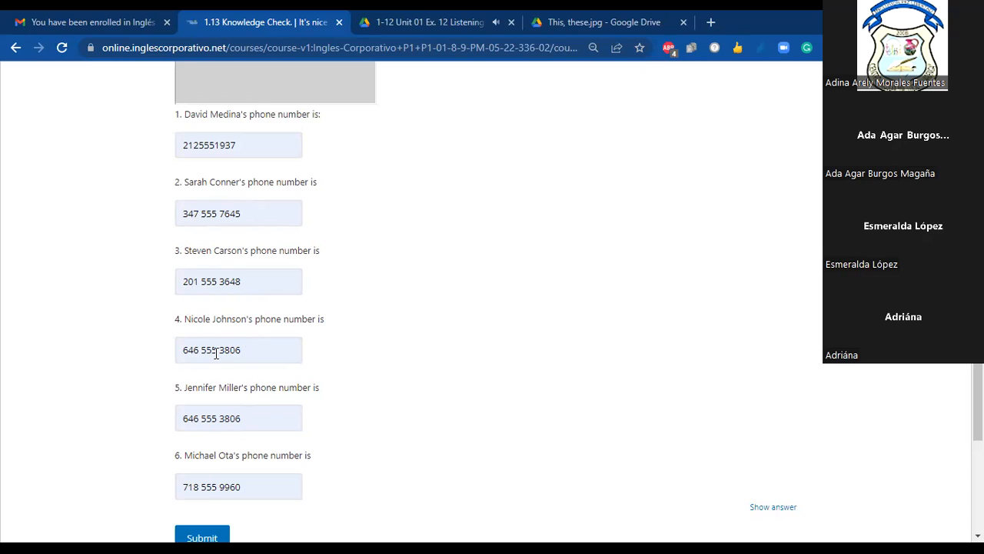
mouse_move(240, 308)
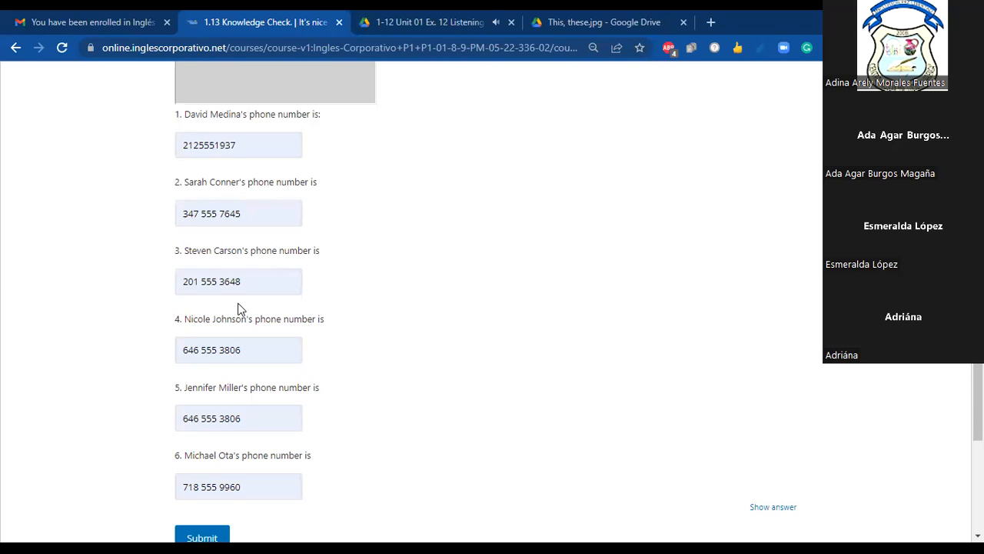
mouse_move(256, 379)
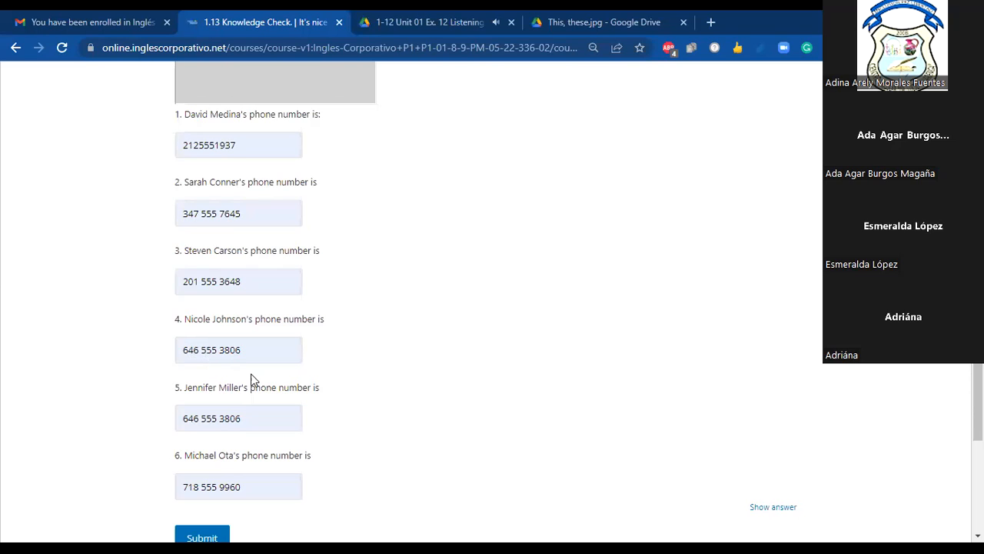
mouse_move(227, 369)
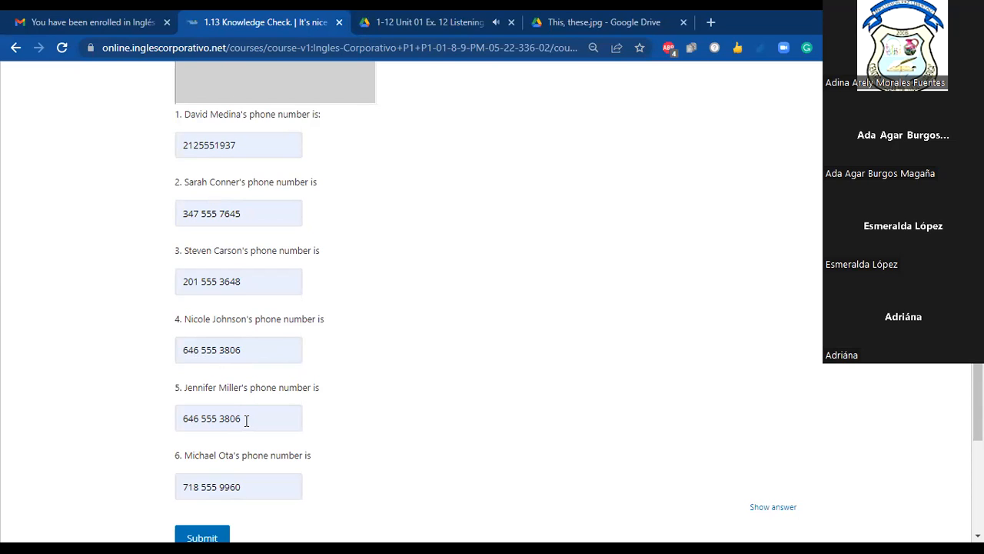
click(238, 419)
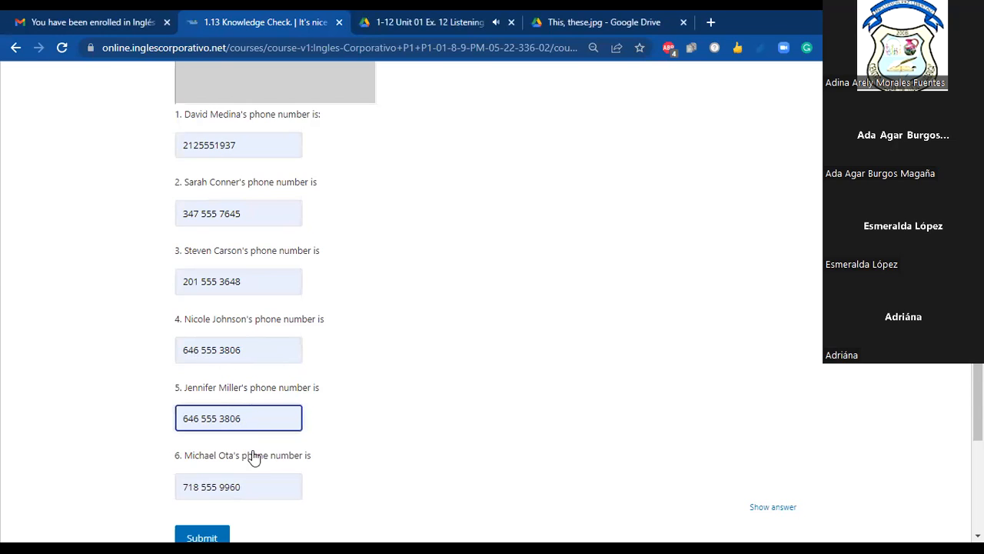
mouse_move(314, 437)
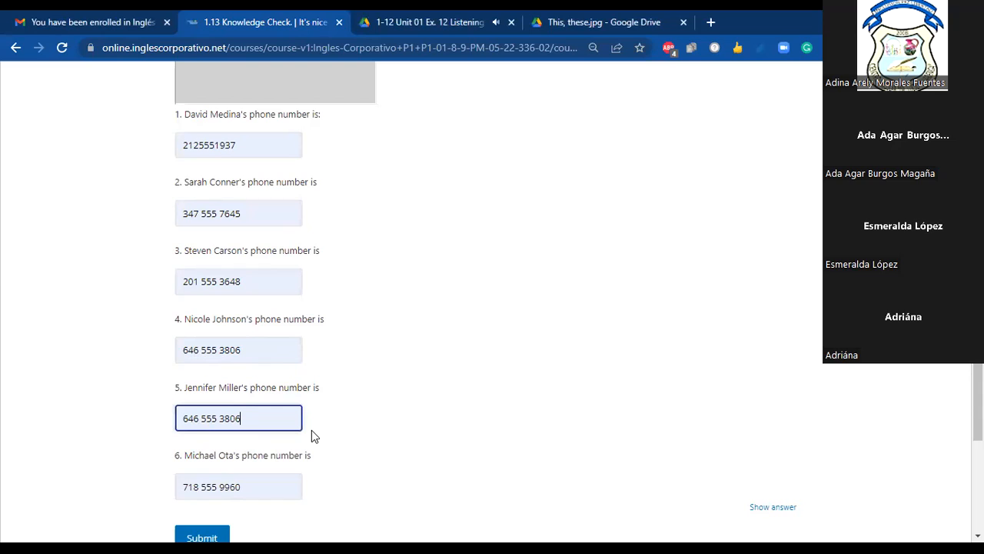
mouse_move(285, 444)
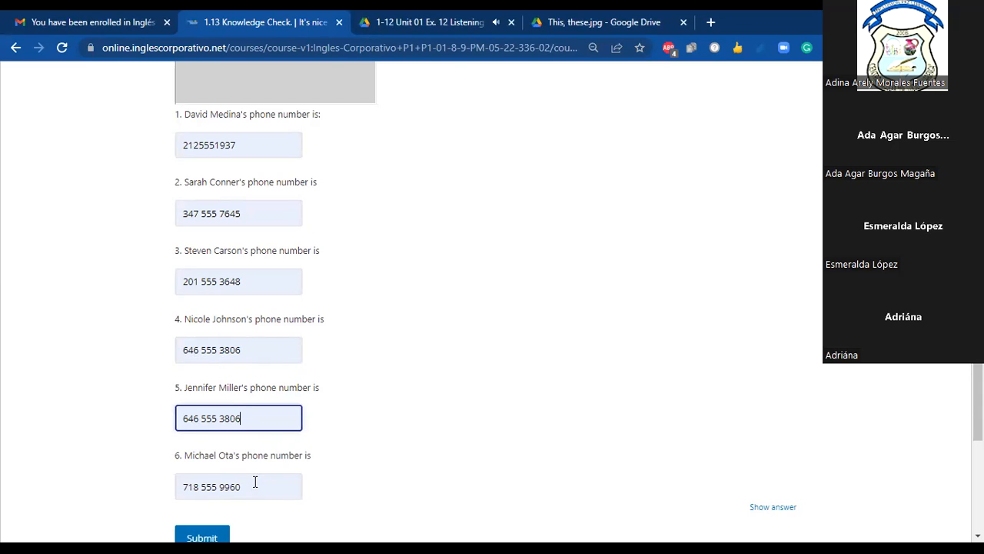
click(238, 486)
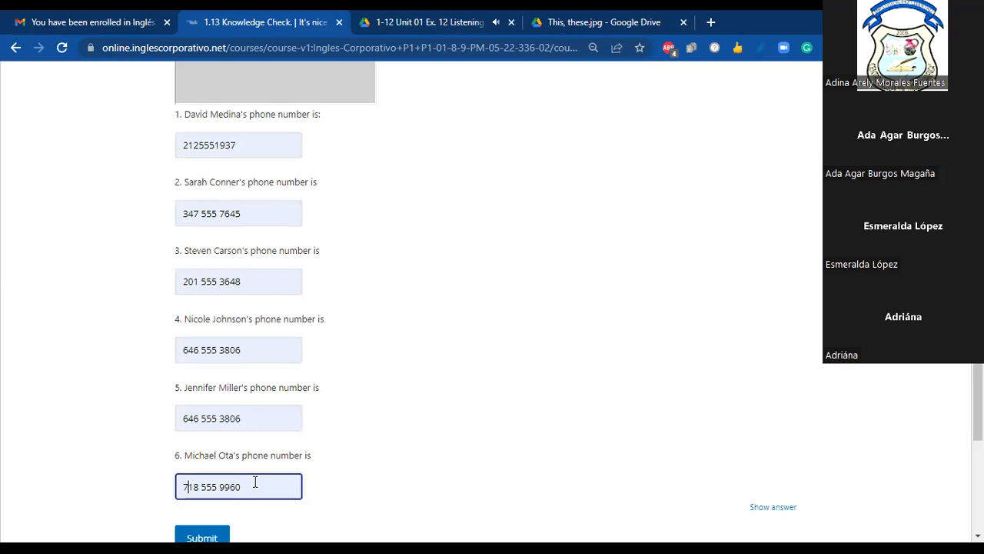
text(1)
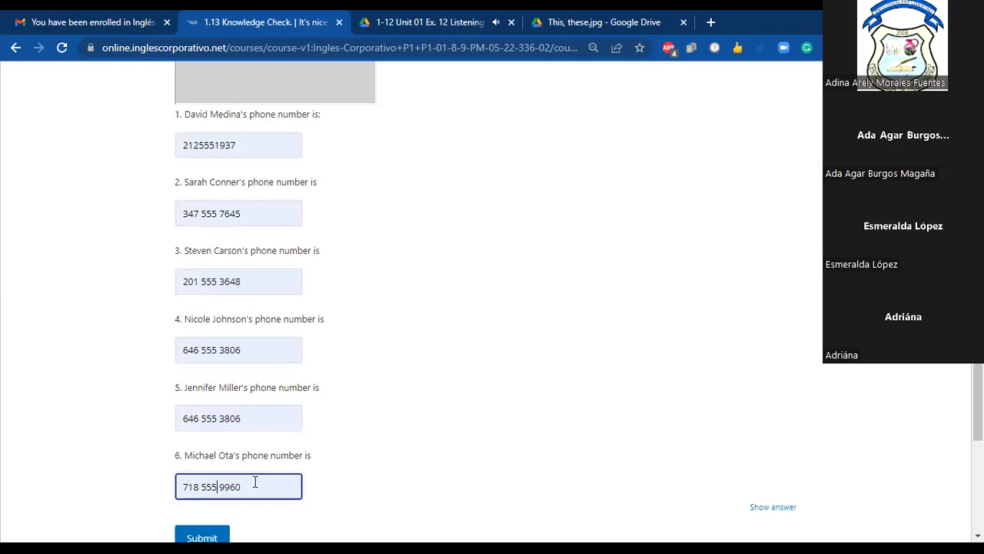
mouse_move(434, 406)
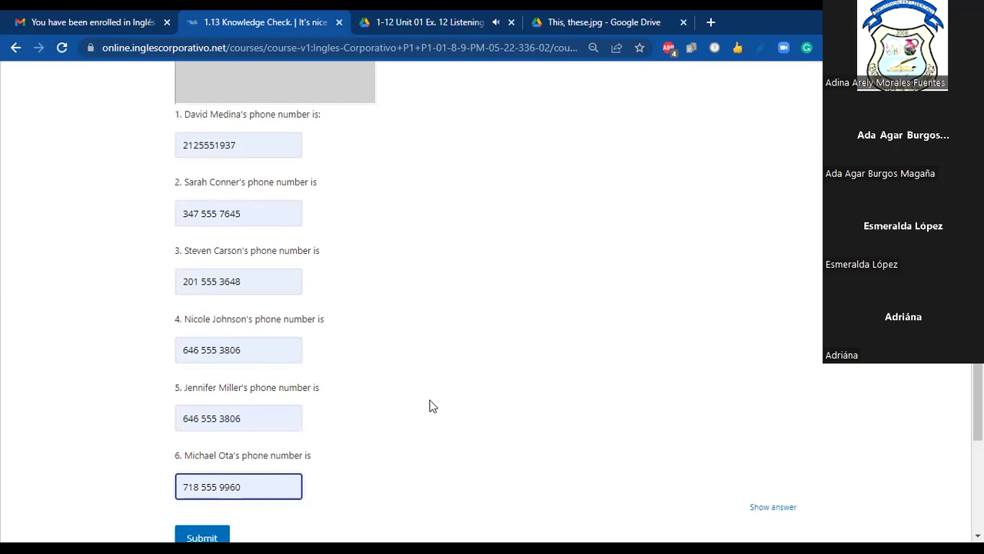
click(239, 485)
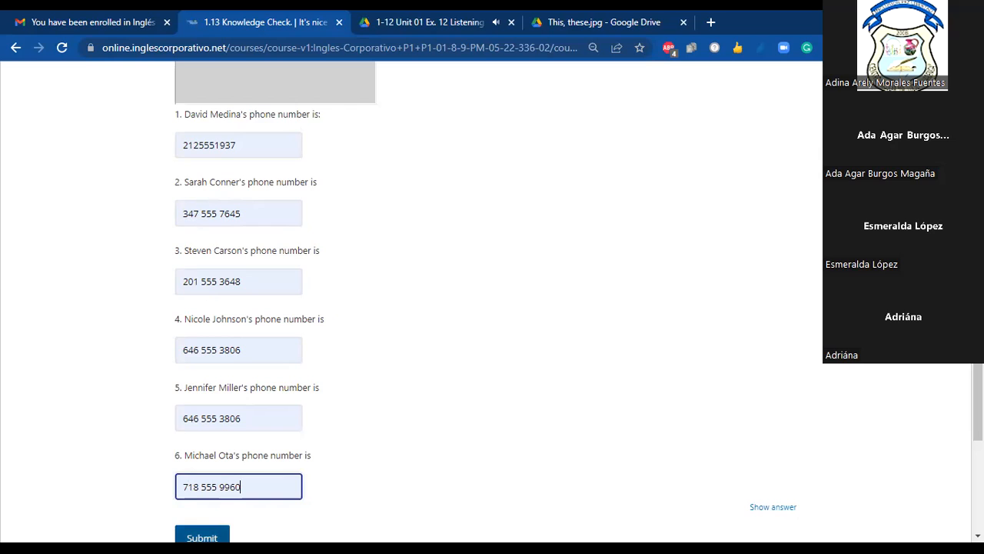
click(203, 536)
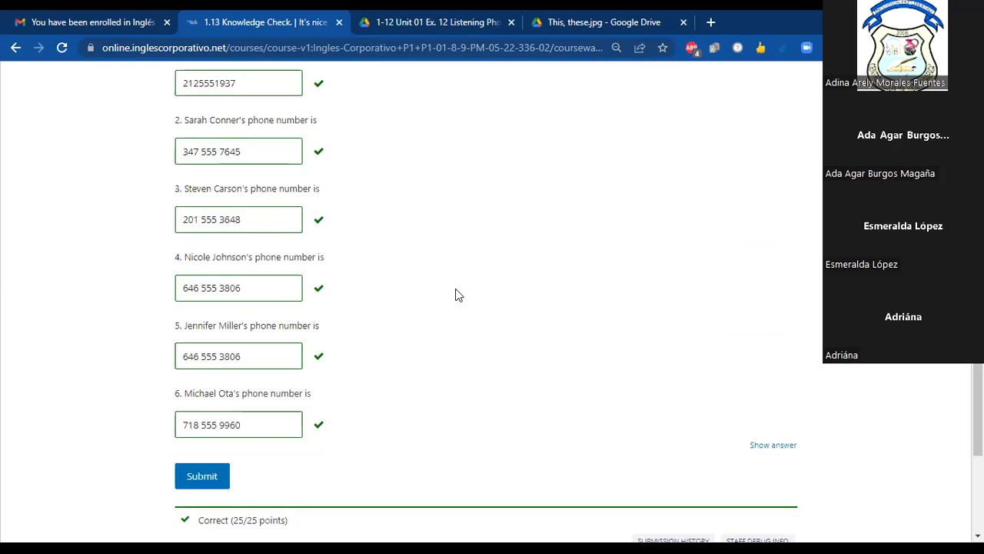
Step: Scroll back up the quiz page and go on to Section 2's 2.0 Lesson Objective unit
scroll(up, 3)
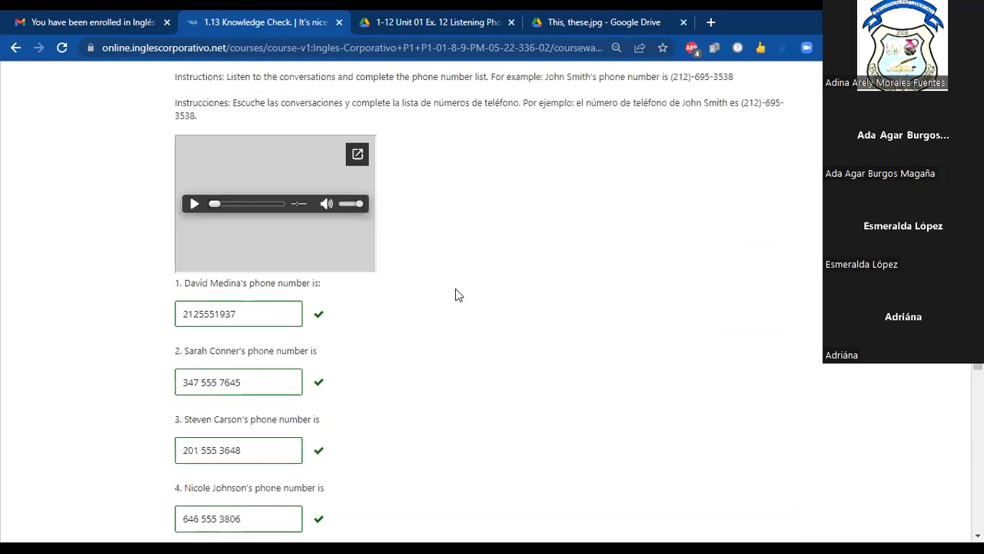
scroll(down, 3)
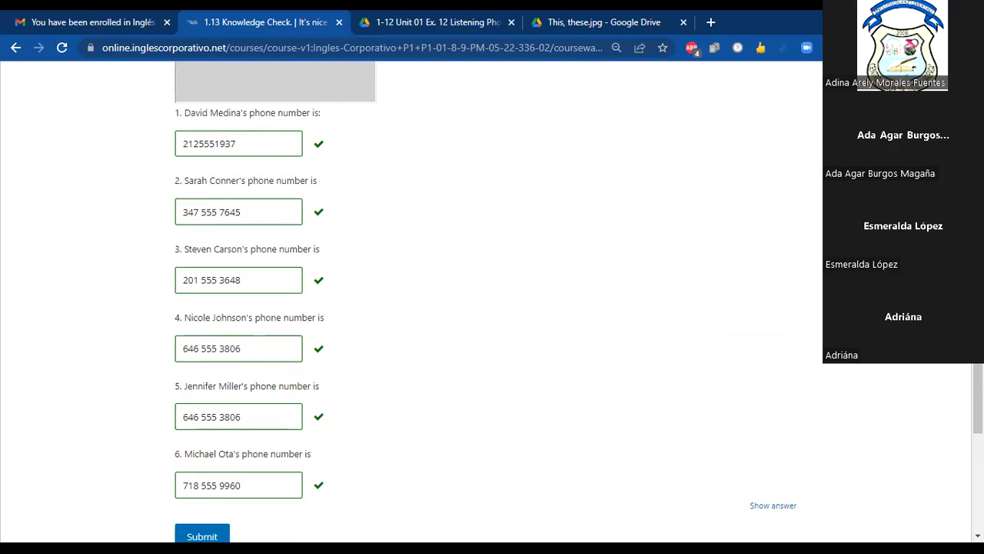
scroll(up, 3)
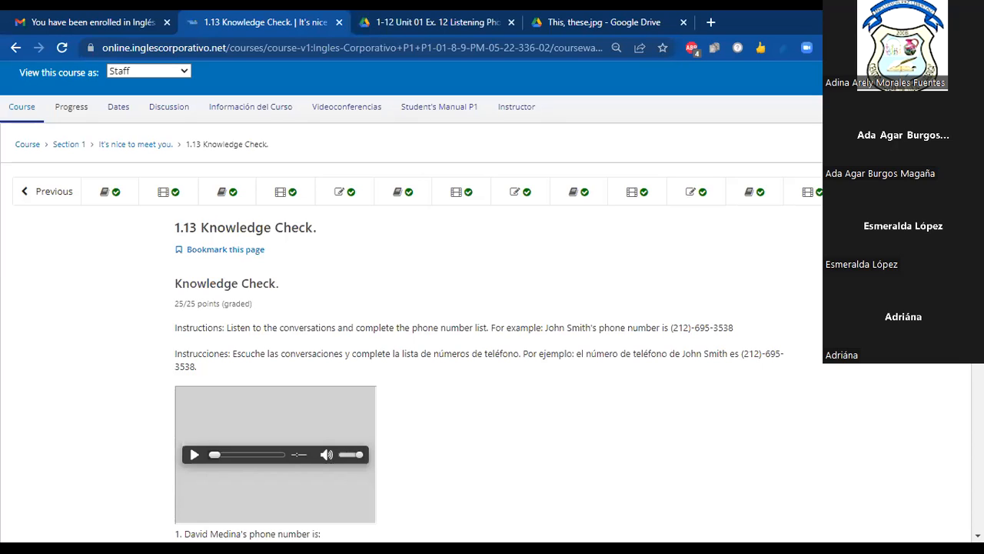
mouse_move(673, 172)
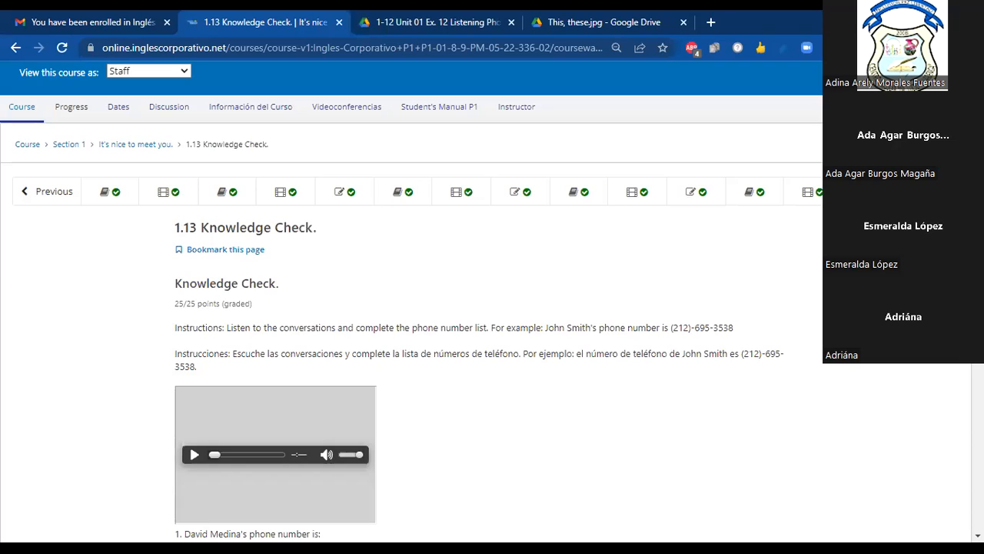
click(61, 46)
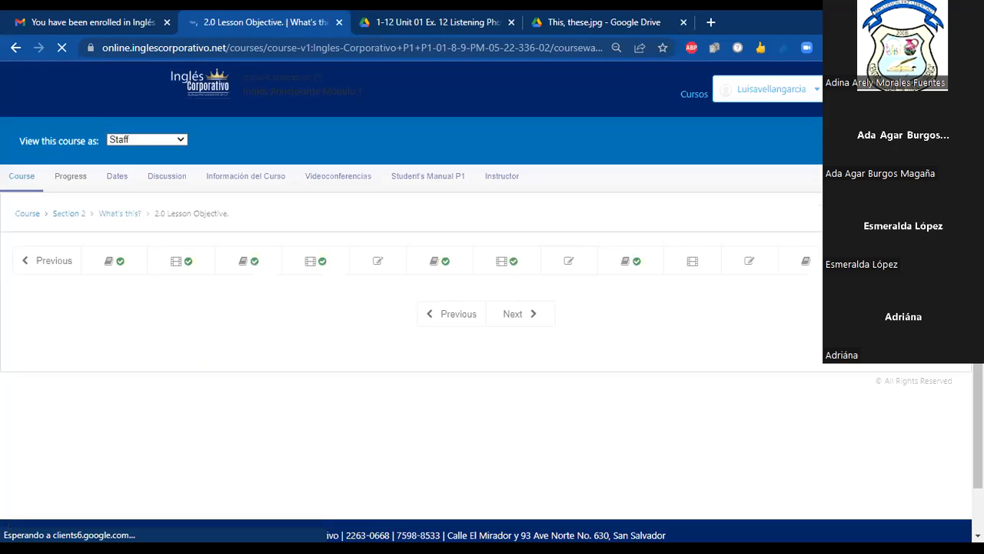
Step: Select the 2.1 What's in your bag? video unit in the unit navigation bar
click(114, 262)
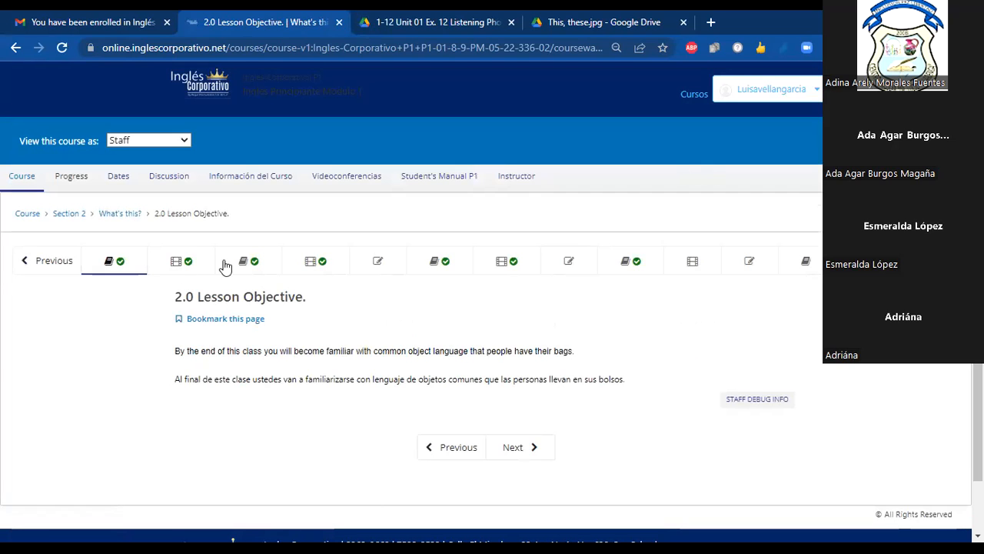
mouse_move(181, 261)
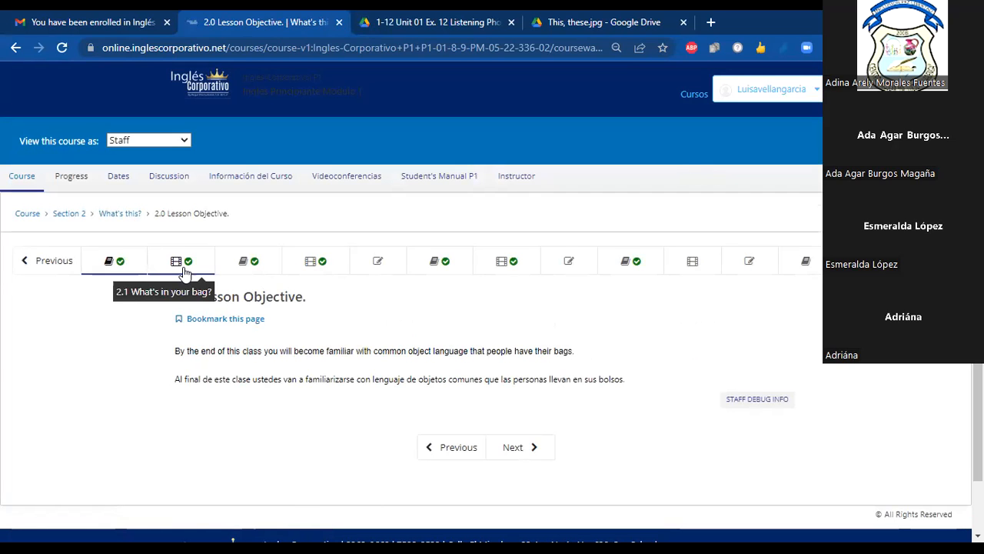
click(182, 262)
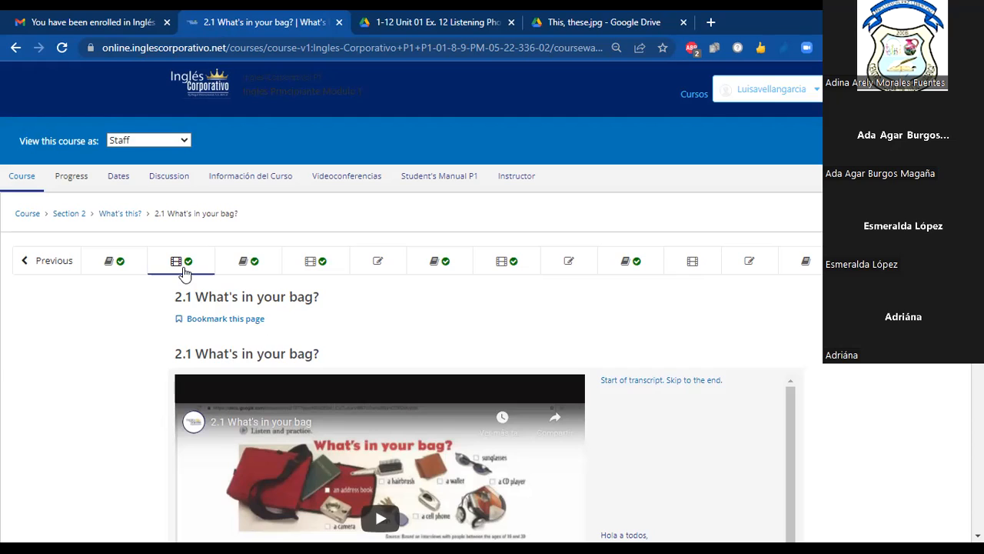
mouse_move(363, 265)
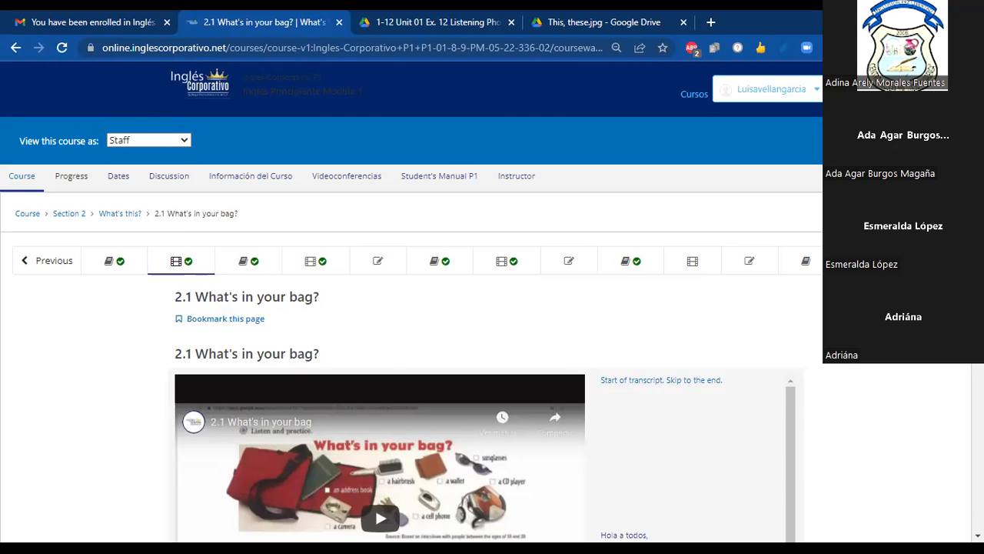
mouse_move(818, 464)
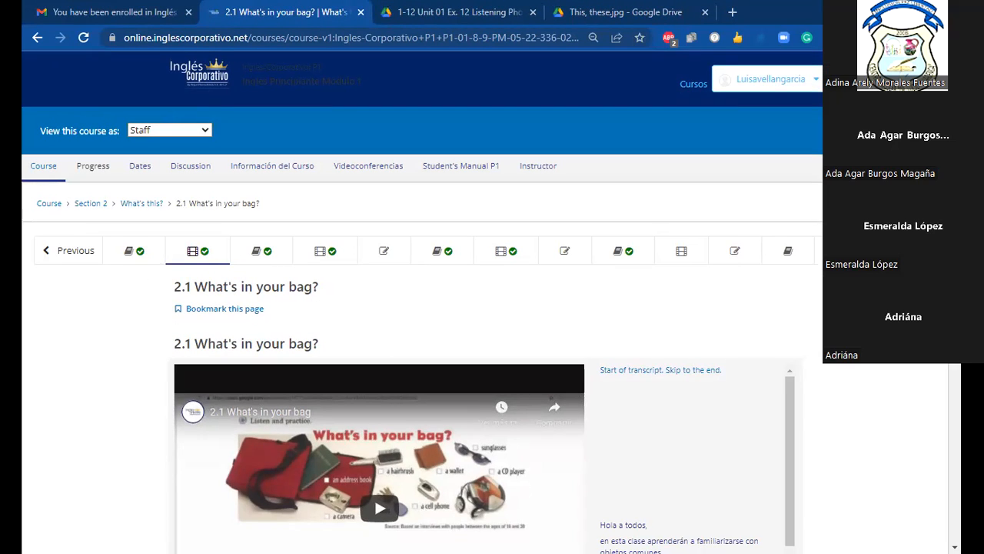
mouse_move(535, 432)
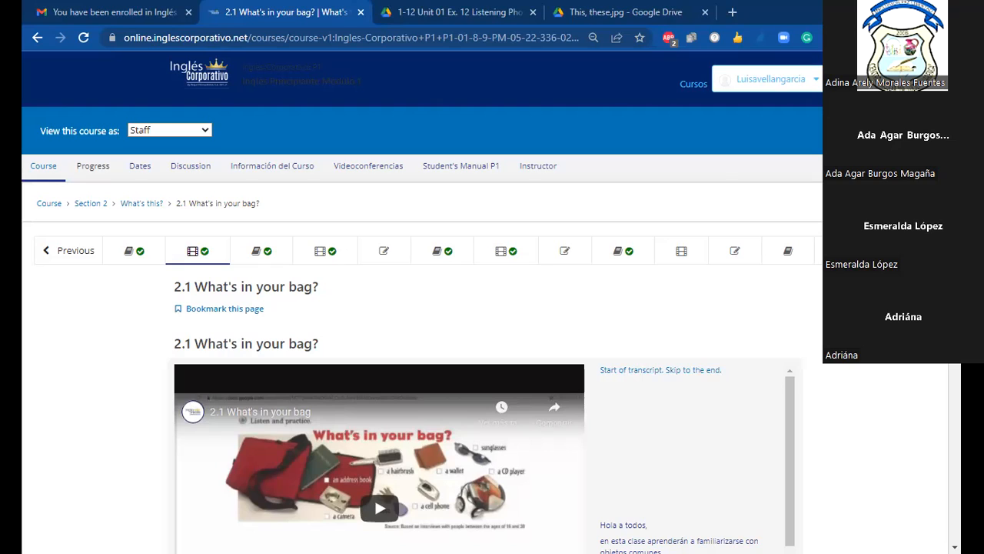
mouse_move(541, 111)
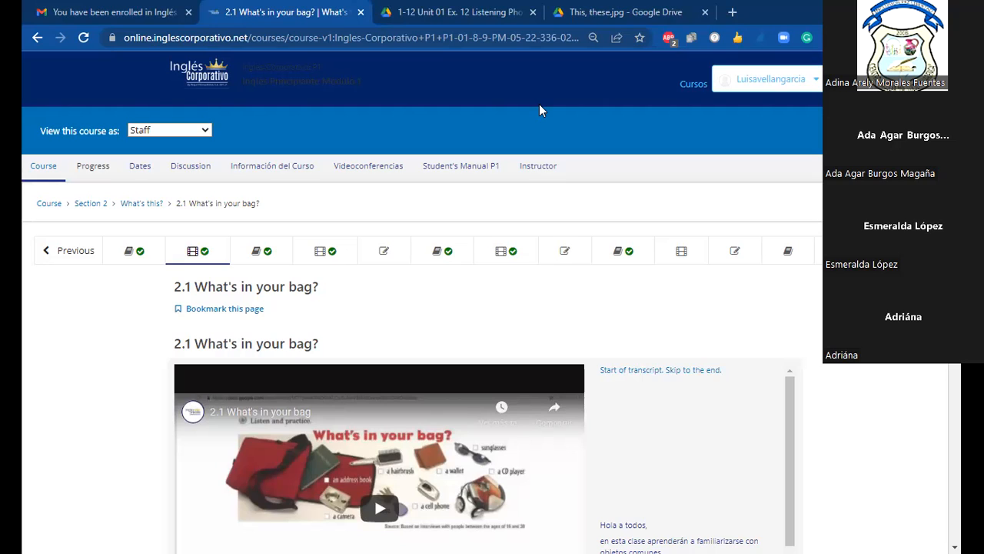
mouse_move(491, 258)
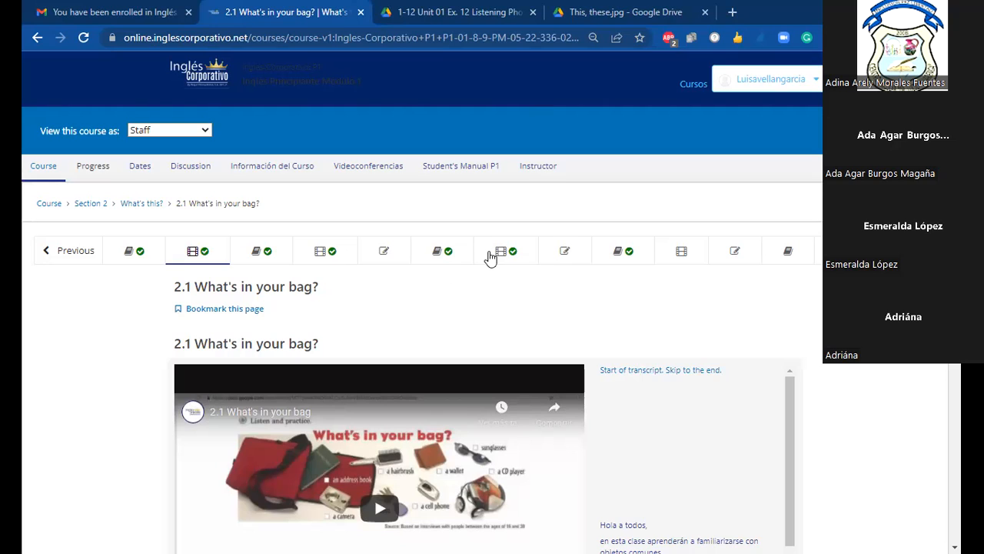
mouse_move(564, 249)
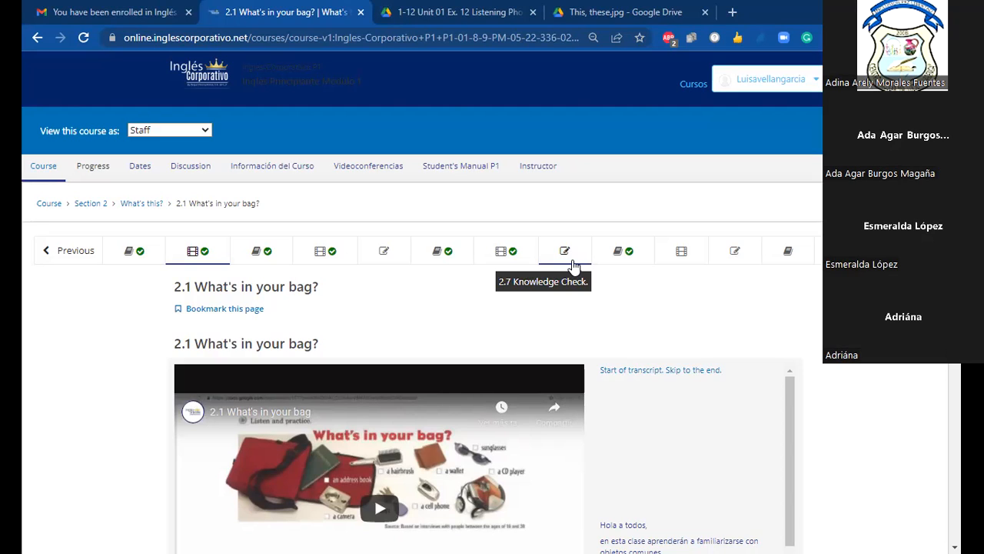
mouse_move(664, 198)
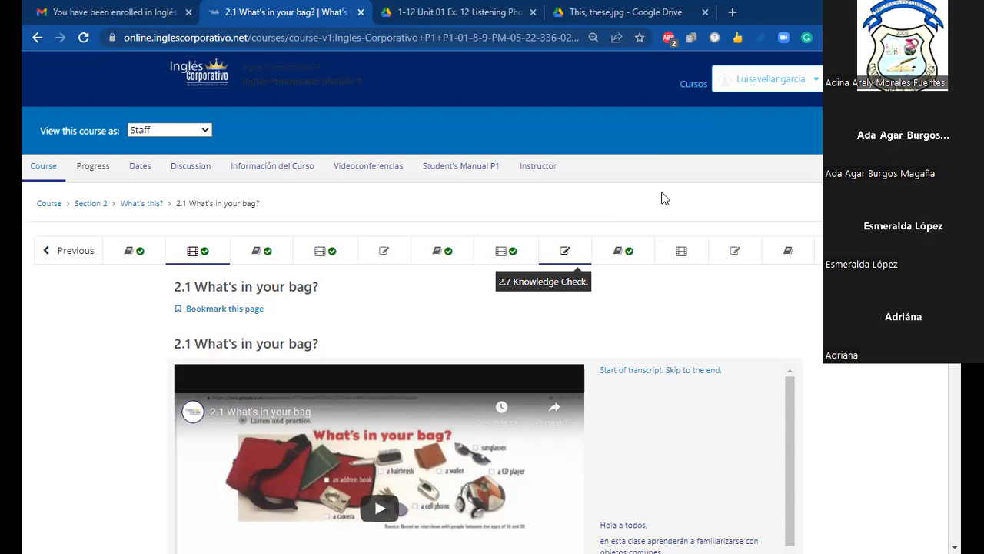
mouse_move(778, 132)
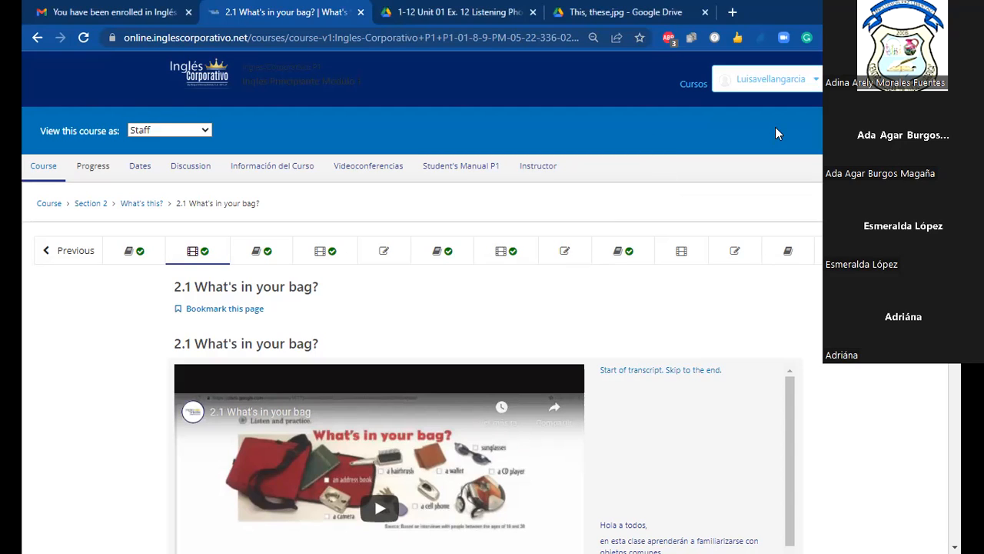
mouse_move(741, 135)
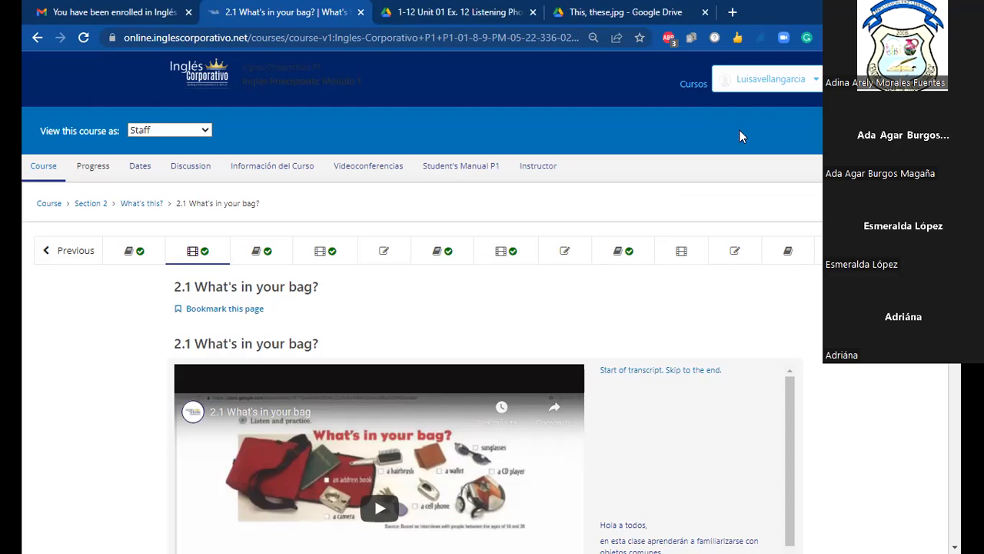
mouse_move(799, 300)
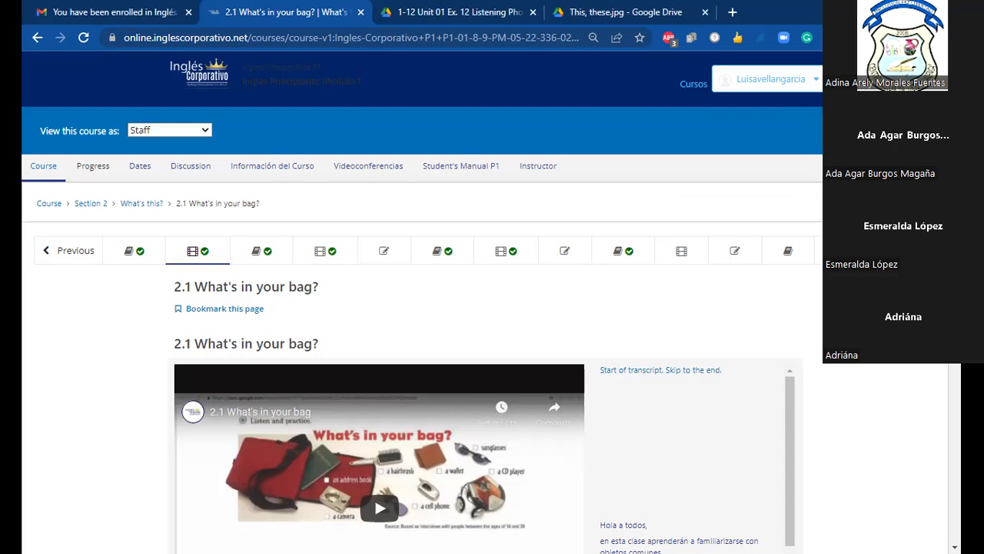
scroll(down, 3)
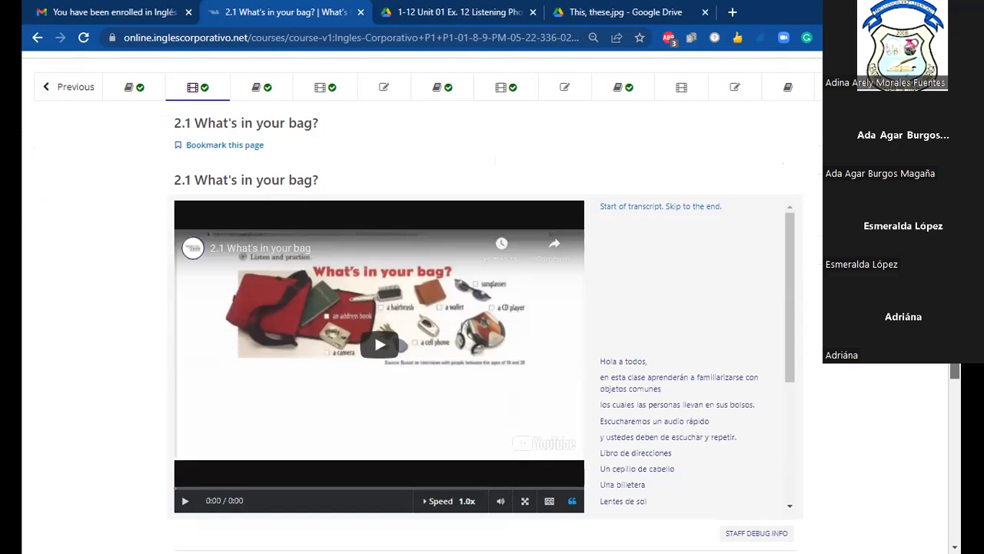
scroll(down, 3)
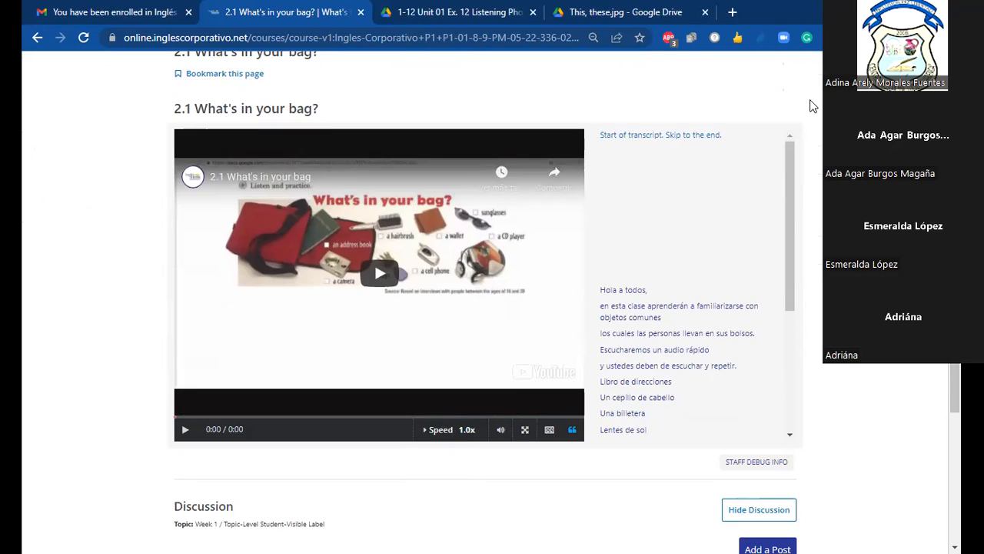
mouse_move(572, 117)
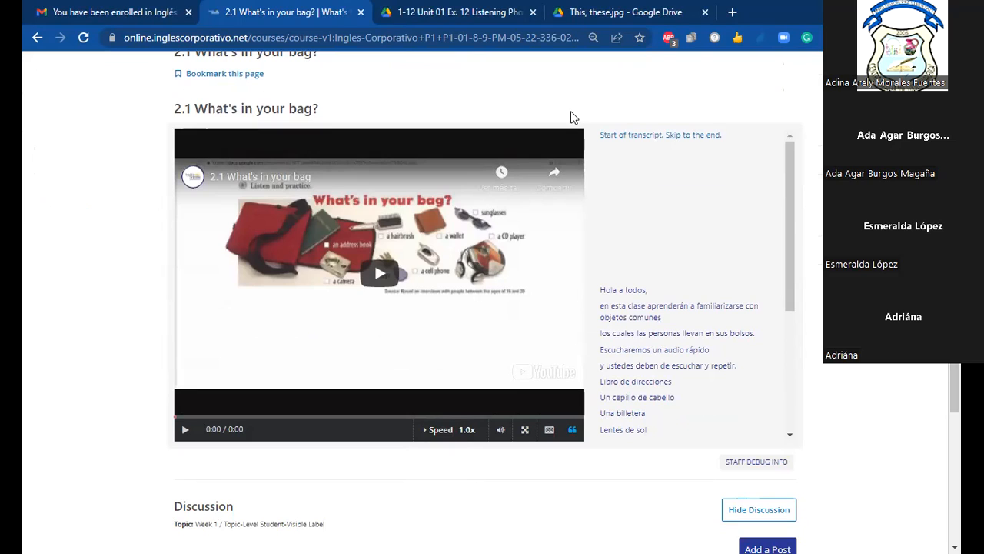
mouse_move(146, 114)
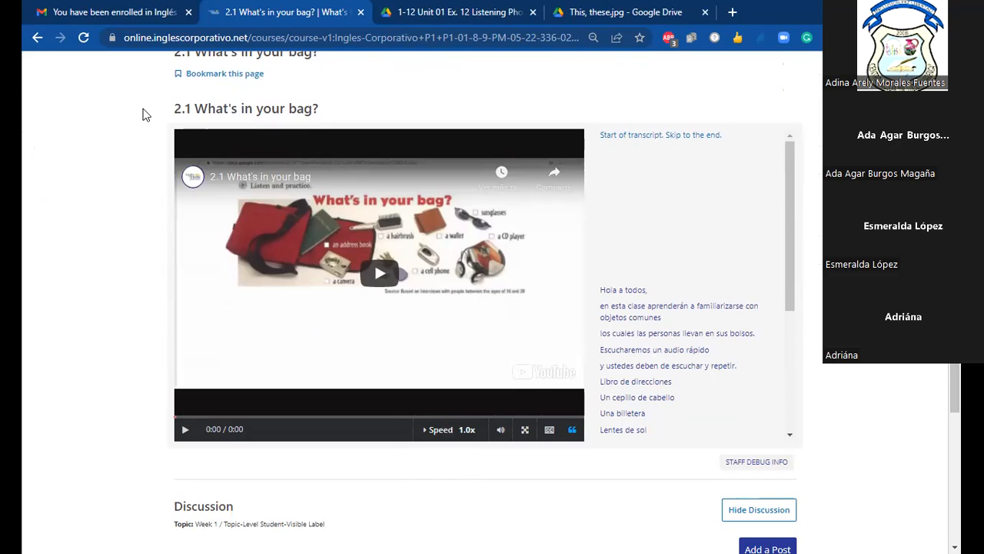
mouse_move(483, 99)
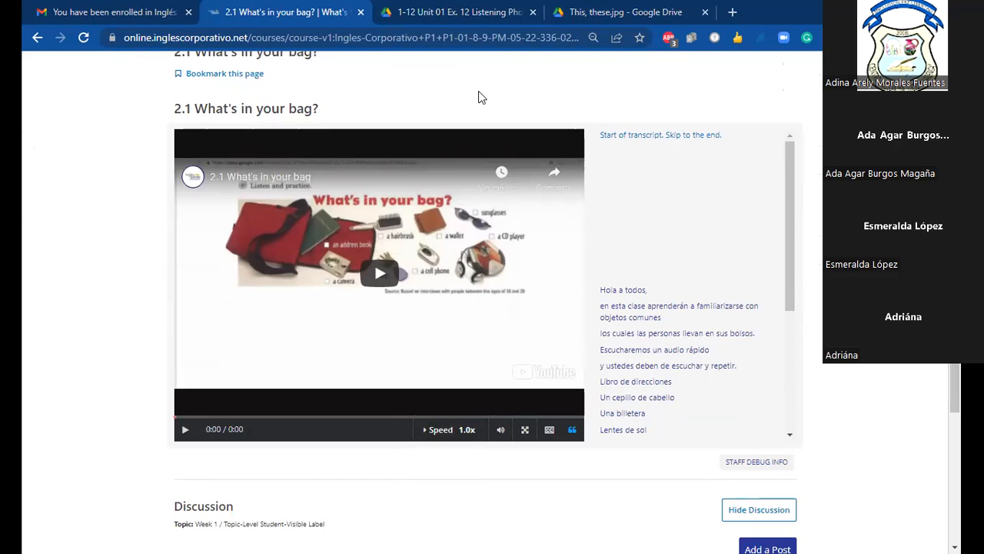
mouse_move(598, 161)
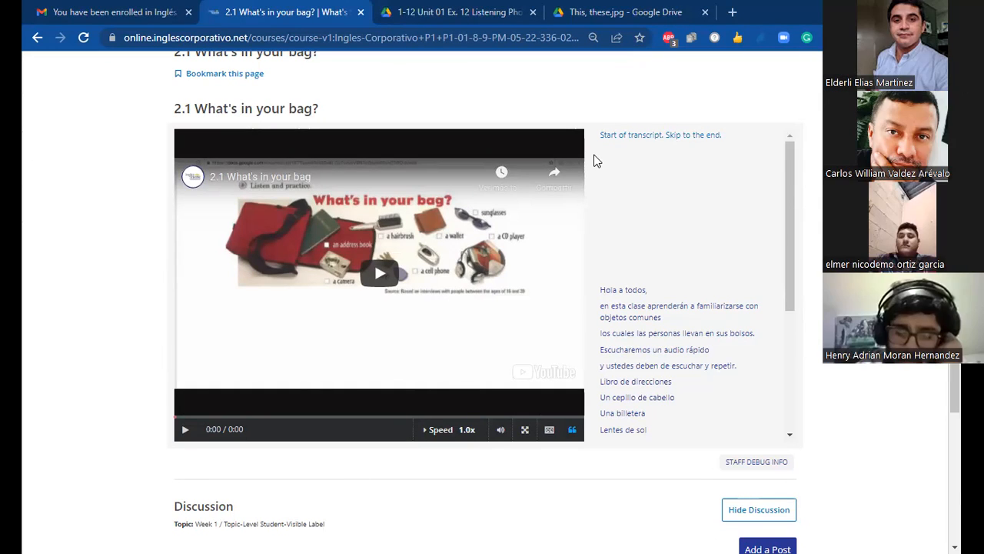
mouse_move(735, 224)
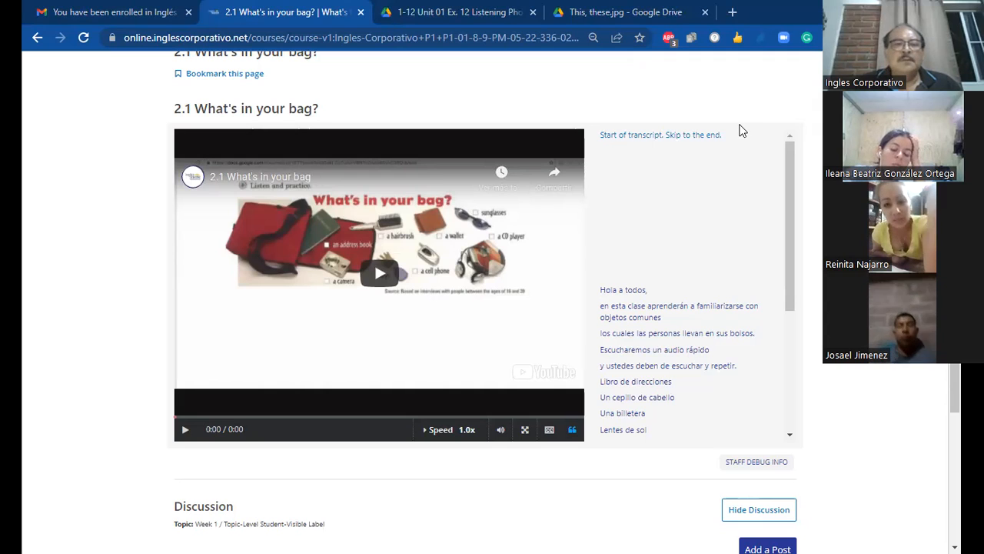
mouse_move(633, 107)
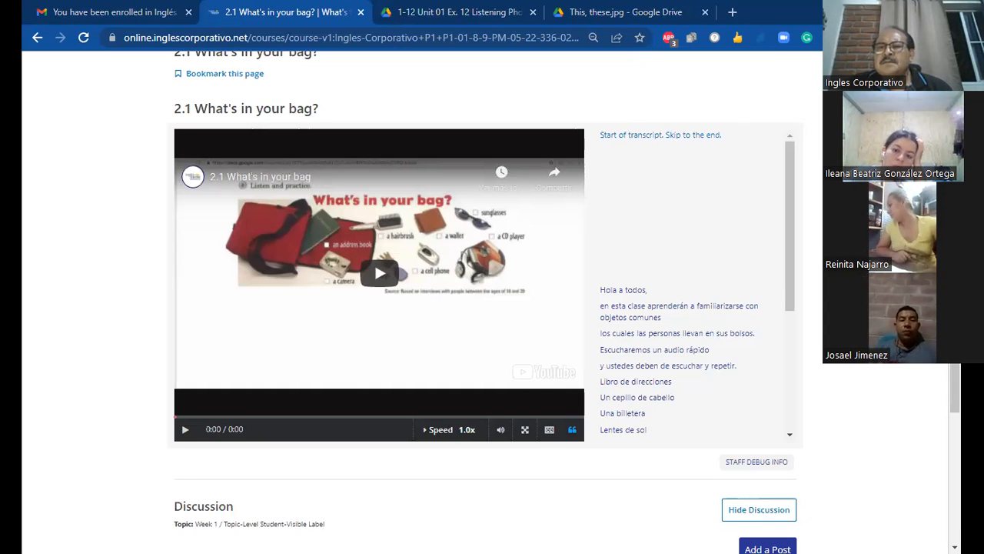
scroll(up, 3)
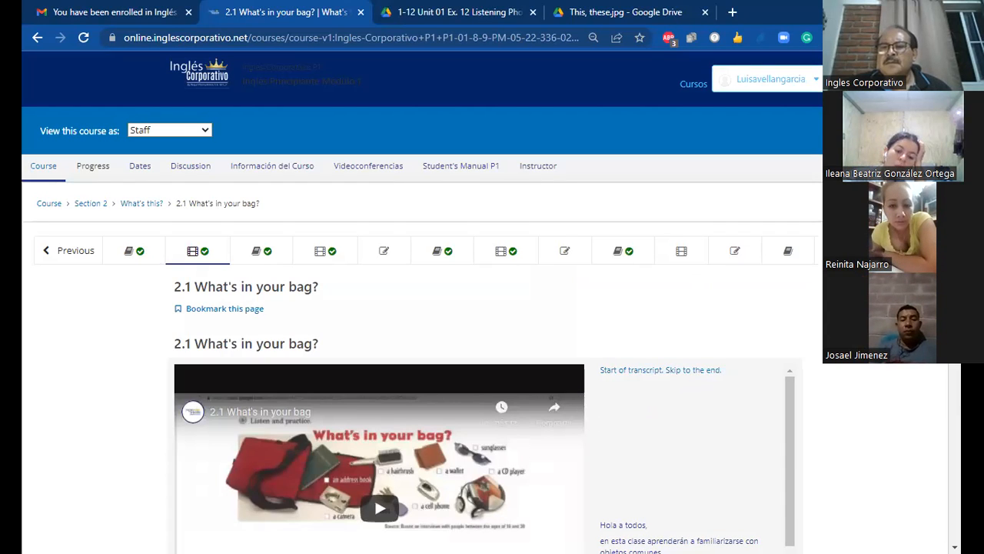
mouse_move(120, 300)
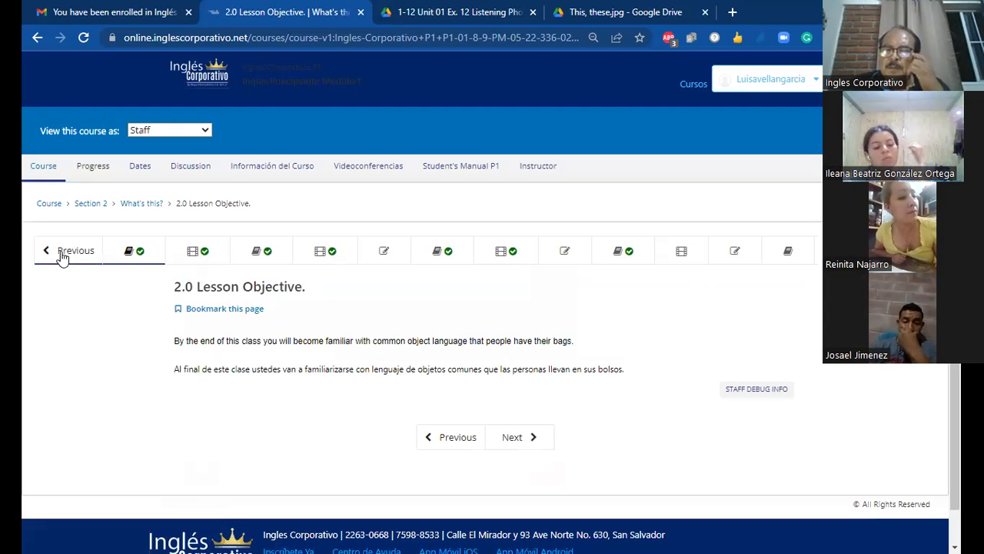
mouse_move(693, 302)
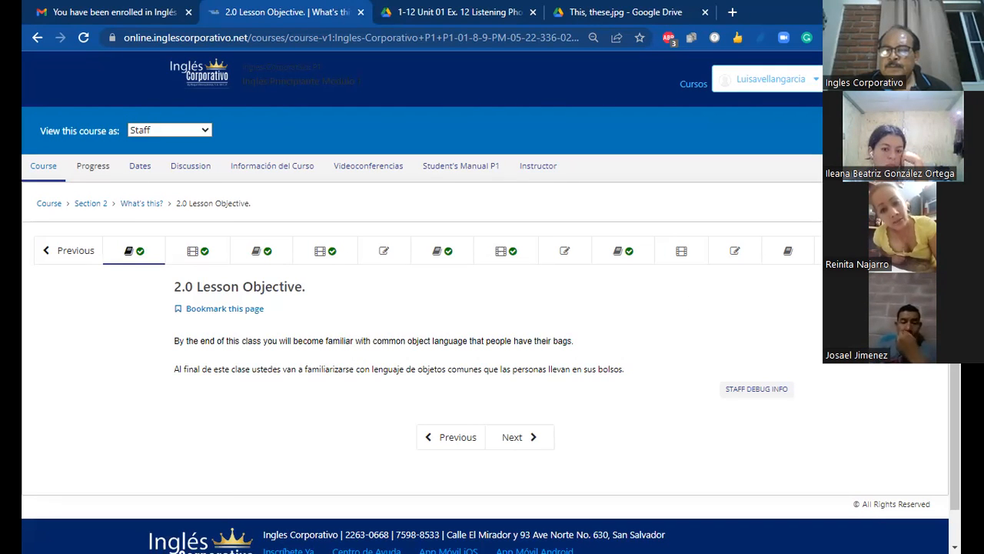
mouse_move(621, 160)
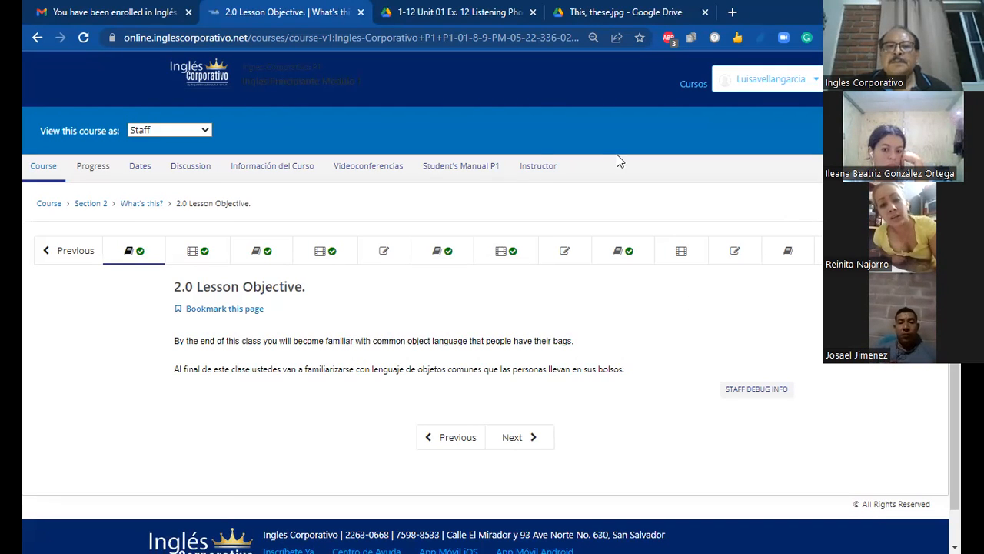
mouse_move(461, 166)
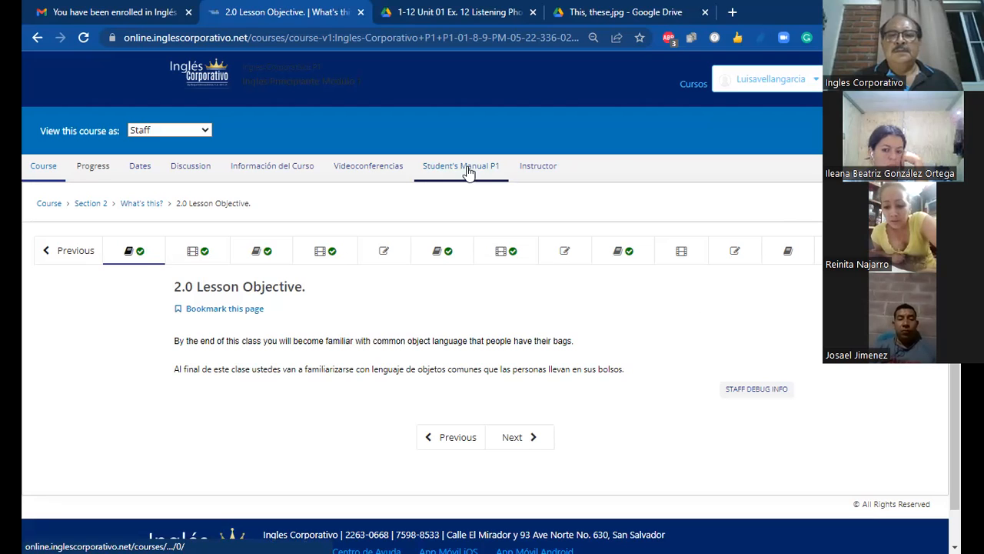
Step: Switch to the Student's Manual P1 tab showing the P1 textbook PDF
click(462, 166)
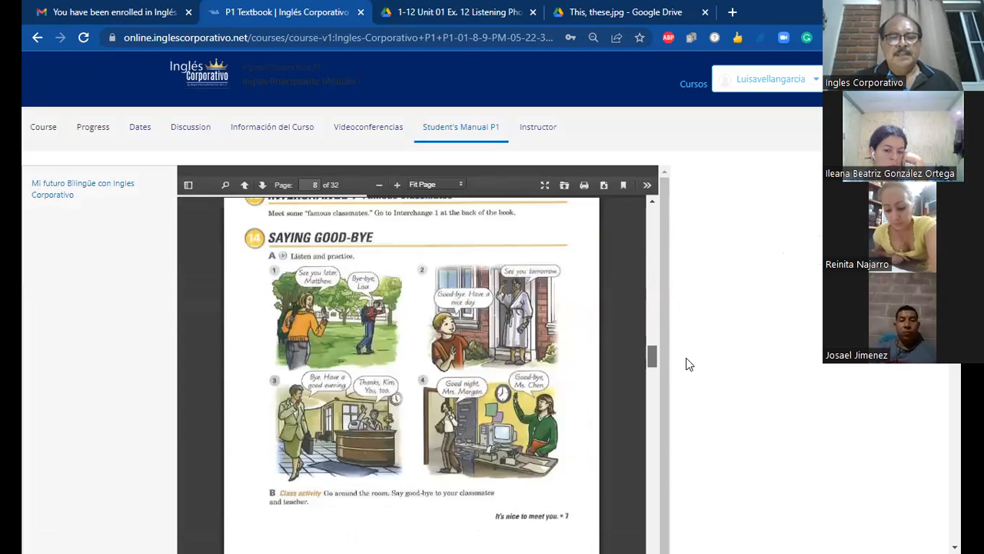
scroll(up, 3)
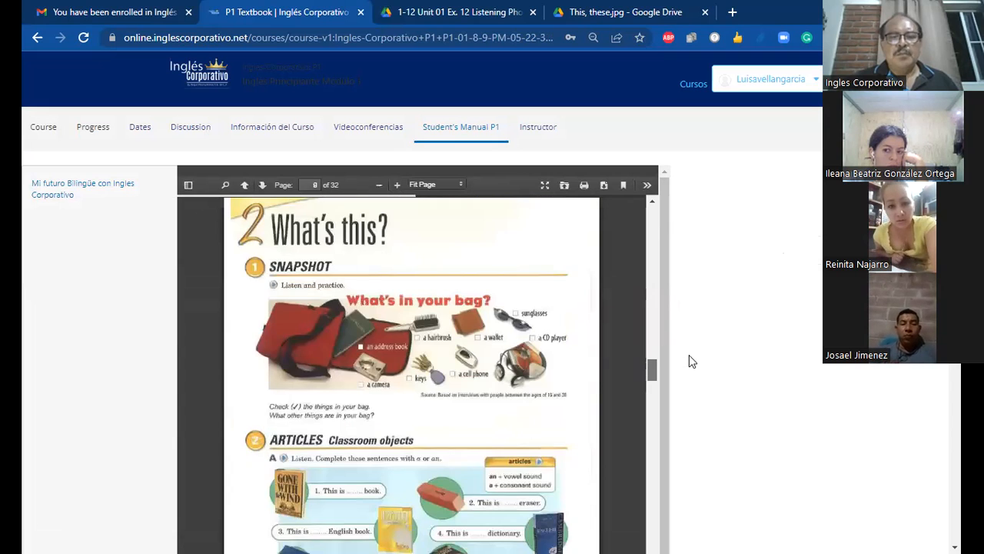
scroll(down, 3)
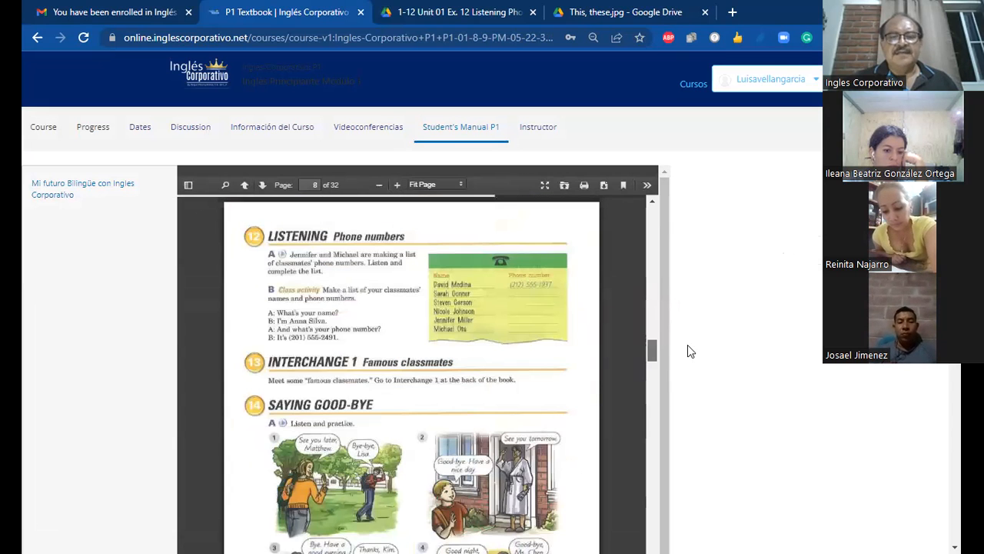
scroll(up, 3)
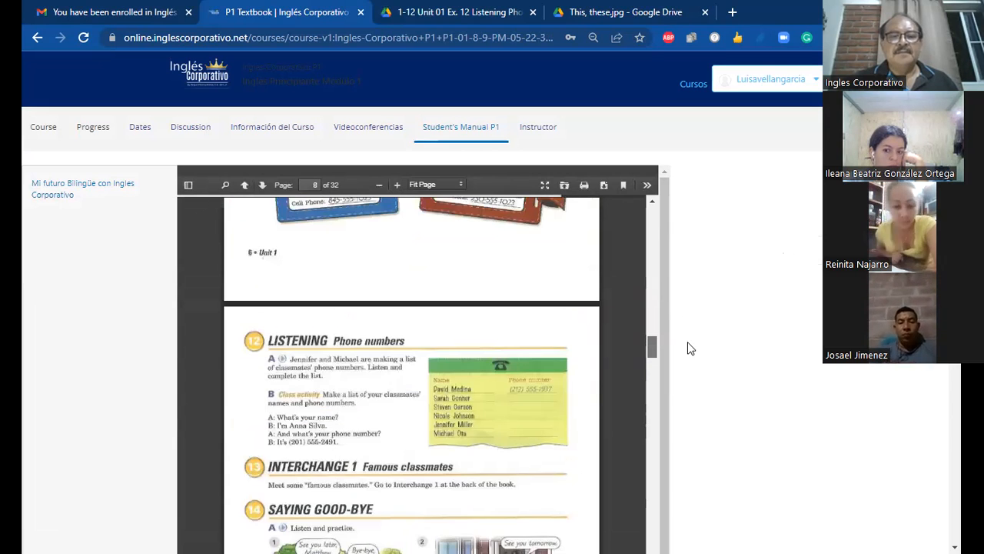
scroll(down, 3)
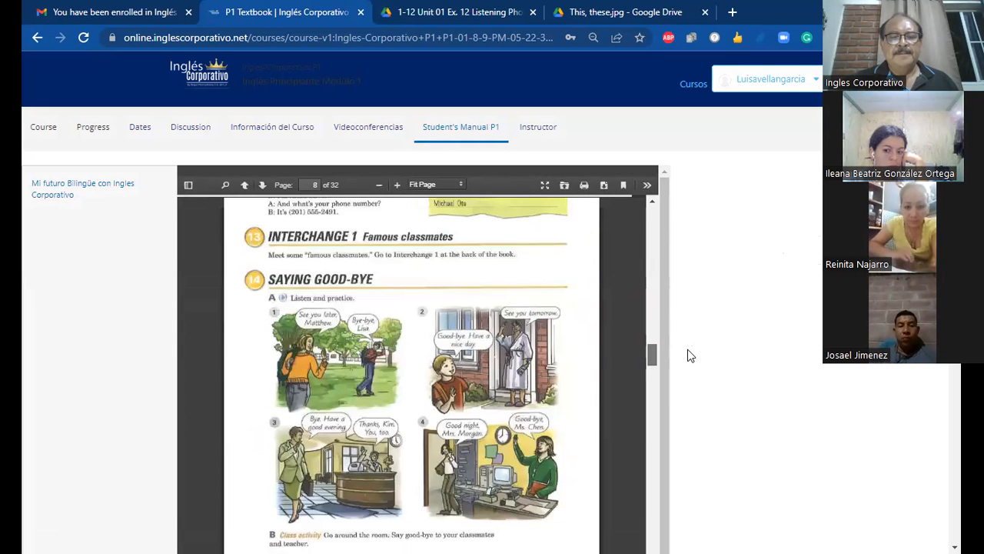
scroll(up, 3)
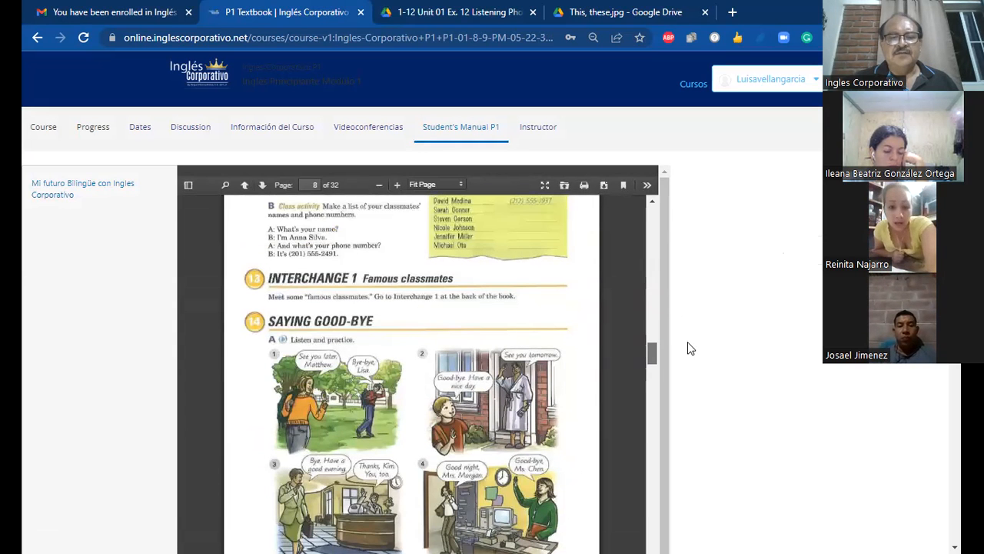
scroll(up, 3)
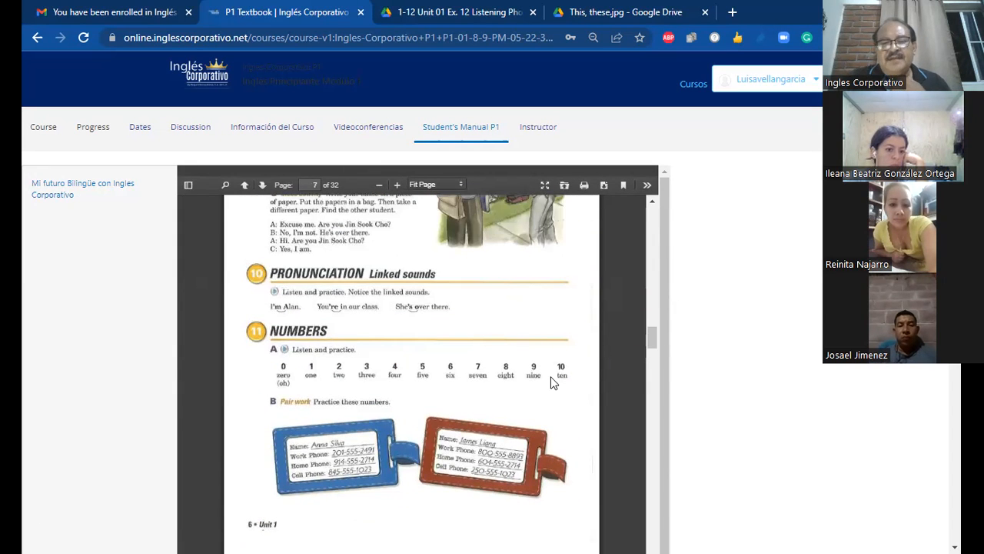
mouse_move(750, 347)
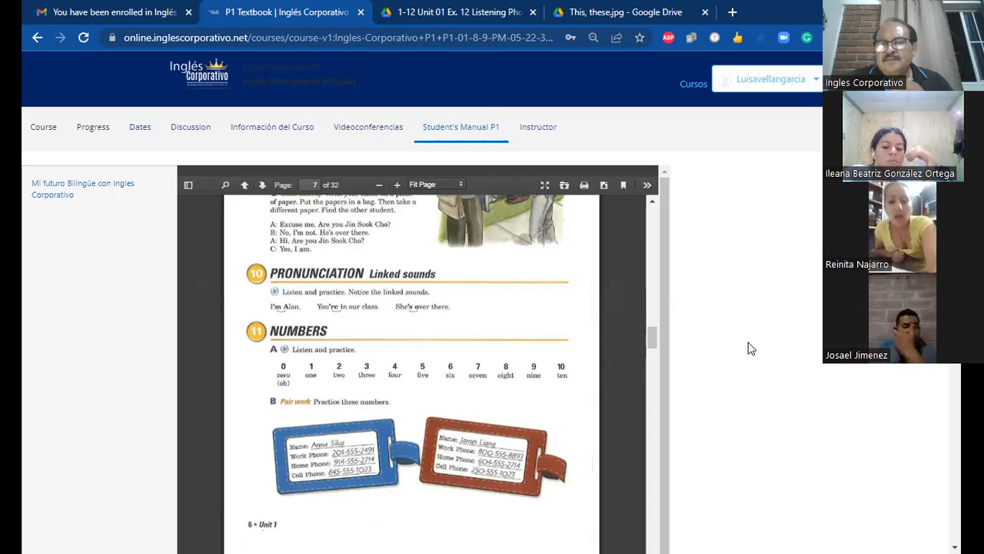
mouse_move(667, 330)
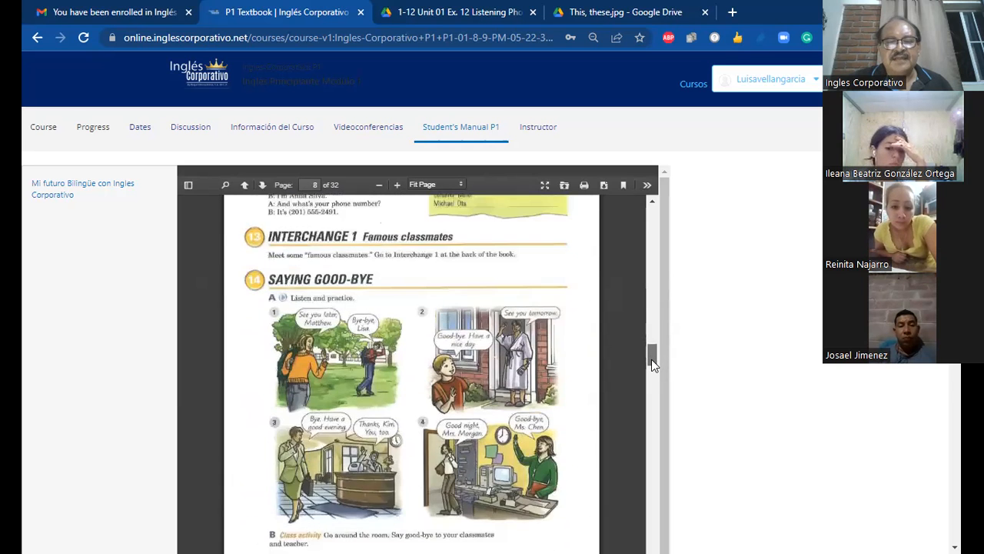
scroll(down, 3)
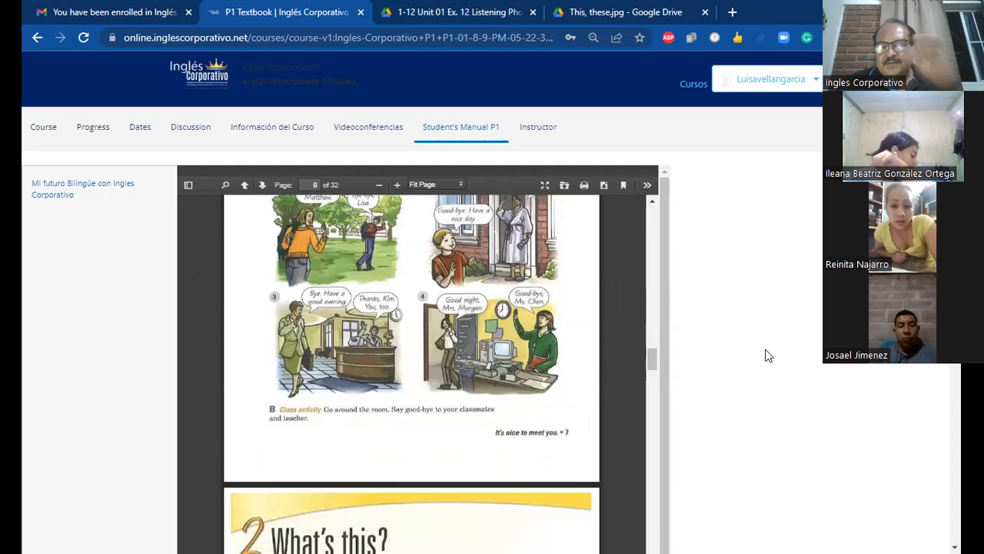
mouse_move(757, 212)
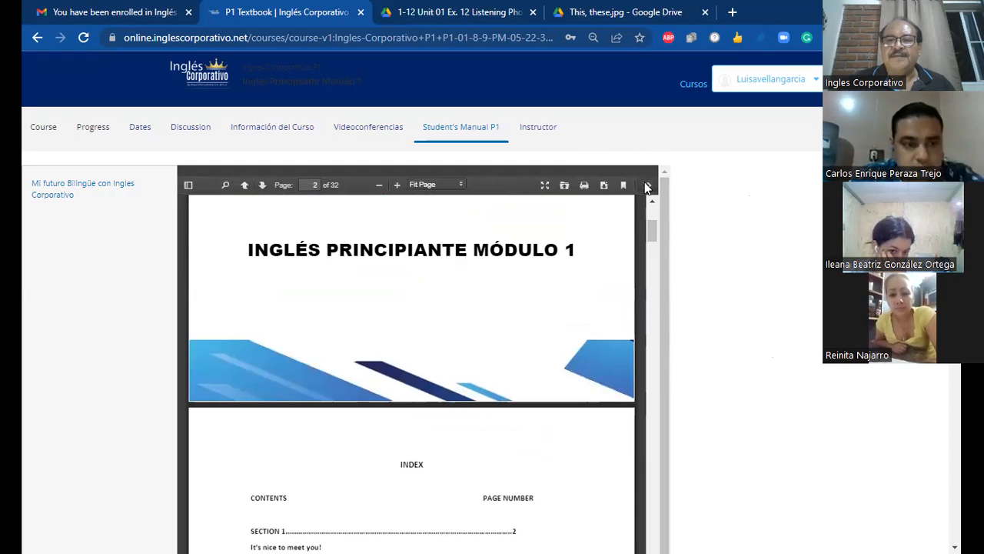
Step: Leave the textbook viewer's options and go back to the Course outline tab
click(646, 185)
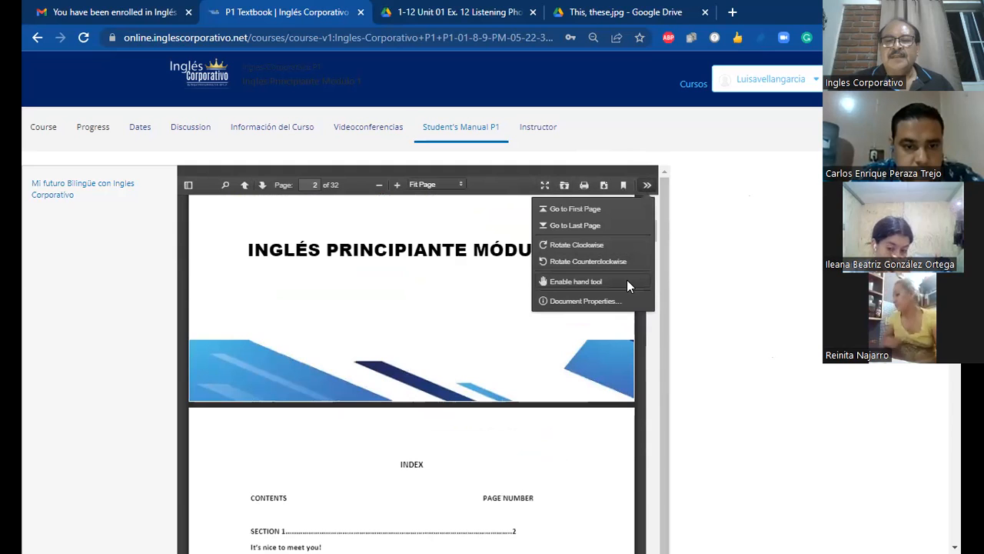
mouse_move(579, 112)
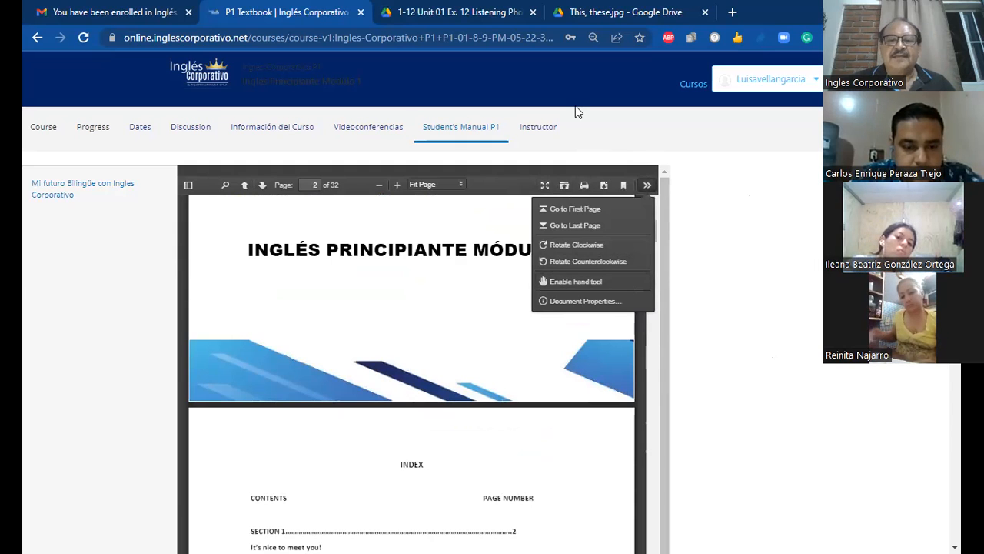
mouse_move(461, 126)
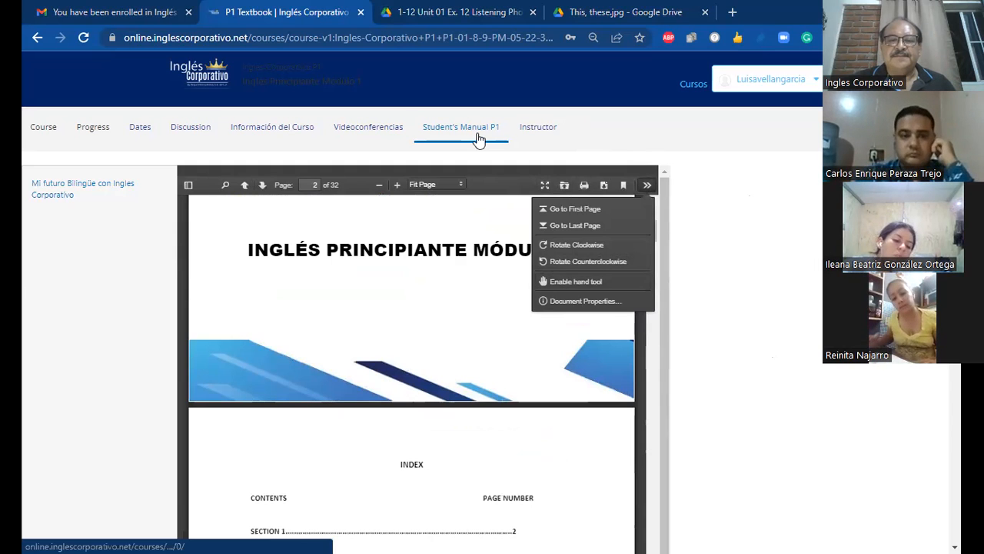
click(461, 126)
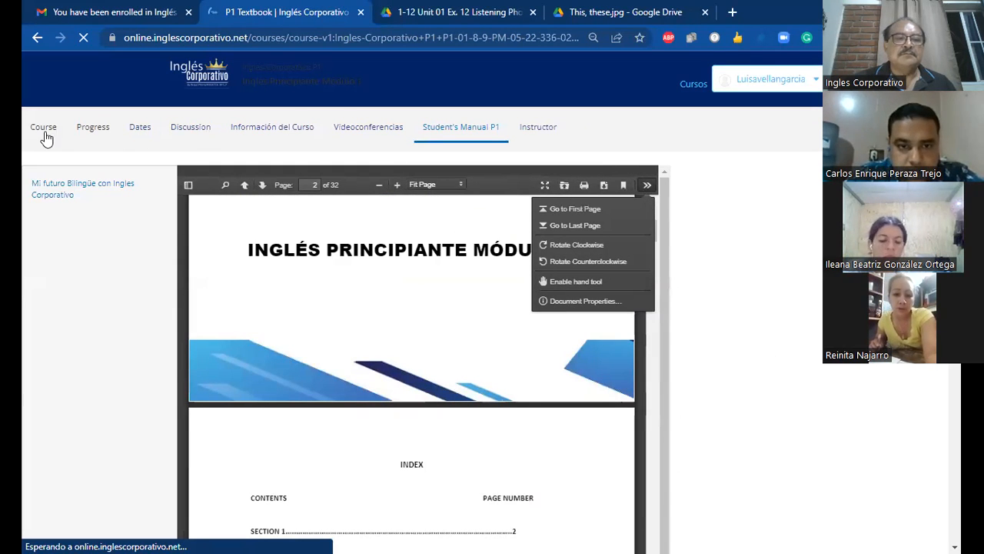
click(575, 209)
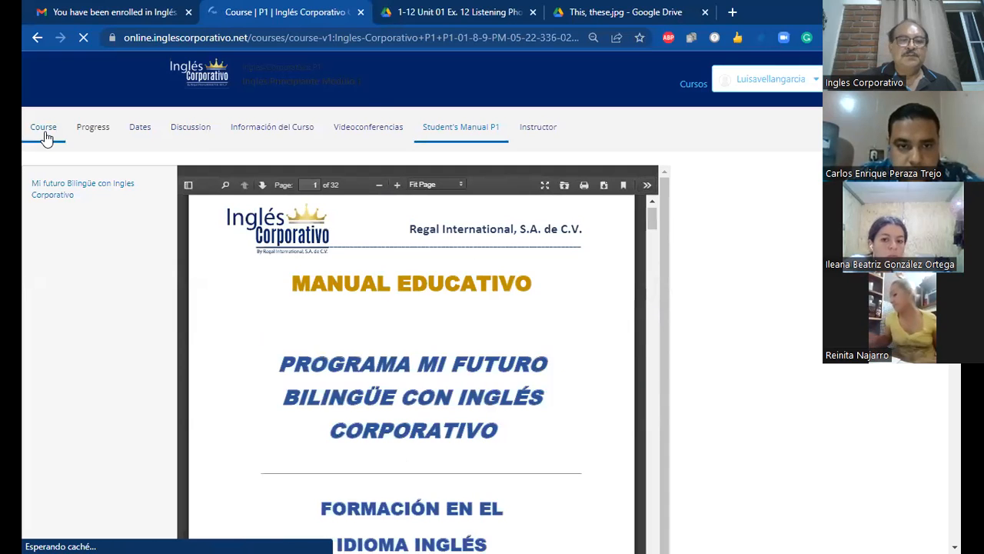
Step: Expand Section 2 in the outline and select its What's this? lesson
click(43, 126)
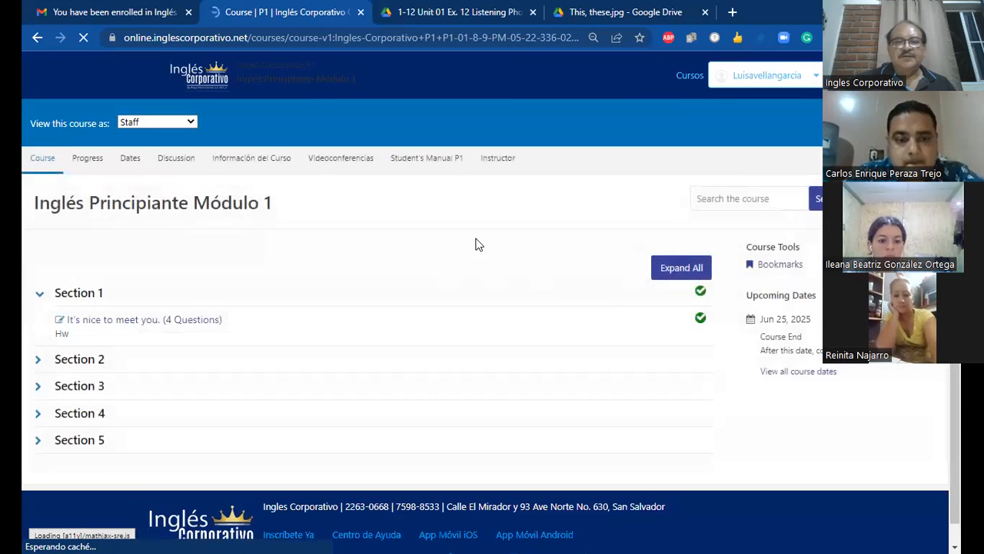
click(80, 359)
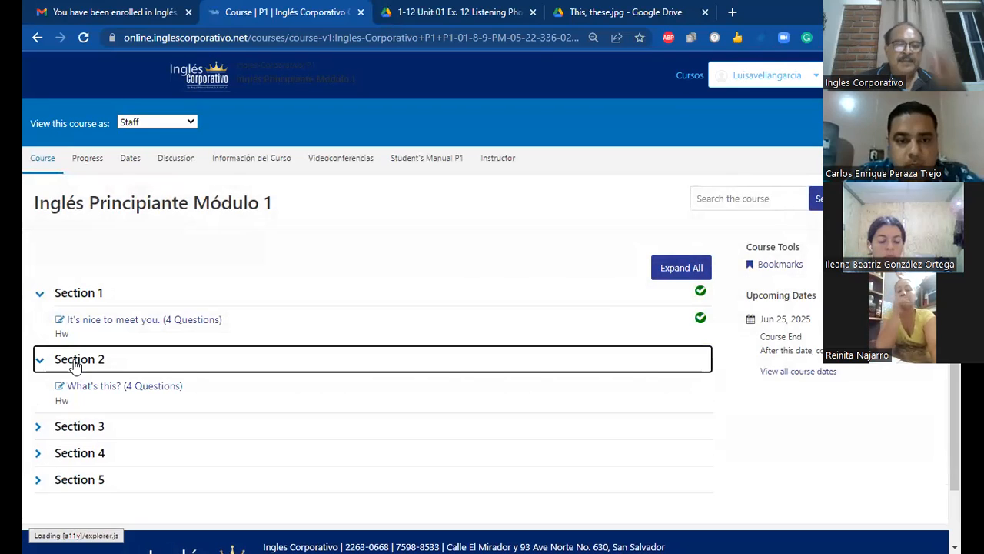
click(107, 384)
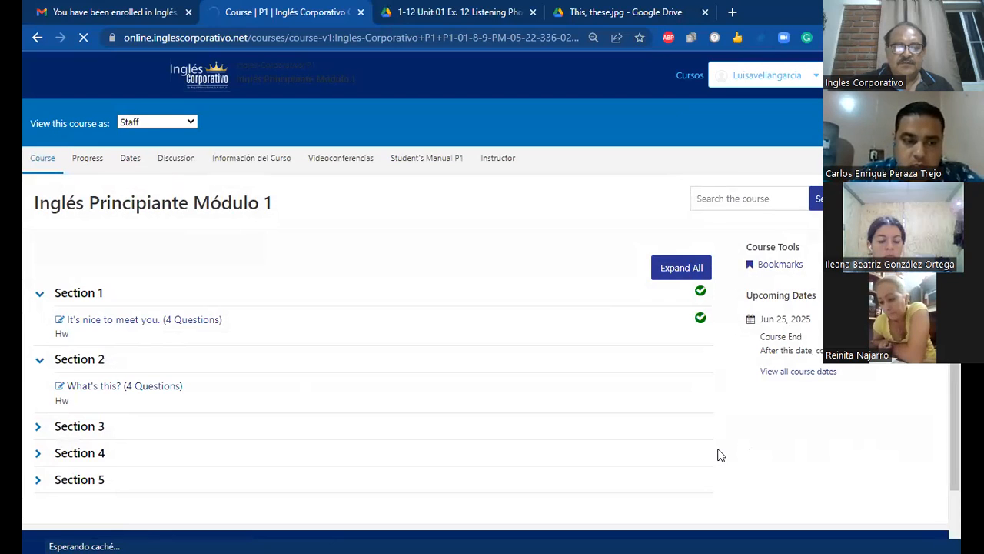
mouse_move(689, 387)
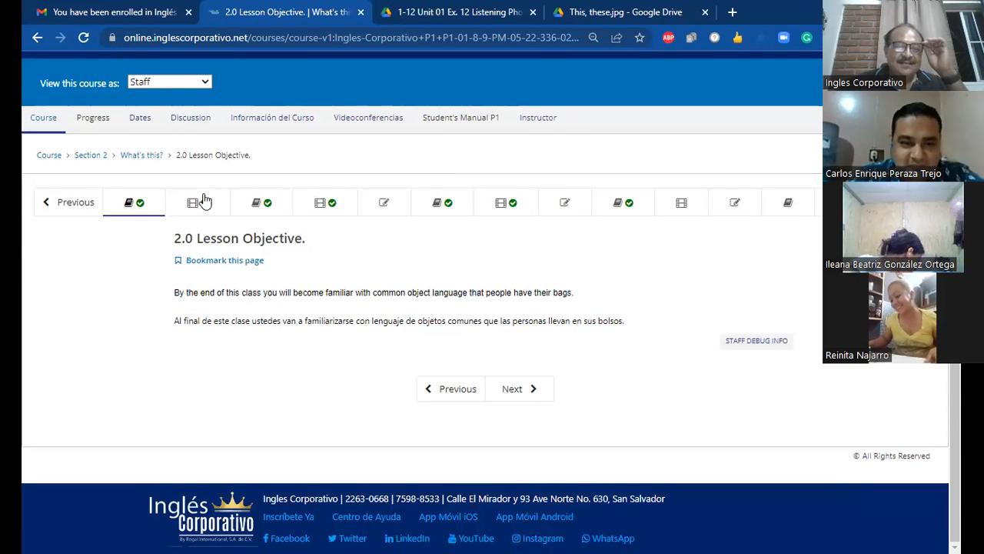
Step: Select the 2.1 What's in your bag? unit and put its video in full screen at 0:00
click(197, 202)
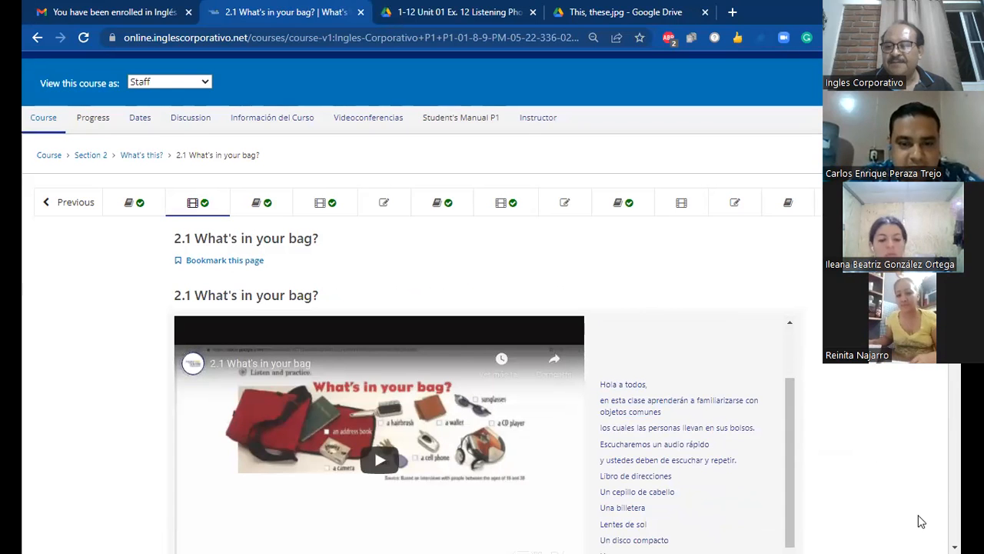
scroll(down, 3)
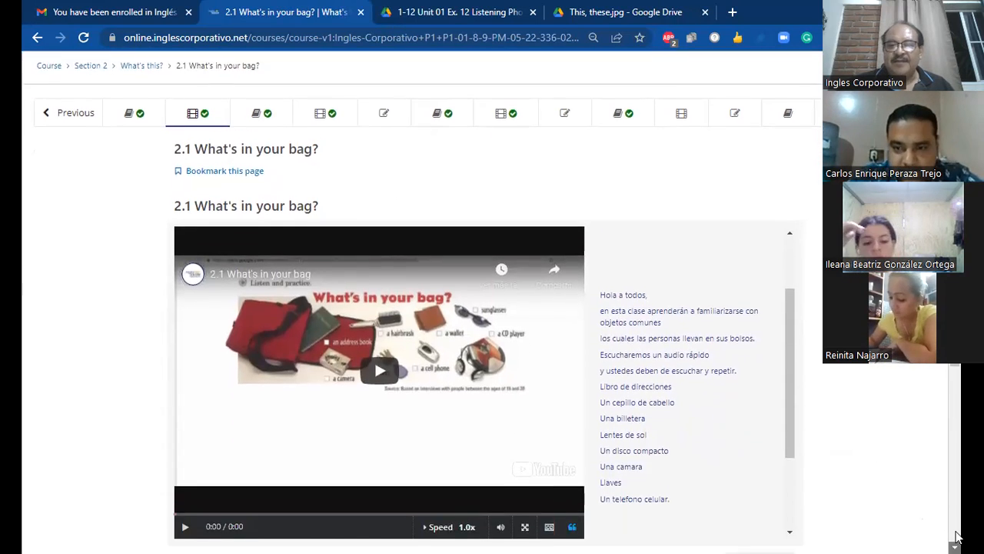
scroll(down, 3)
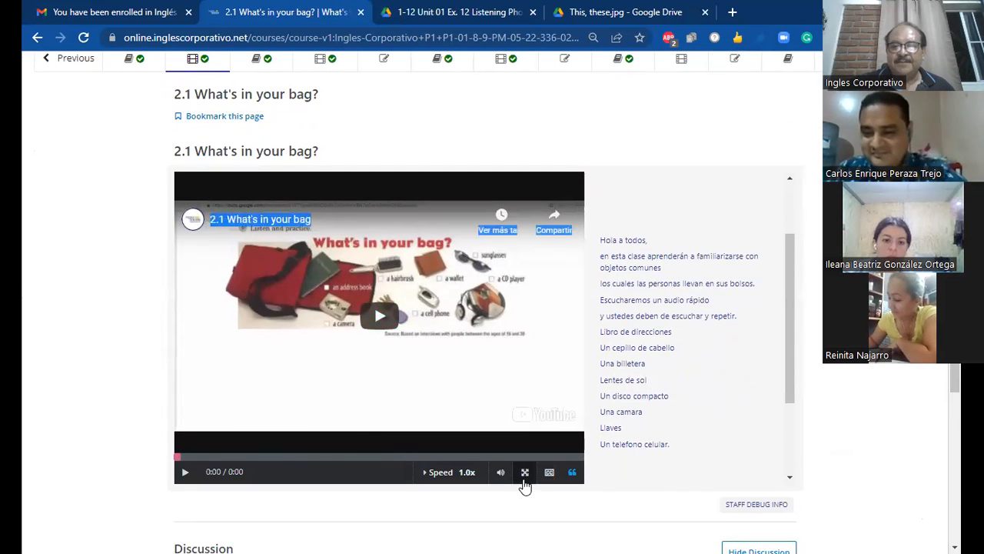
click(526, 471)
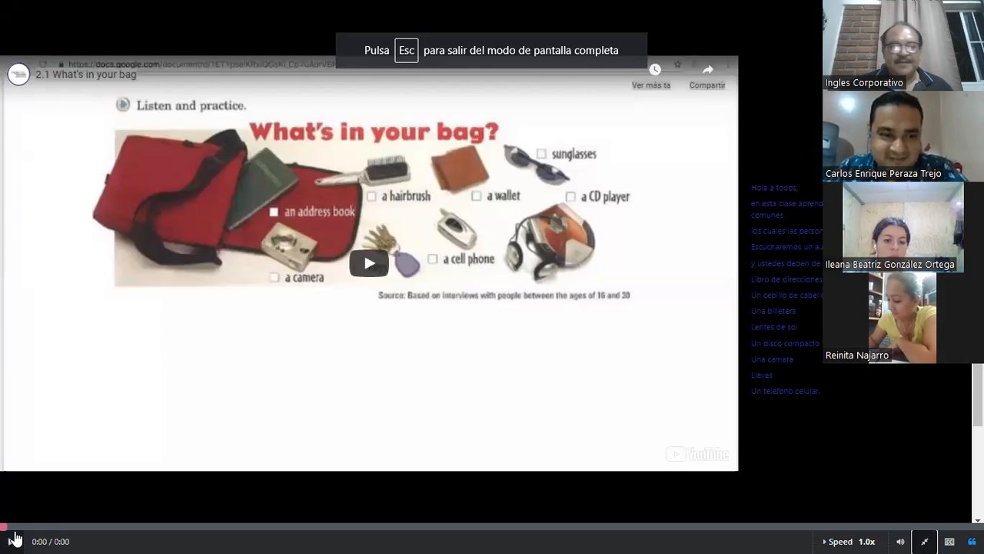
Step: Start the player and replay the 0:30 video from the beginning until it ends
key(Escape)
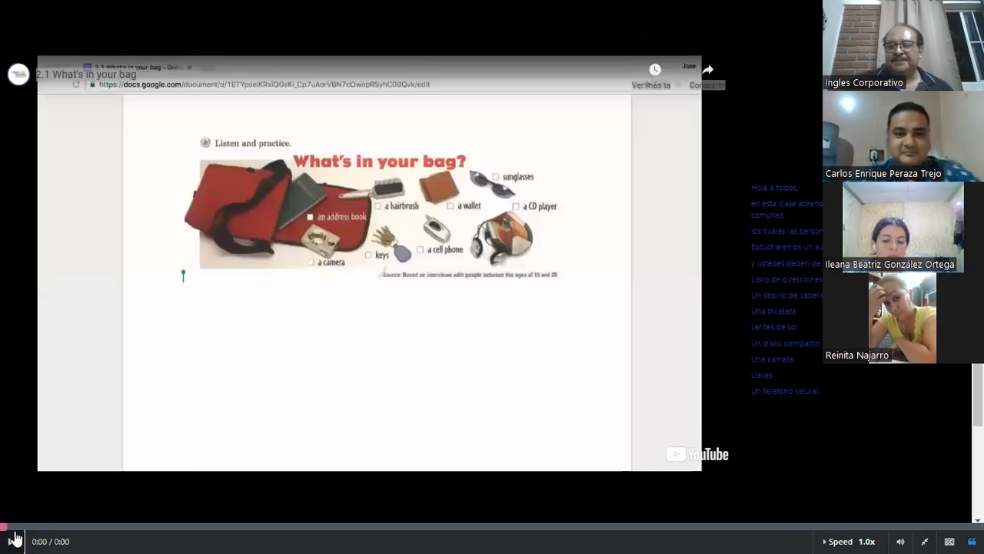
click(14, 538)
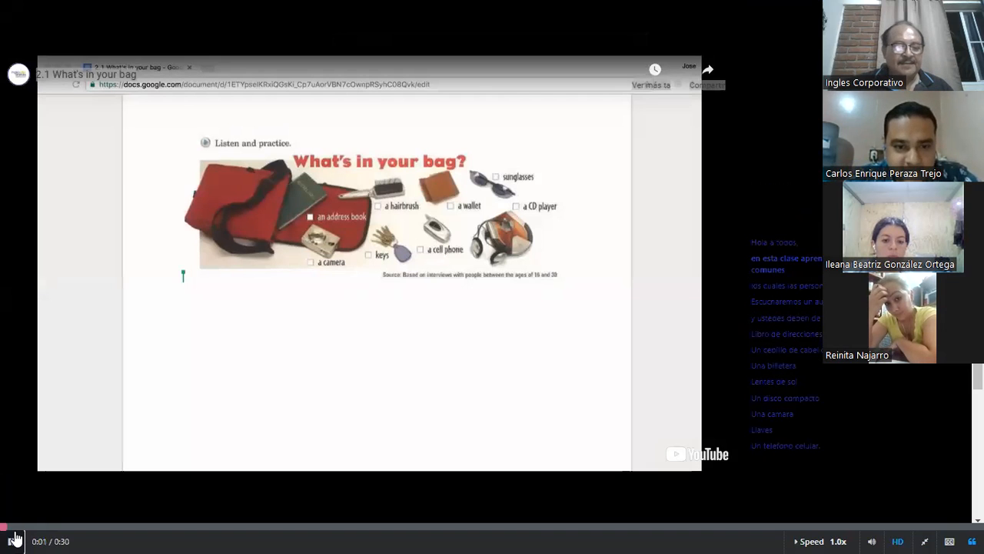
click(14, 539)
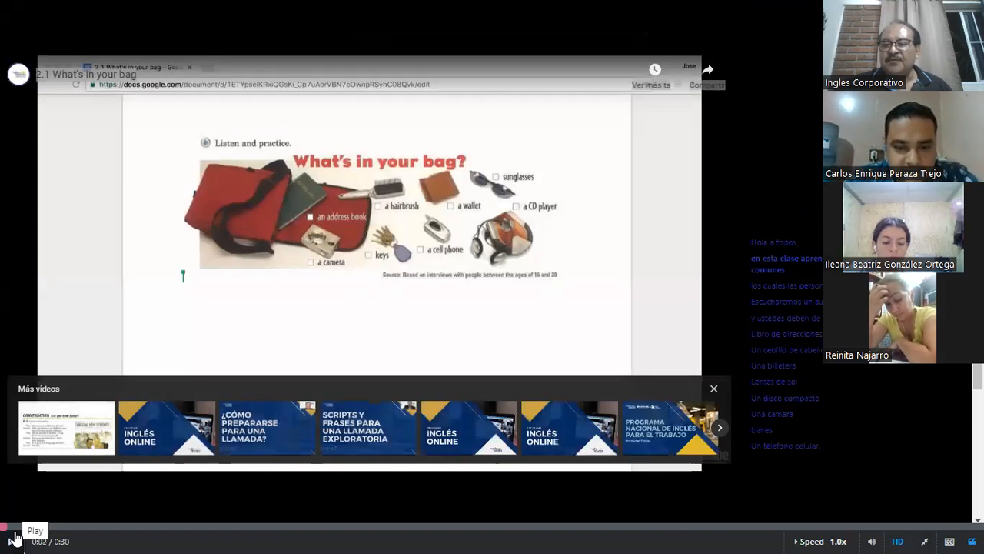
mouse_move(366, 428)
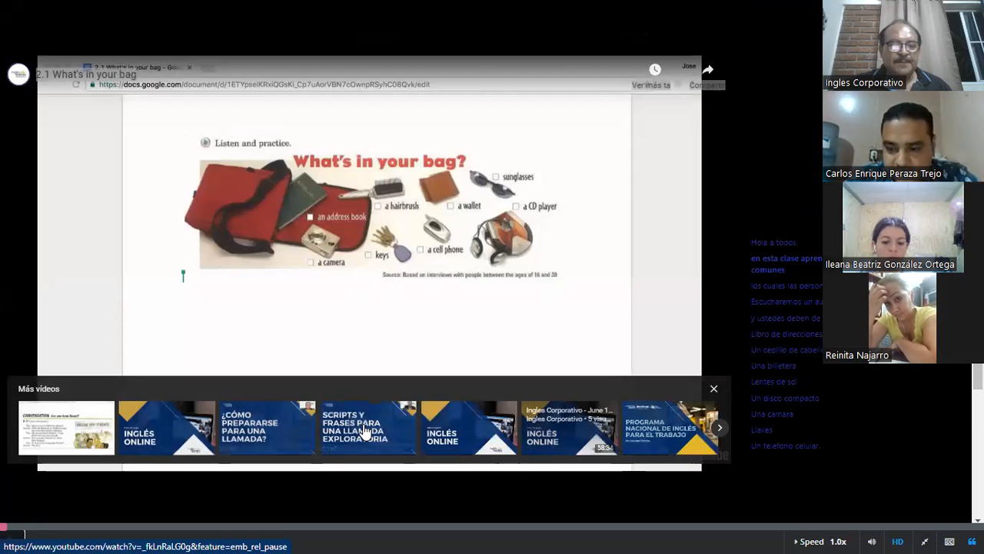
click(11, 541)
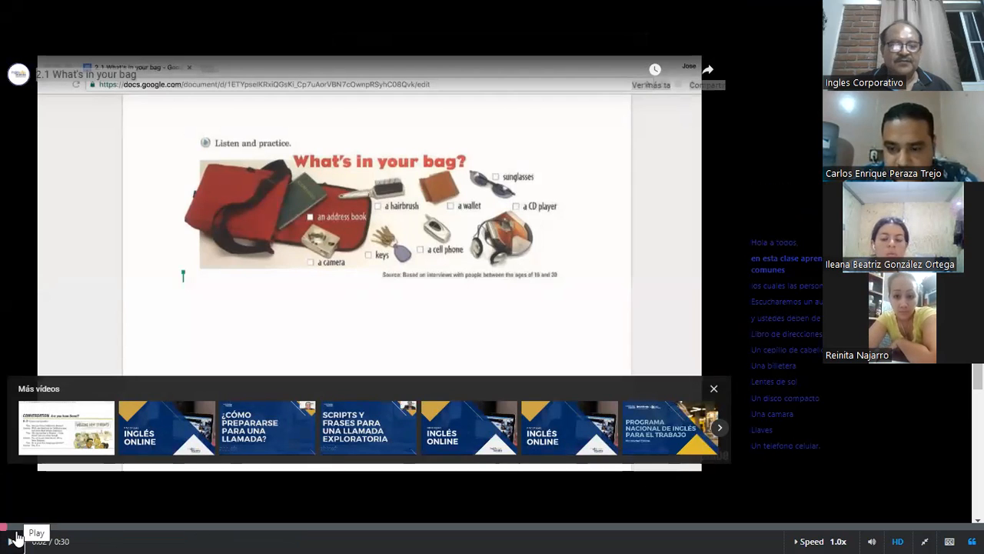
click(714, 387)
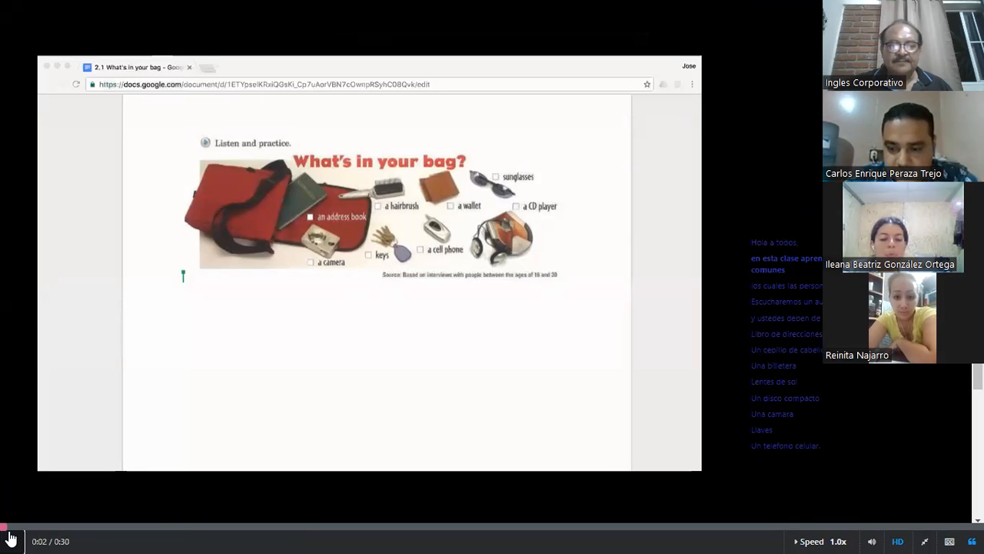
click(11, 541)
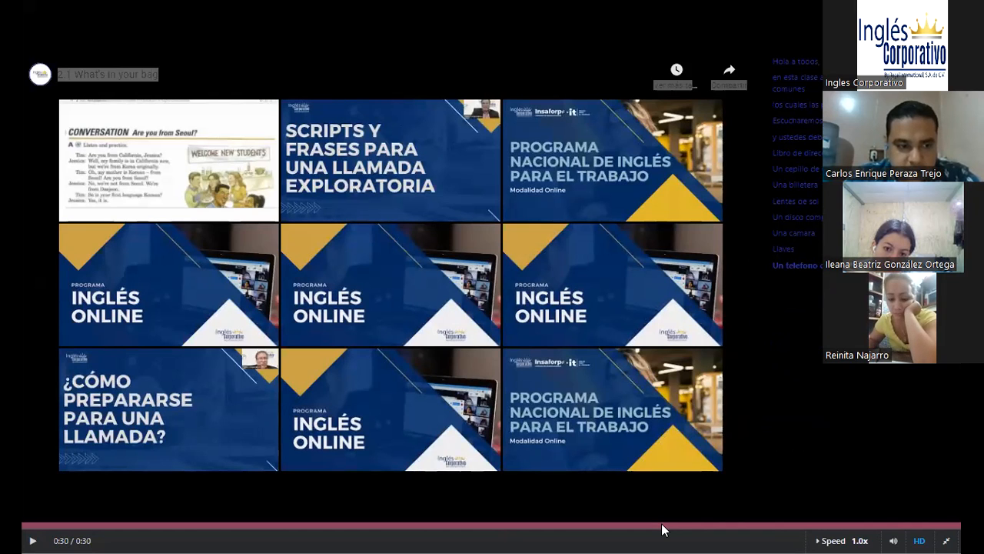
Step: Jump the video back to 0:23 and dismiss the Más videos suggestions strip
click(32, 541)
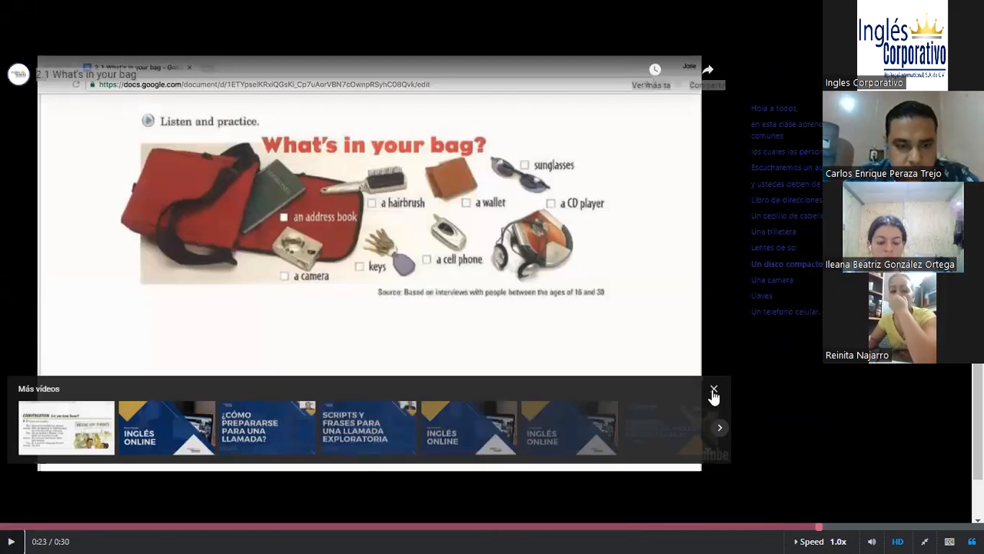
click(719, 428)
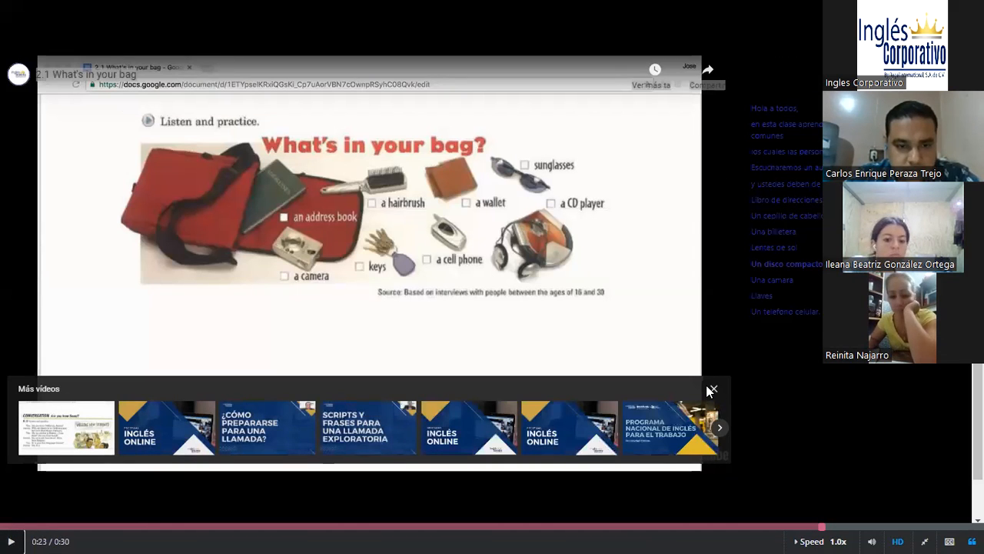
click(710, 391)
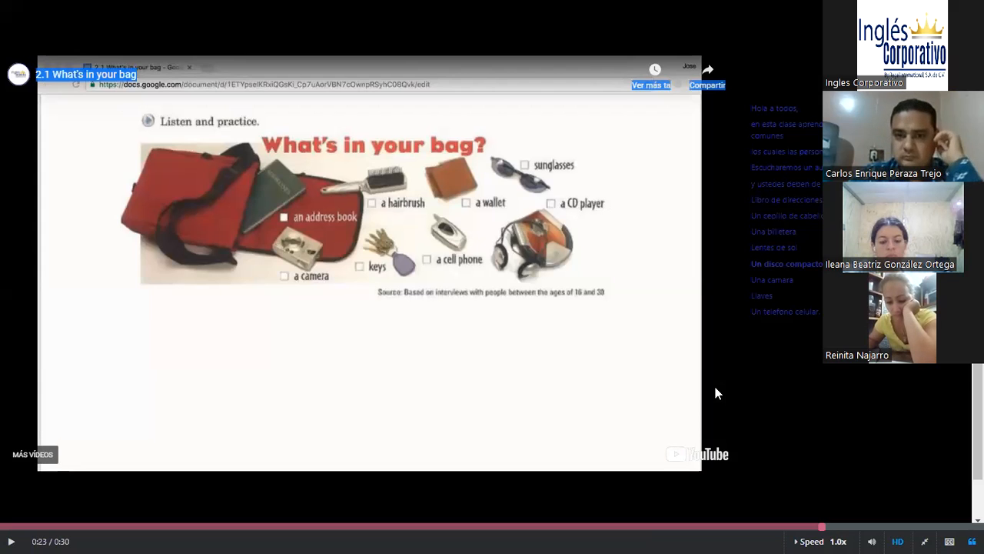
mouse_move(576, 306)
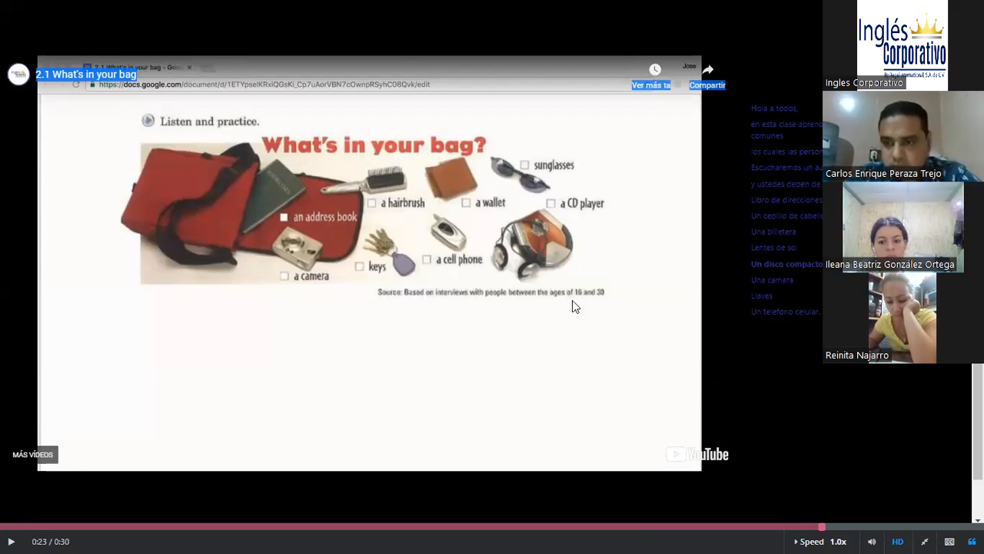
mouse_move(214, 113)
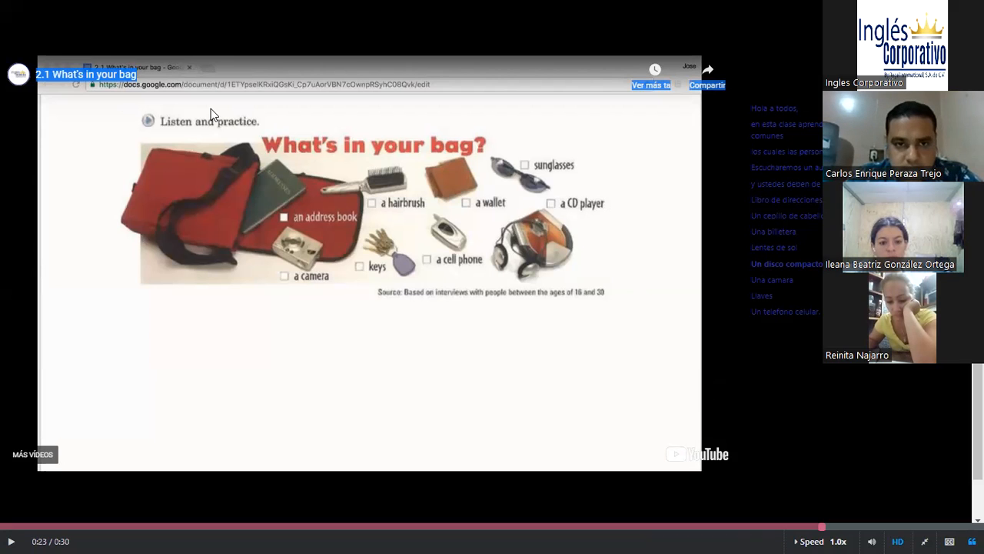
mouse_move(538, 277)
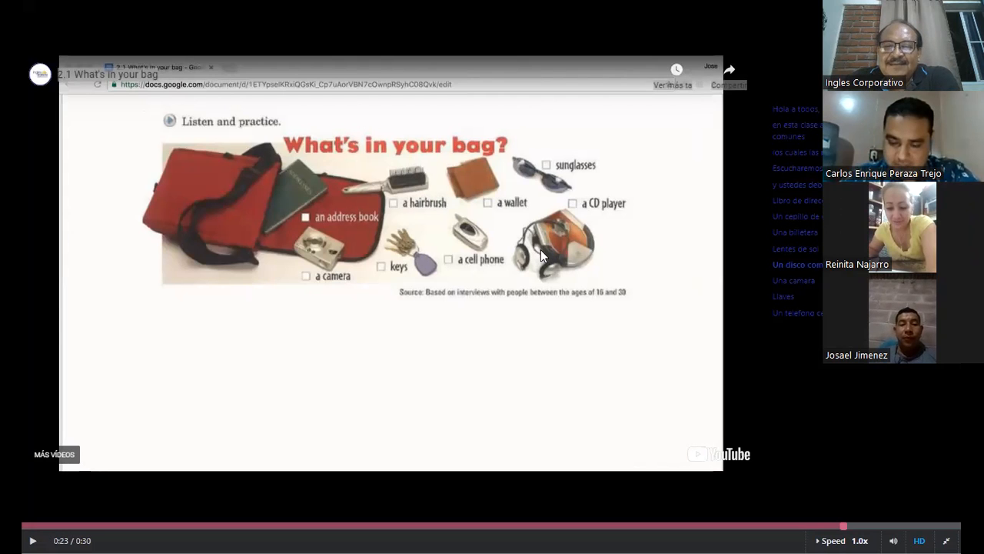
mouse_move(572, 249)
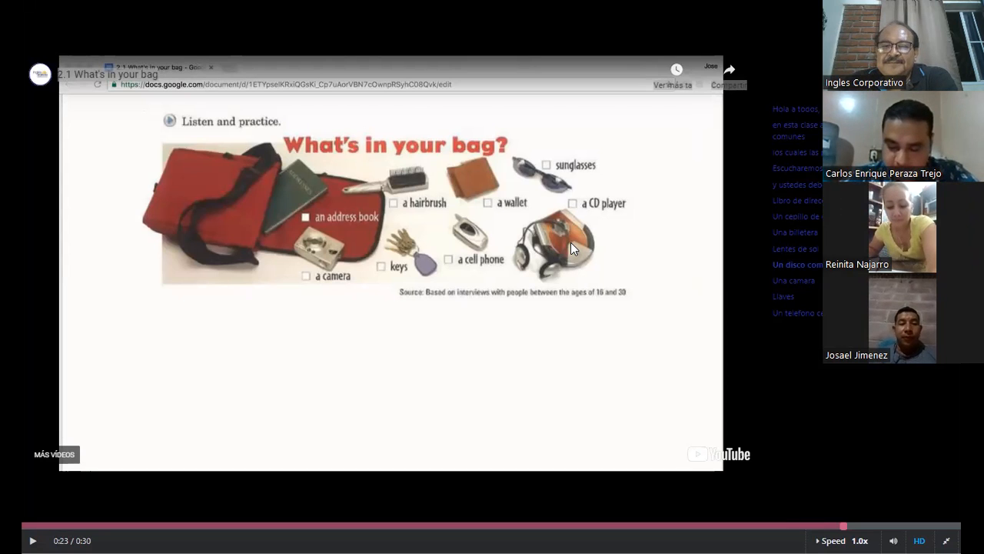
mouse_move(571, 329)
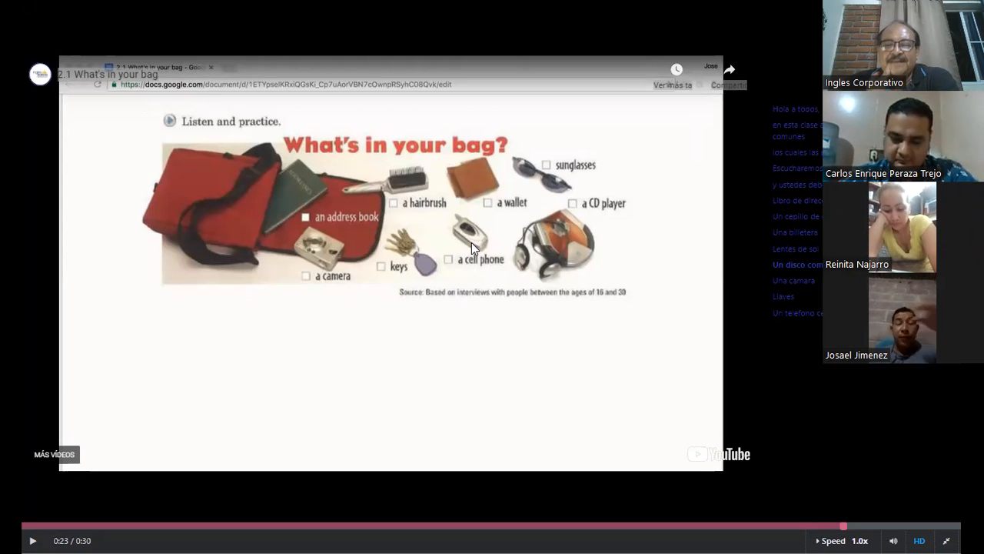
mouse_move(520, 308)
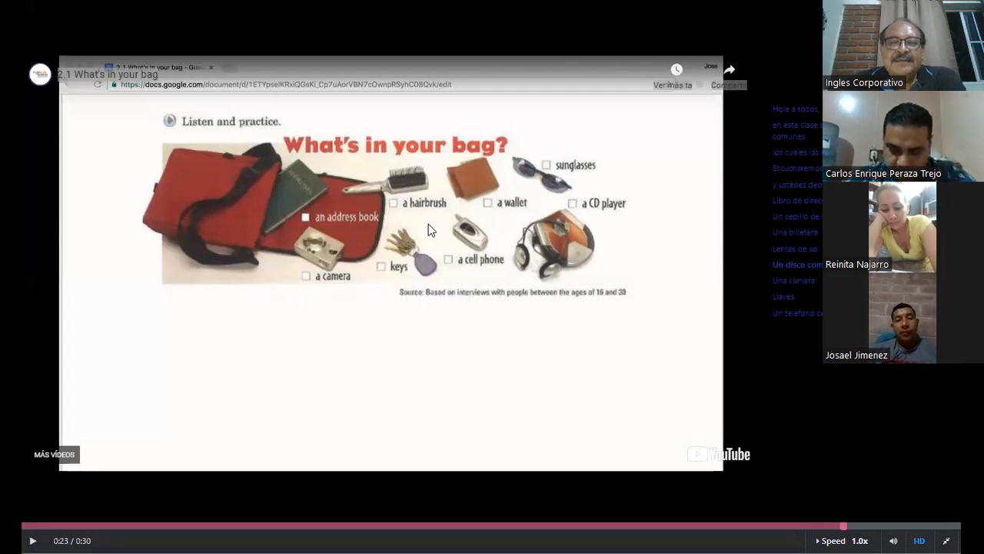
mouse_move(335, 270)
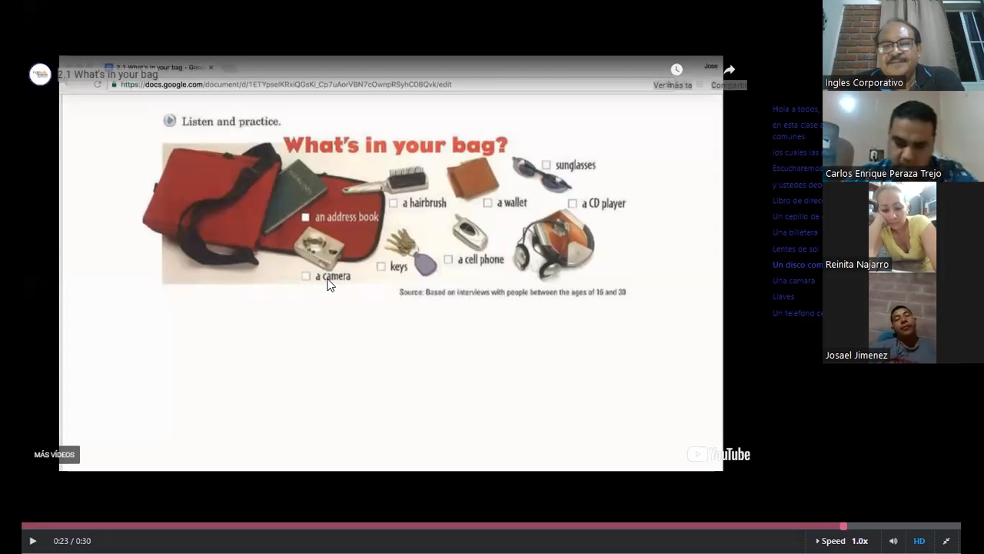
mouse_move(346, 255)
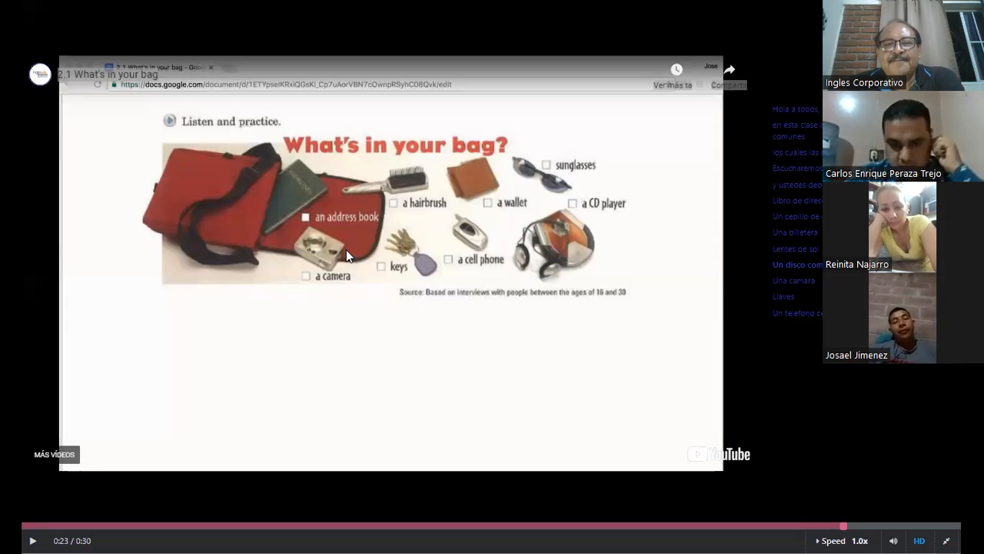
mouse_move(320, 231)
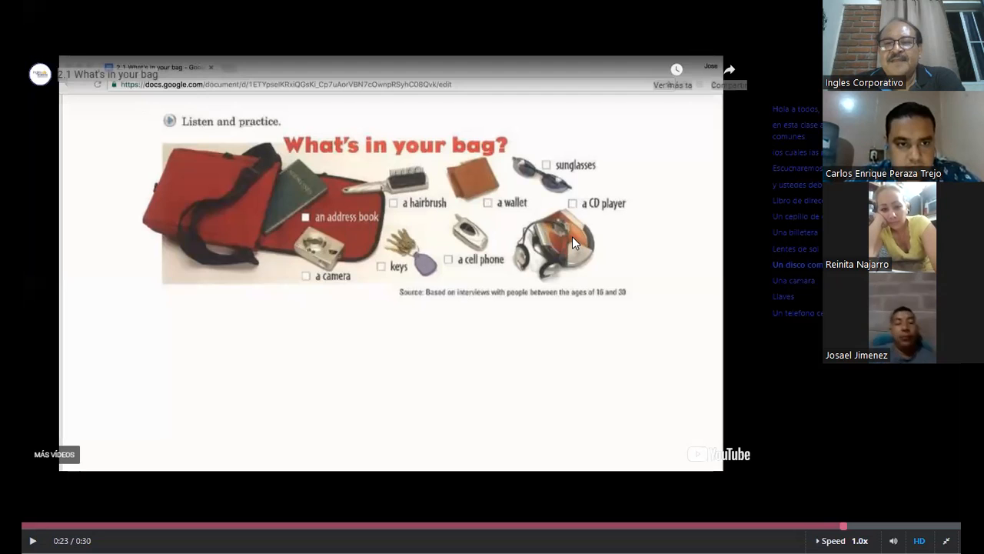
mouse_move(575, 248)
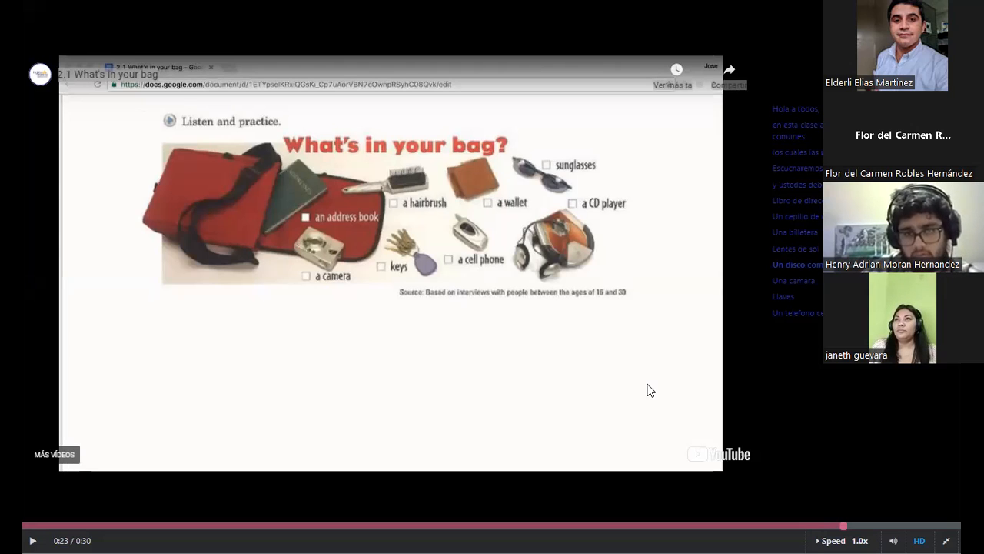
mouse_move(658, 111)
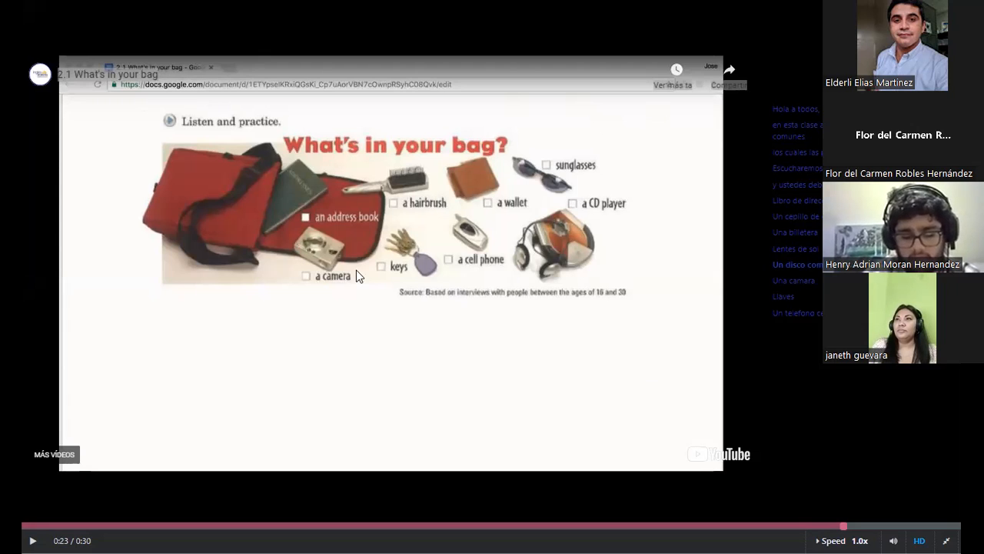
mouse_move(436, 6)
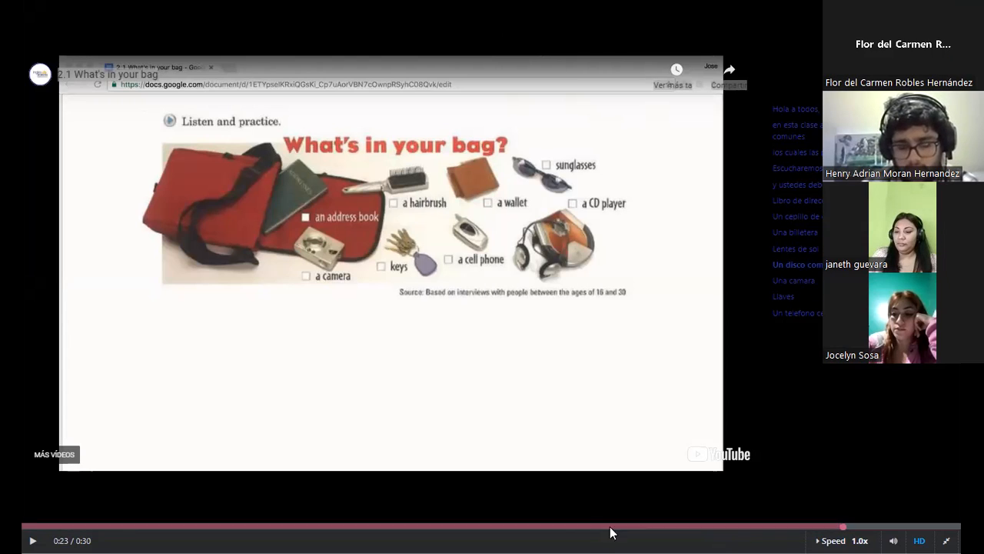
mouse_move(525, 443)
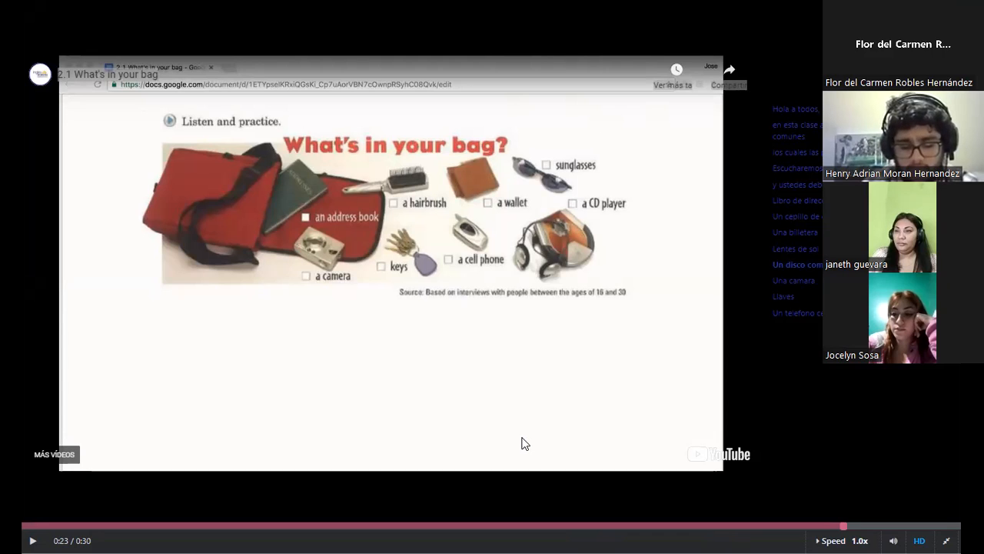
mouse_move(83, 313)
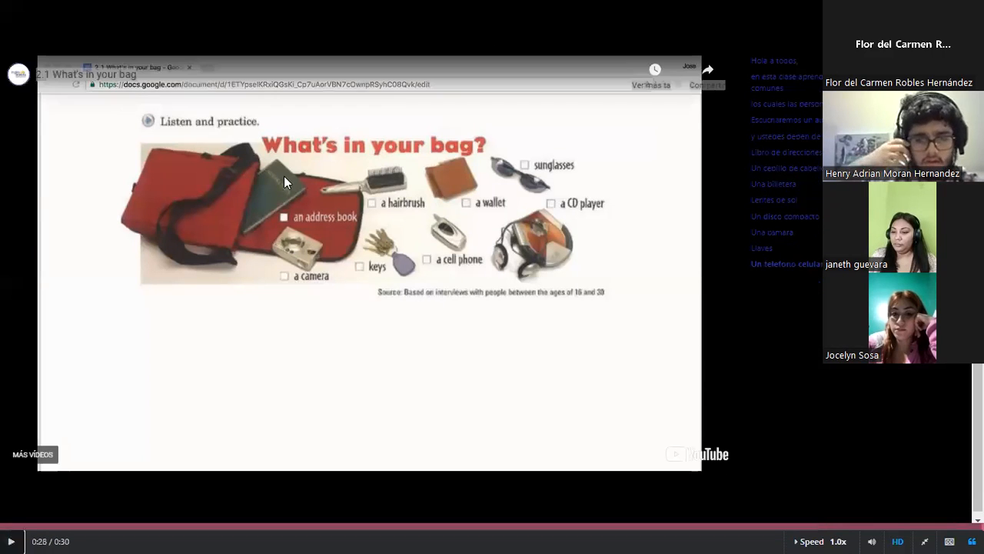
mouse_move(357, 21)
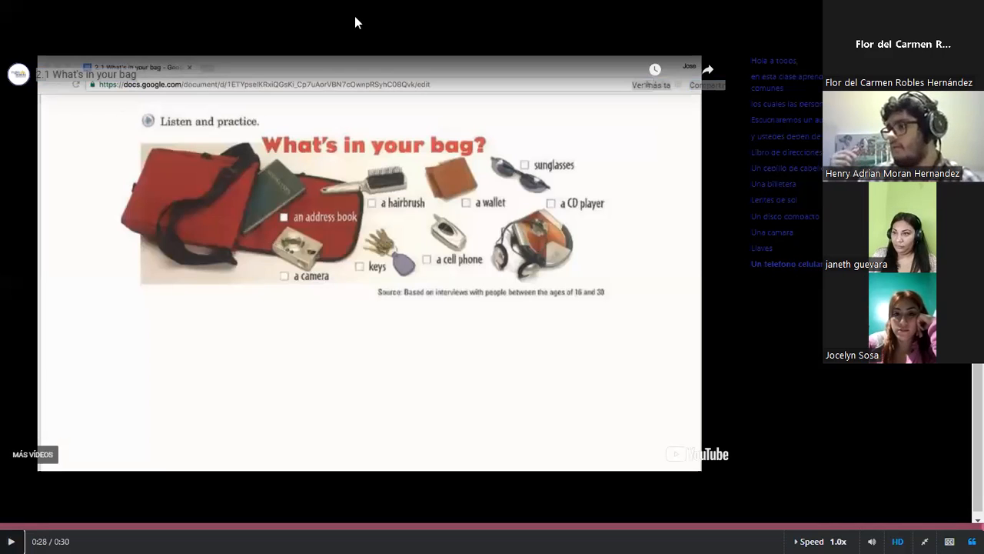
mouse_move(427, 200)
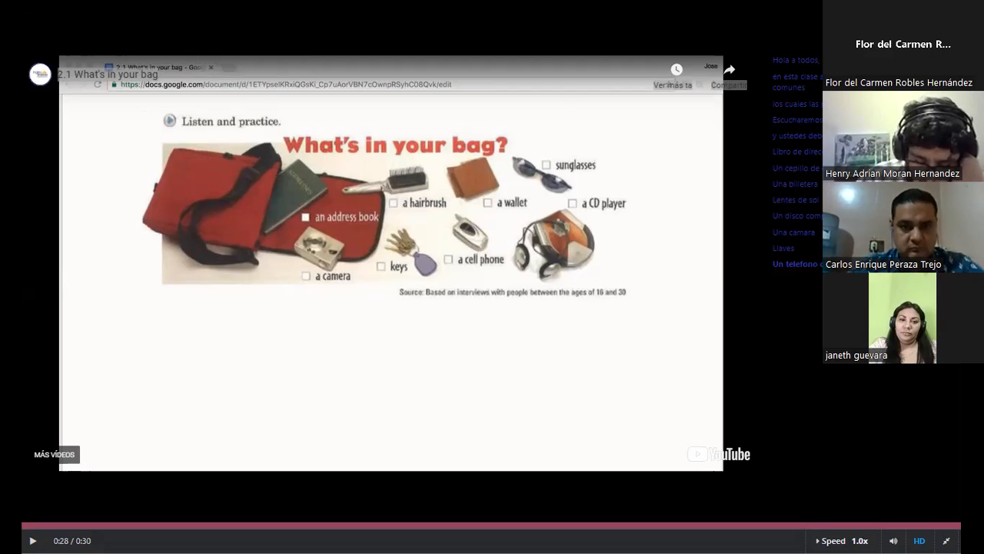
mouse_move(284, 412)
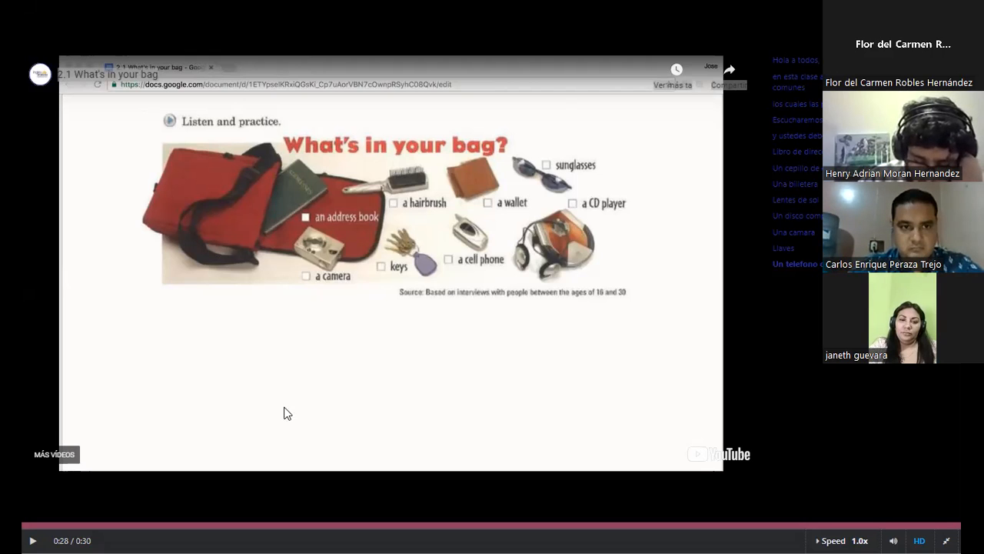
mouse_move(346, 371)
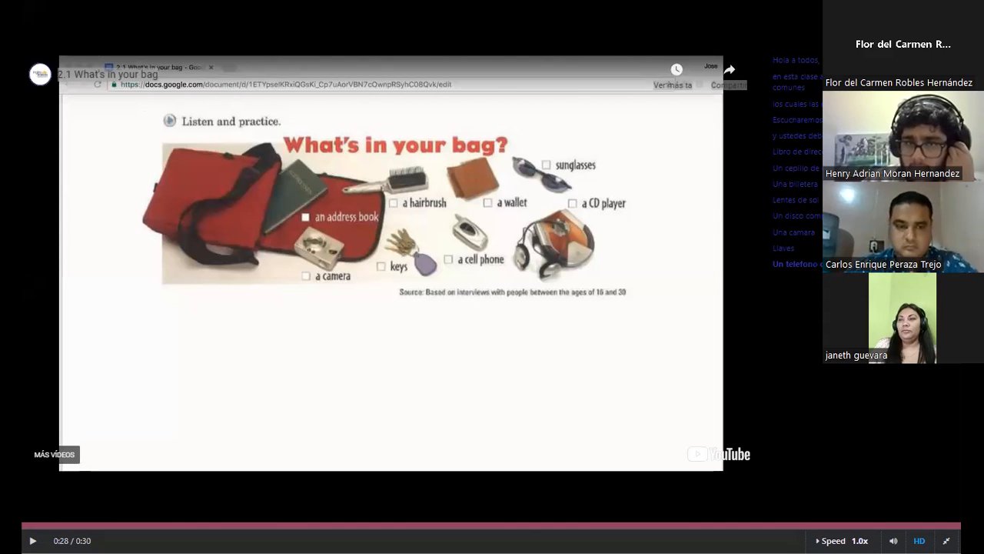
mouse_move(508, 102)
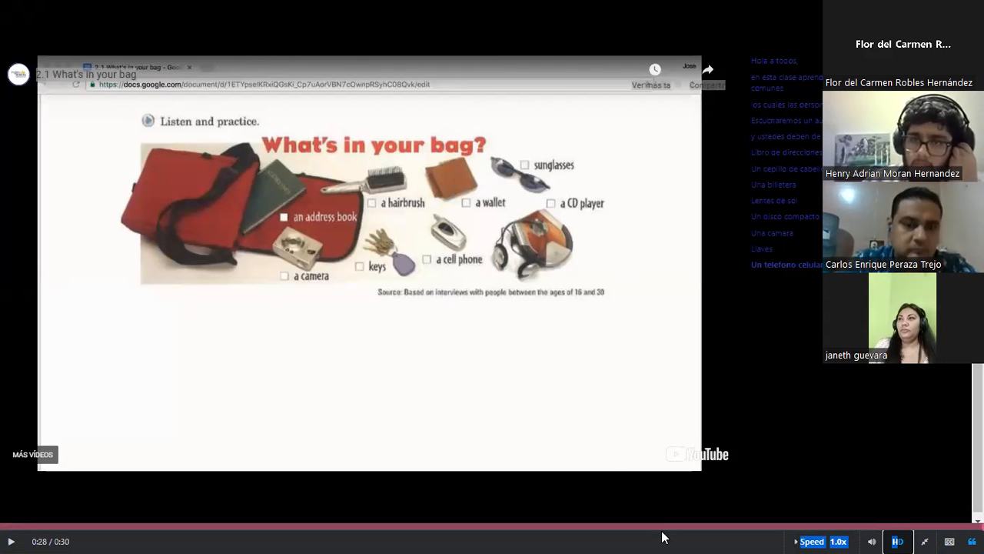
mouse_move(609, 375)
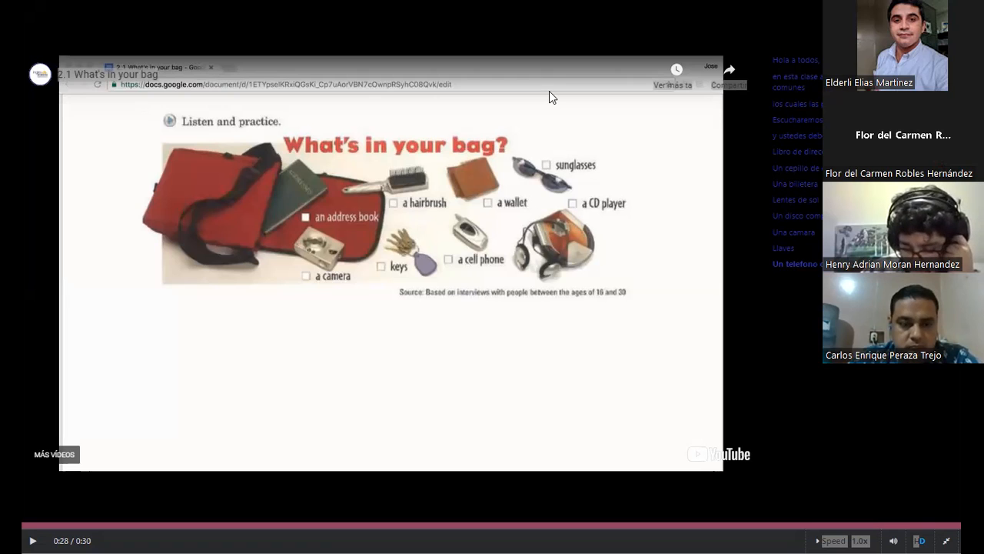
mouse_move(550, 6)
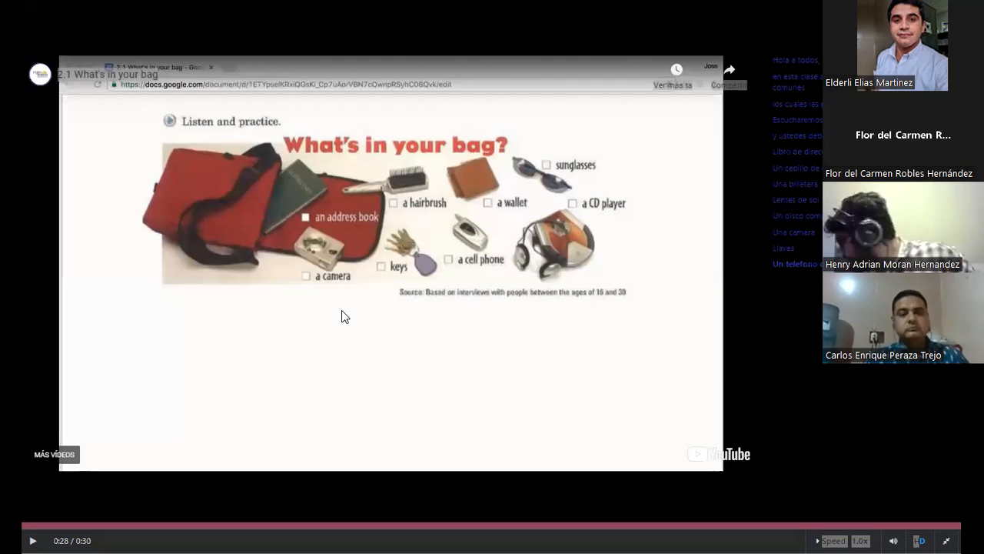
mouse_move(452, 123)
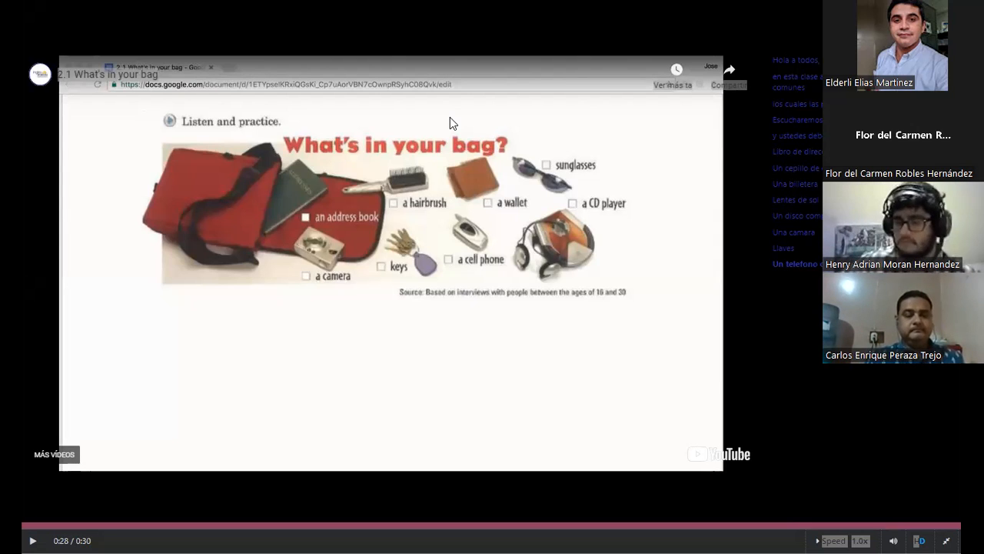
mouse_move(362, 6)
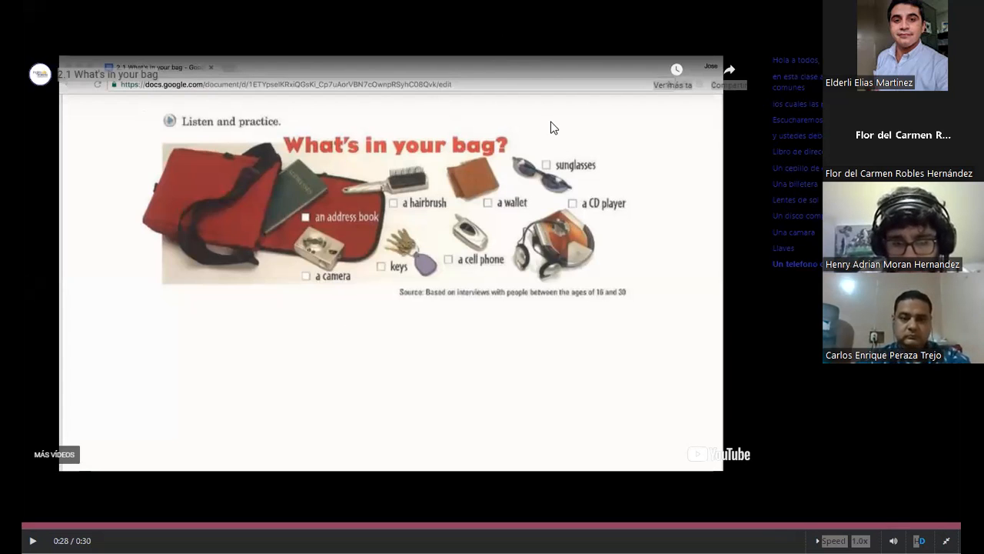
mouse_move(523, 135)
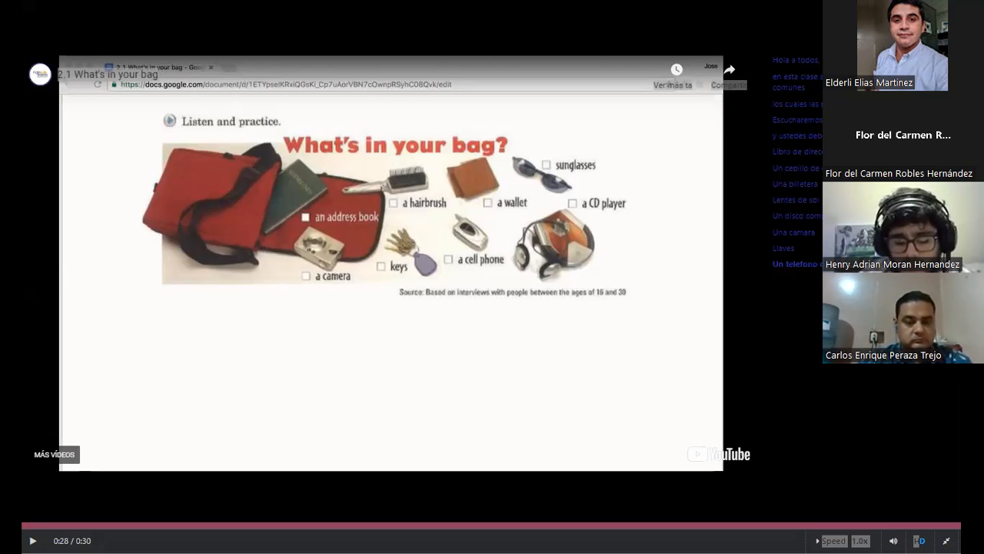
mouse_move(603, 138)
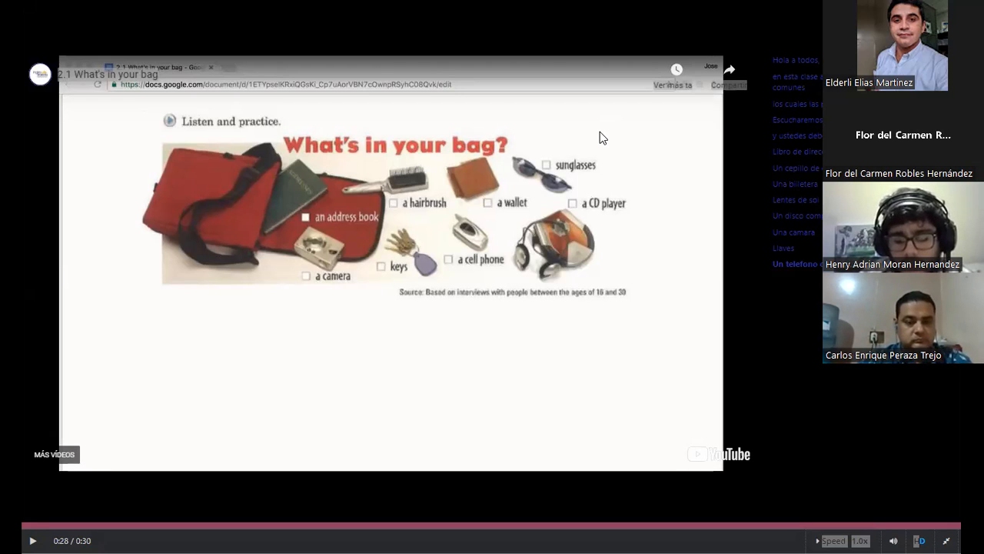
mouse_move(691, 203)
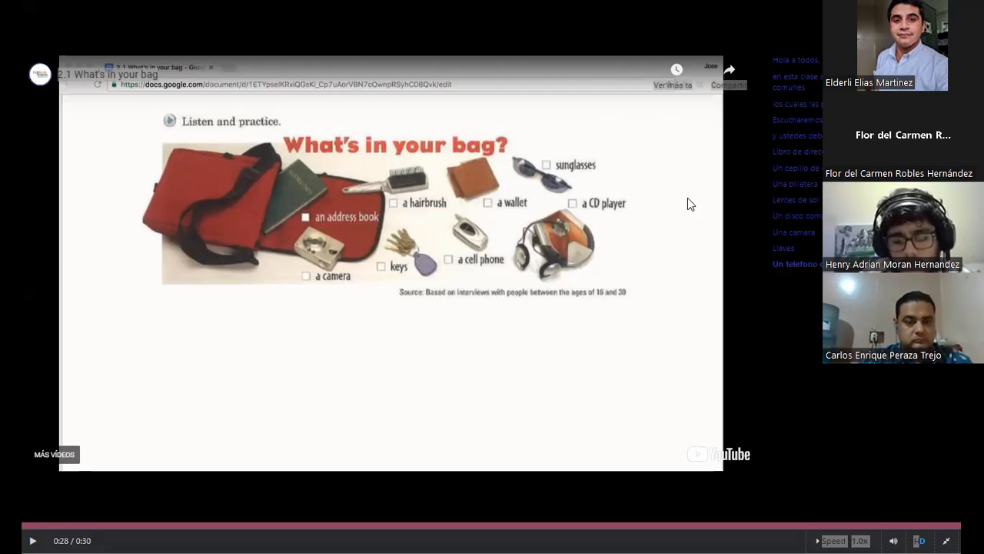
mouse_move(612, 400)
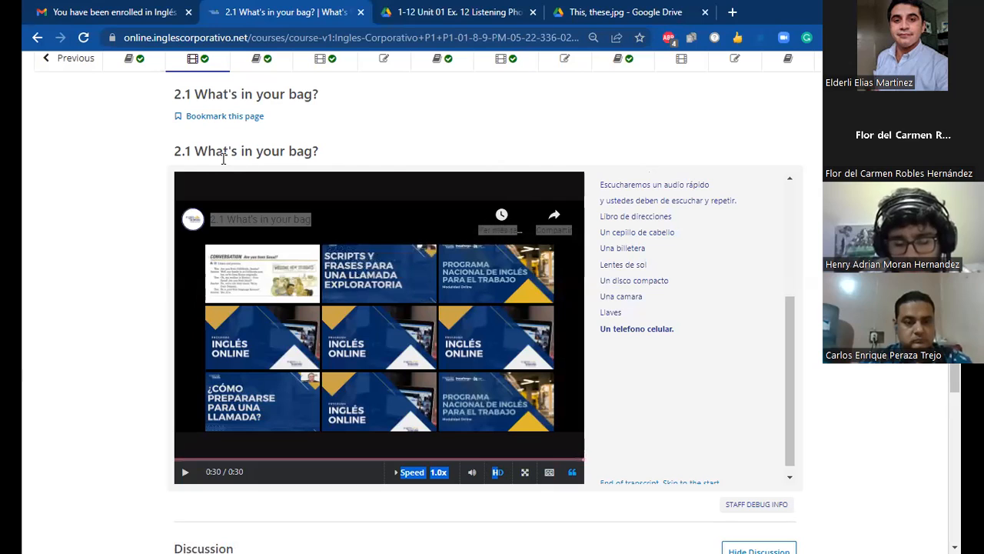
mouse_move(375, 158)
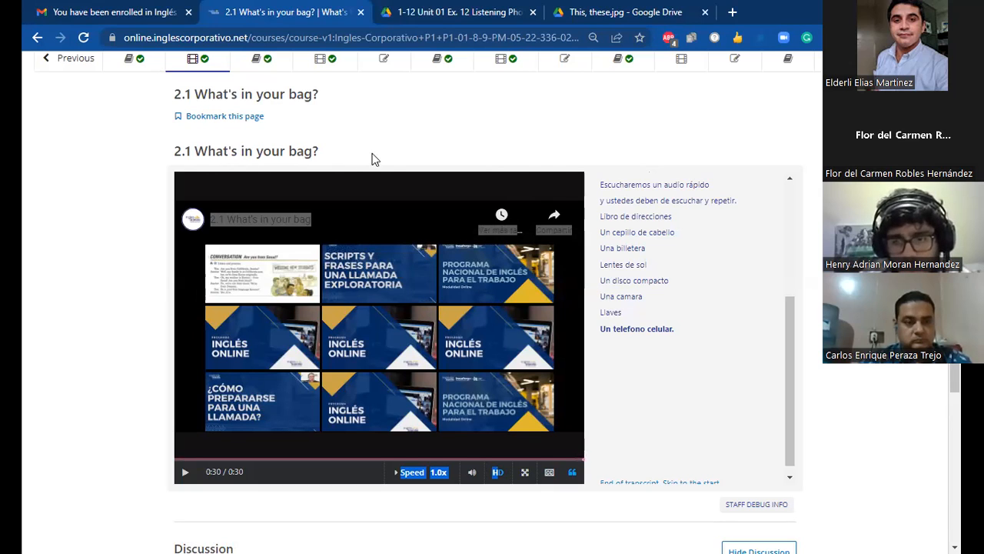
mouse_move(561, 111)
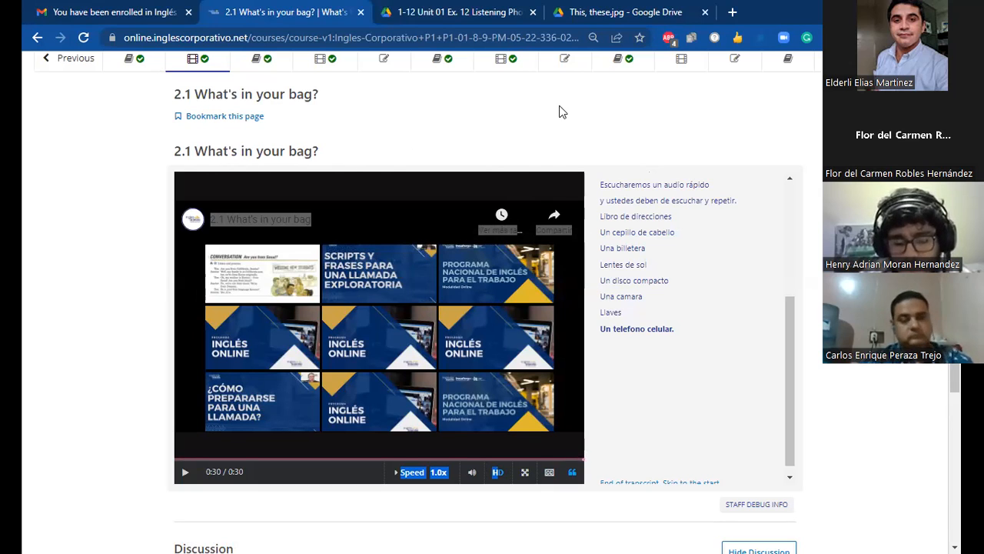
mouse_move(443, 198)
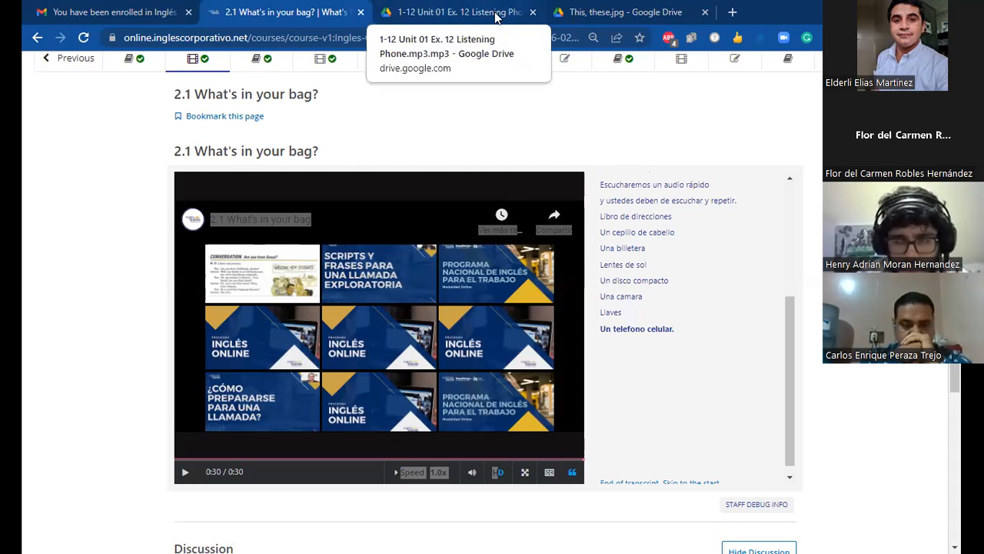
click(532, 13)
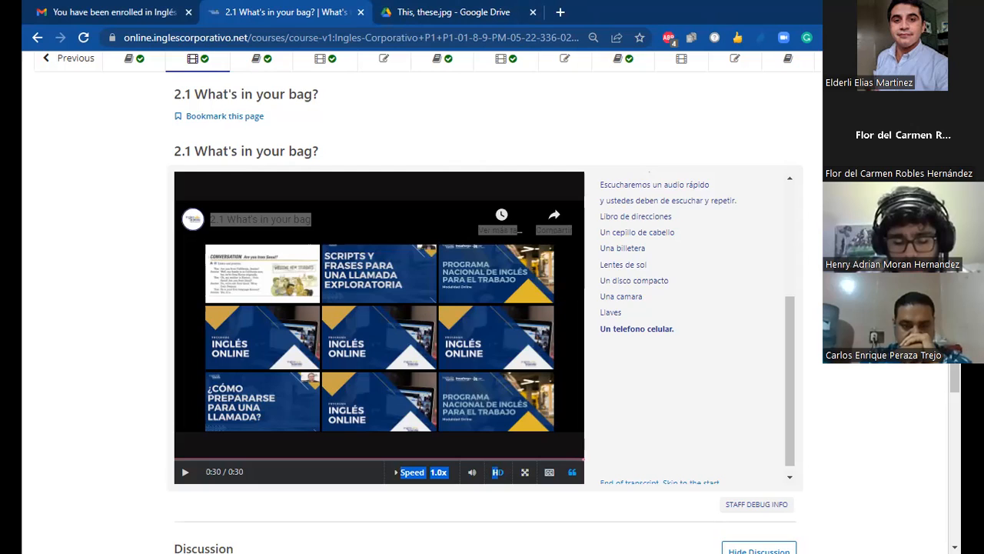
scroll(up, 3)
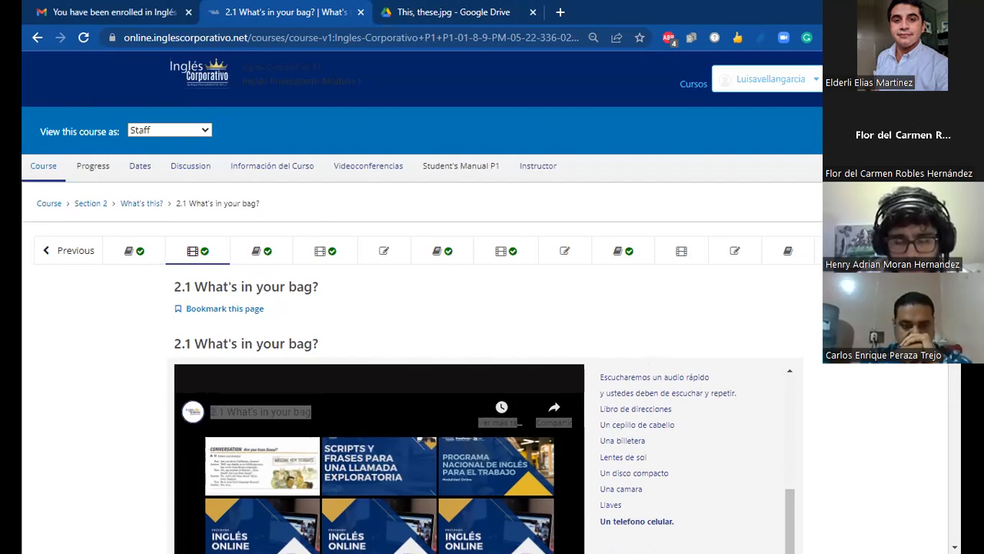
mouse_move(267, 249)
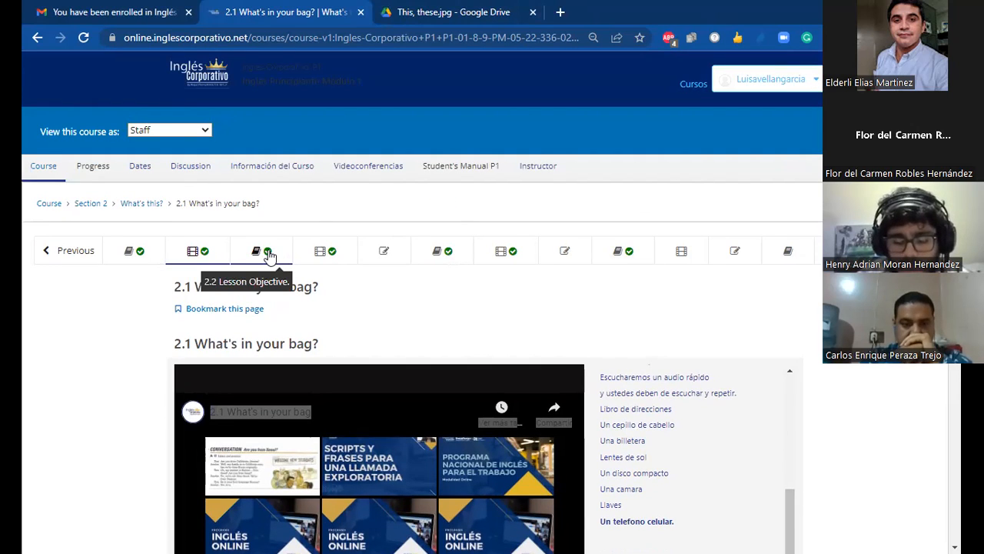
Step: Go through the 2.2 Lesson Objective unit to reach the 2.3 This & These unit
click(261, 251)
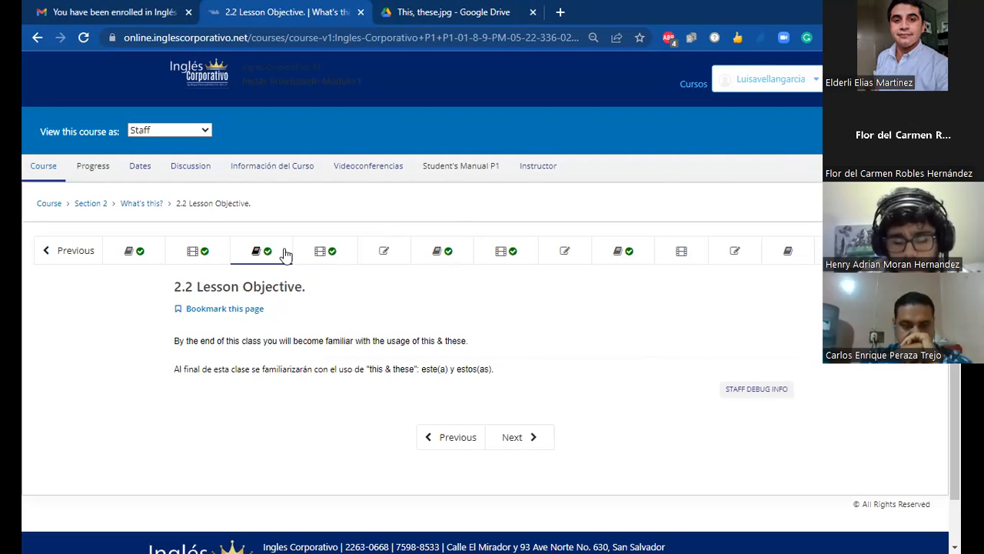
click(324, 251)
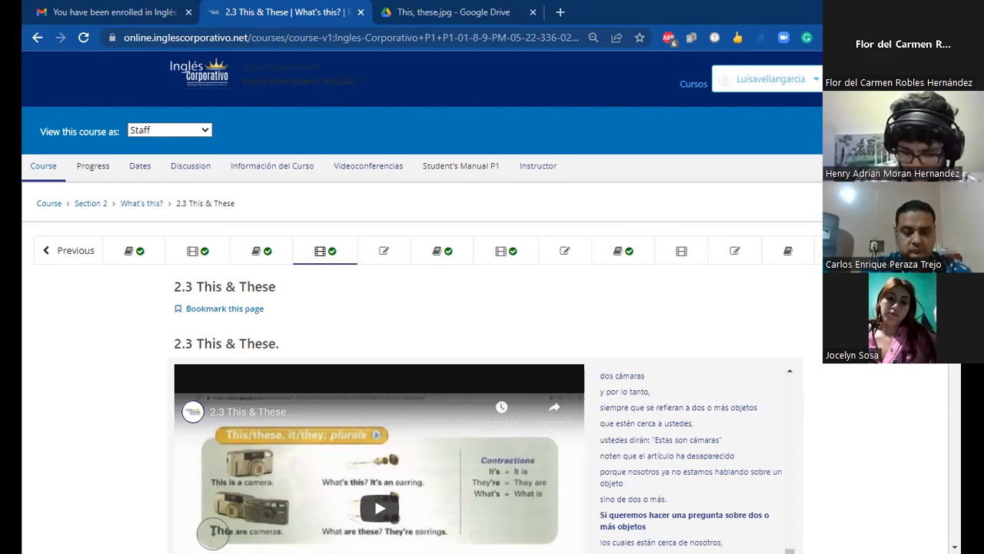
mouse_move(674, 413)
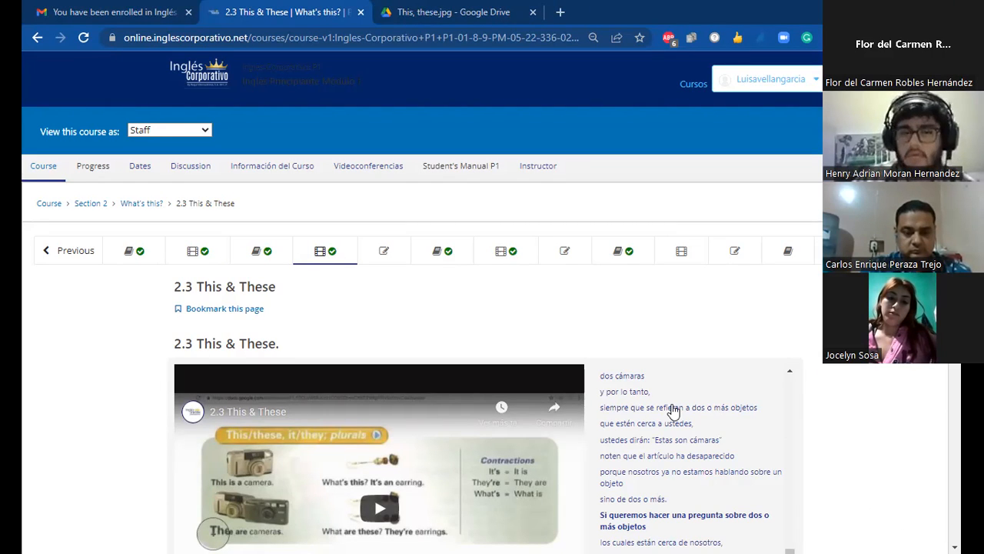
mouse_move(754, 350)
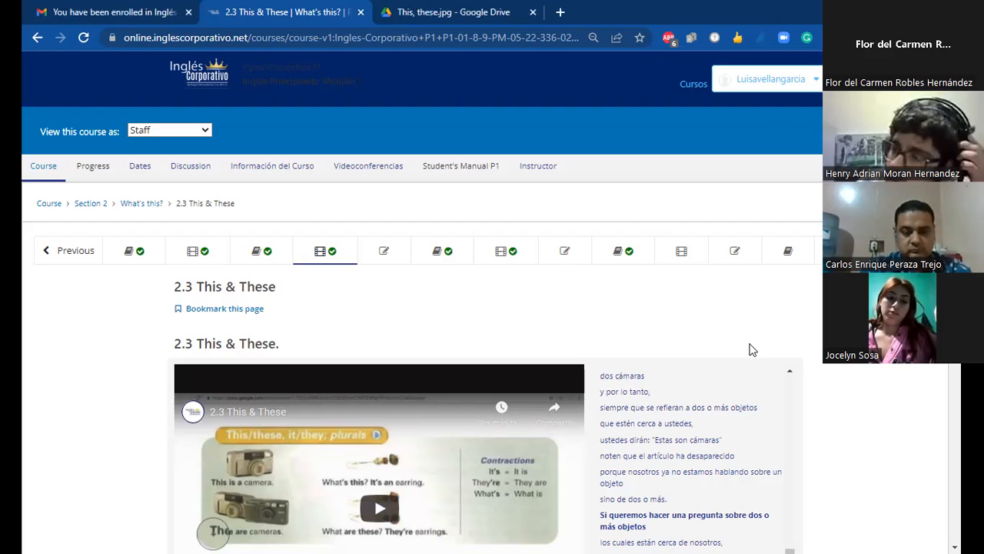
Step: Put the 2.3 This & These video in full screen and play it from the beginning
scroll(down, 3)
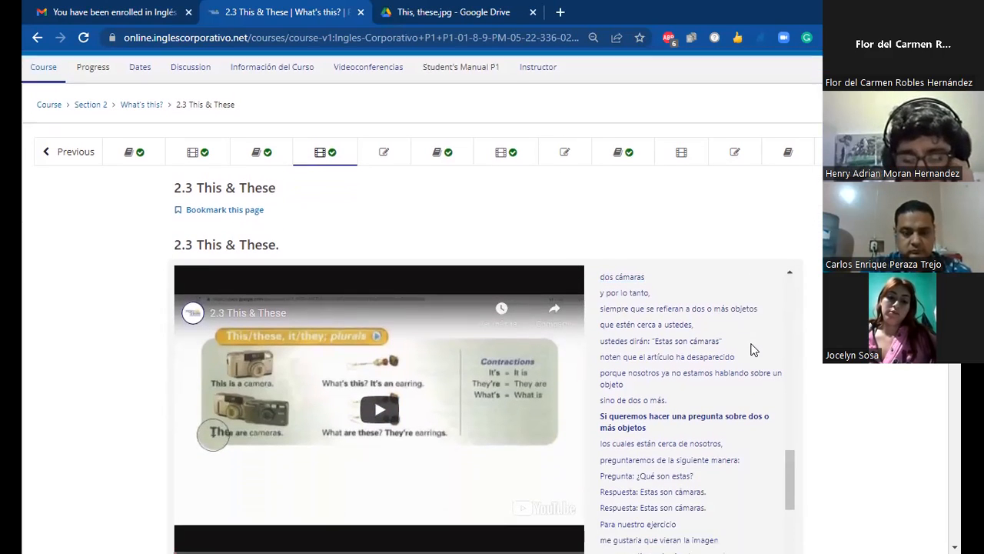
scroll(down, 3)
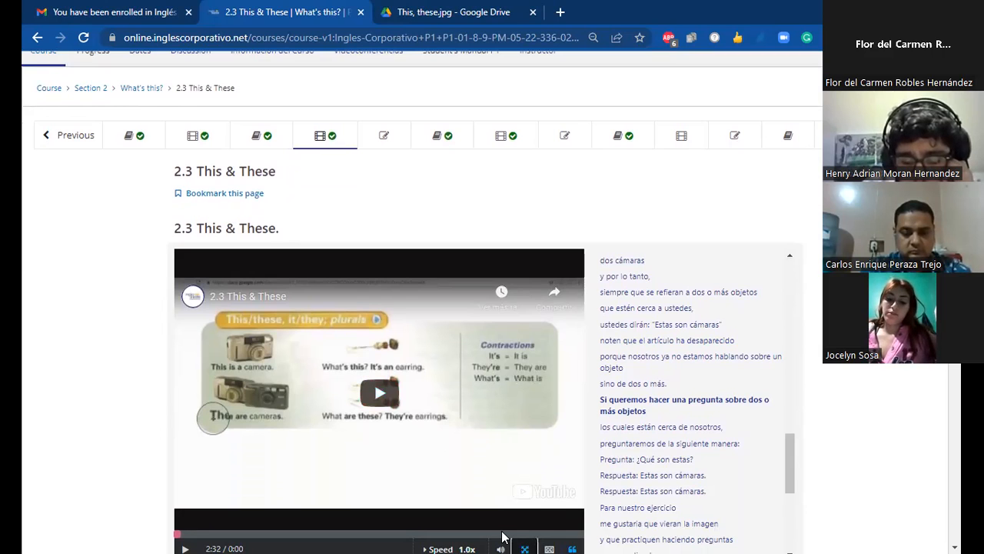
click(526, 548)
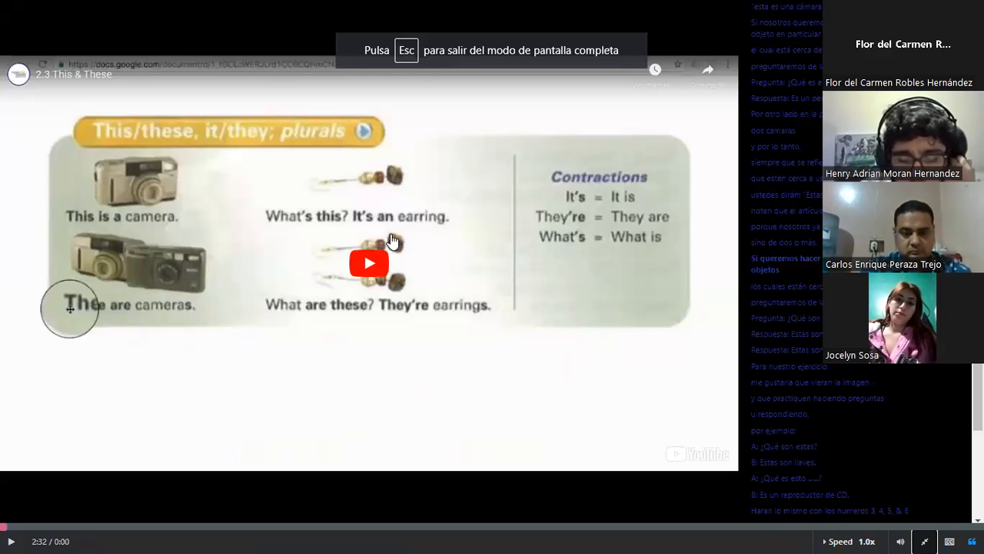
click(369, 262)
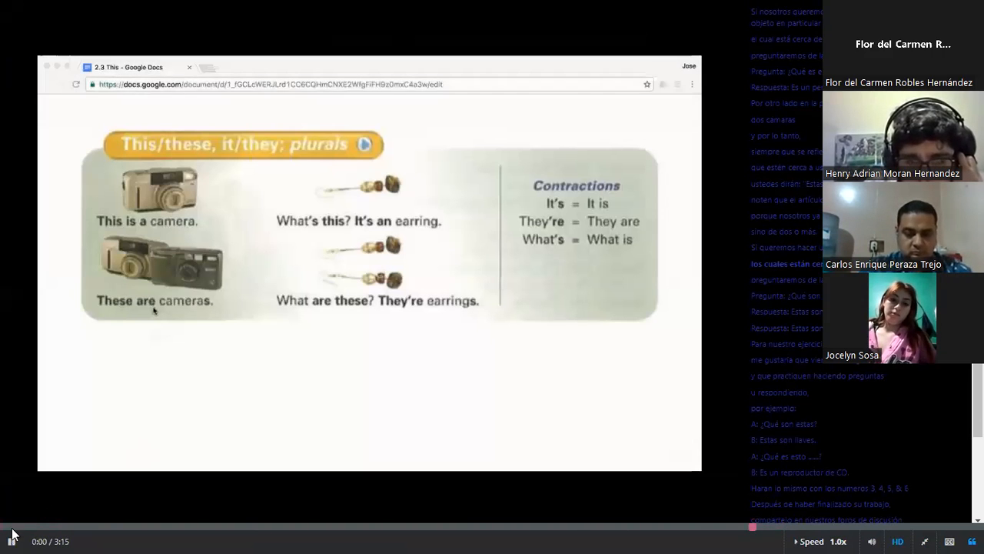
click(10, 541)
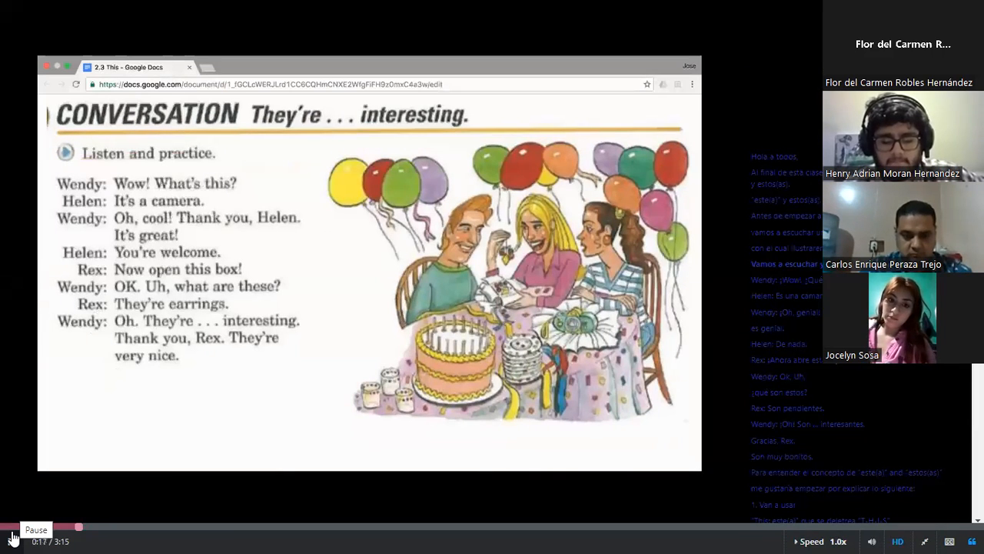
Step: Pause the video at 0:17 and pick the first Más videos suggestion
click(13, 535)
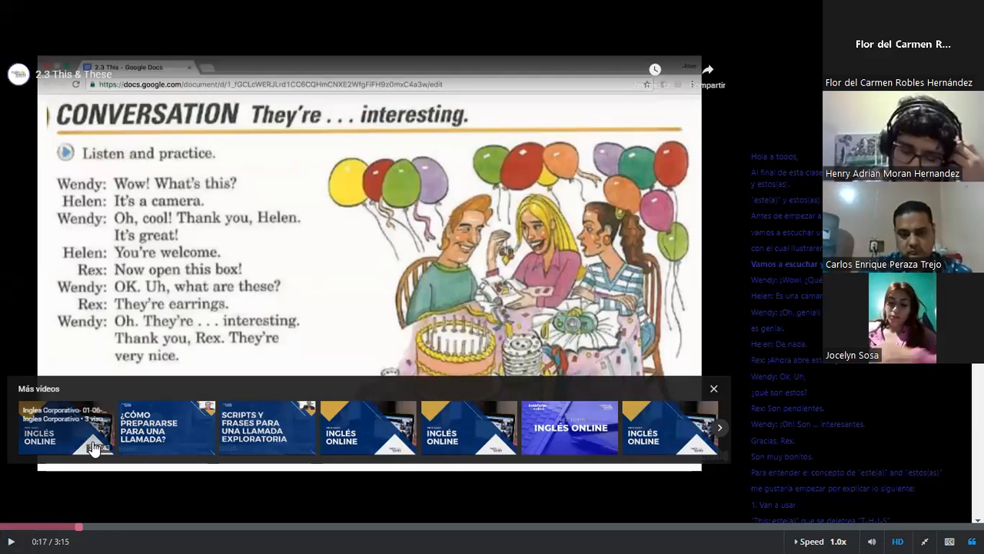
click(66, 427)
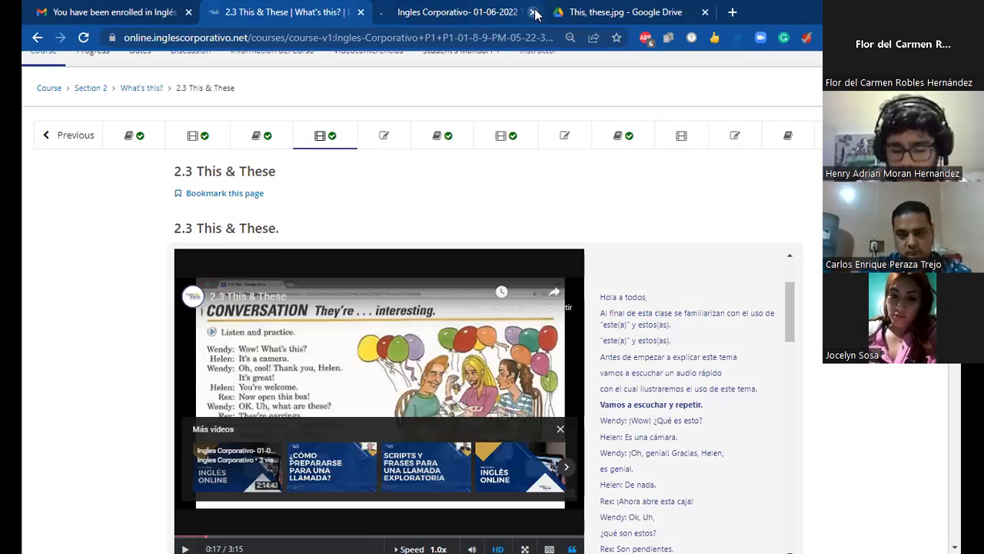
Step: Close the stray suggested-video YouTube tab so the This & These video keeps playing
click(532, 12)
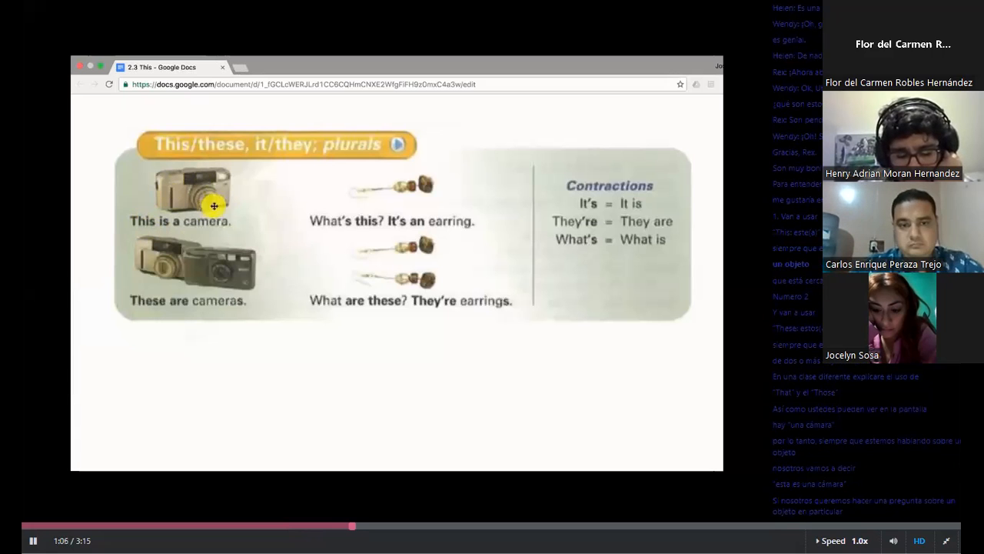
mouse_move(191, 178)
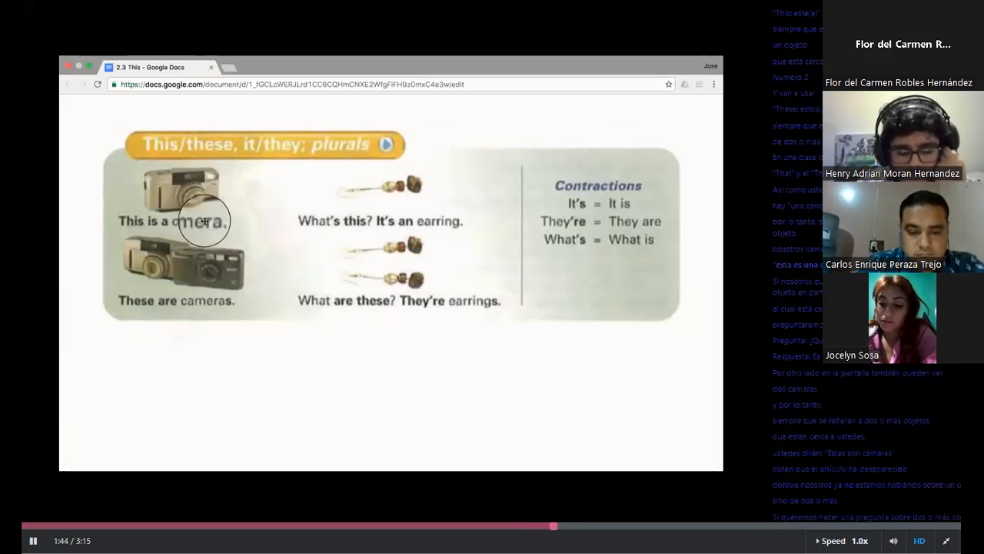
mouse_move(218, 223)
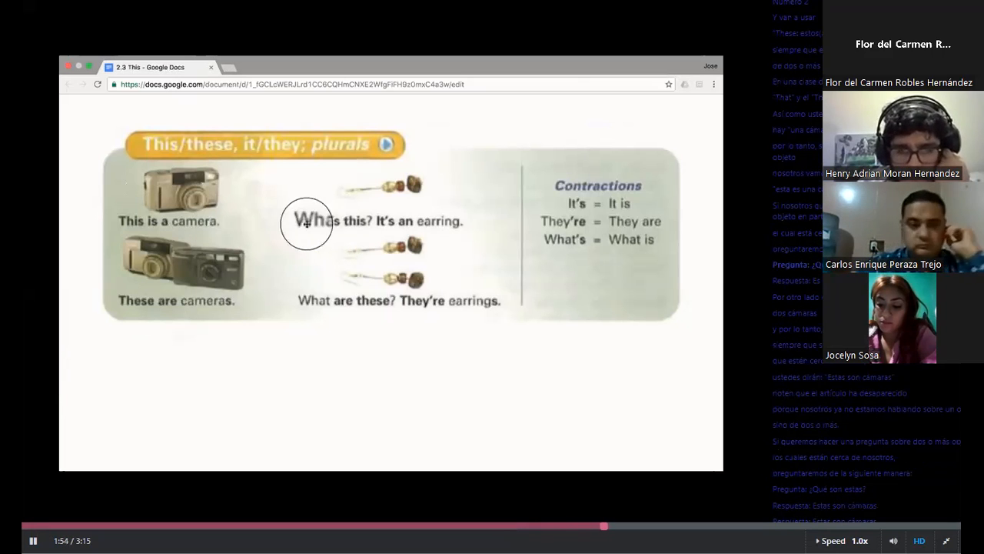
mouse_move(365, 223)
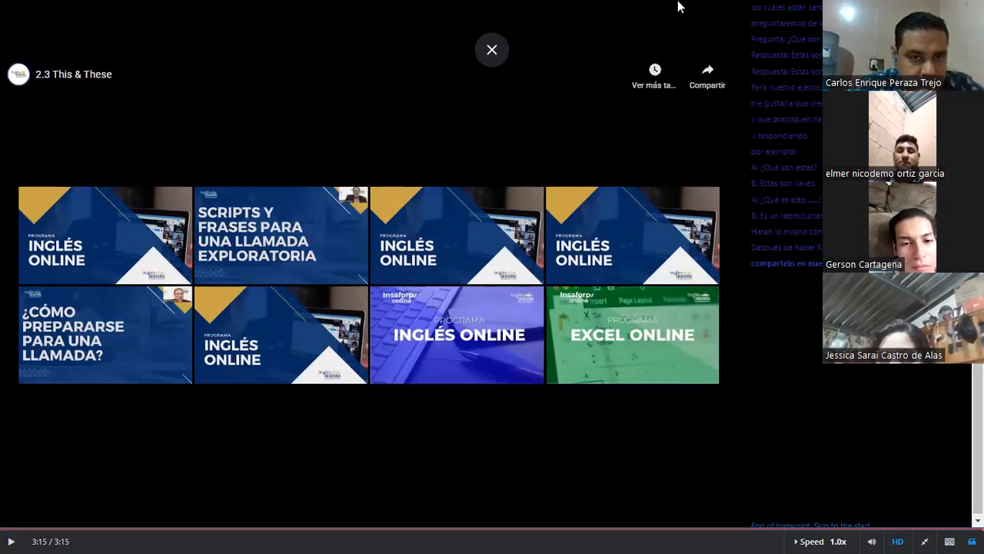
mouse_move(567, 523)
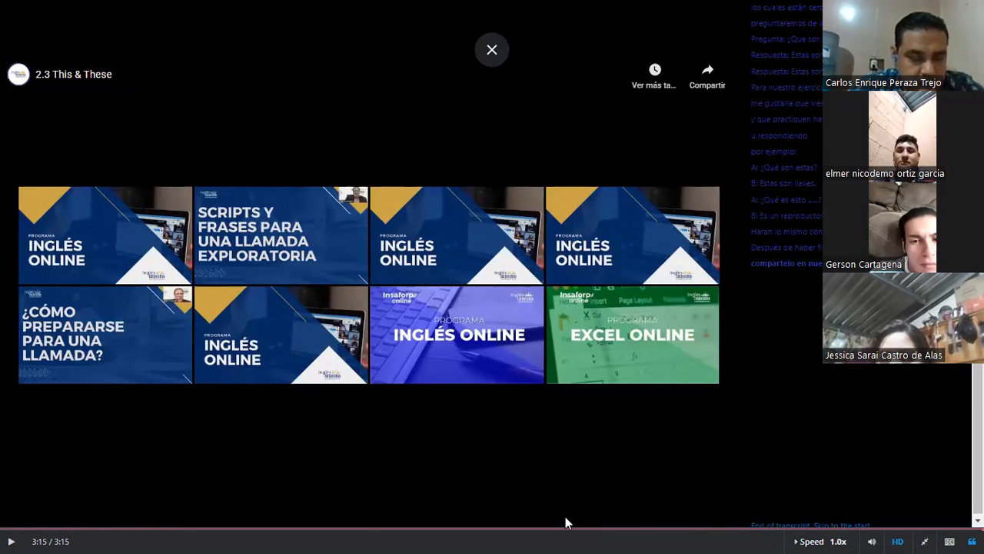
mouse_move(638, 530)
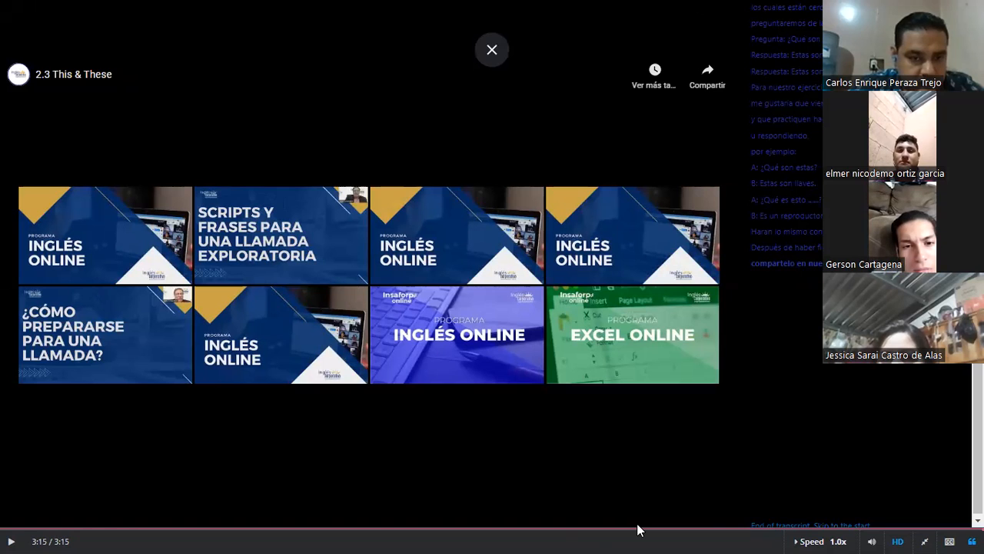
Step: Seek the This & These video to 2:27 and dismiss the Más videos strip
click(692, 526)
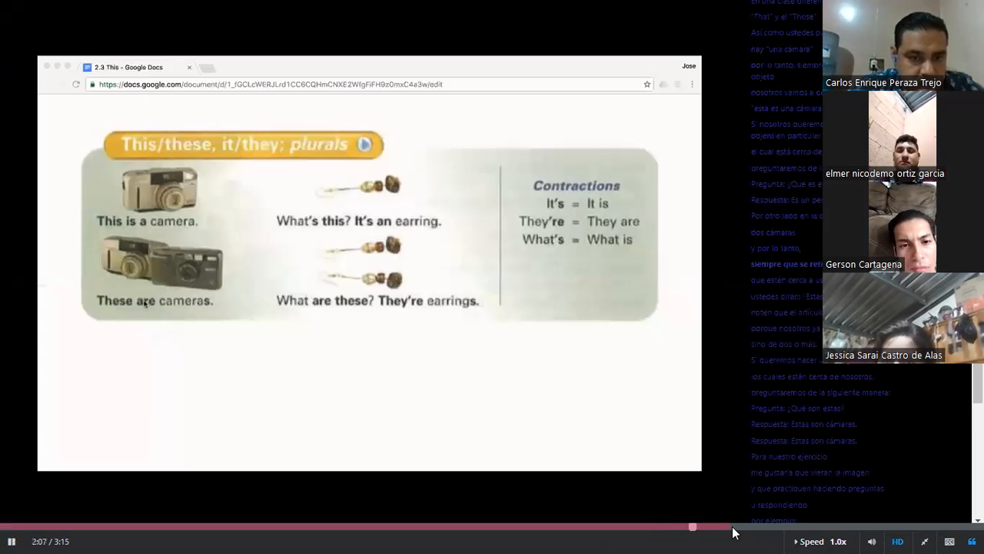
click(731, 526)
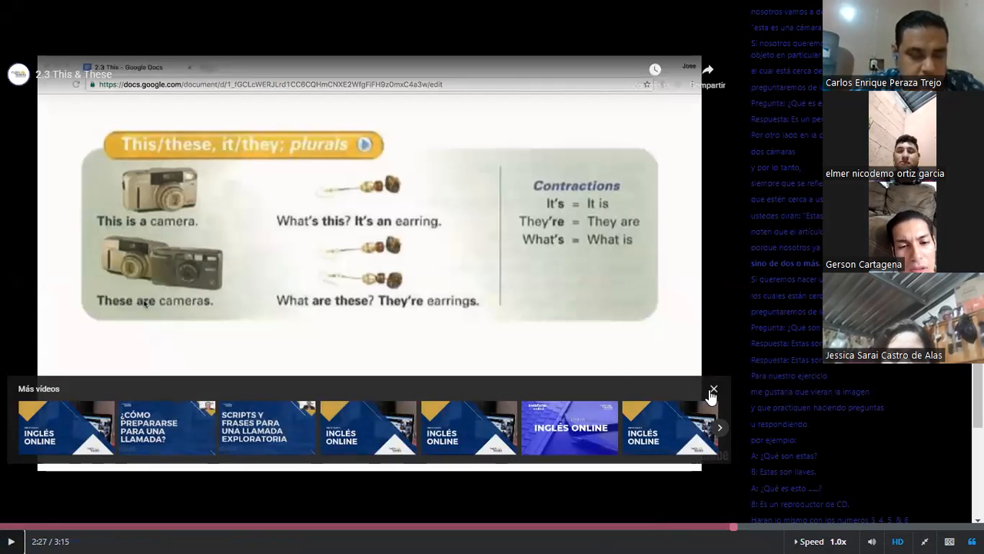
click(714, 389)
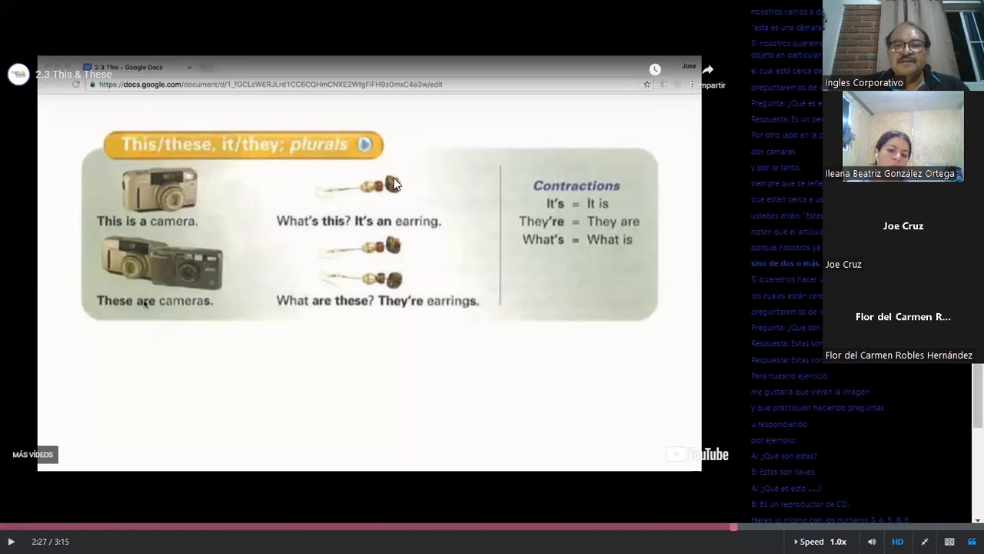
mouse_move(366, 199)
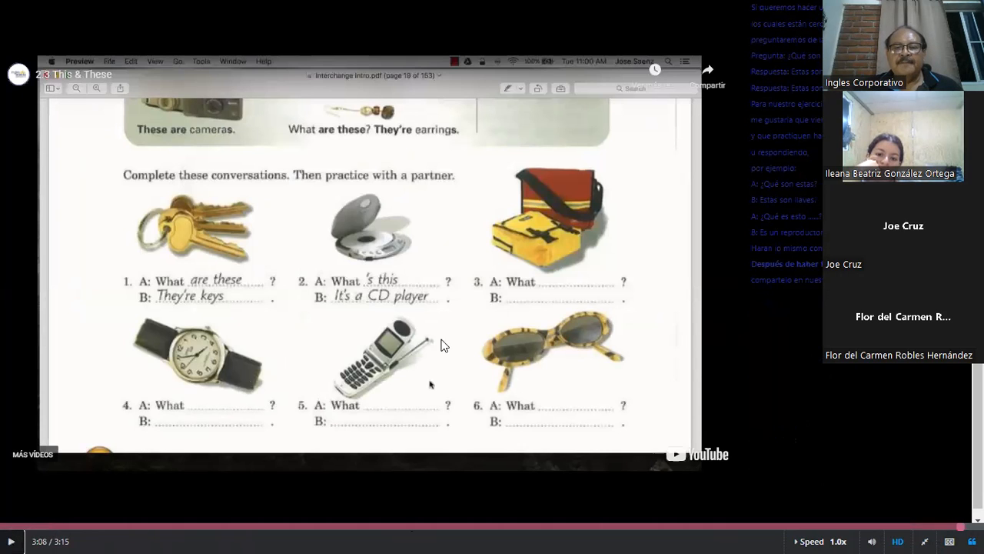
mouse_move(538, 307)
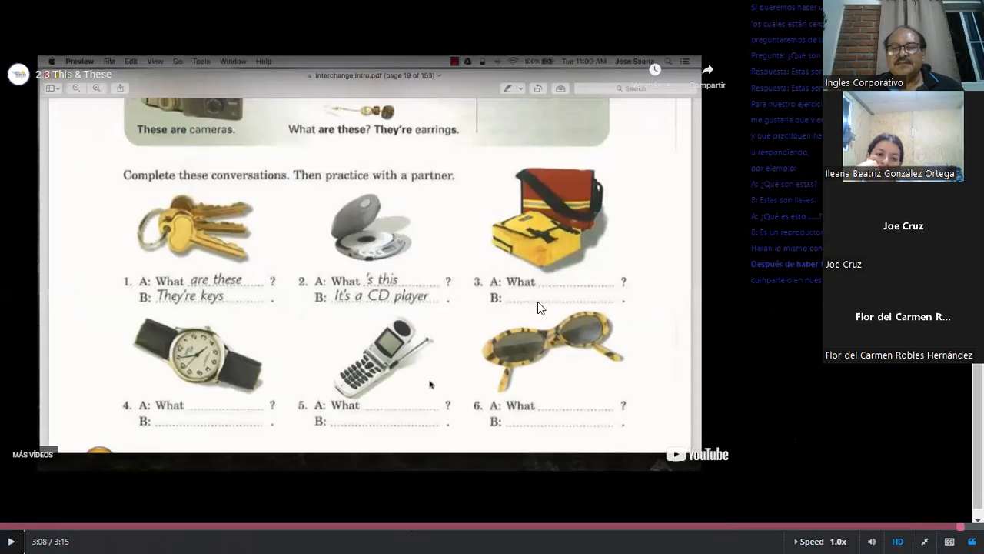
mouse_move(541, 255)
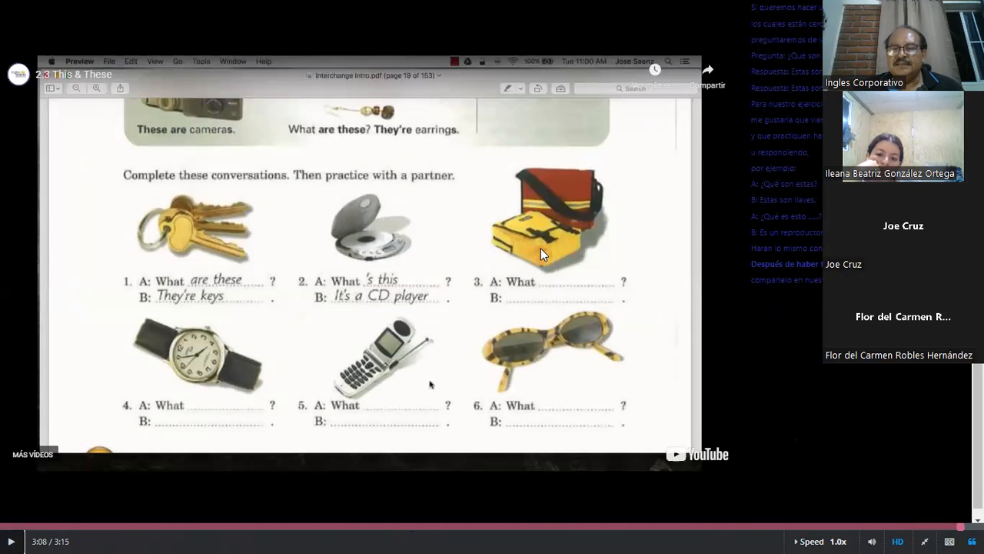
mouse_move(557, 191)
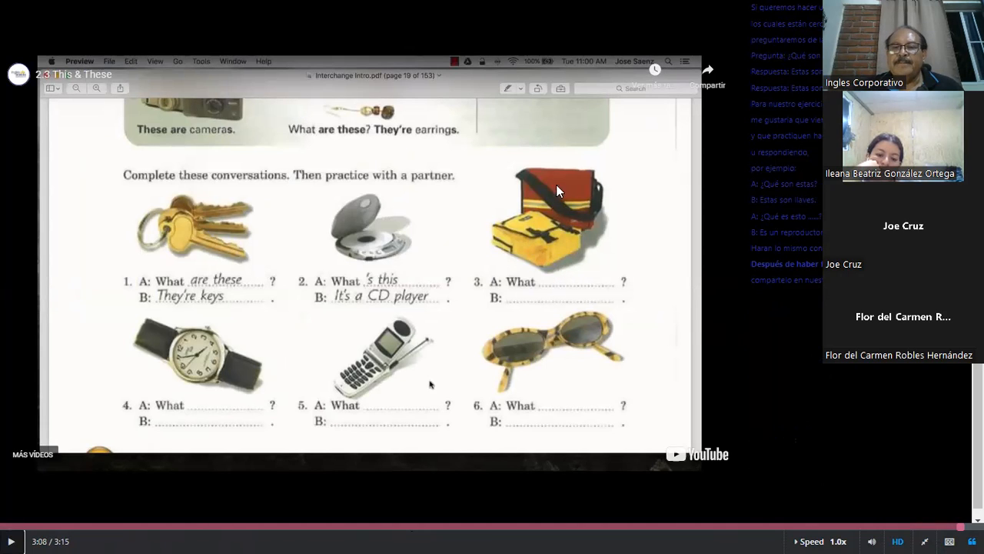
mouse_move(213, 412)
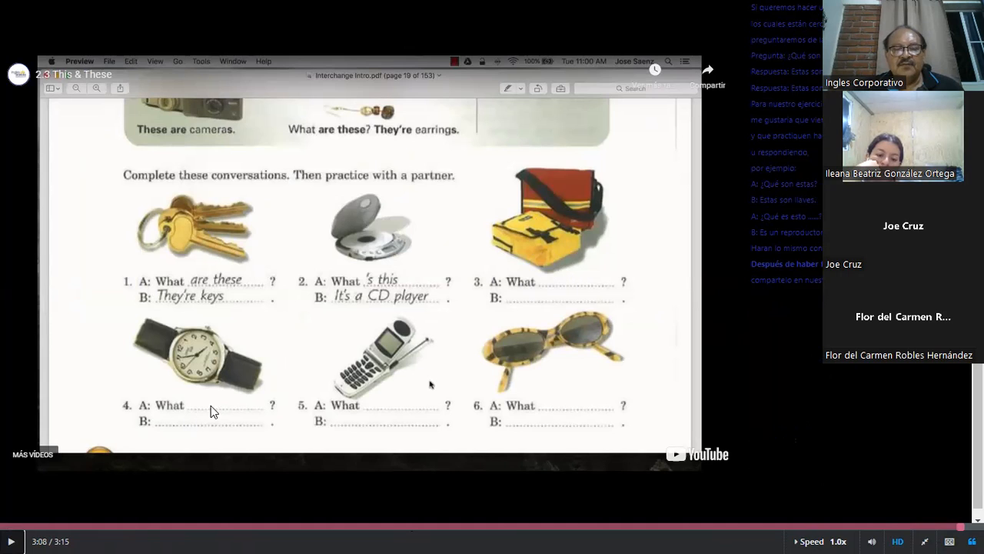
mouse_move(169, 441)
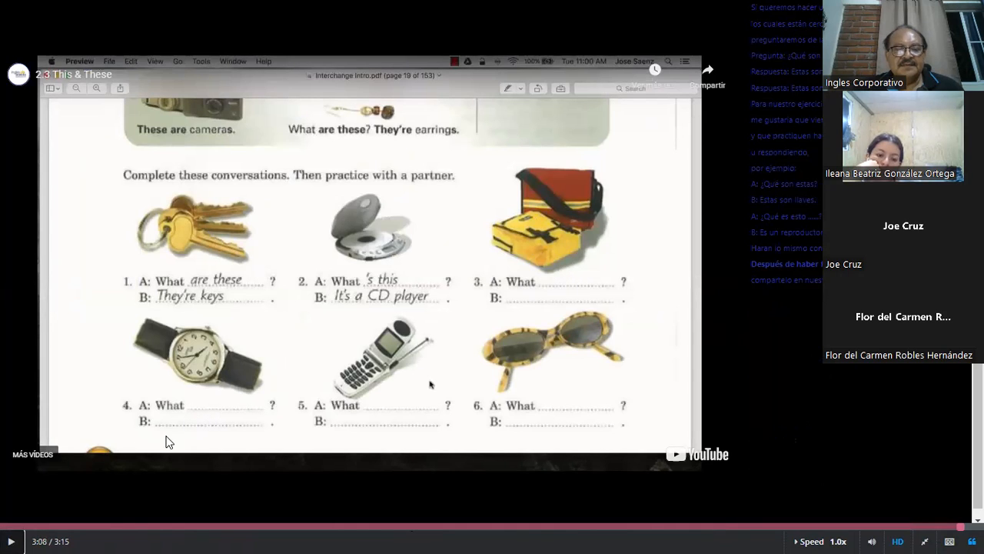
mouse_move(275, 387)
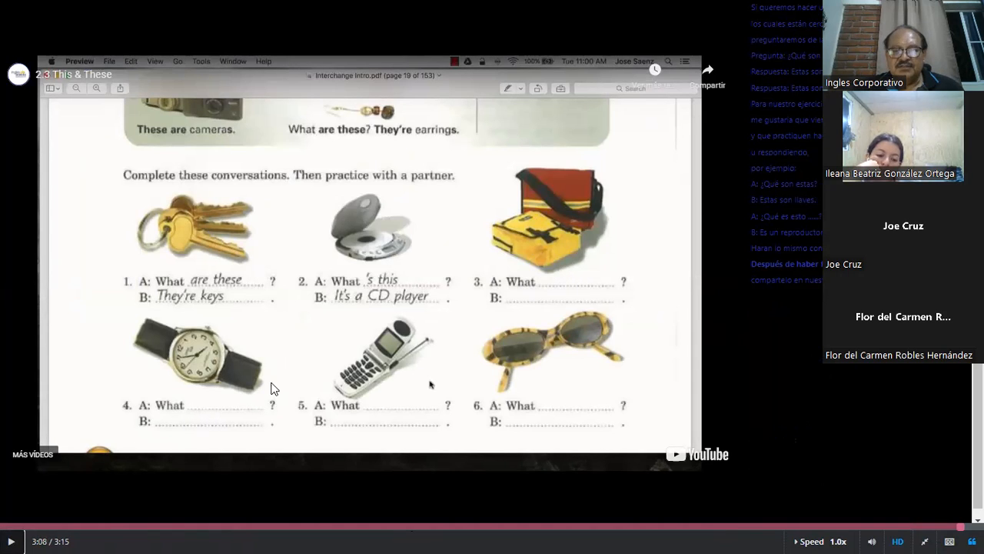
mouse_move(368, 387)
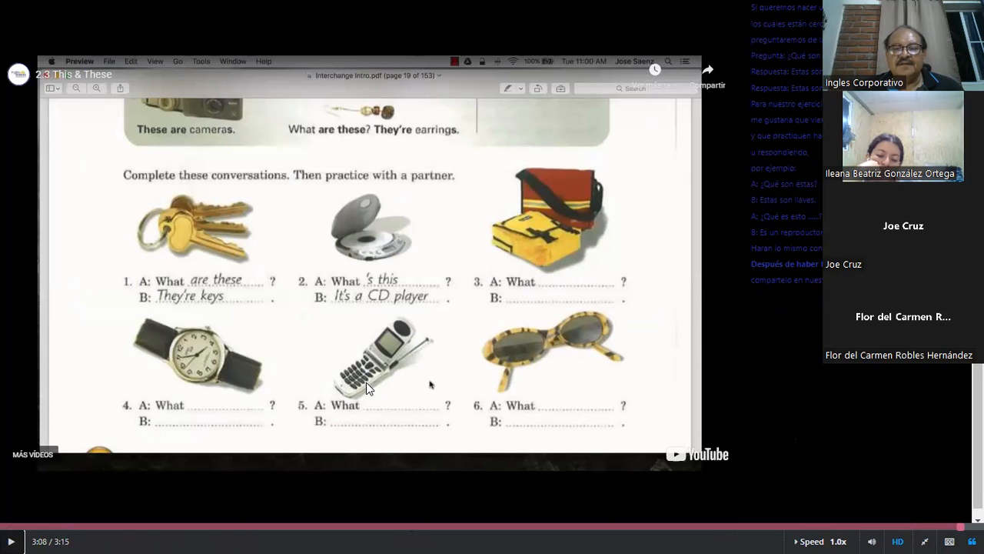
mouse_move(495, 424)
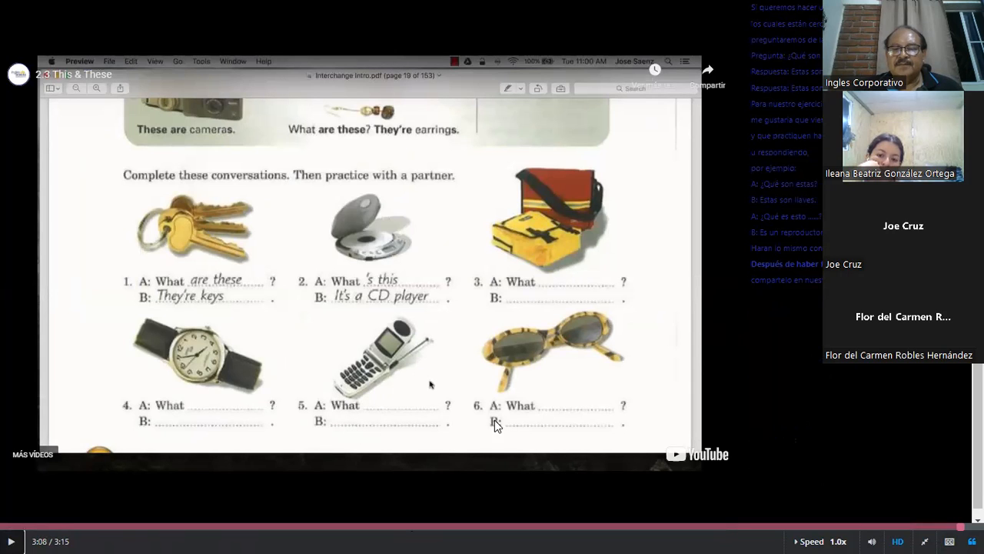
mouse_move(562, 387)
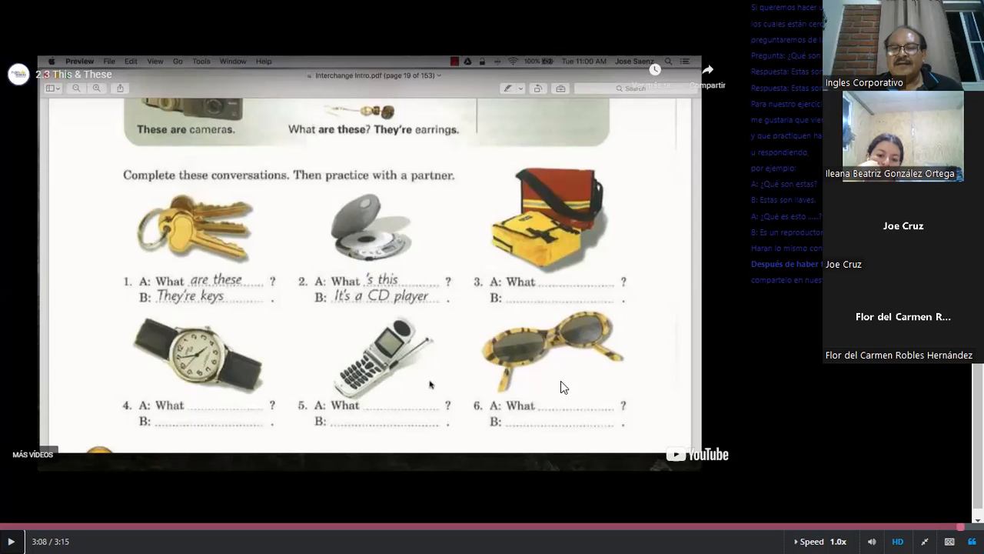
mouse_move(556, 423)
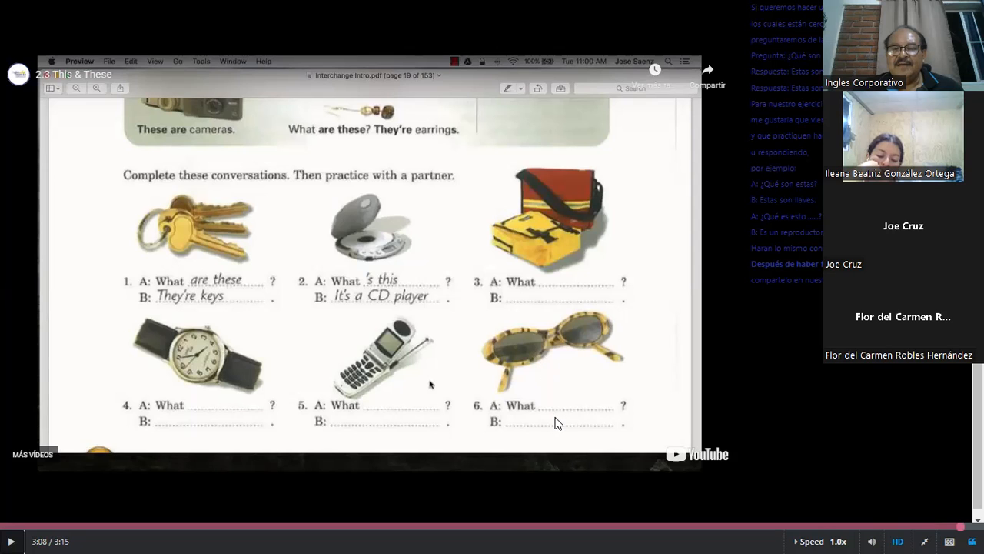
mouse_move(34, 521)
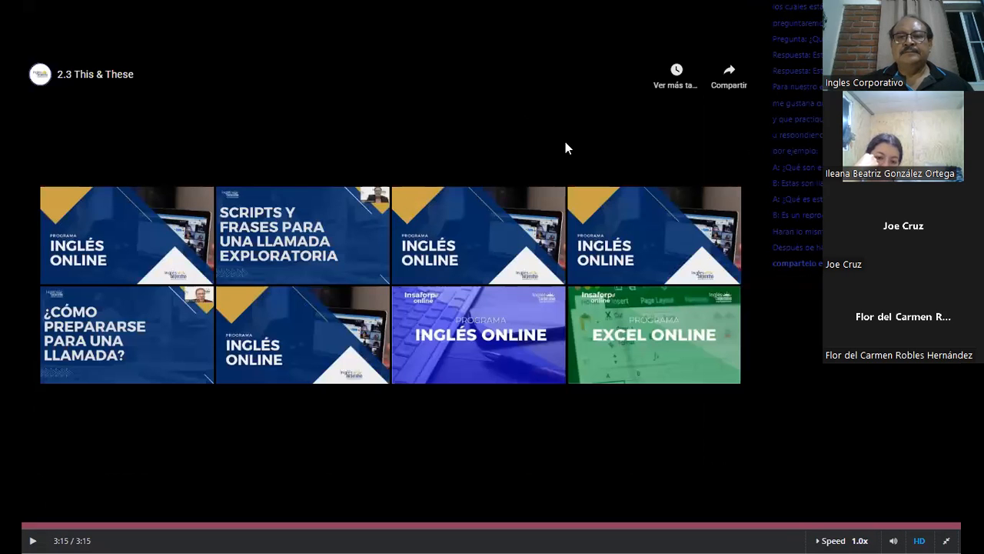
mouse_move(414, 111)
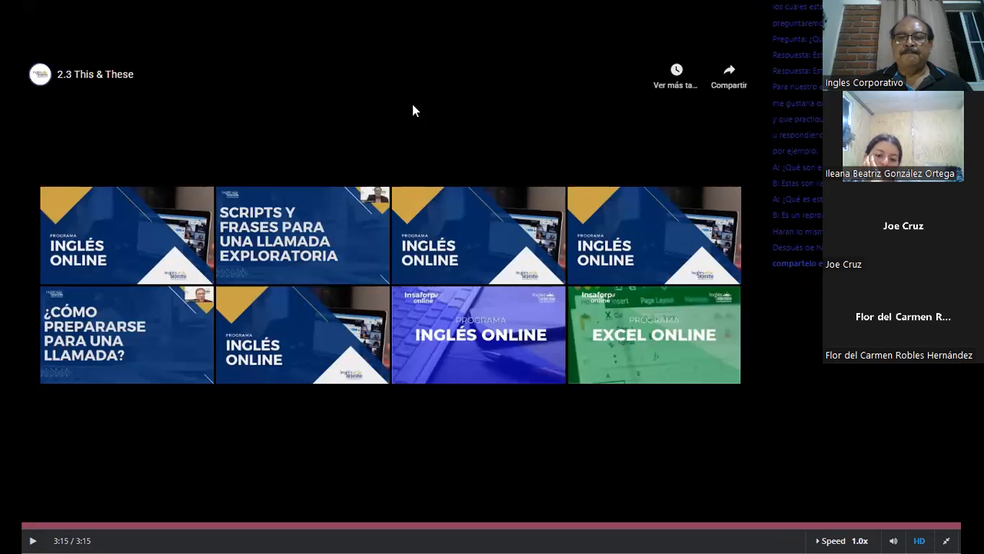
mouse_move(547, 323)
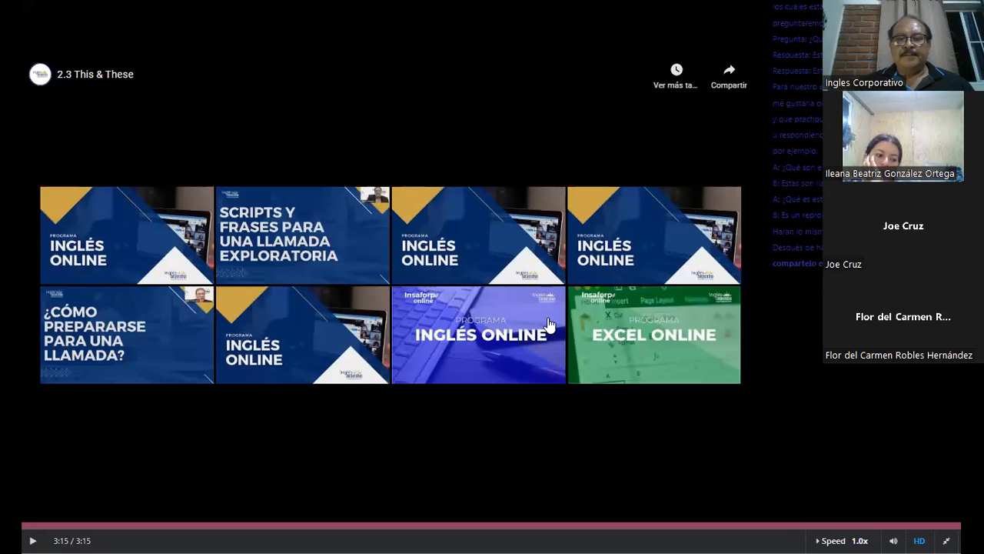
mouse_move(592, 536)
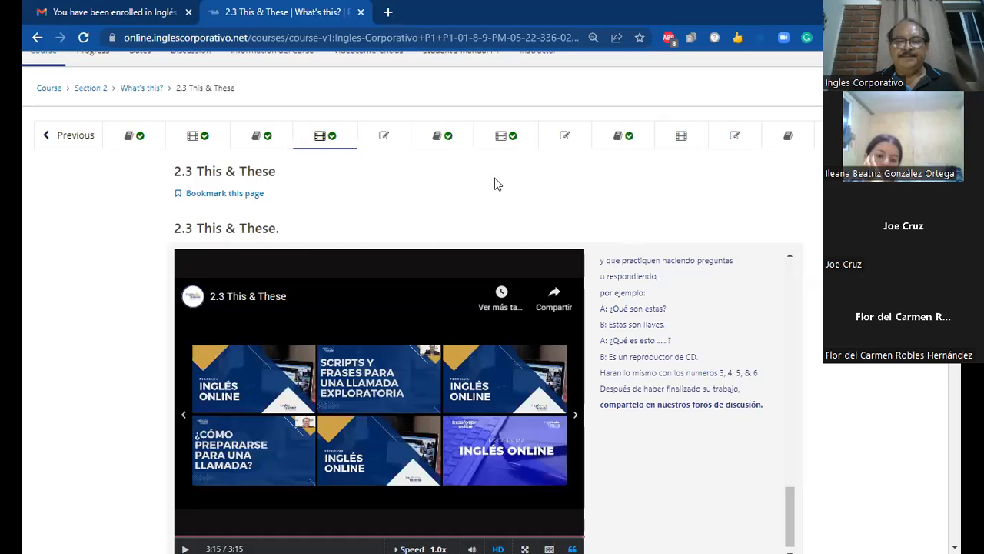
Step: Go to the 2.4 Knowledge Check unit and bring question 2 into view
click(385, 135)
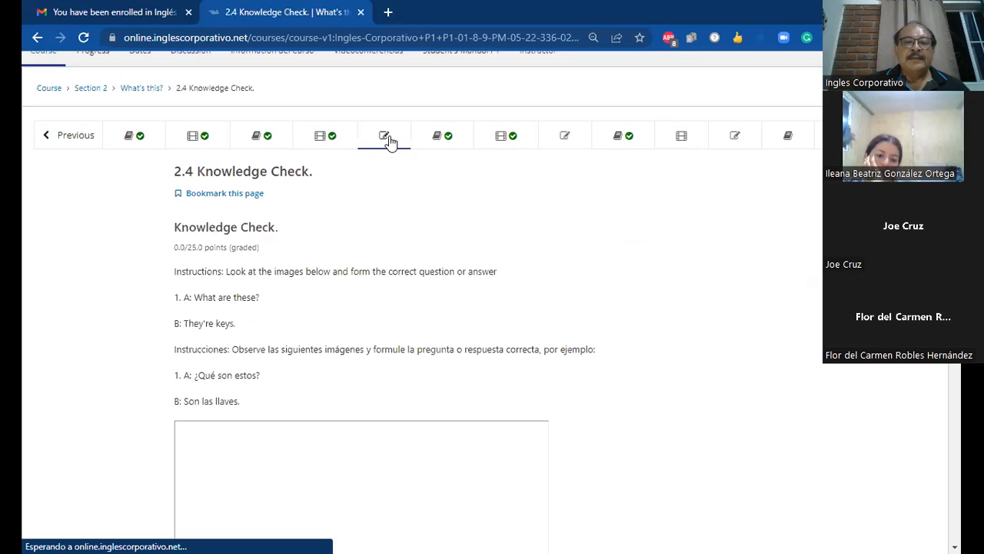
click(385, 136)
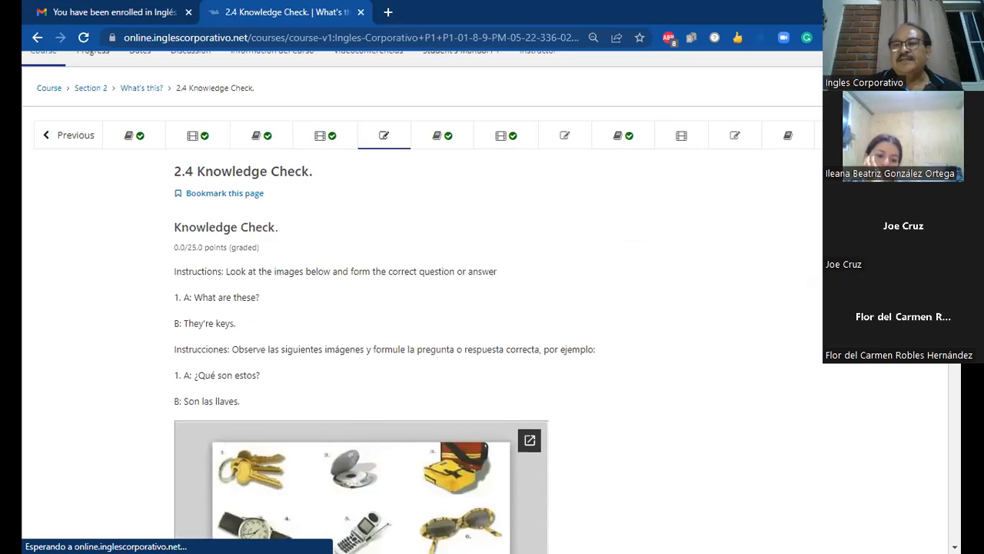
scroll(down, 3)
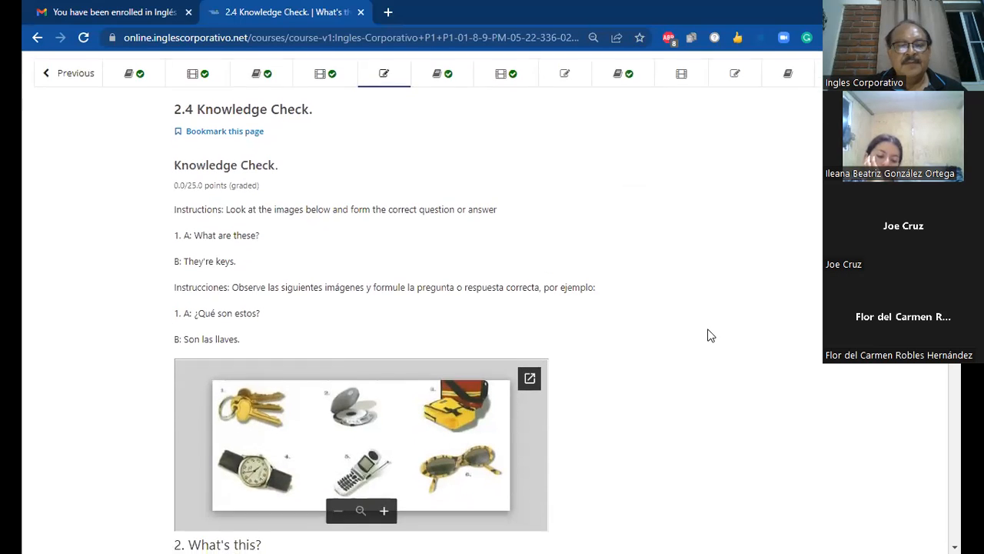
scroll(down, 3)
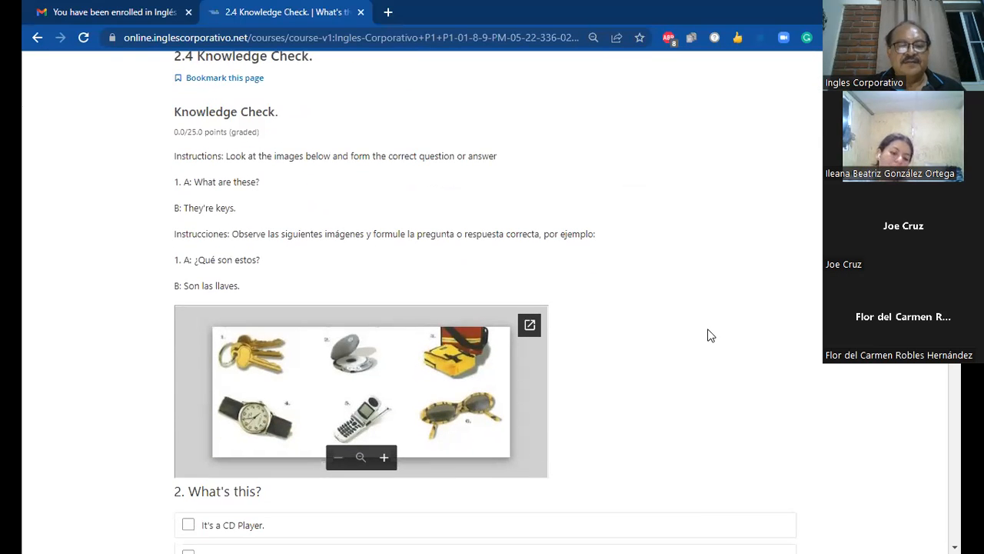
mouse_move(285, 222)
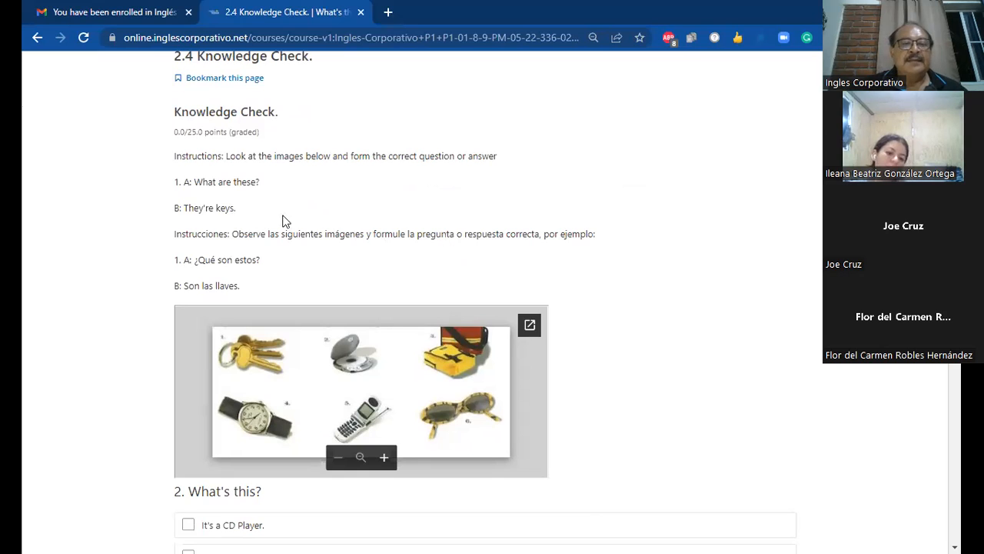
mouse_move(228, 184)
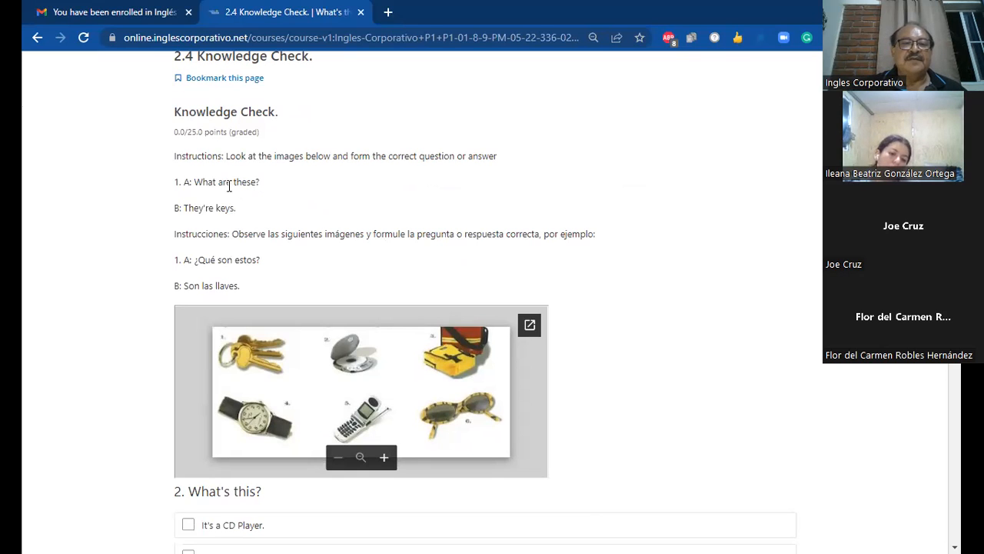
mouse_move(228, 344)
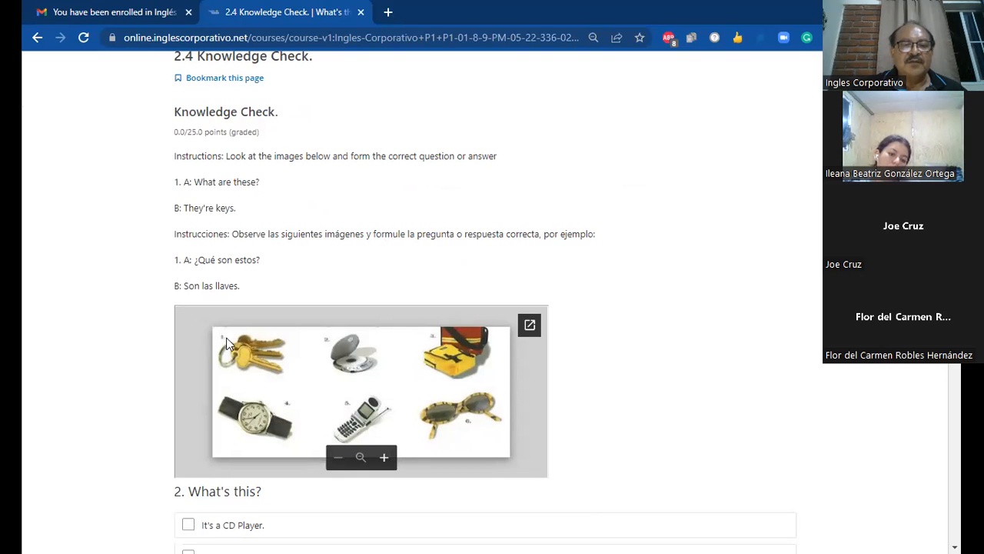
mouse_move(698, 375)
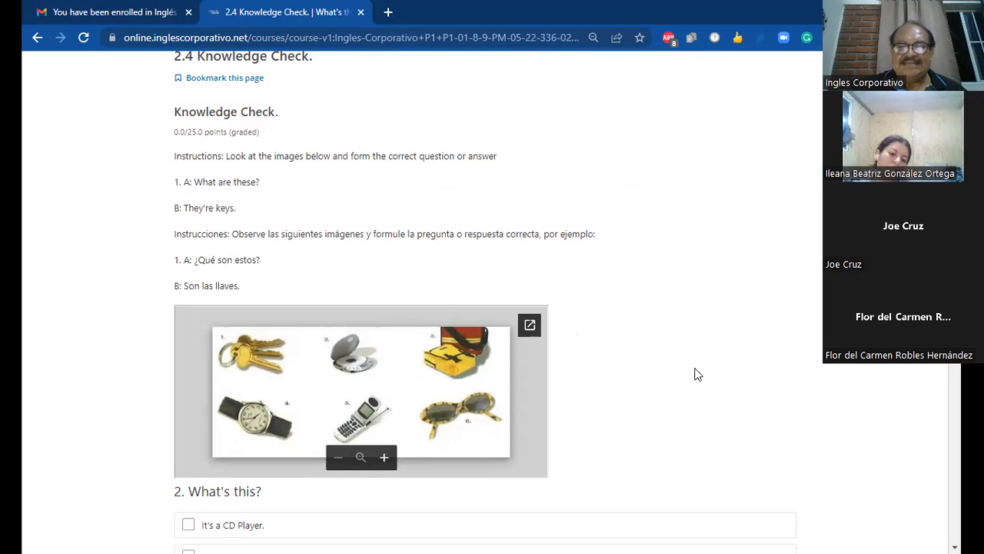
scroll(down, 3)
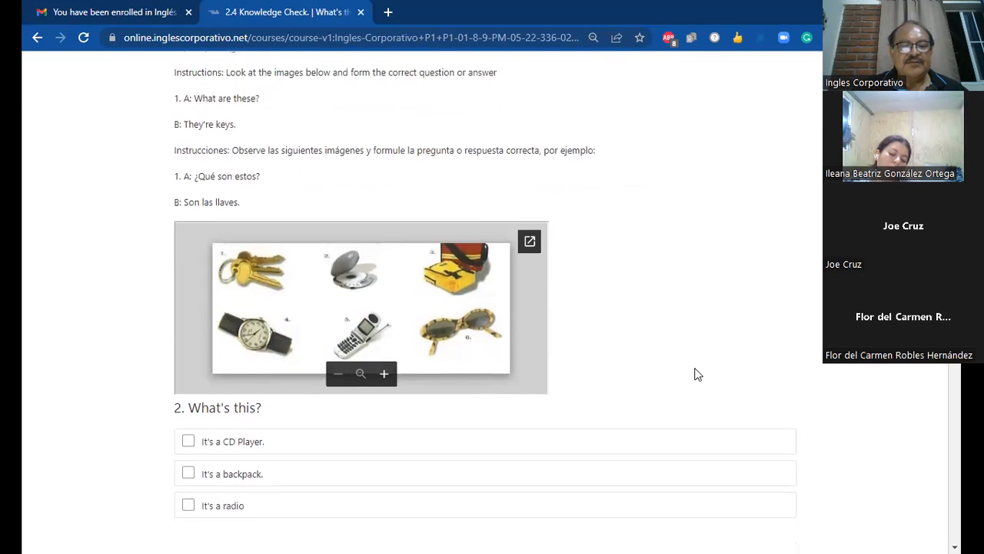
scroll(down, 3)
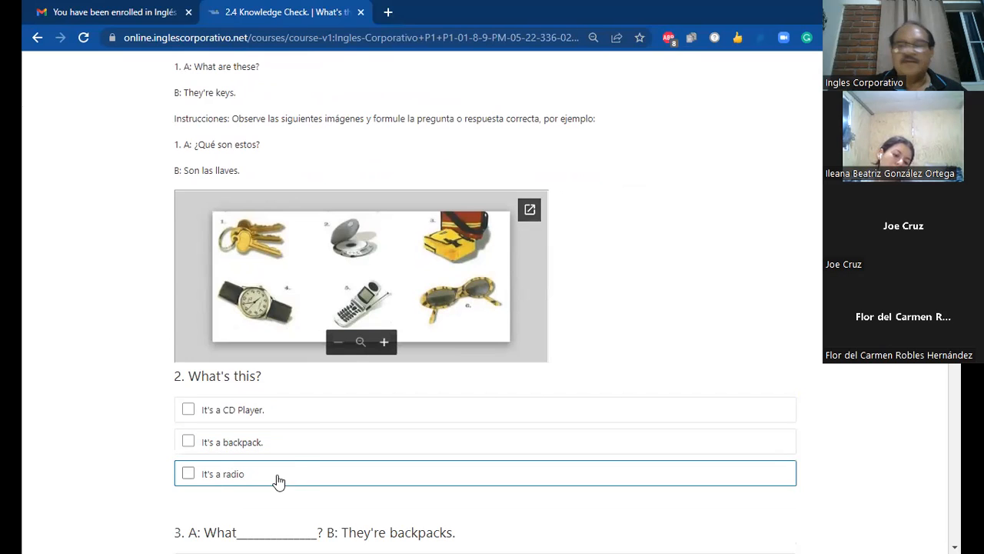
mouse_move(453, 228)
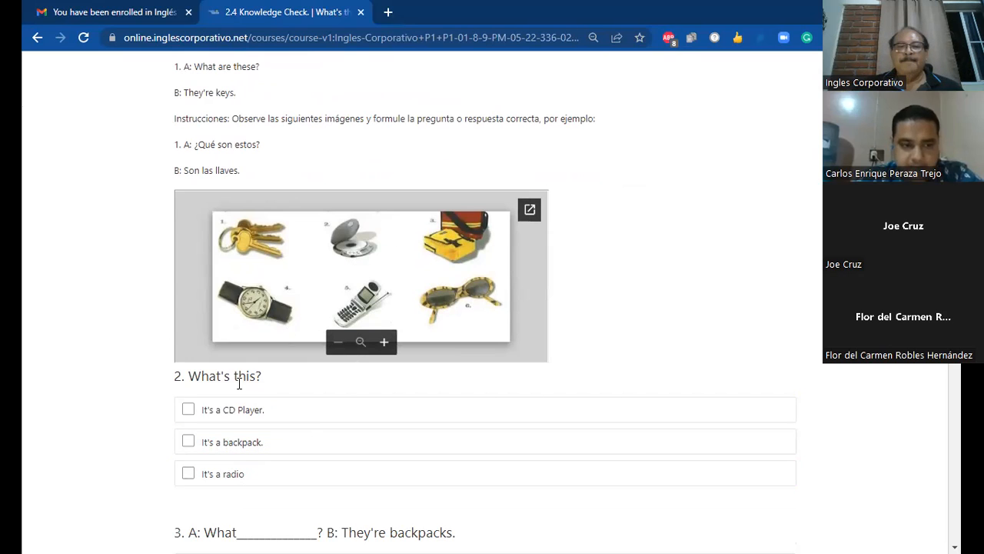
Step: Mark "It's a CD Player." for question 2 and move on to question 3
click(188, 409)
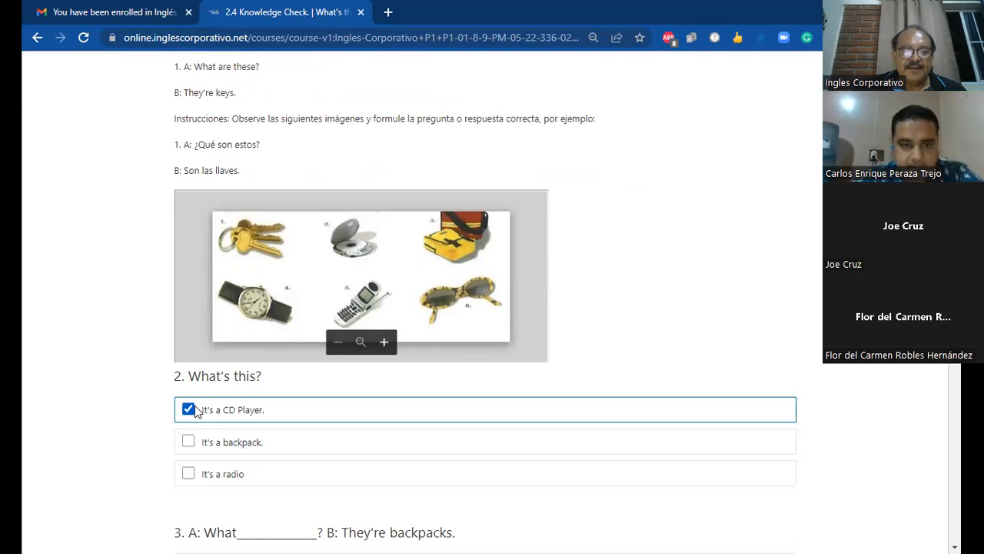
scroll(down, 3)
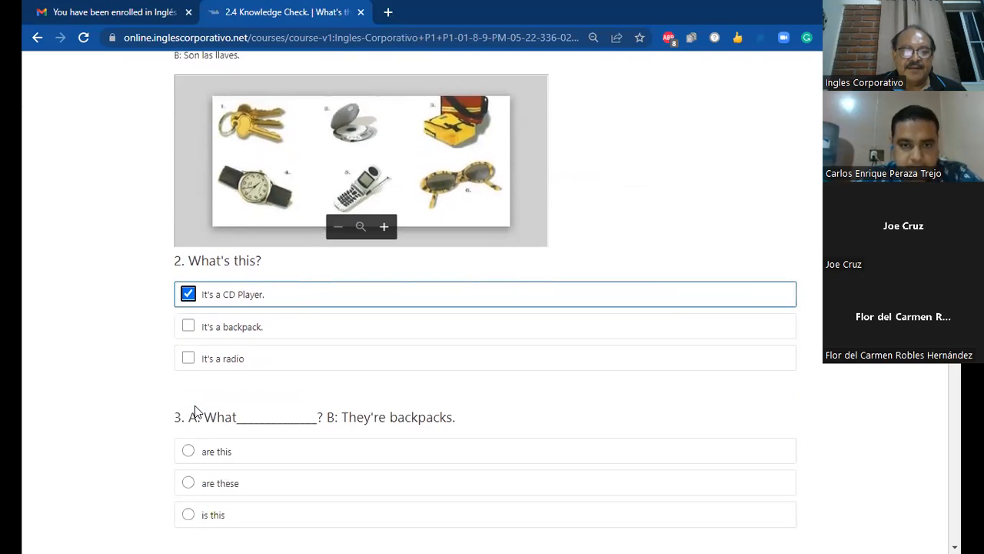
scroll(down, 3)
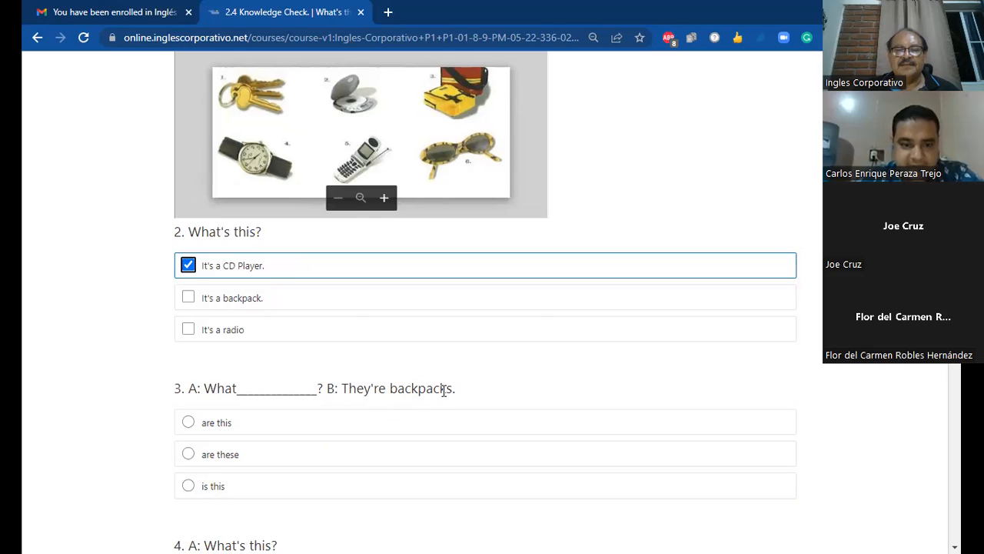
Step: Answer question 3 with "are these" after wavering with "are this"
click(188, 454)
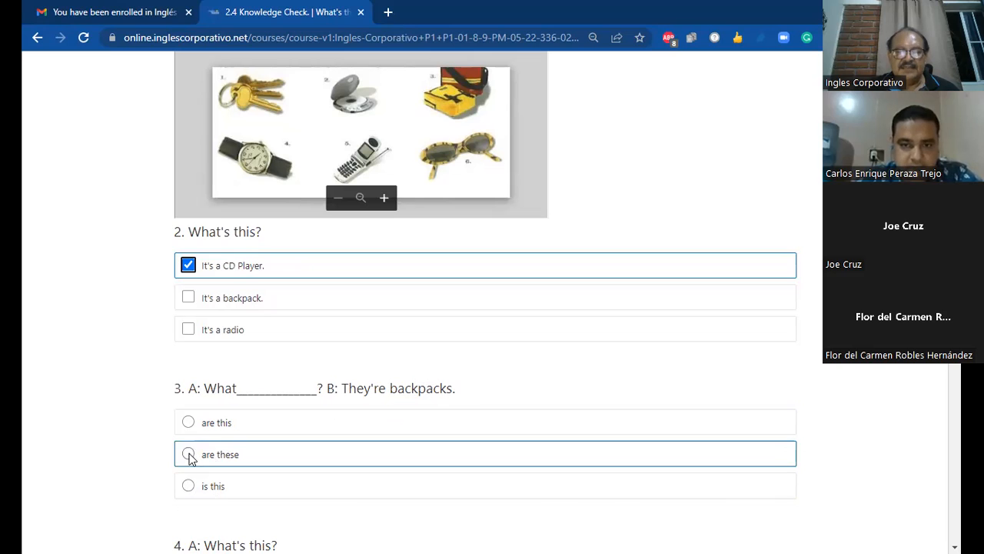
click(188, 454)
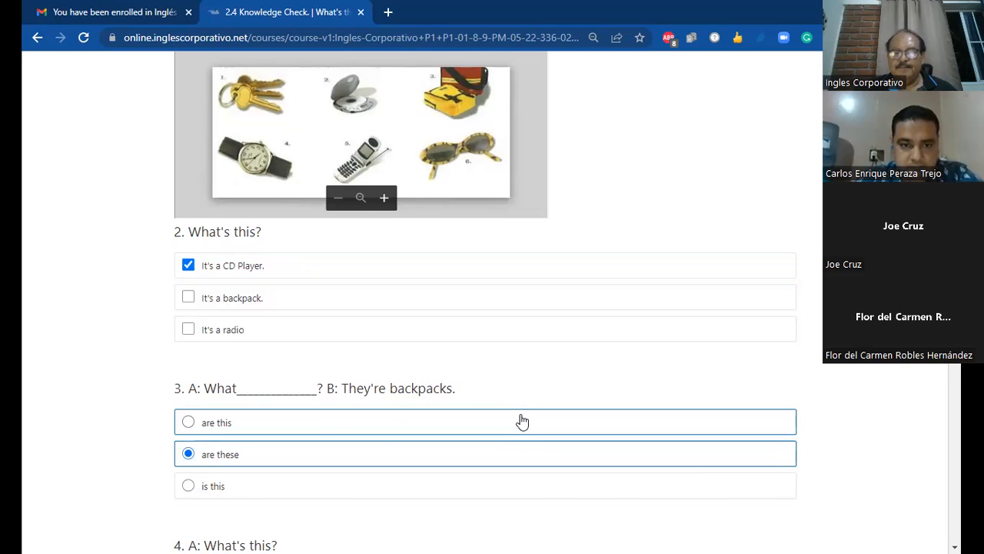
click(187, 421)
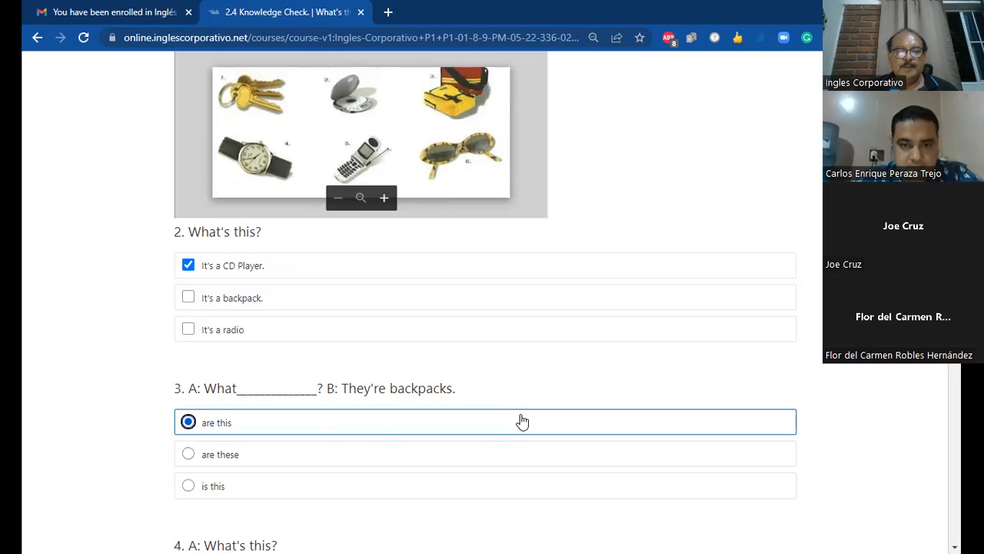
click(187, 453)
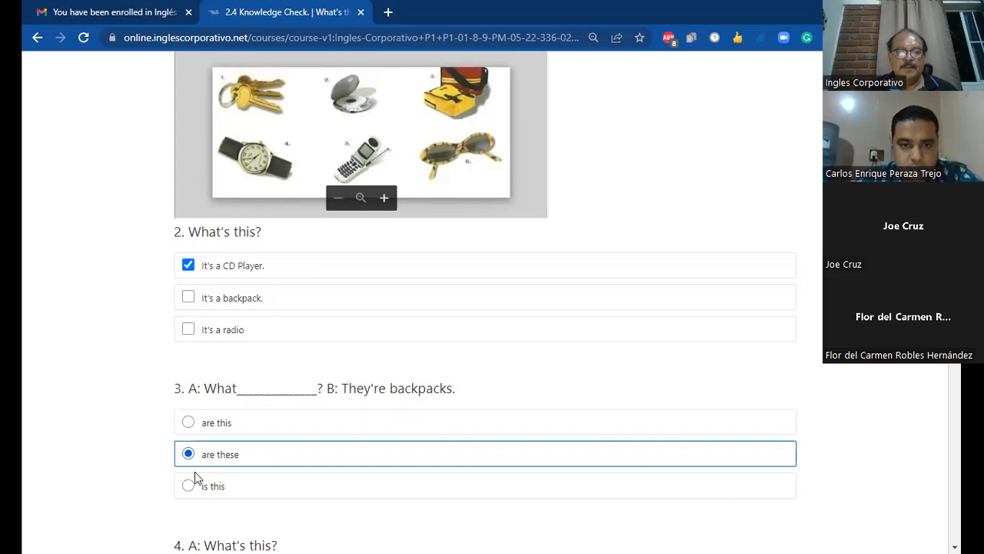
Step: Choose "It's a watch." for question 4
scroll(down, 3)
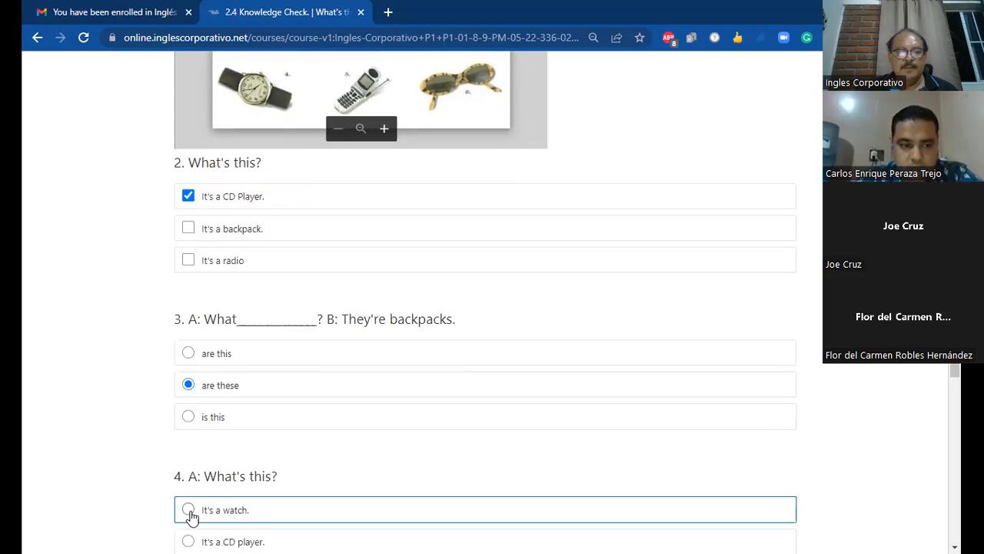
scroll(down, 3)
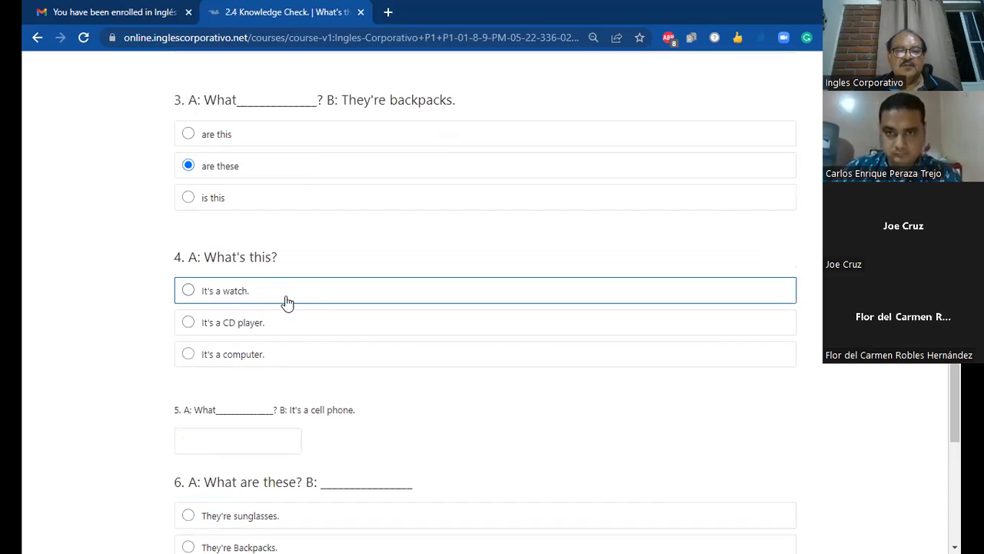
mouse_move(291, 376)
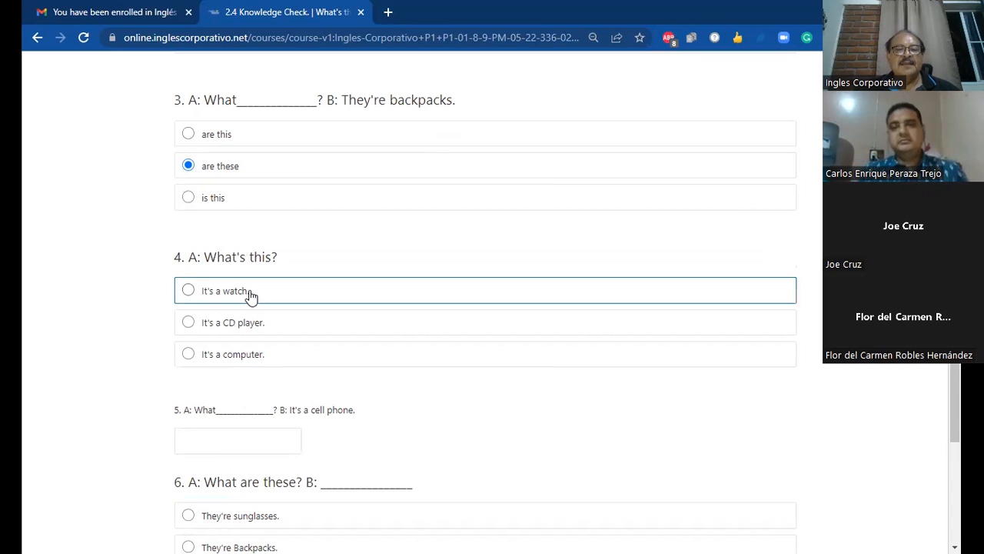
click(188, 289)
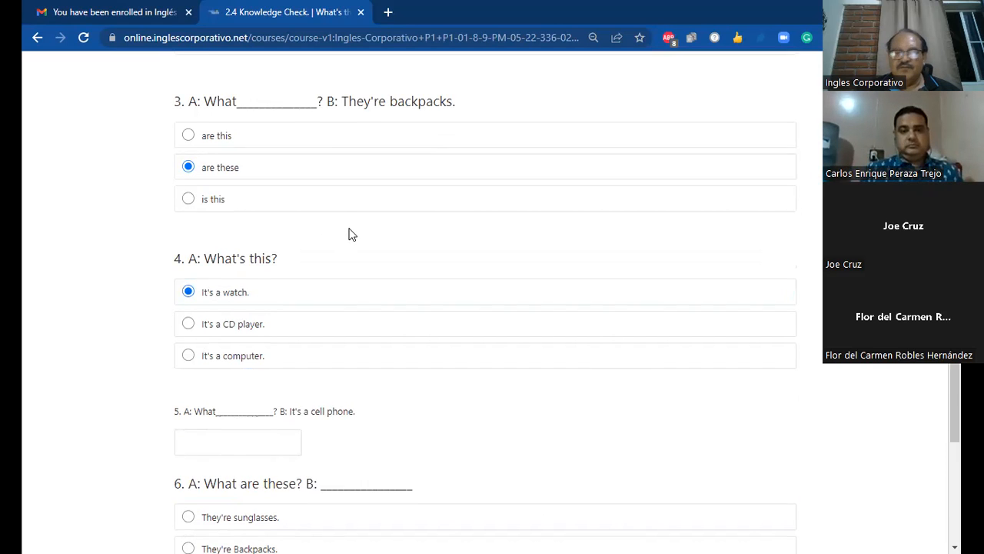
scroll(up, 3)
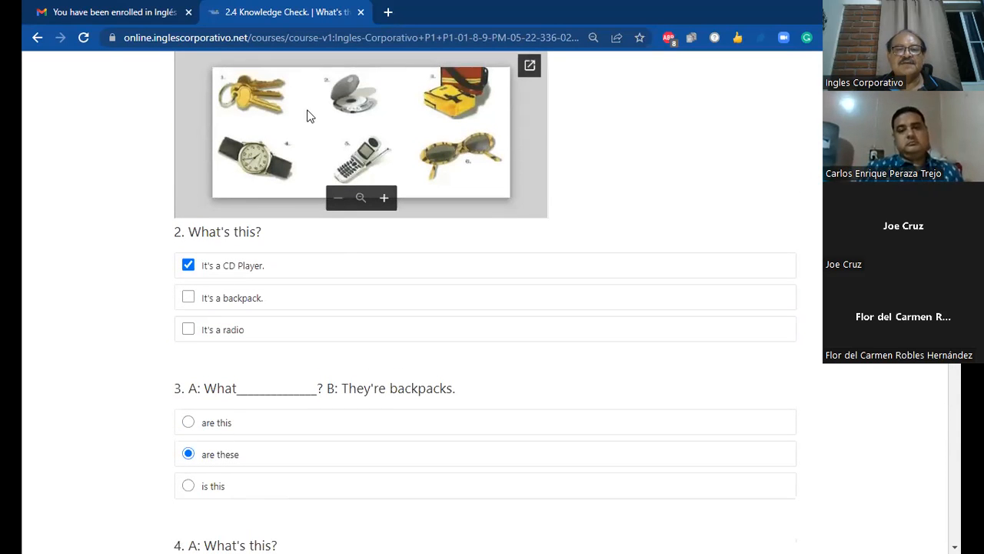
mouse_move(631, 209)
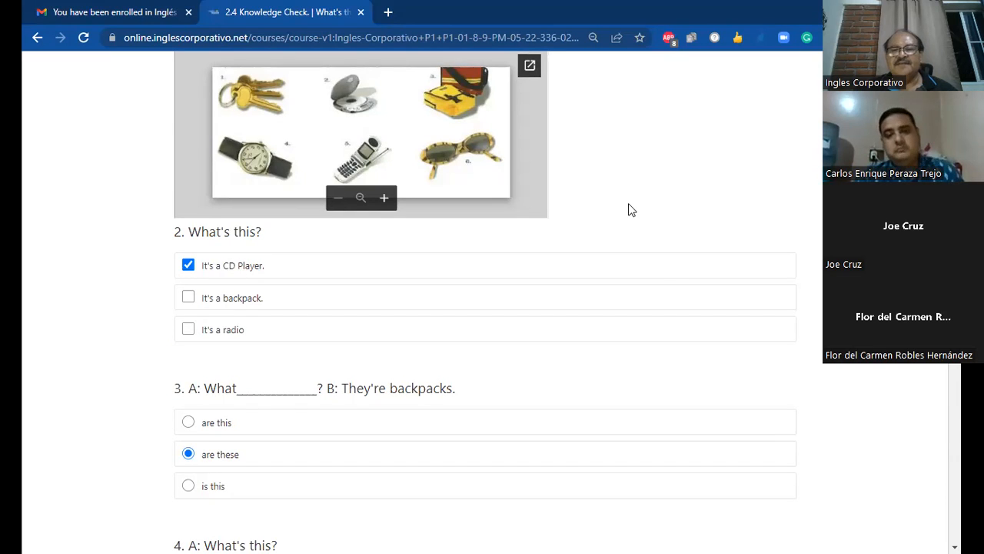
scroll(down, 3)
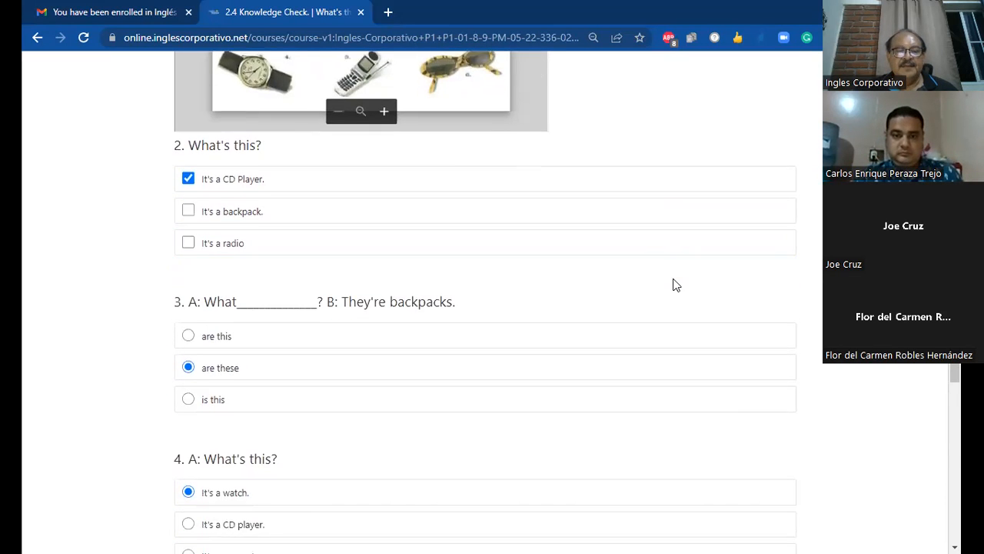
scroll(down, 3)
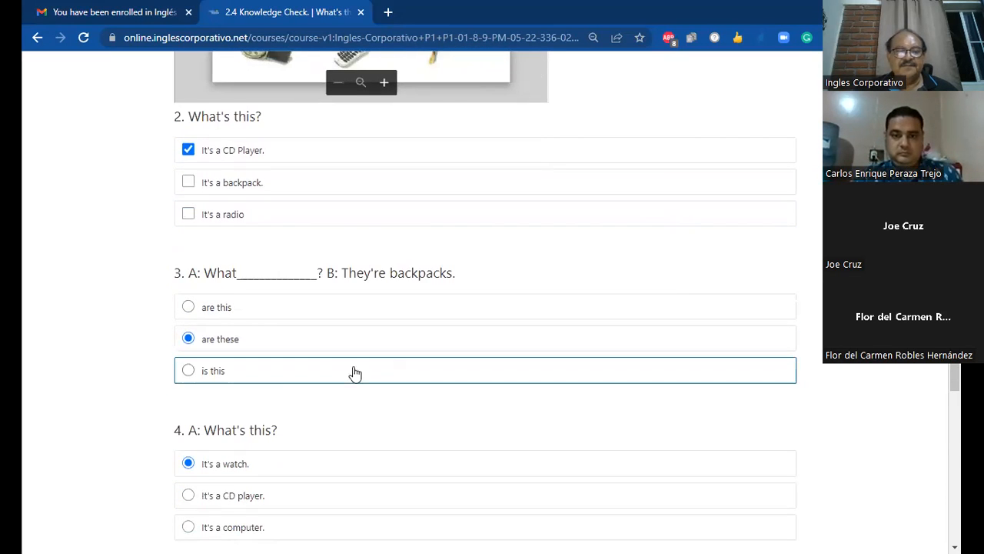
scroll(down, 3)
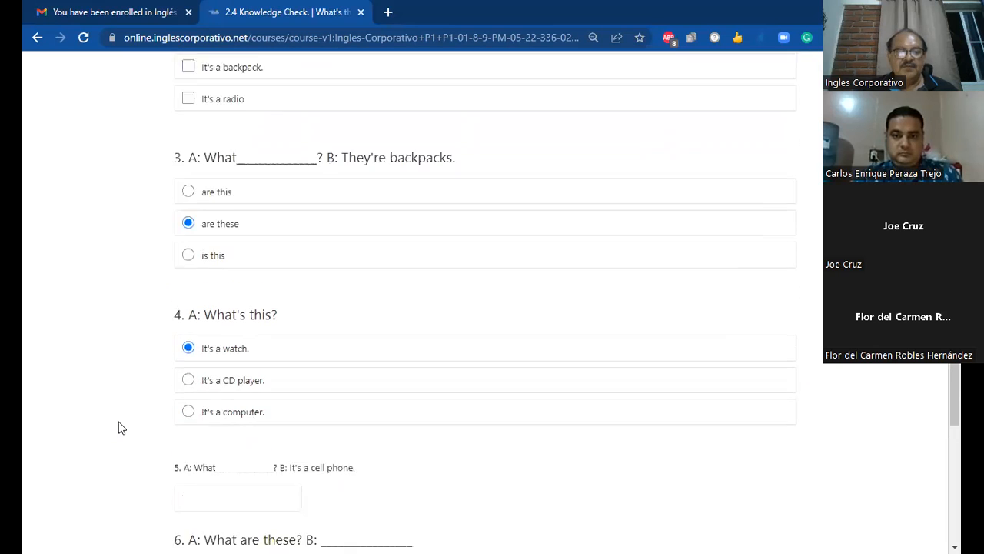
scroll(down, 3)
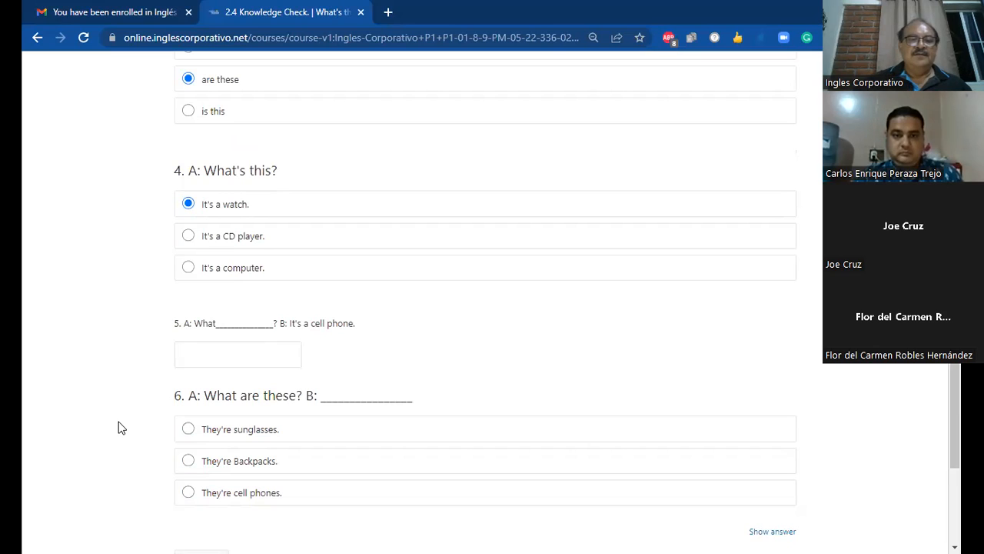
Step: Fill question 5's blank with "is this"
click(237, 353)
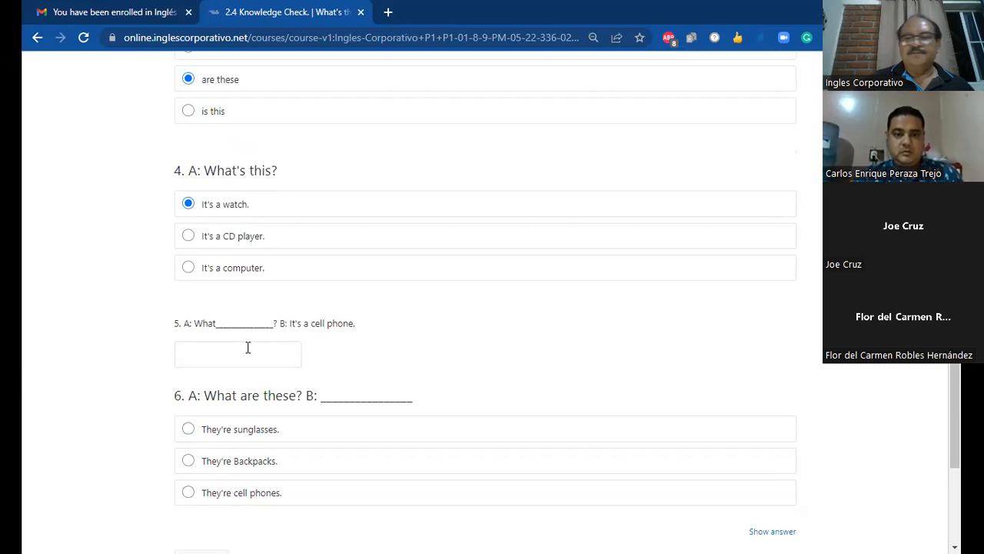
click(237, 354)
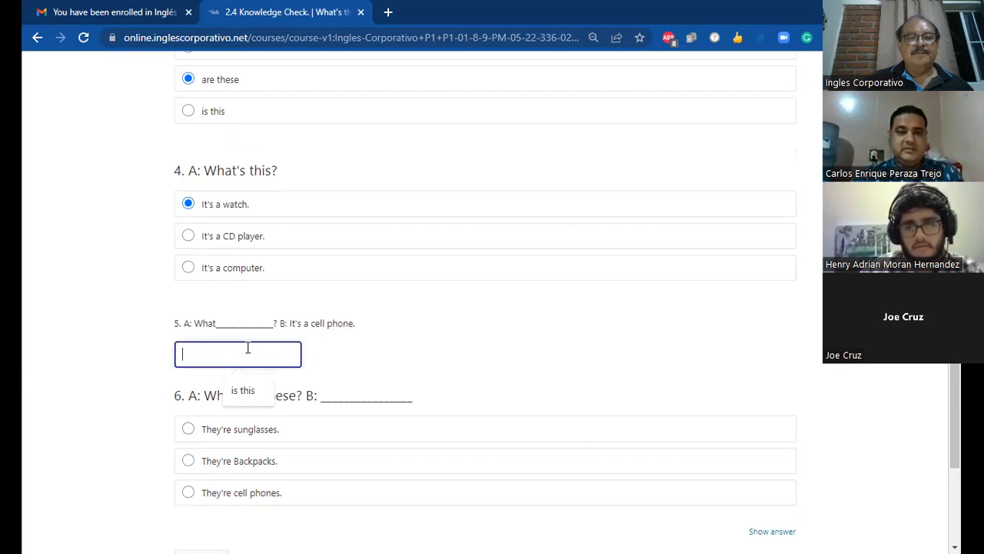
text(is this)
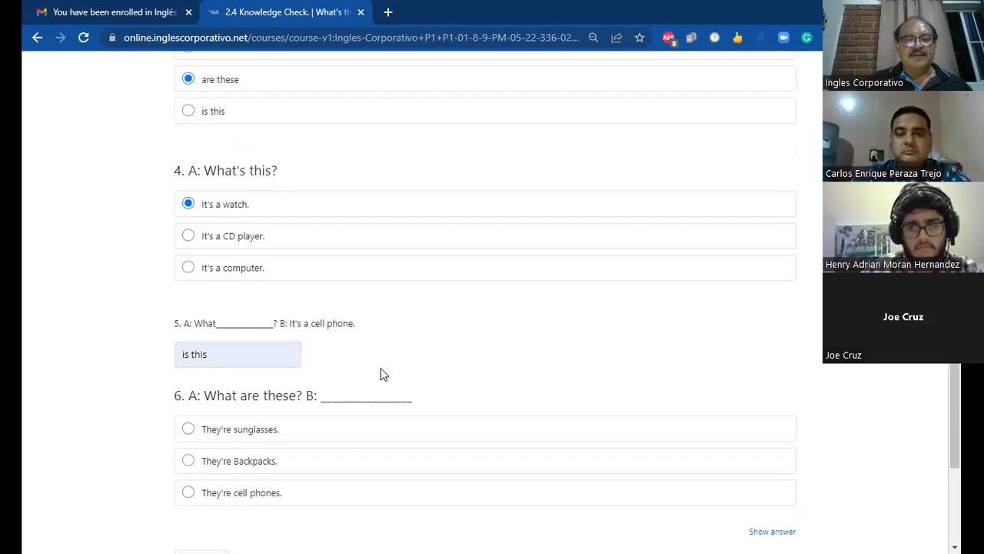
mouse_move(212, 403)
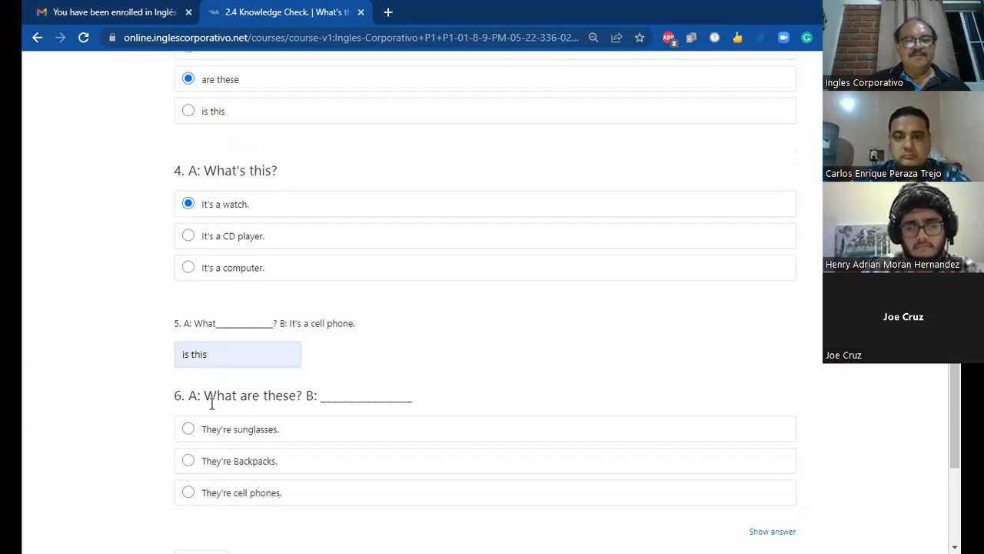
mouse_move(249, 427)
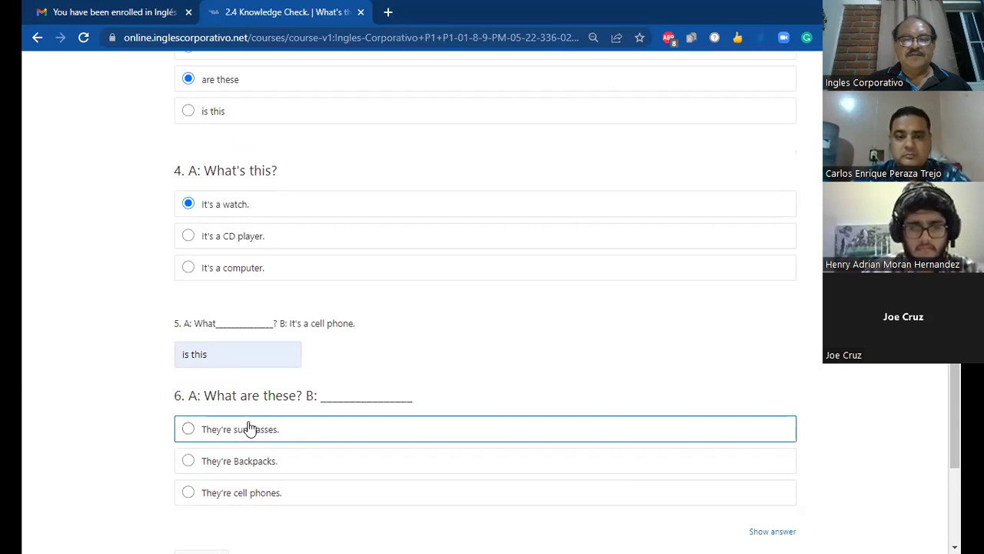
mouse_move(126, 460)
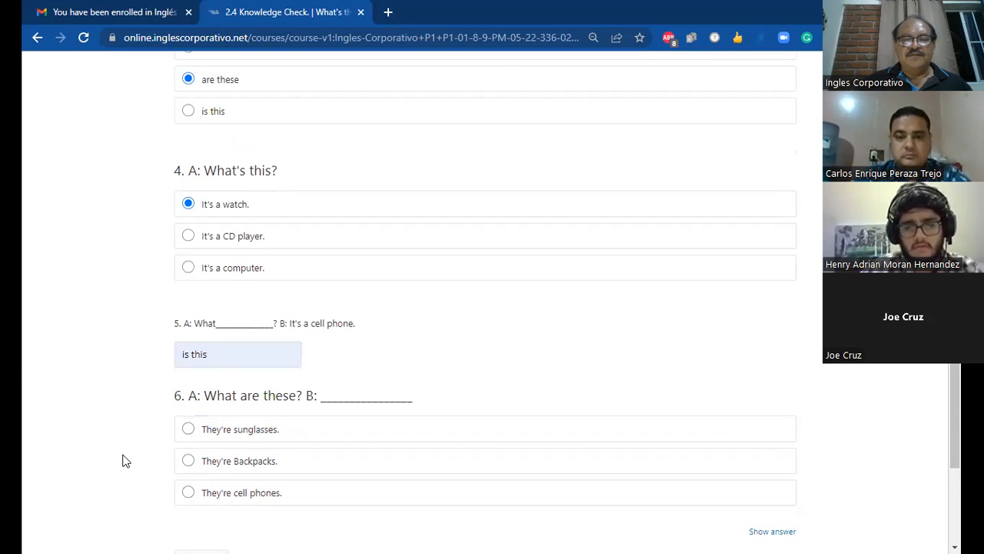
mouse_move(147, 443)
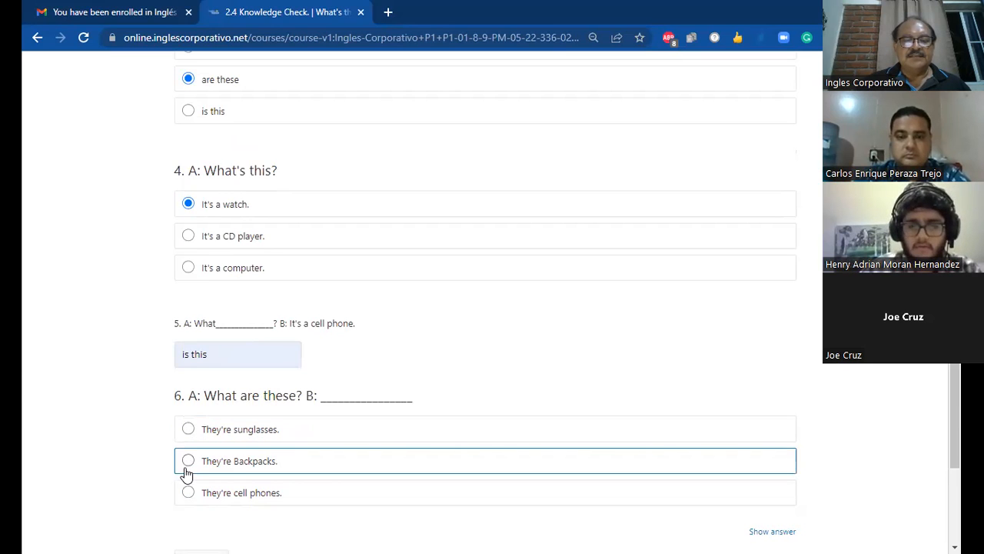
mouse_move(225, 469)
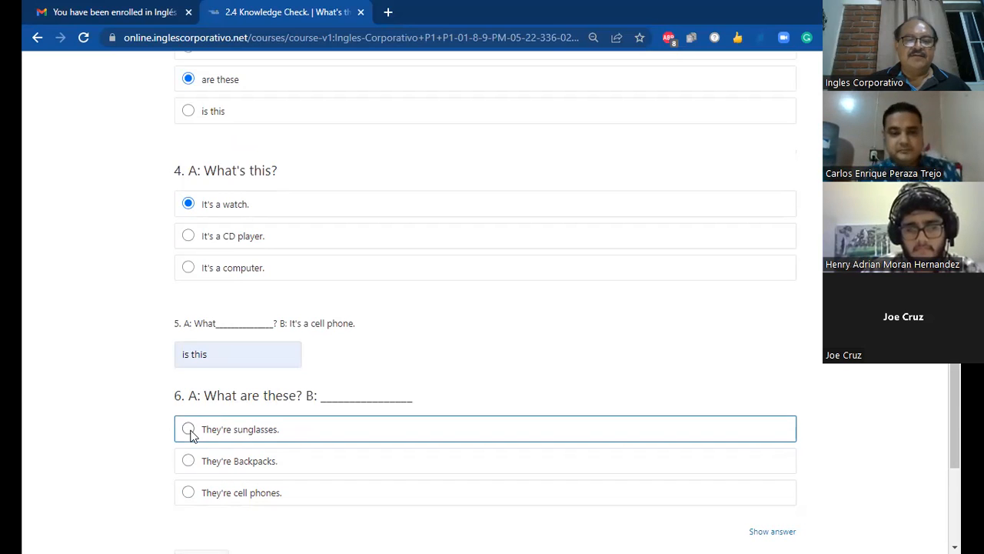
Step: Choose "They're sunglasses." for question 6
click(188, 429)
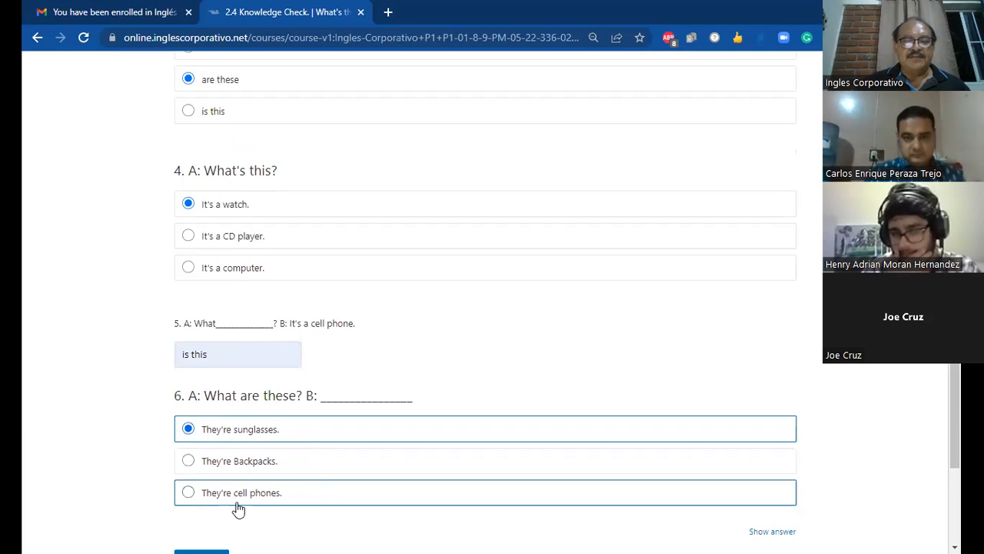
mouse_move(504, 335)
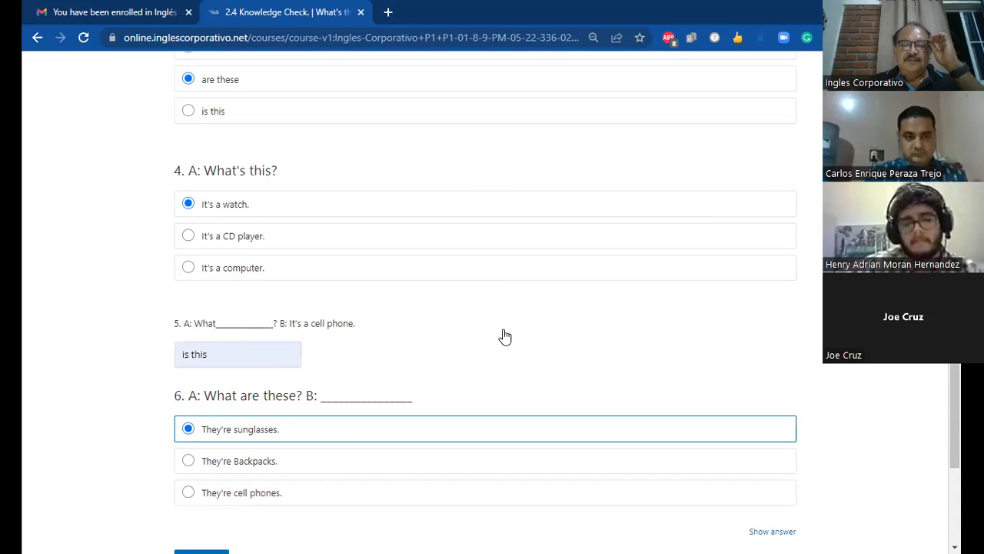
click(237, 354)
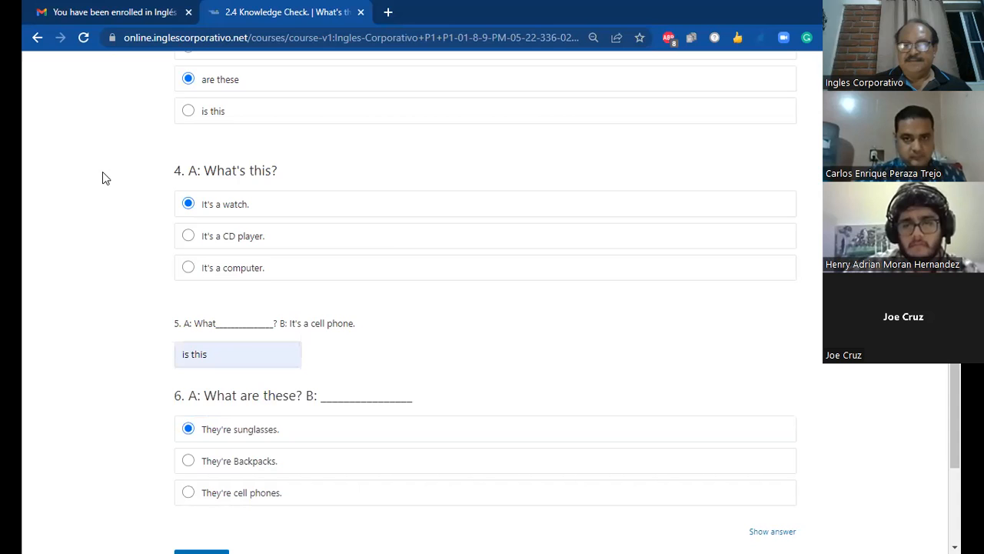
mouse_move(278, 535)
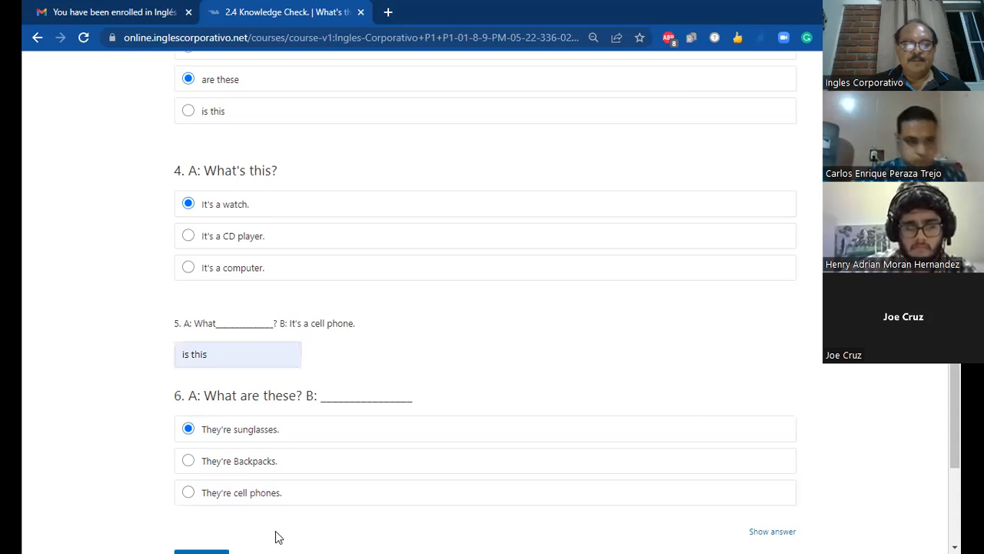
mouse_move(215, 537)
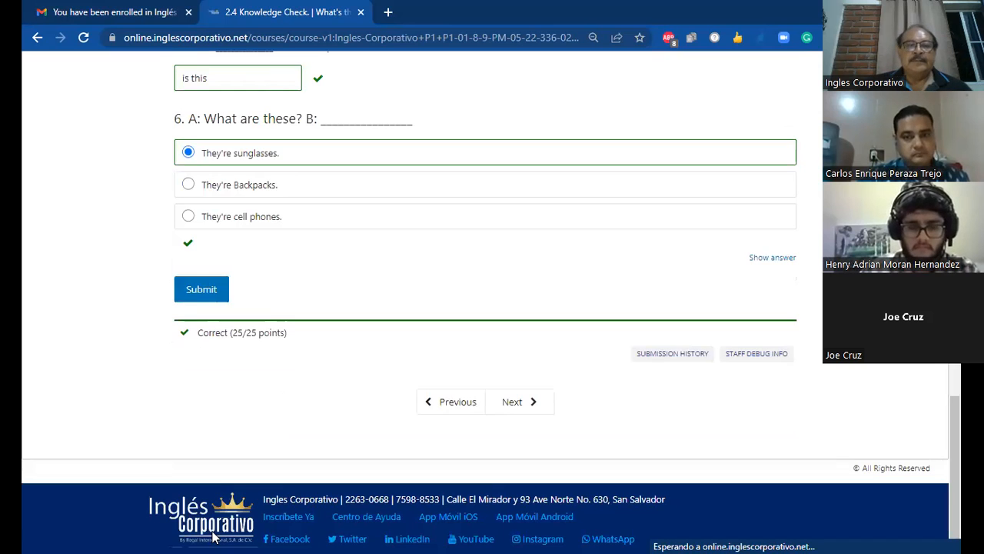
scroll(up, 3)
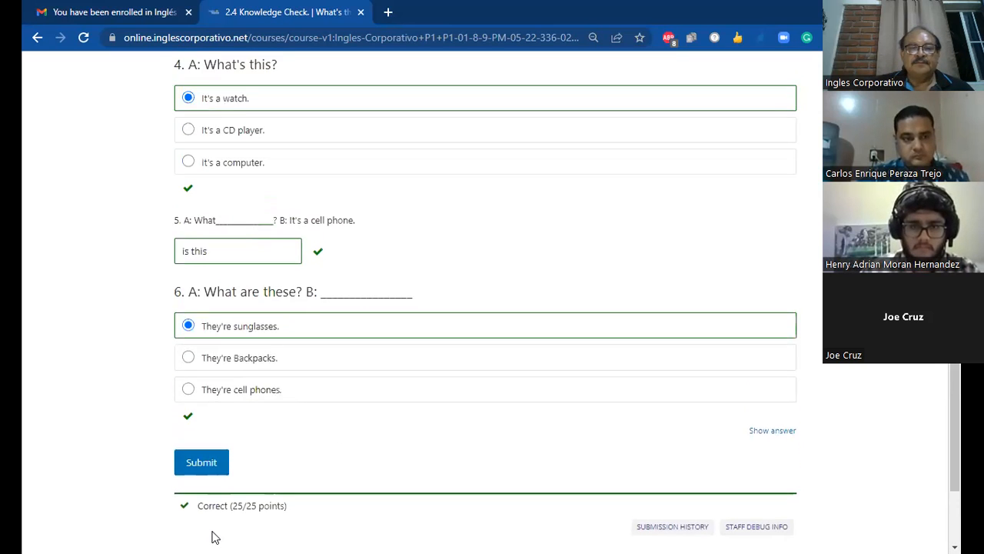
scroll(up, 3)
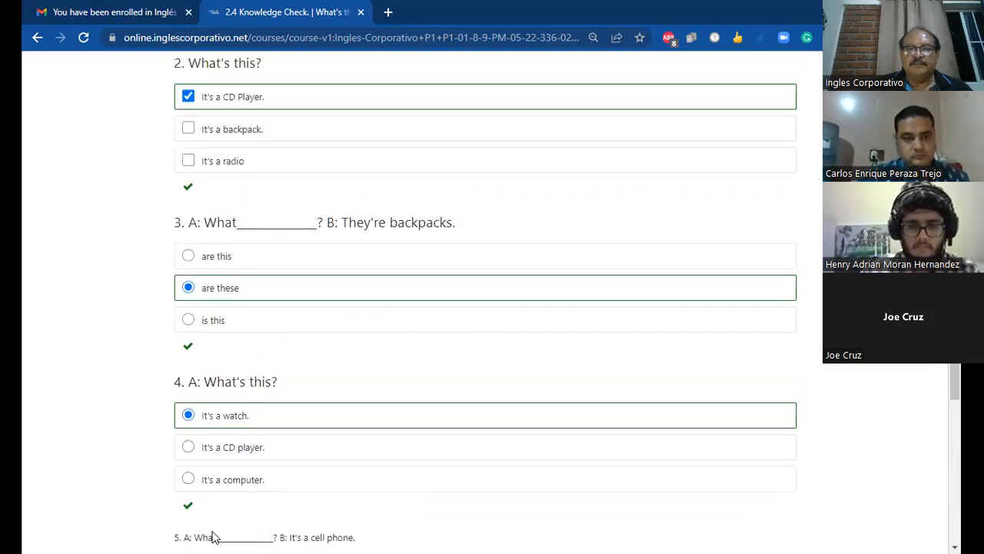
scroll(up, 3)
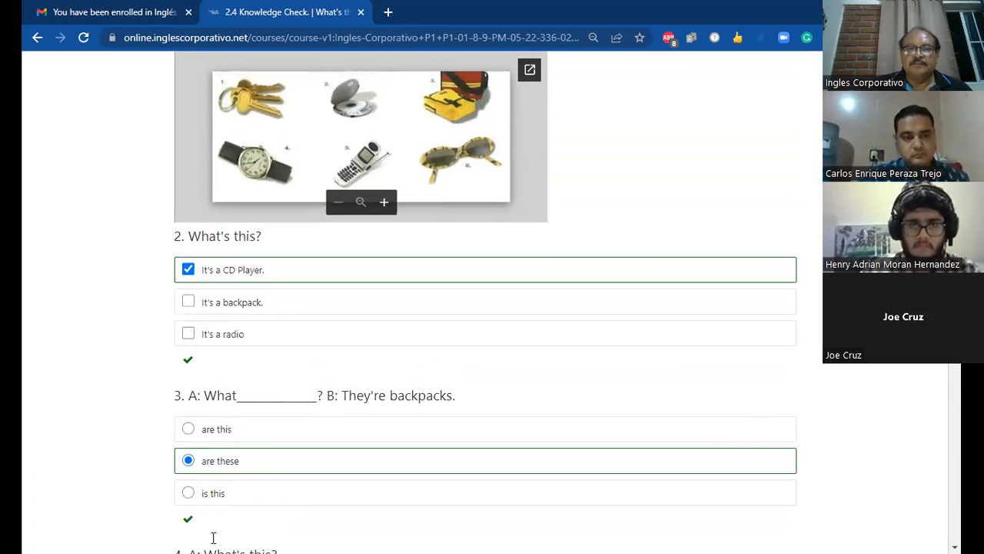
scroll(up, 3)
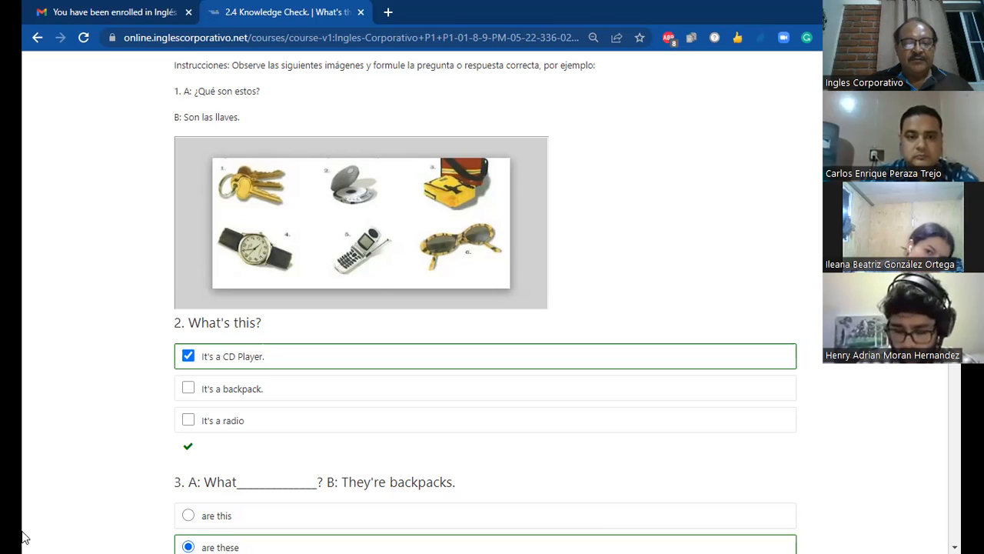
mouse_move(199, 505)
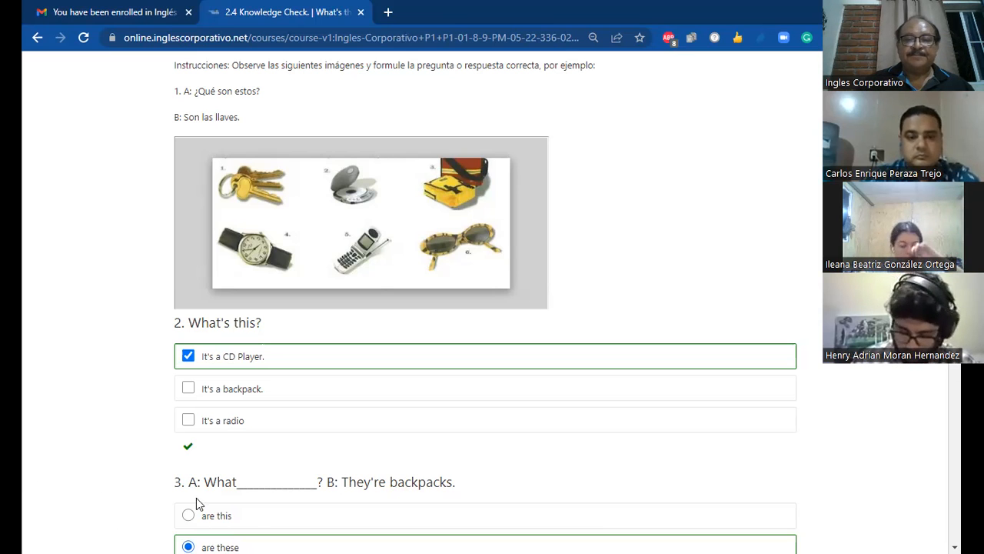
mouse_move(258, 535)
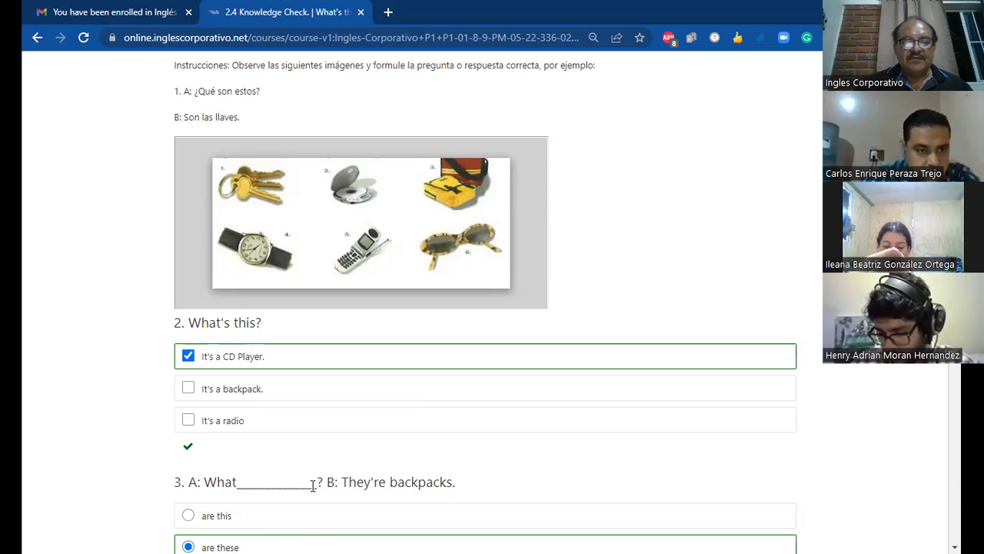
scroll(down, 3)
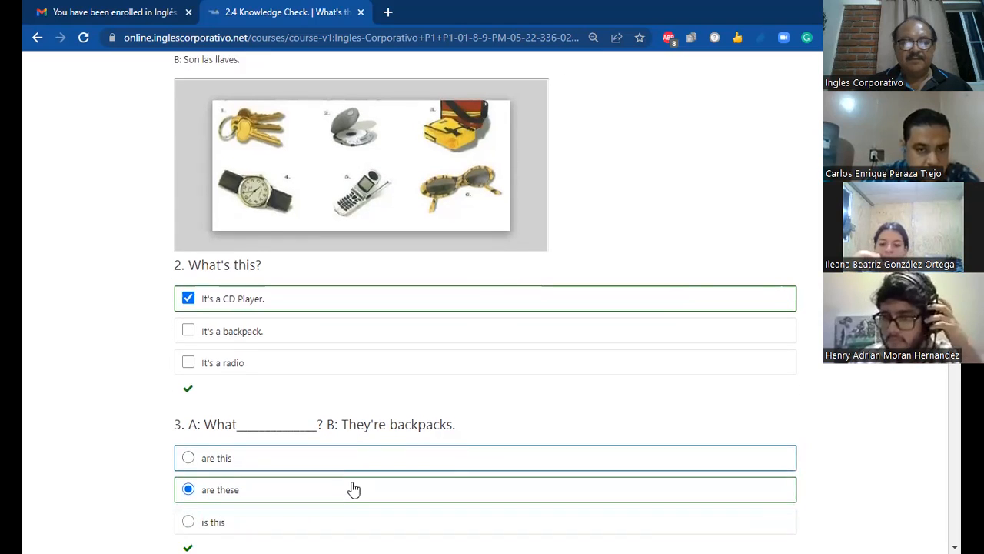
scroll(down, 3)
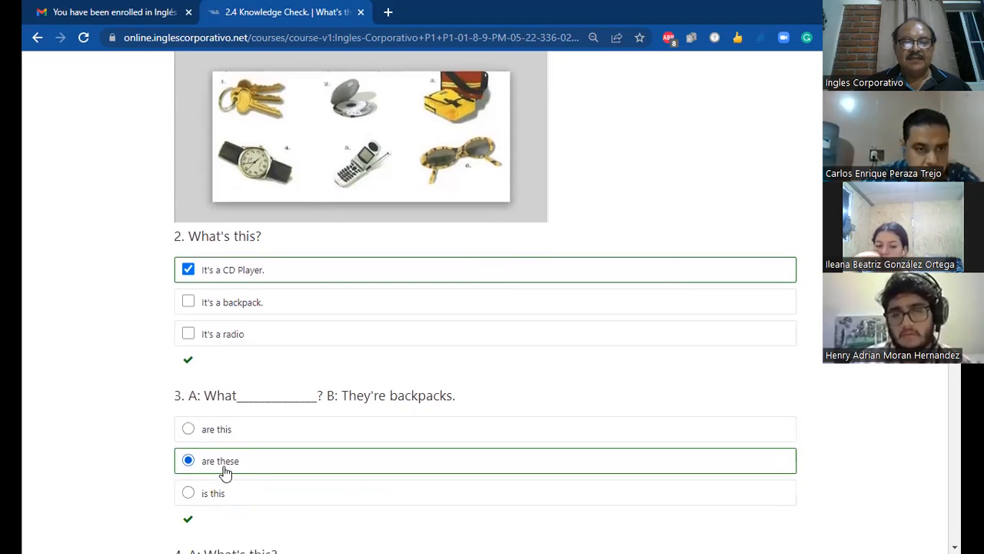
mouse_move(434, 387)
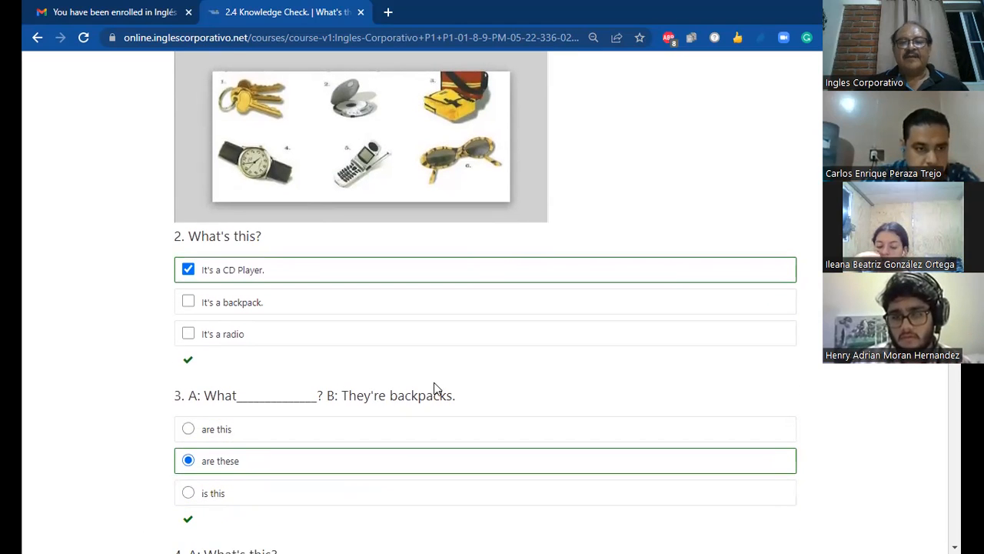
mouse_move(560, 123)
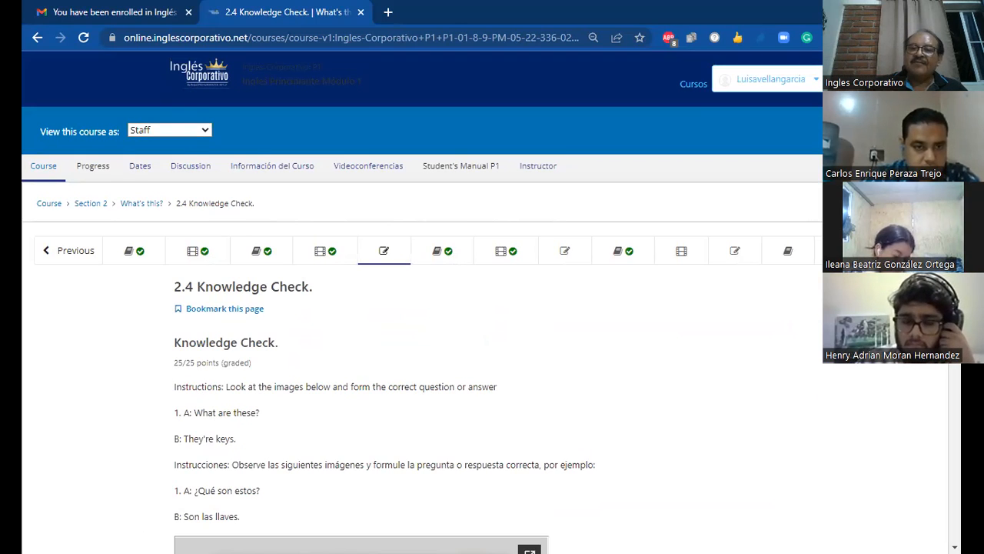
mouse_move(504, 251)
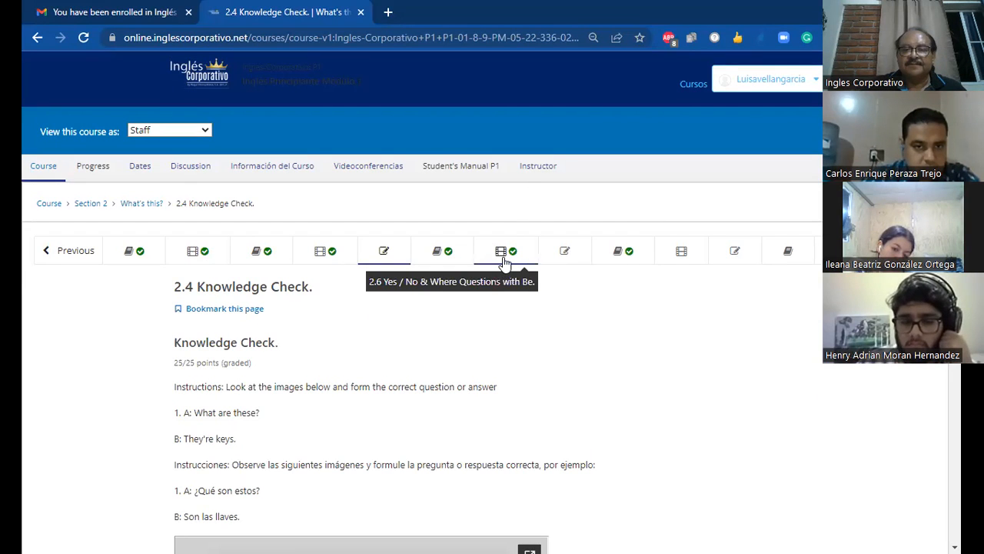
Step: Go to the 2.6 Yes / No & Where Questions with Be lesson and make its video full screen
click(504, 250)
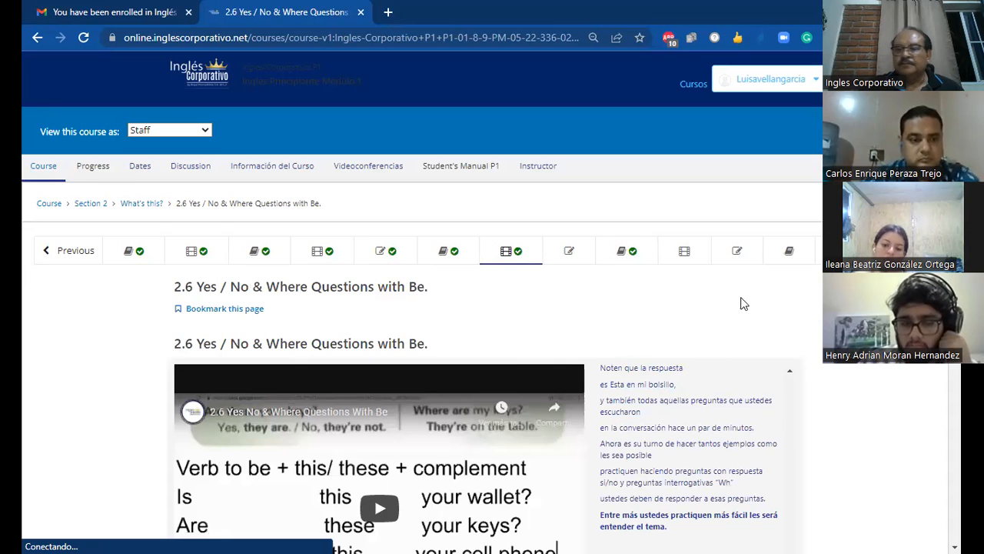
mouse_move(56, 431)
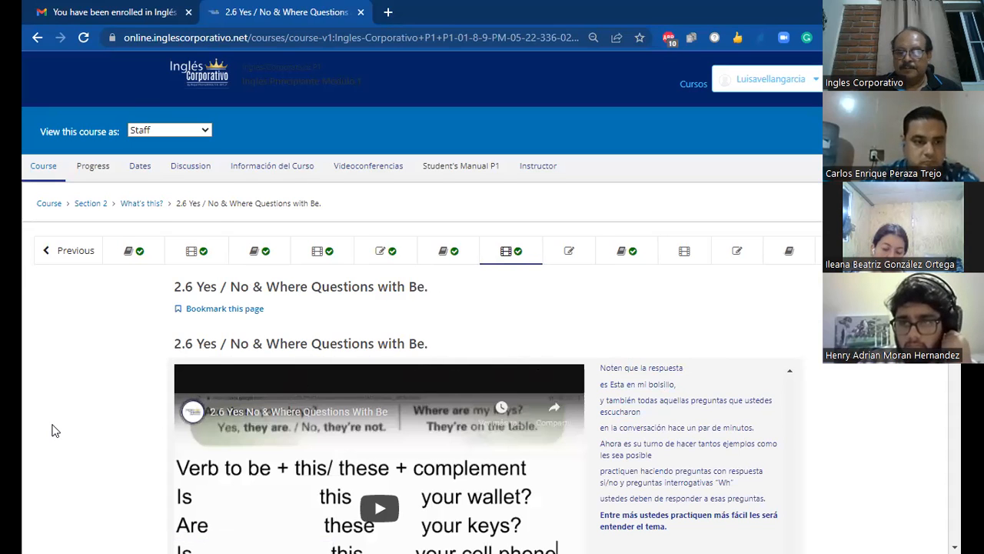
scroll(down, 3)
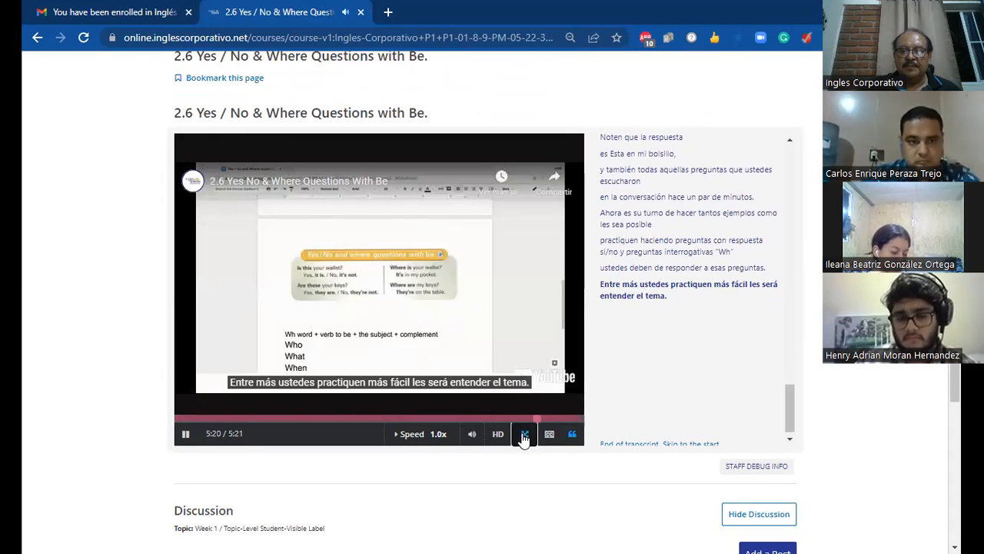
click(549, 433)
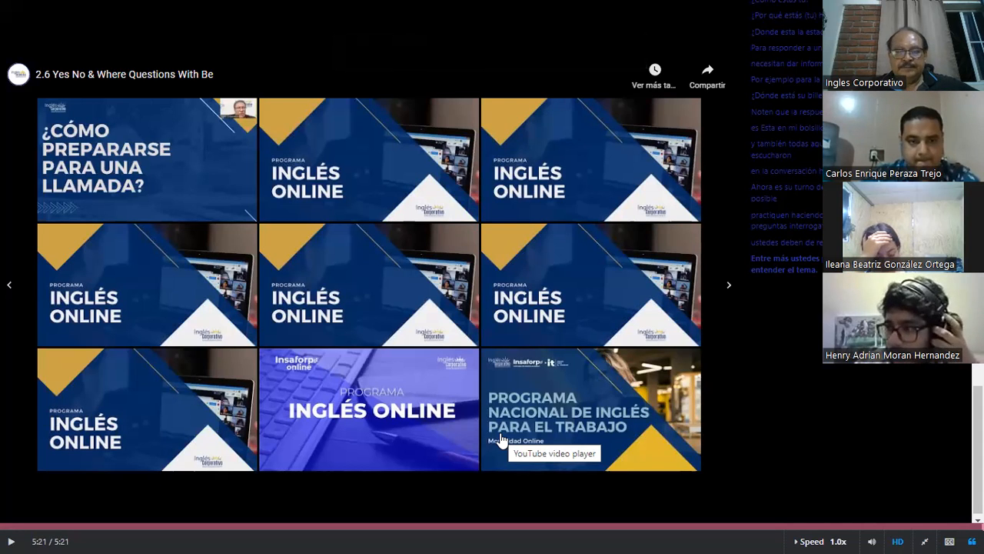
mouse_move(11, 537)
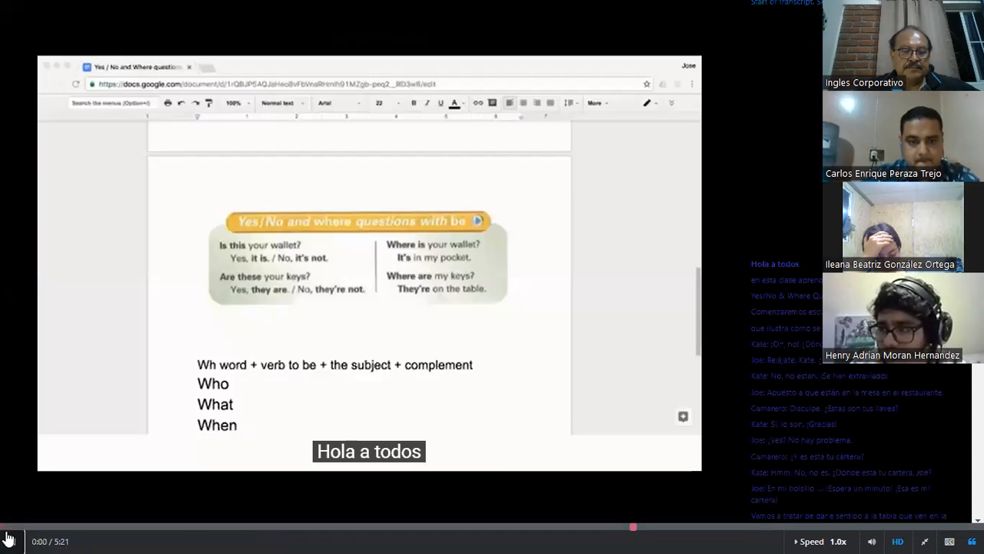
Step: Restart the 2.6 video from the beginning and get it playing
click(9, 542)
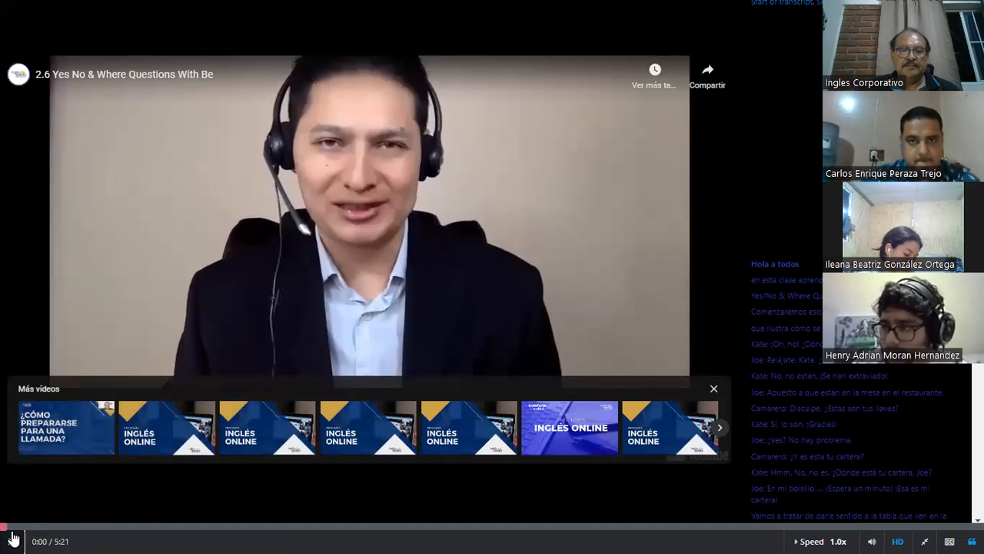
click(11, 542)
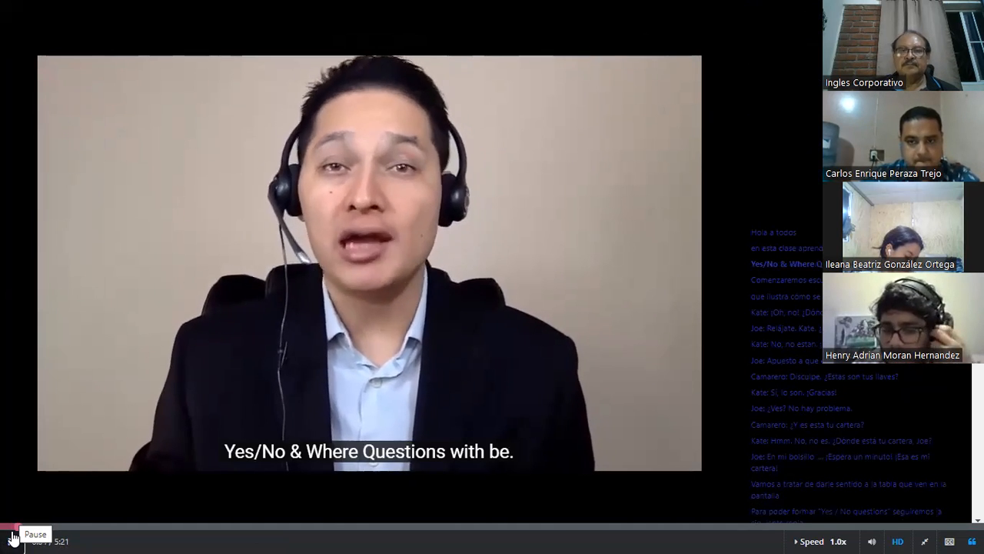
click(11, 541)
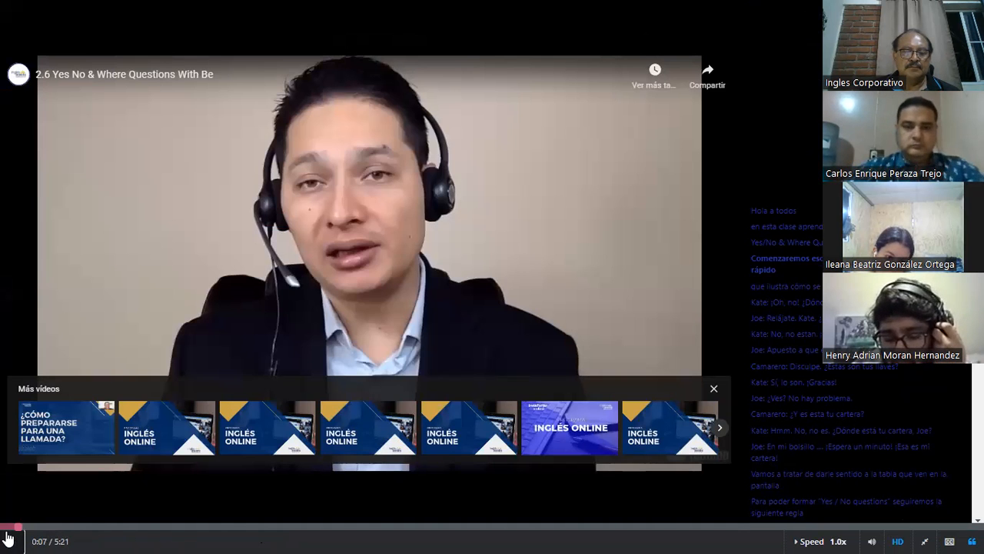
click(7, 541)
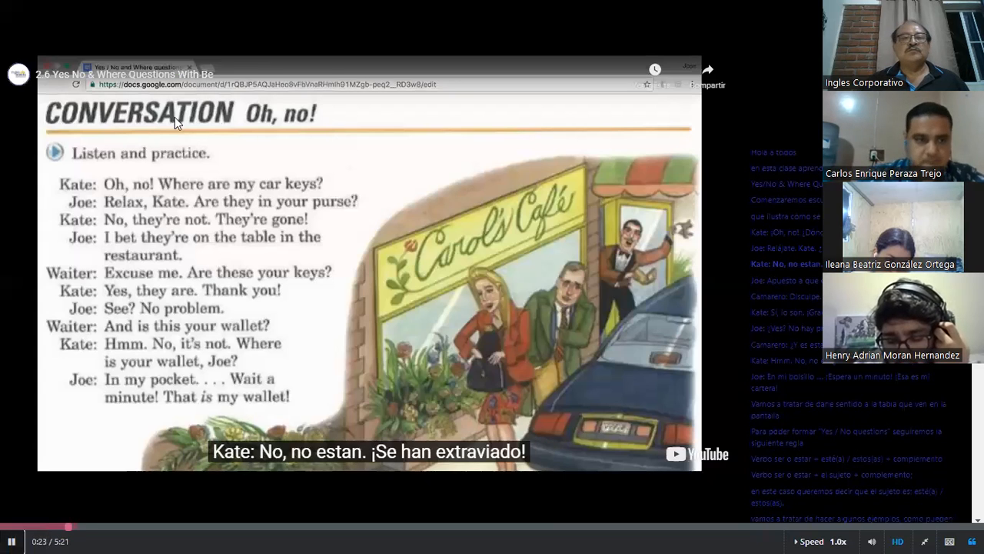
mouse_move(377, 7)
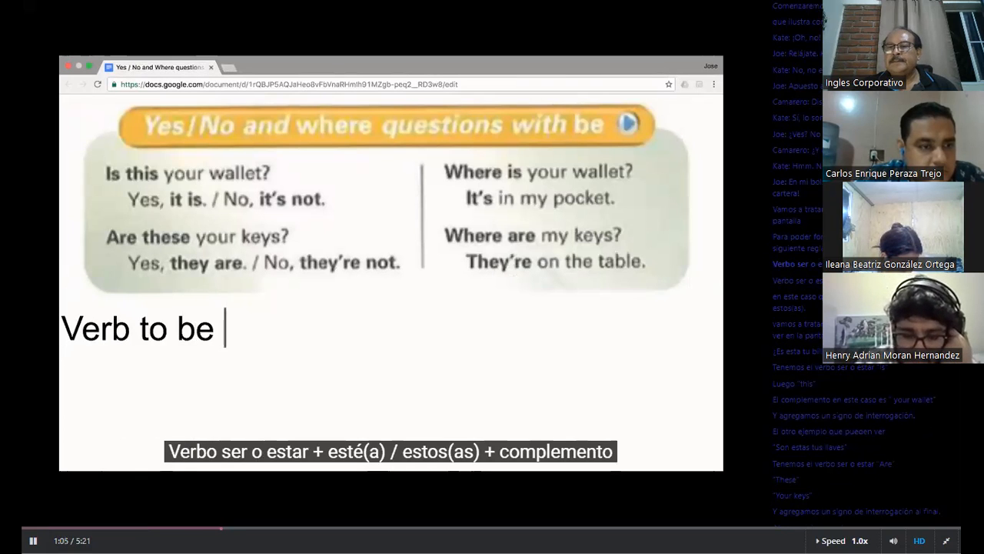
Step: Let the video play through the Is this / Are these example questions to the Wh-word rule
text(+ this)
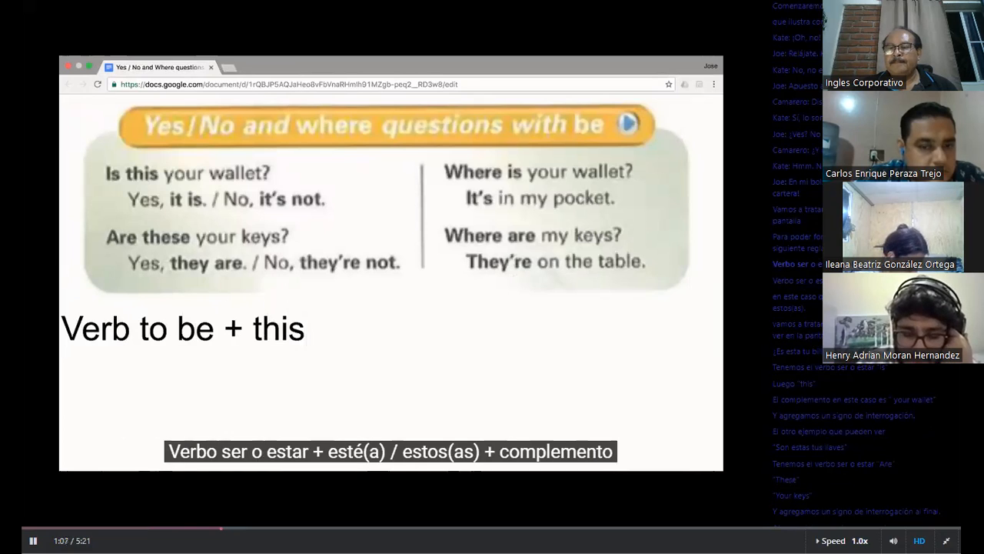
text(/)
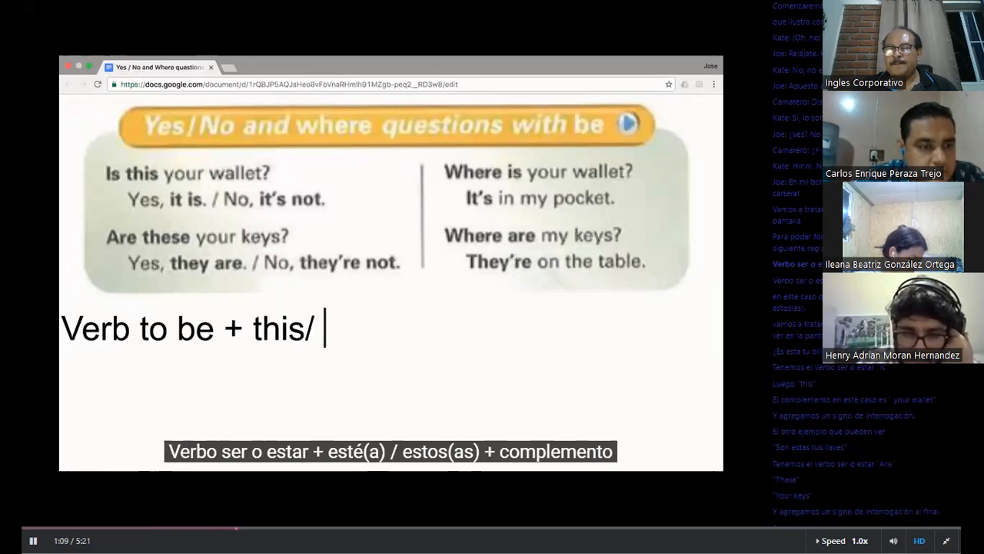
text(these)
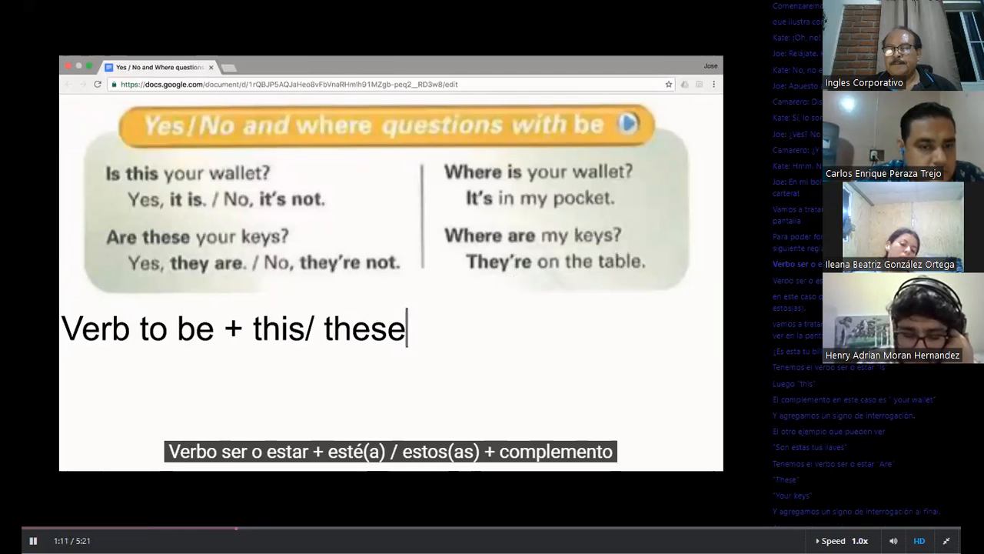
text(+ complement)
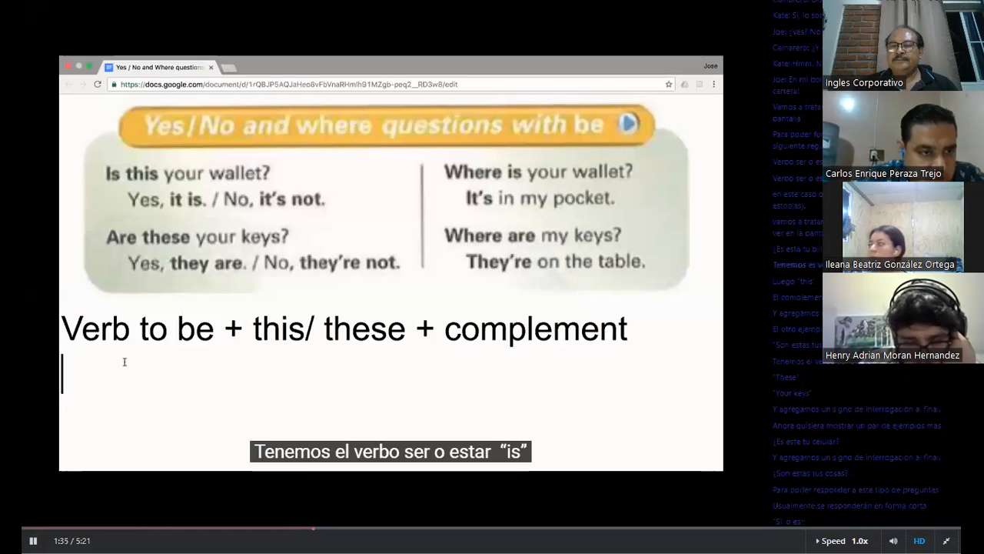
text(Is this your wallet?)
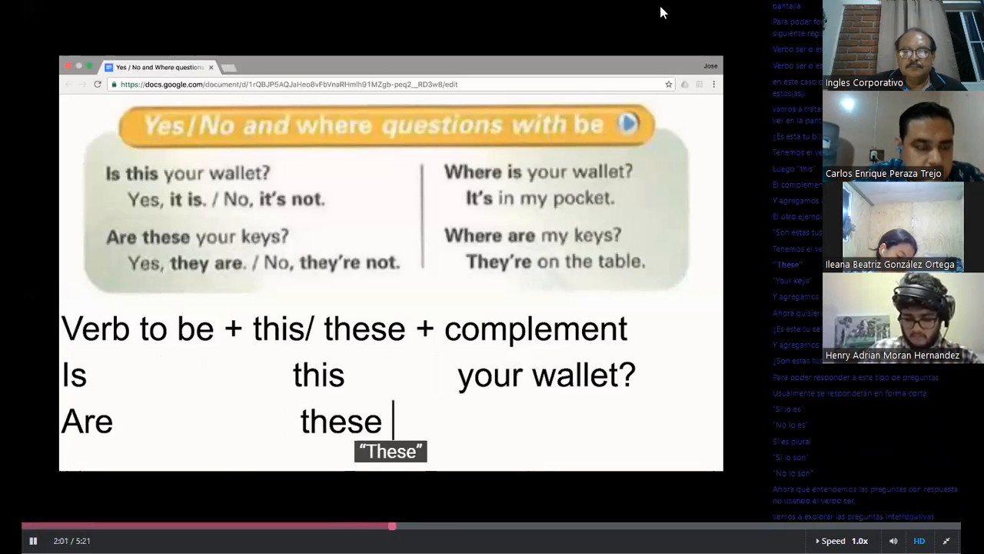
text(your keys?)
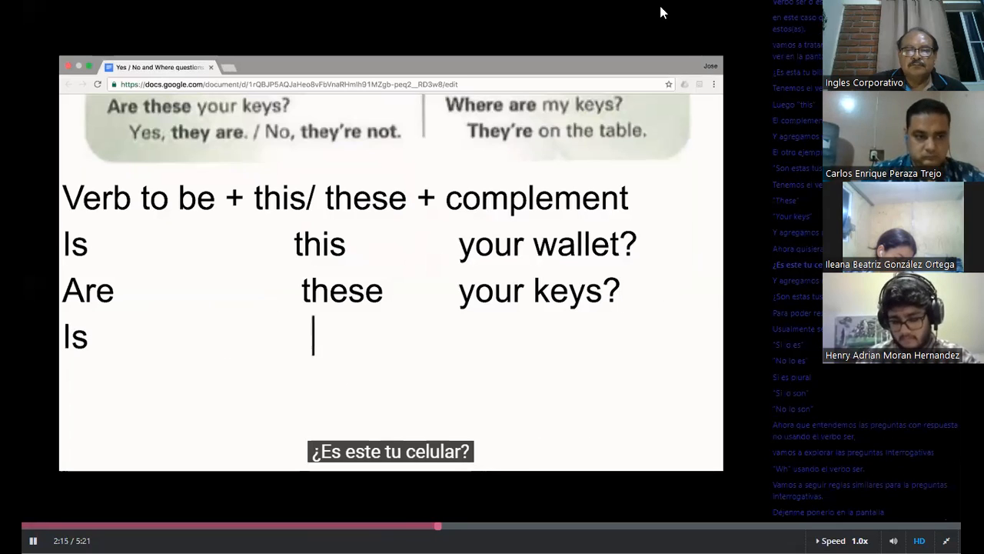
text(this your cell phone?)
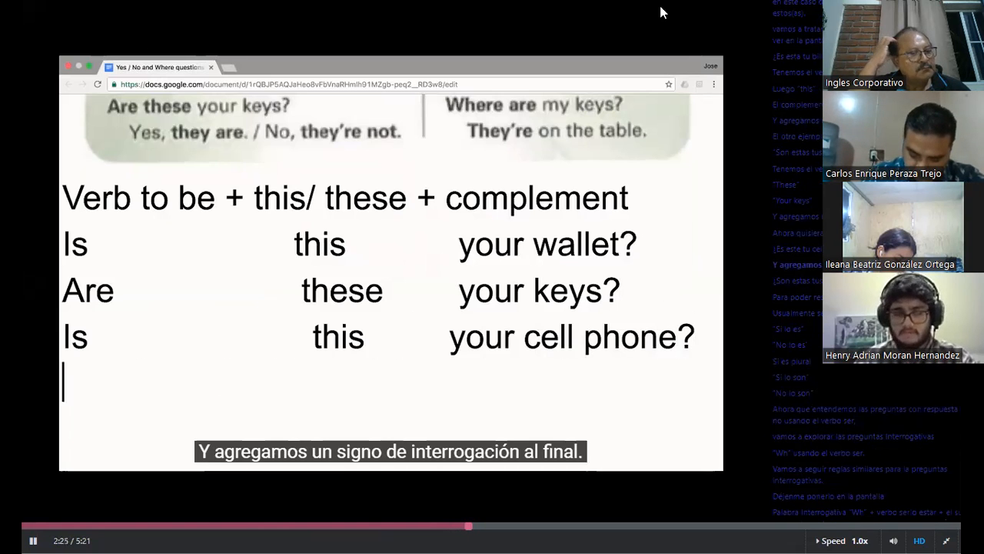
text(Are)
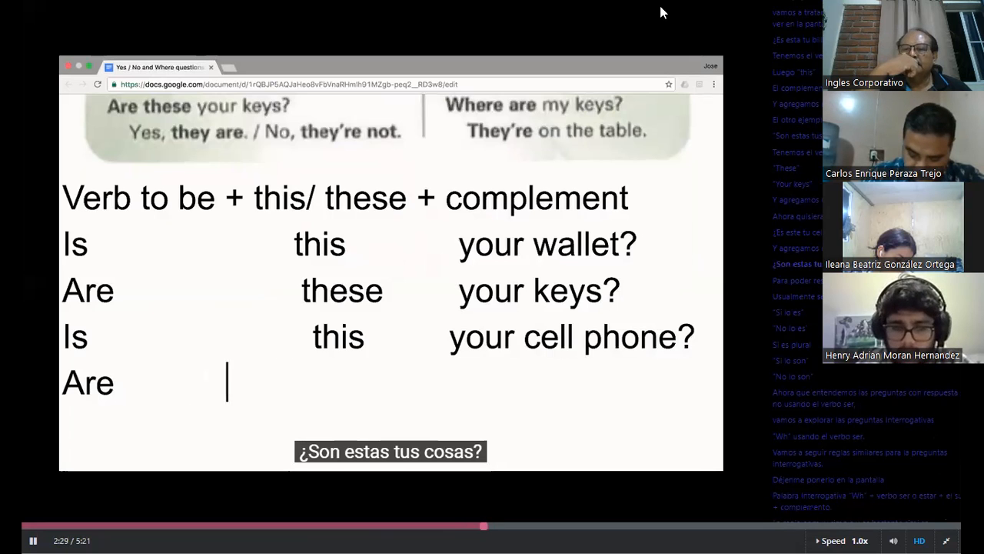
text(th)
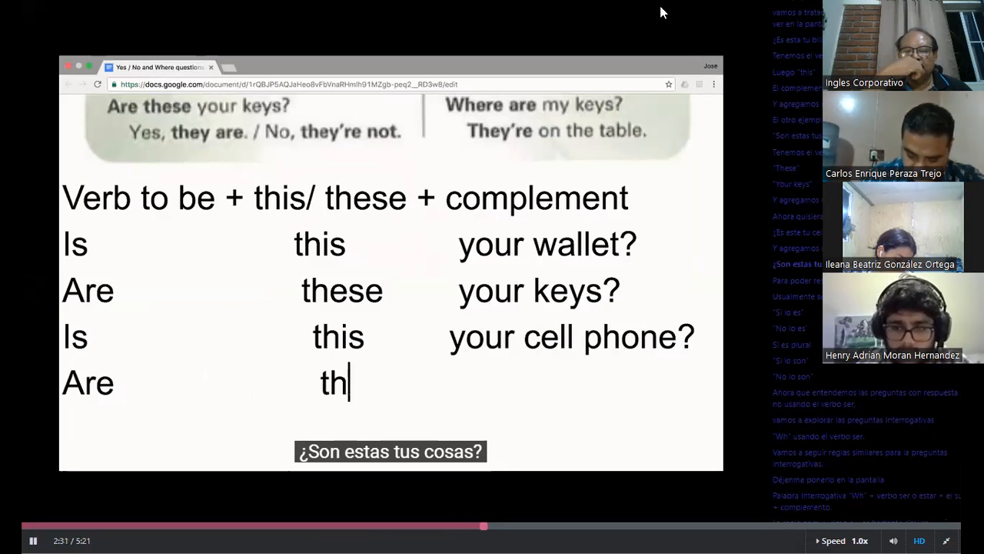
text(ese)
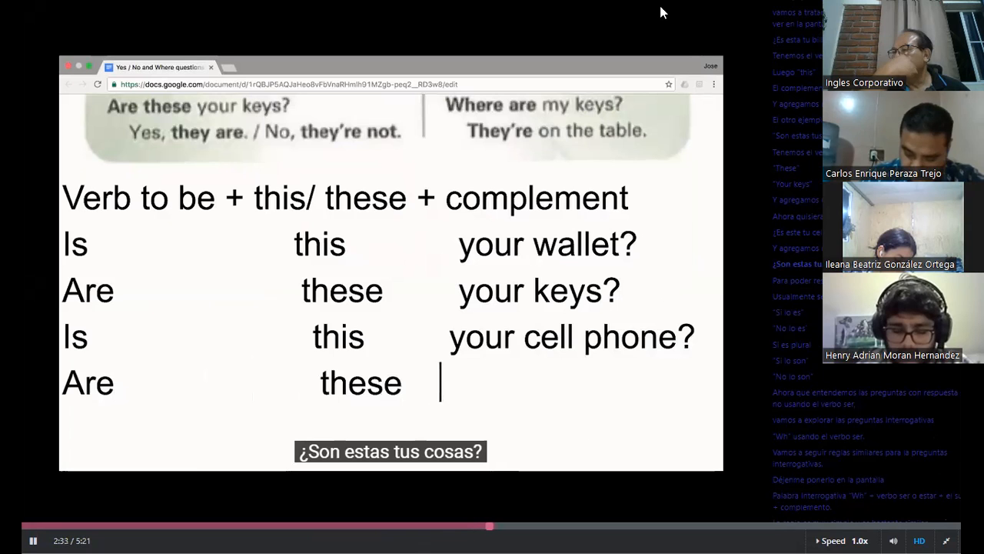
text(your thi)
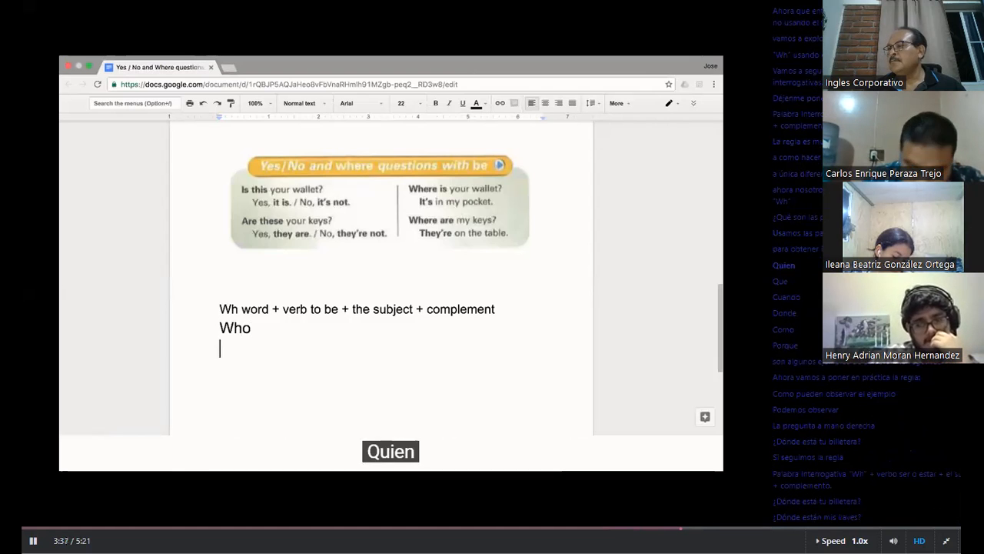
Step: Let the video play through the Wh-question examples to the closing practice prompt
text(wha)
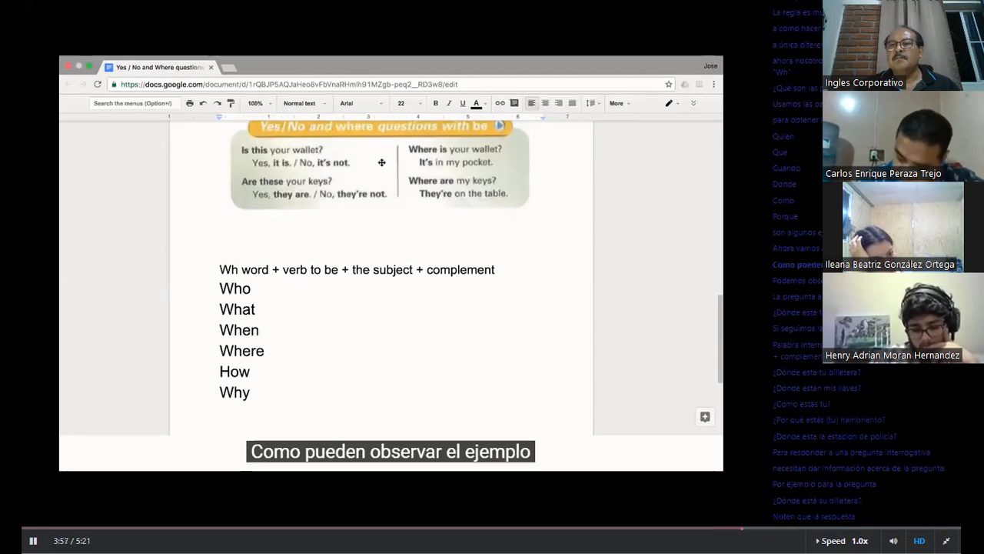
mouse_move(311, 285)
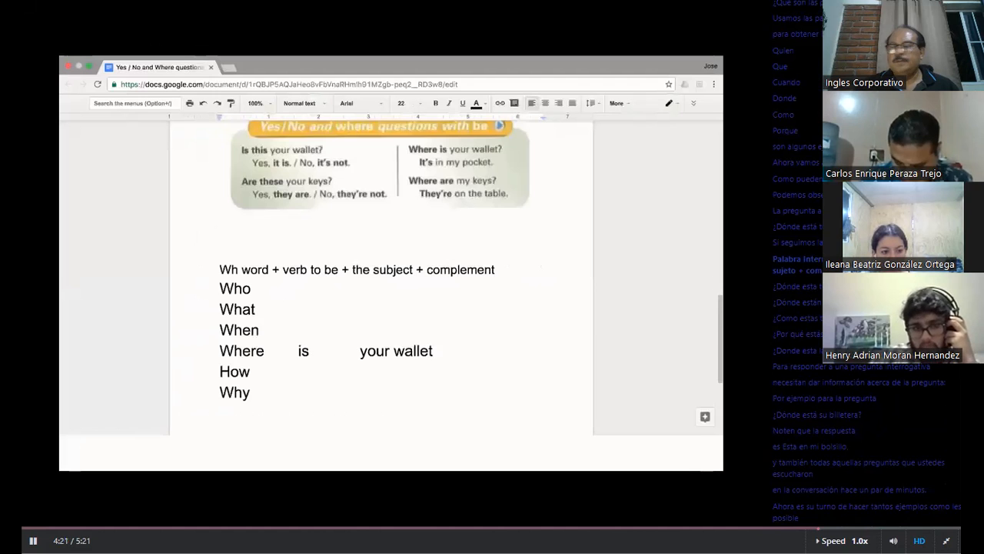
text(?)
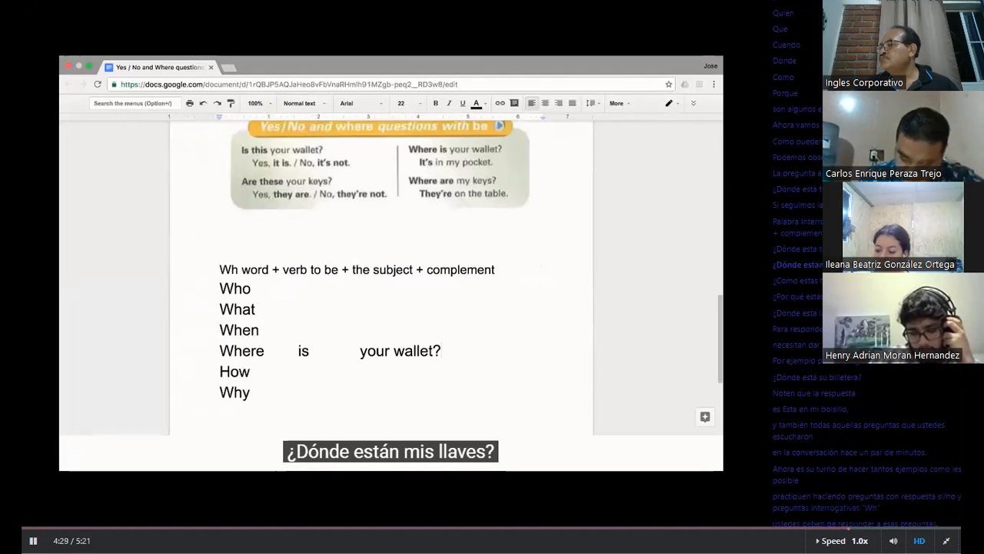
text(are you today?)
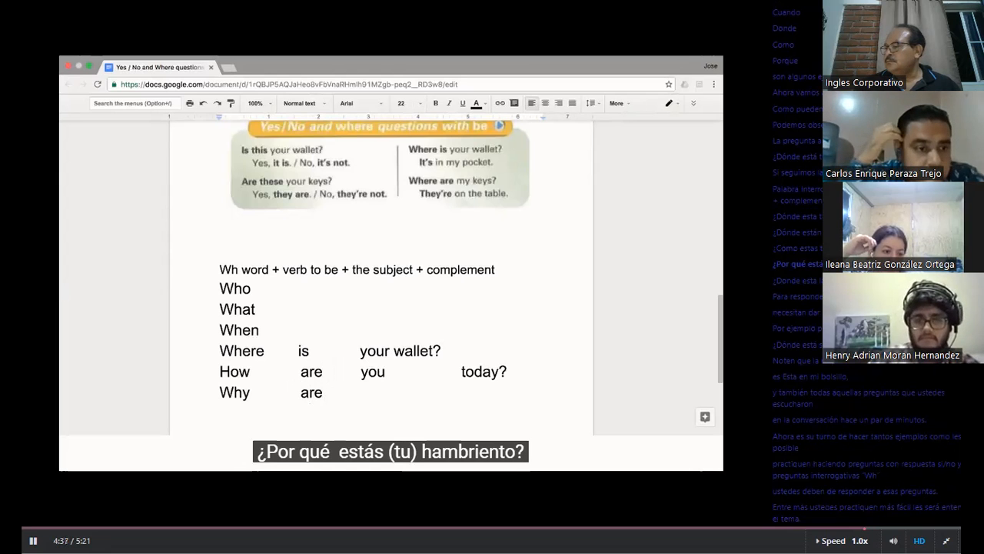
text(you)
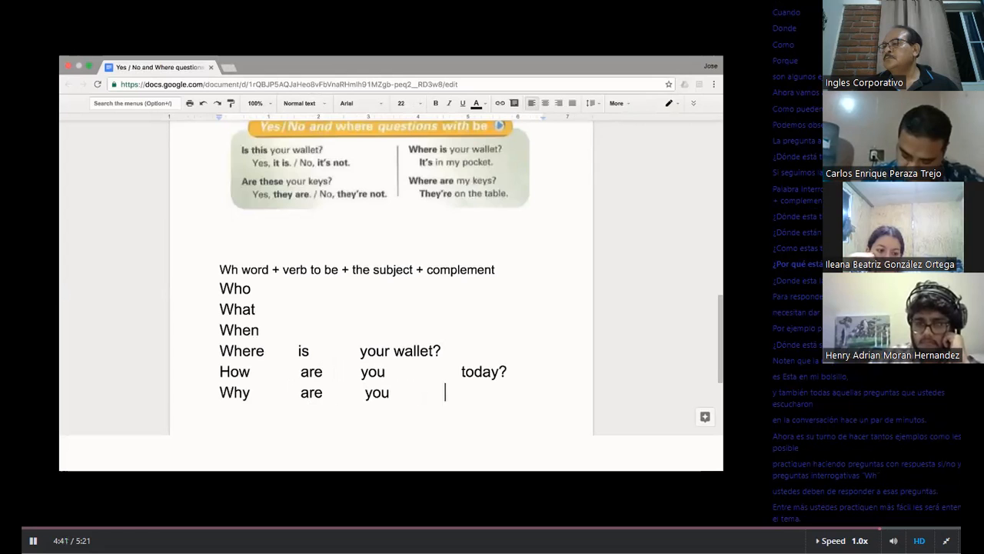
text(hungry)
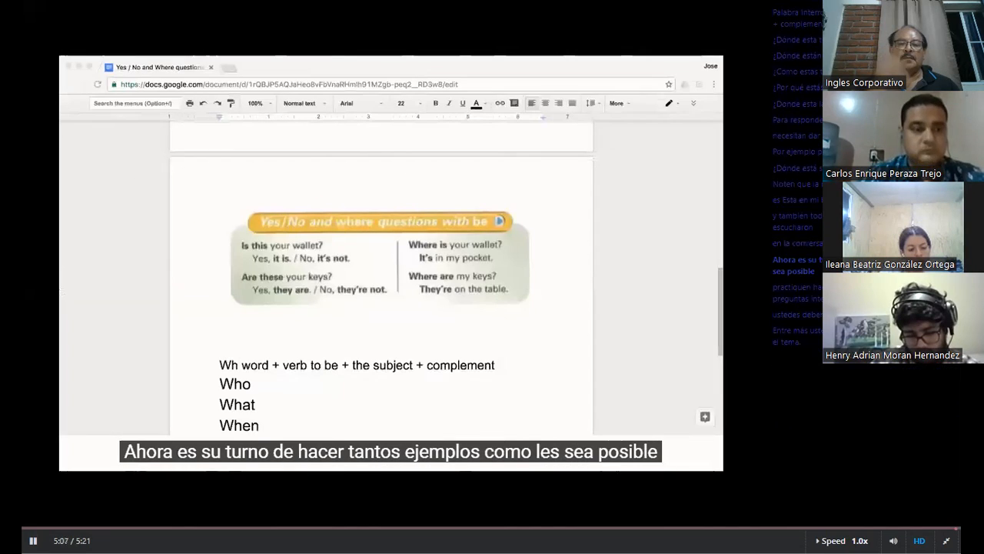
mouse_move(645, 175)
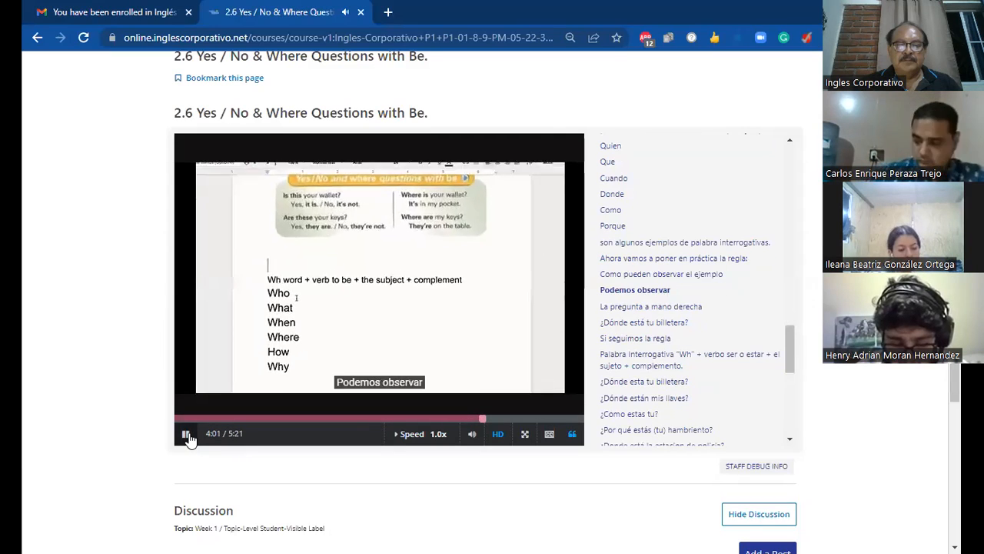
Step: Pause the 2.6 video at 4:01 and bring the unit navigation bar into view
click(185, 433)
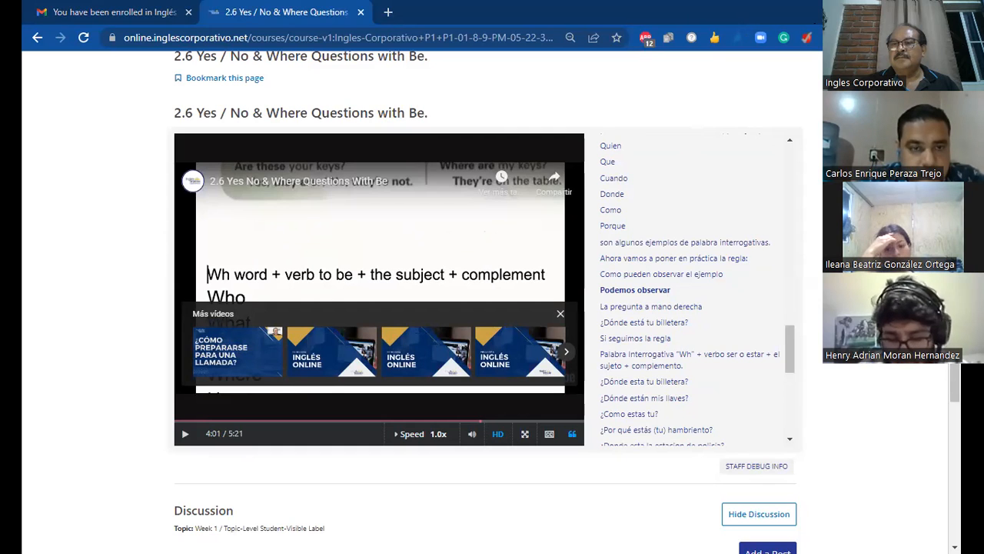
scroll(up, 3)
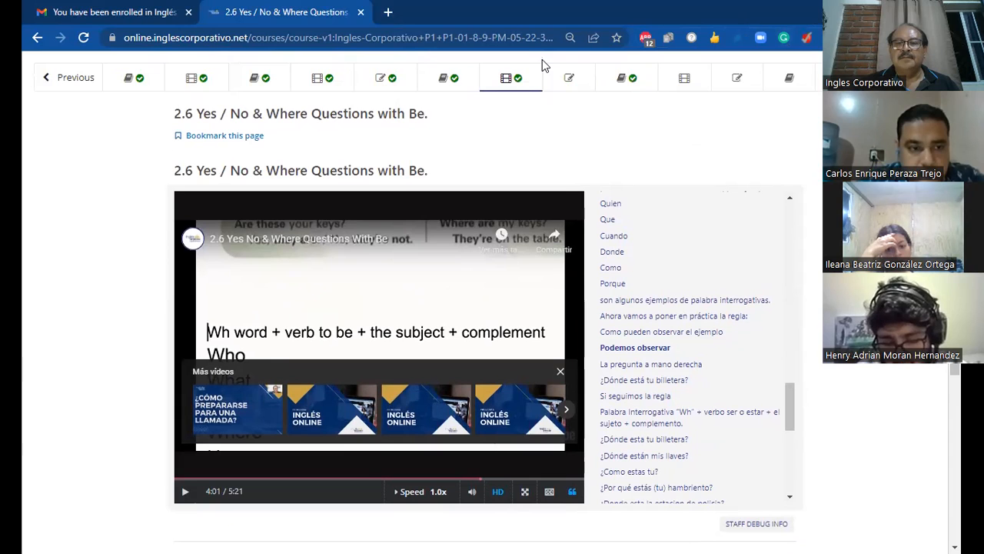
mouse_move(569, 77)
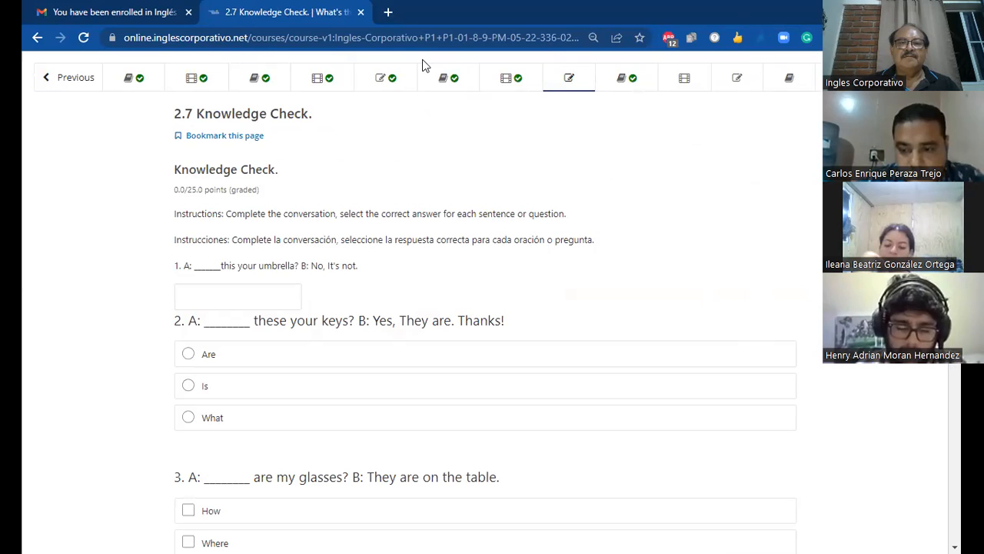
mouse_move(680, 326)
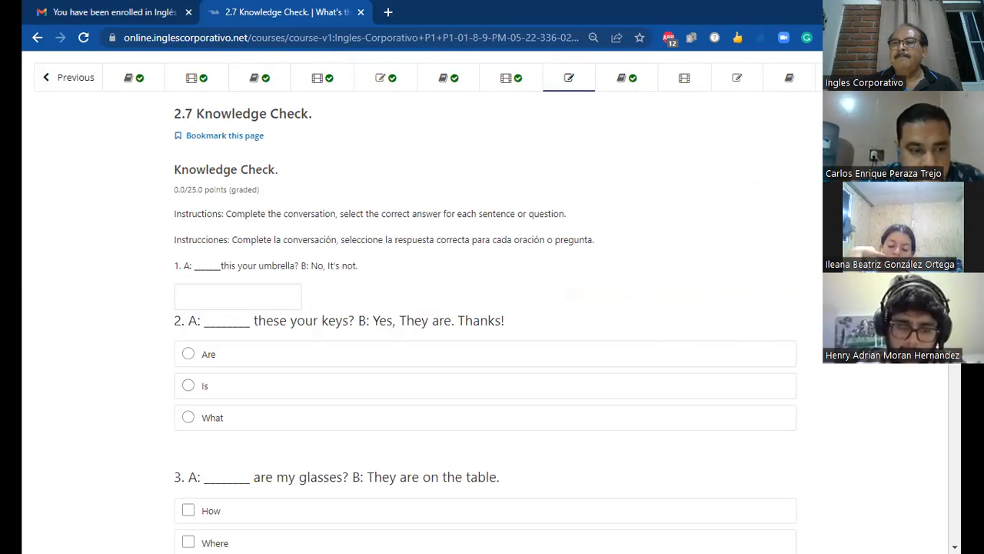
mouse_move(807, 83)
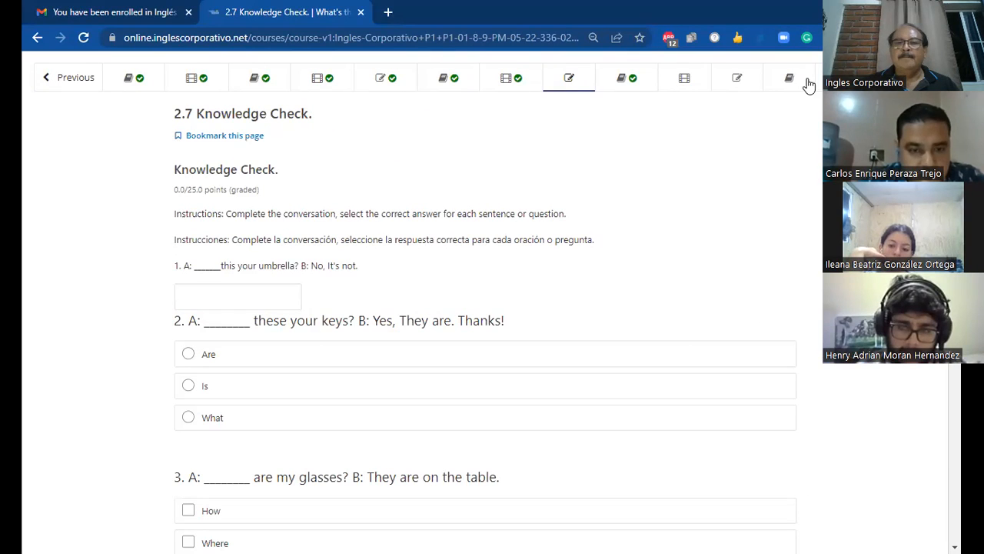
mouse_move(668, 140)
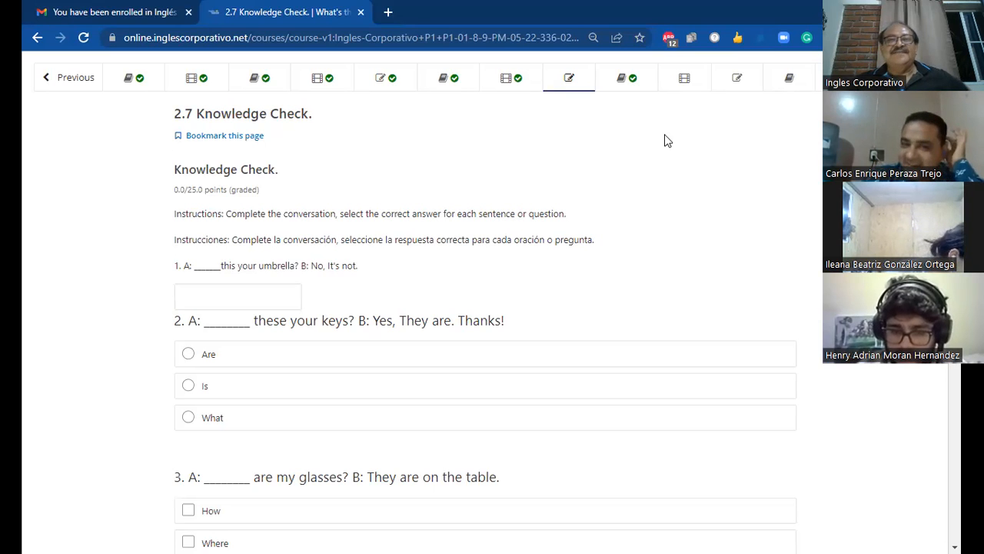
mouse_move(489, 83)
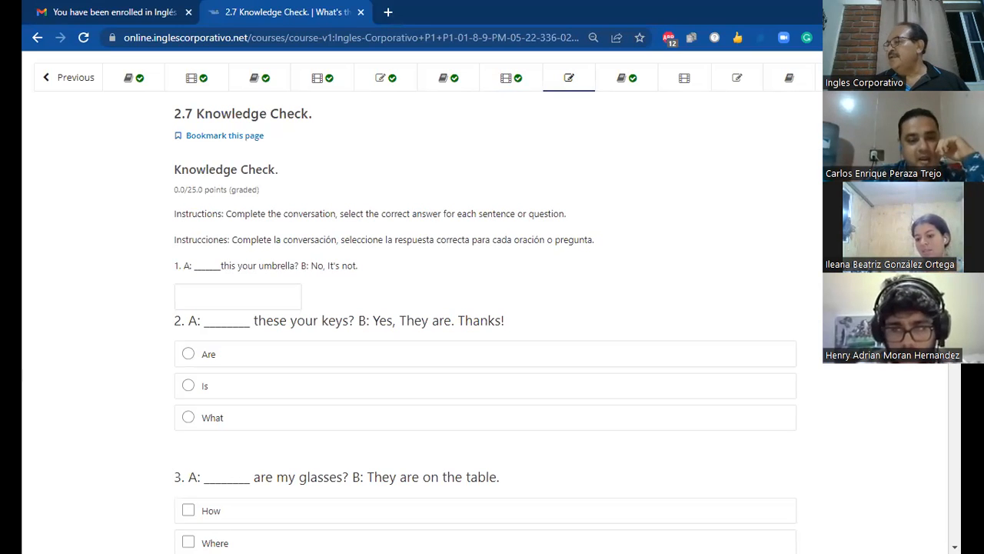
mouse_move(594, 322)
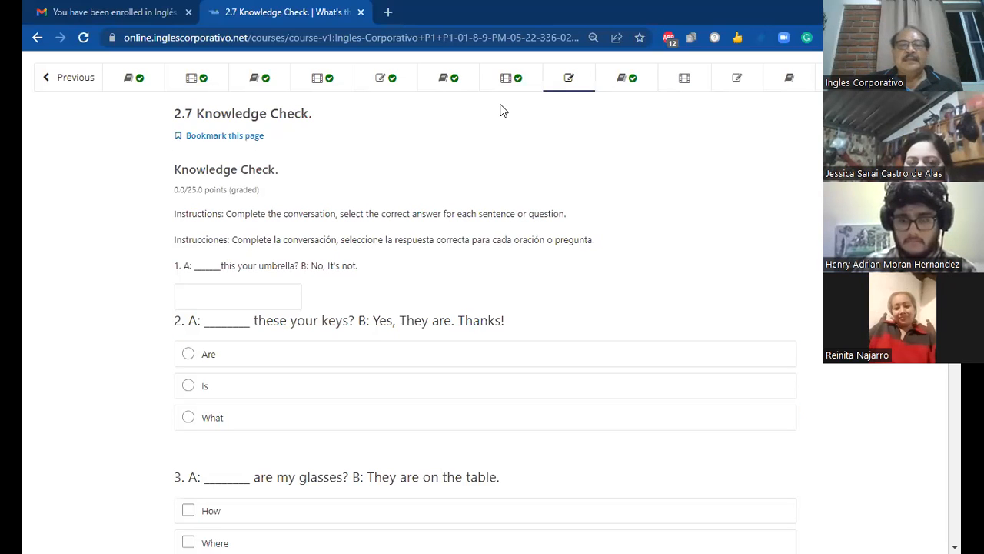
mouse_move(769, 323)
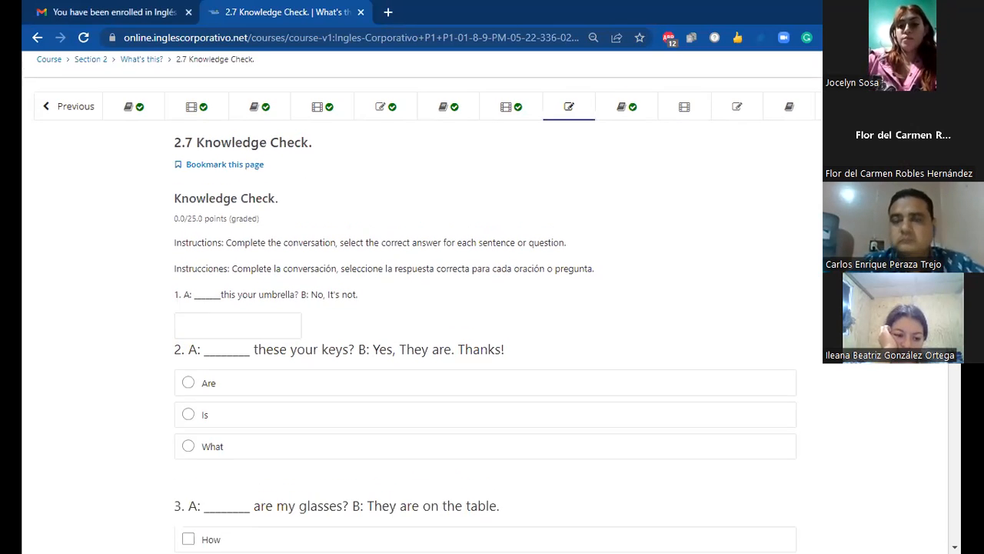
scroll(up, 3)
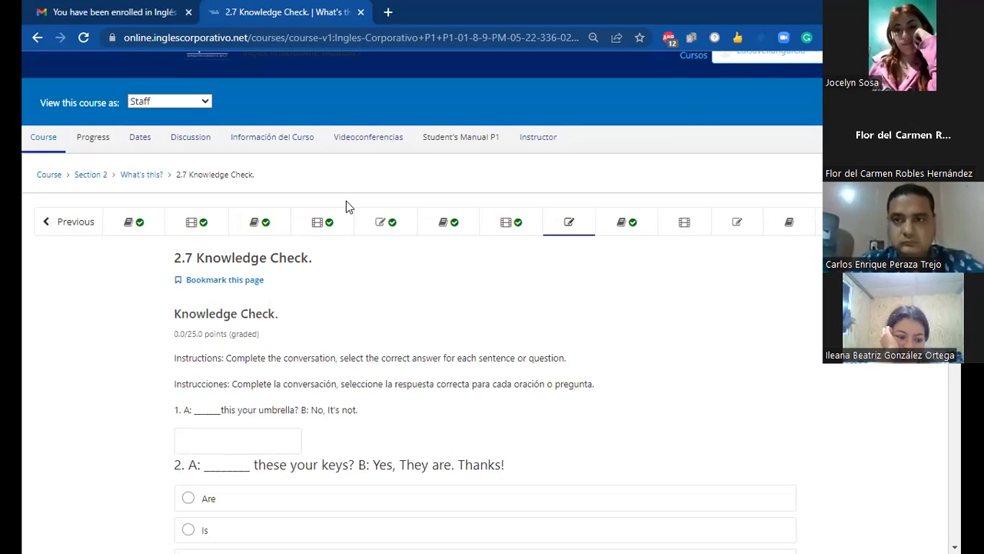
mouse_move(86, 344)
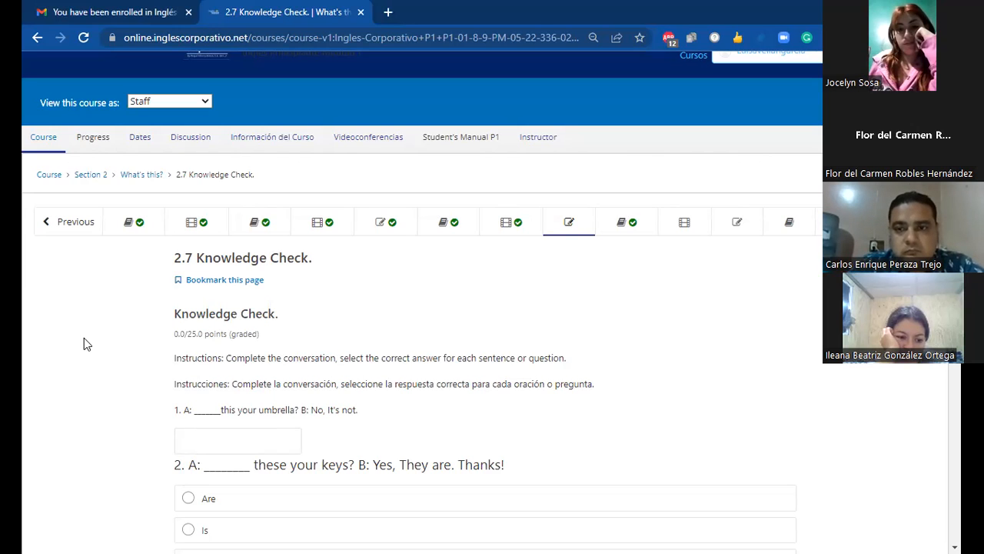
mouse_move(147, 348)
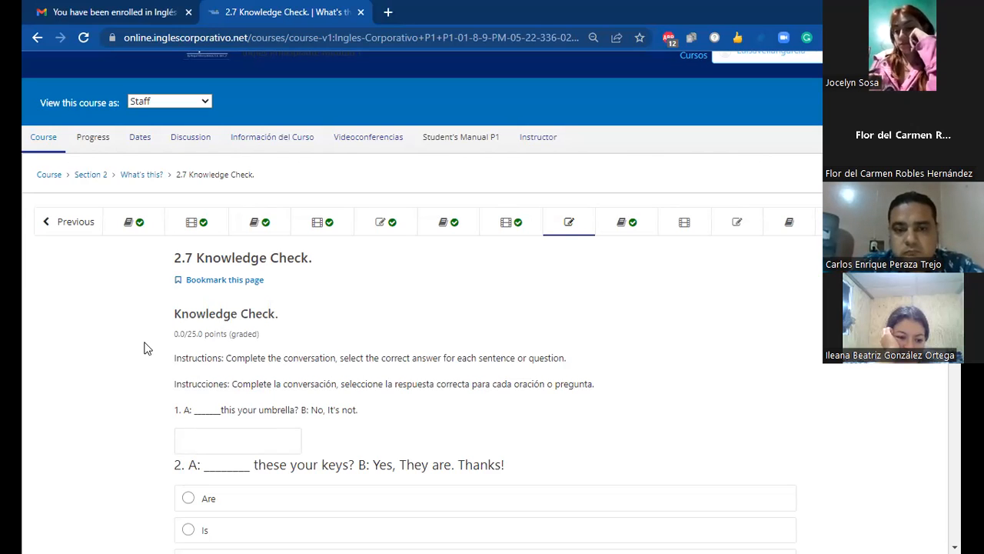
mouse_move(506, 321)
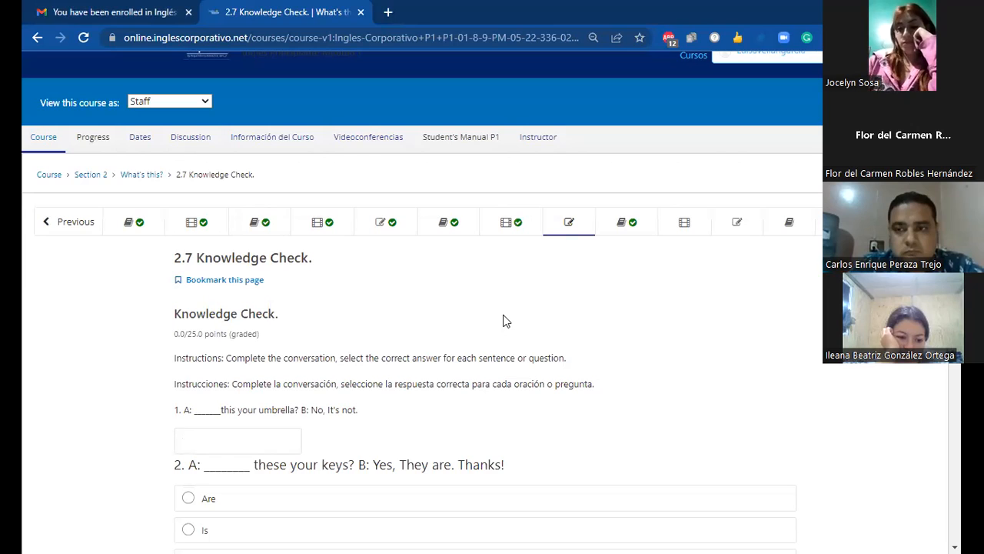
mouse_move(578, 310)
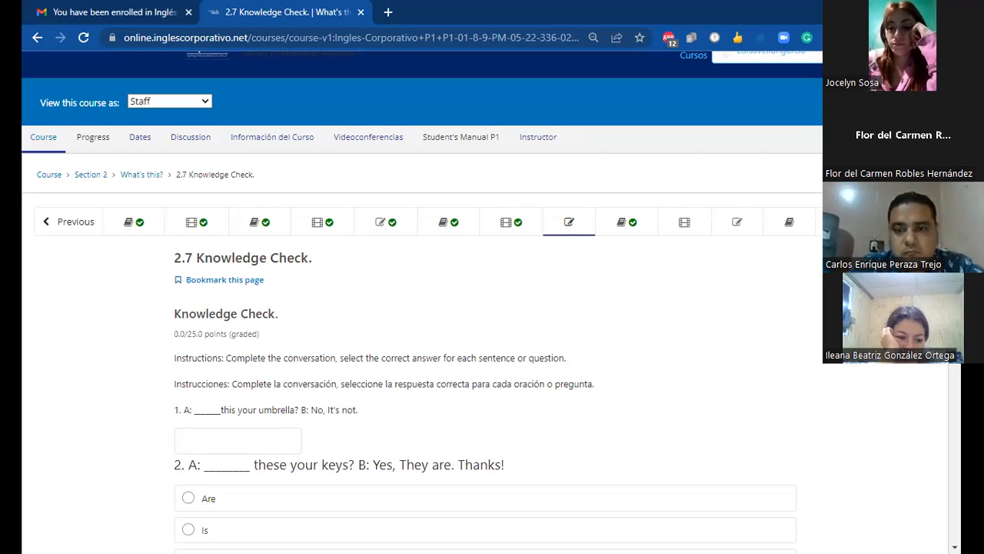
mouse_move(690, 252)
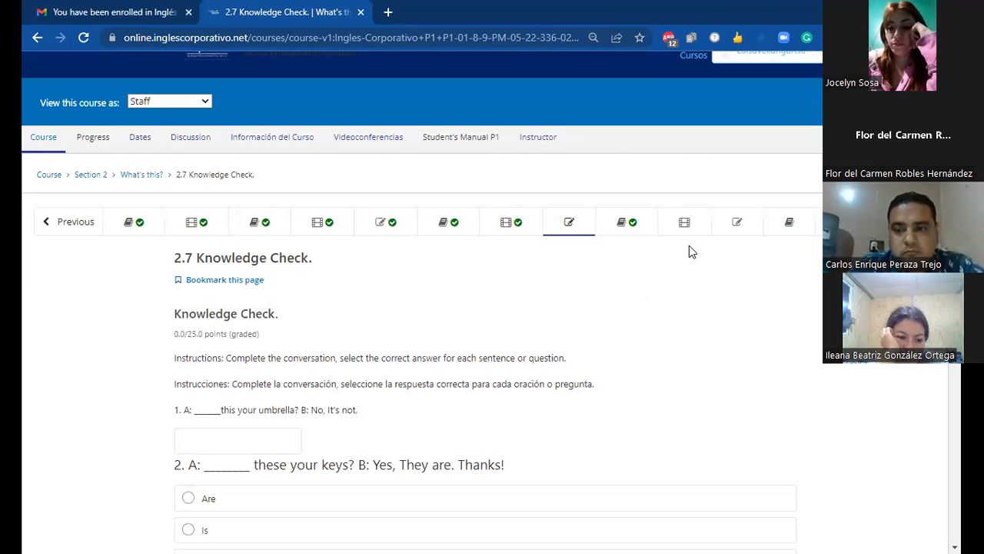
mouse_move(510, 221)
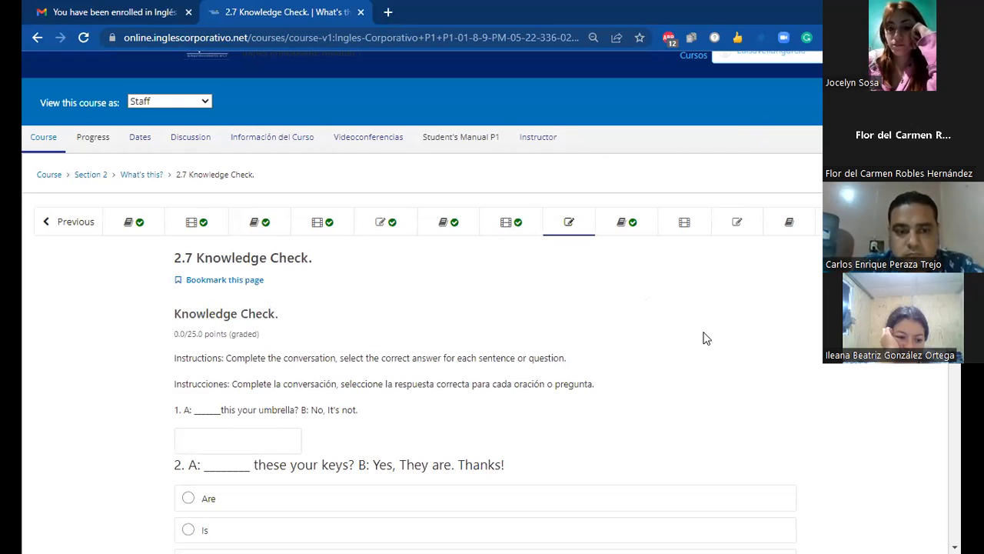
scroll(down, 3)
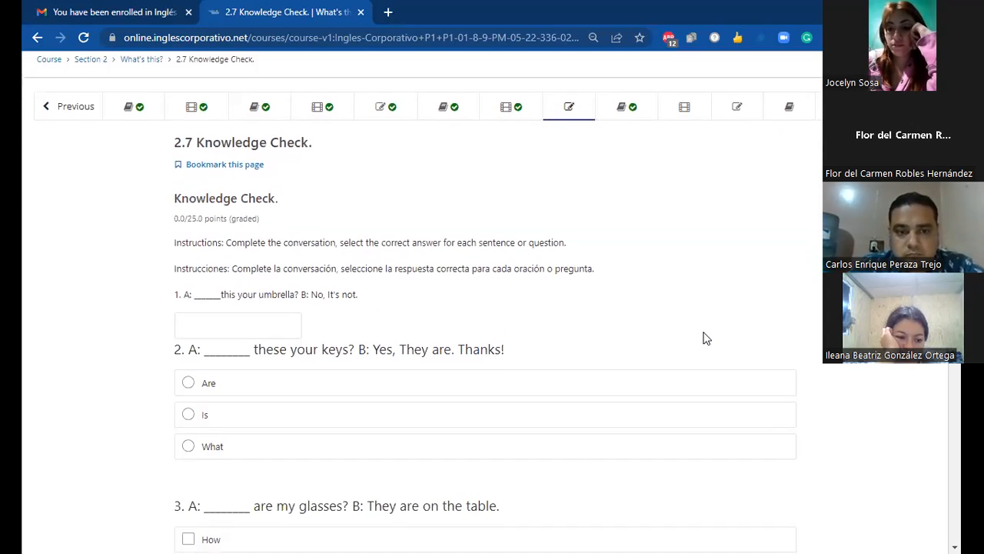
scroll(down, 3)
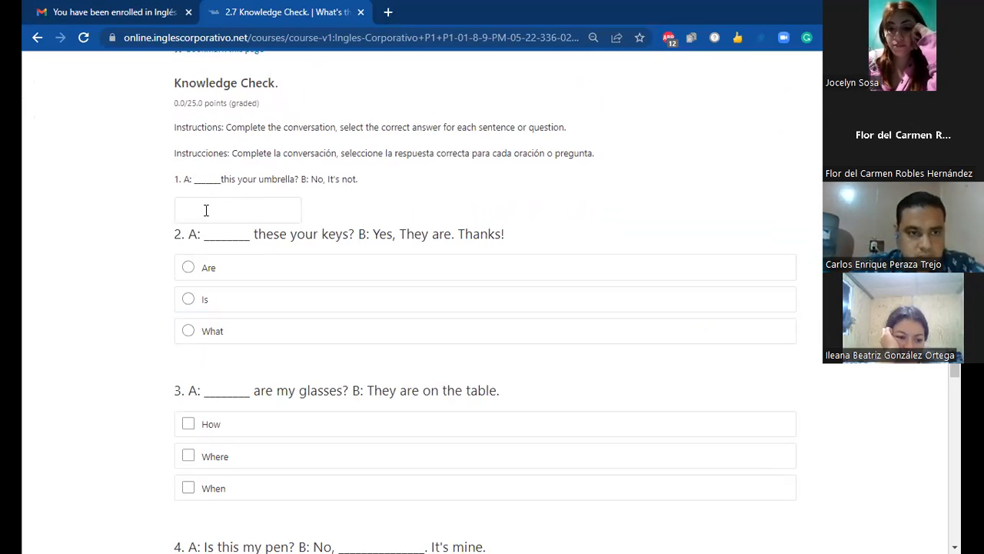
Step: Enter Is, Are, Where and It's not for the four questions and submit the Knowledge Check
text(Is)
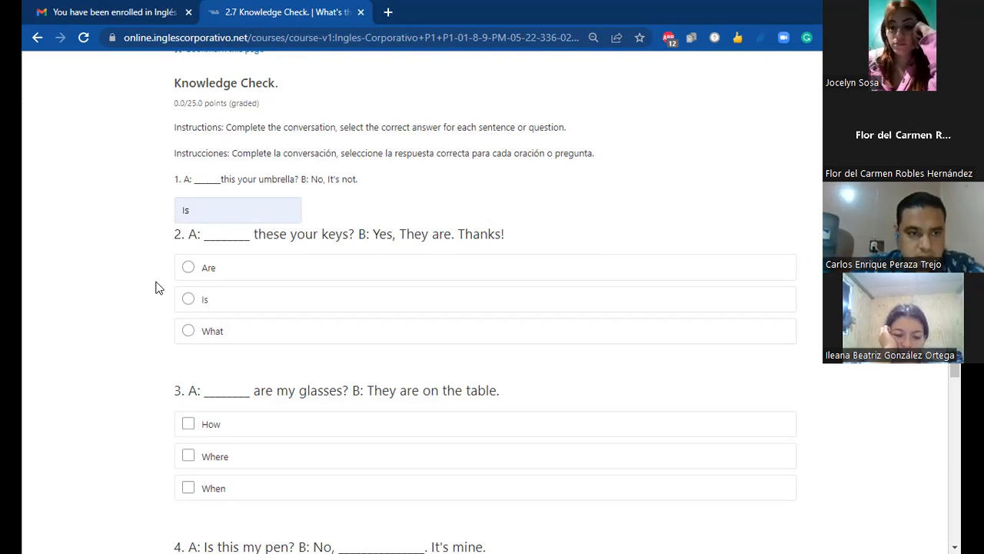
click(187, 267)
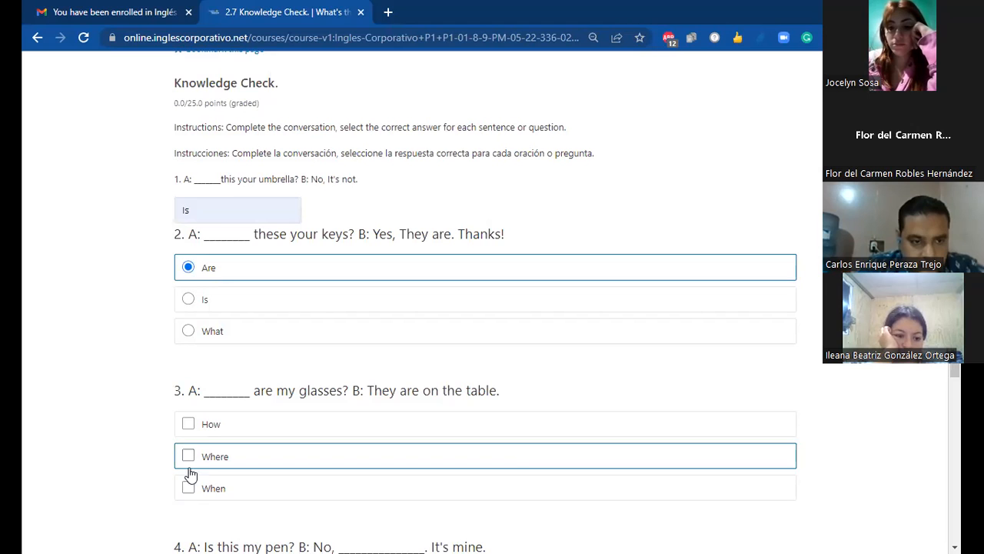
click(187, 455)
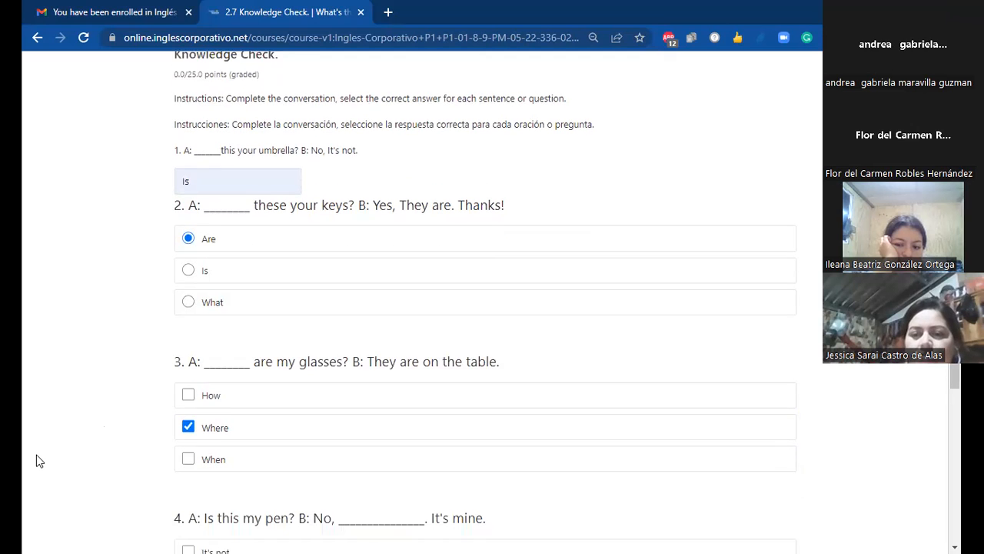
scroll(down, 3)
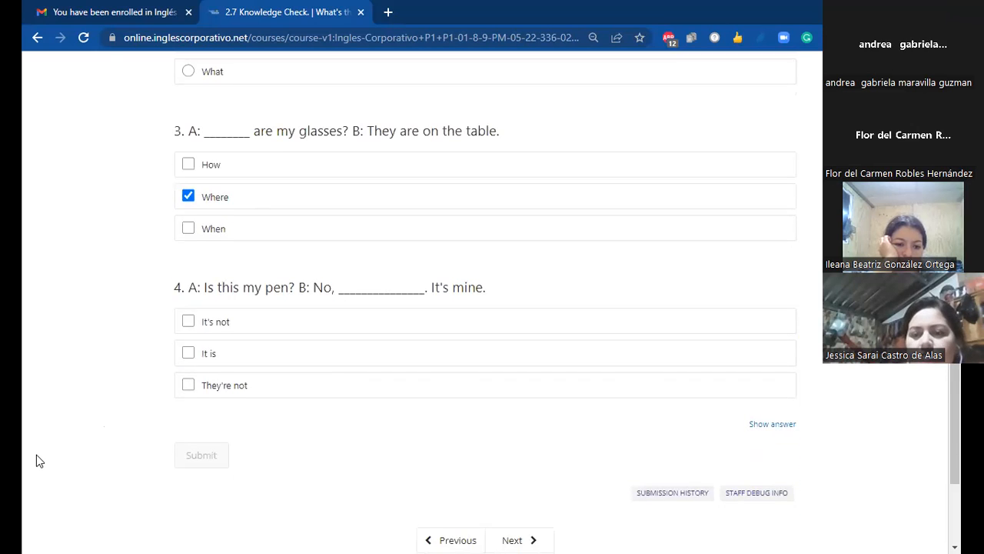
scroll(down, 3)
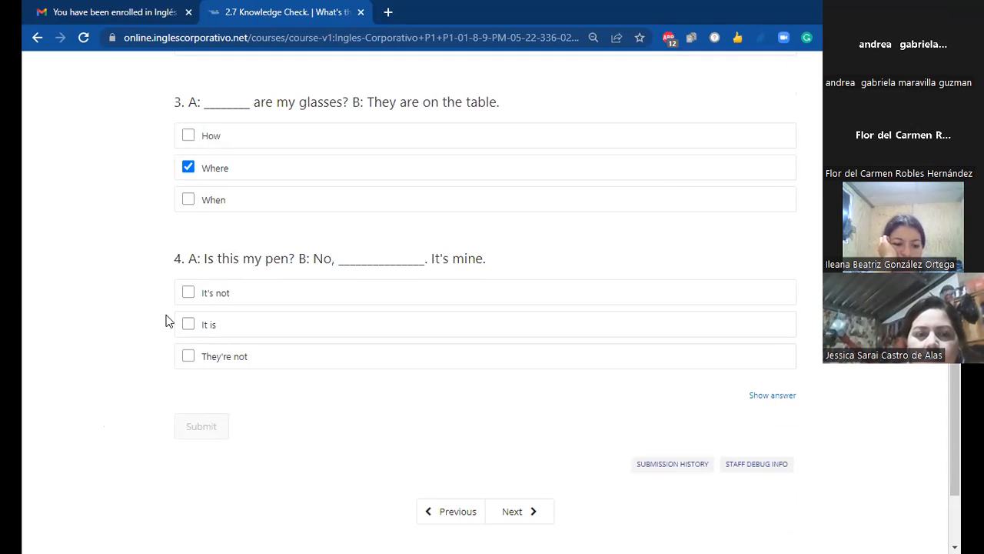
click(187, 292)
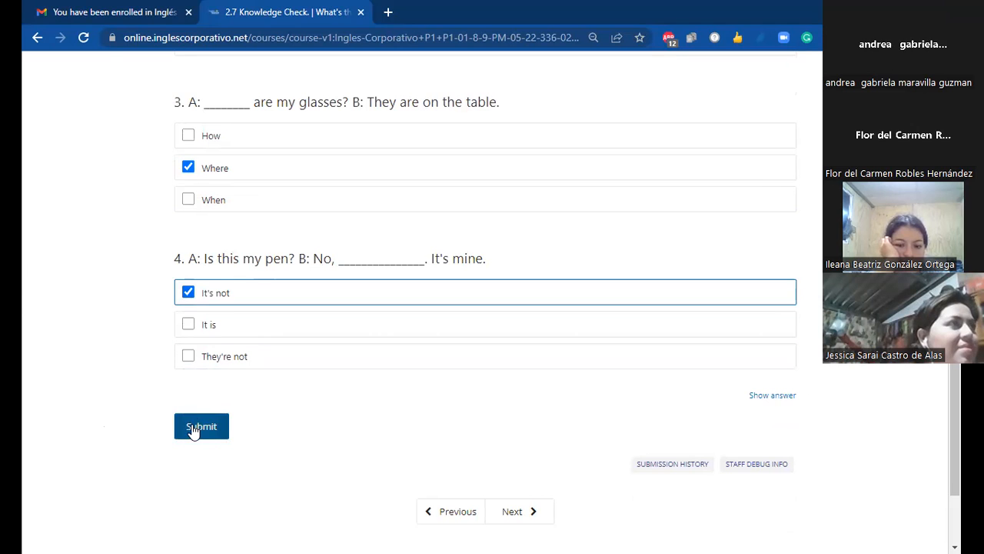
click(200, 426)
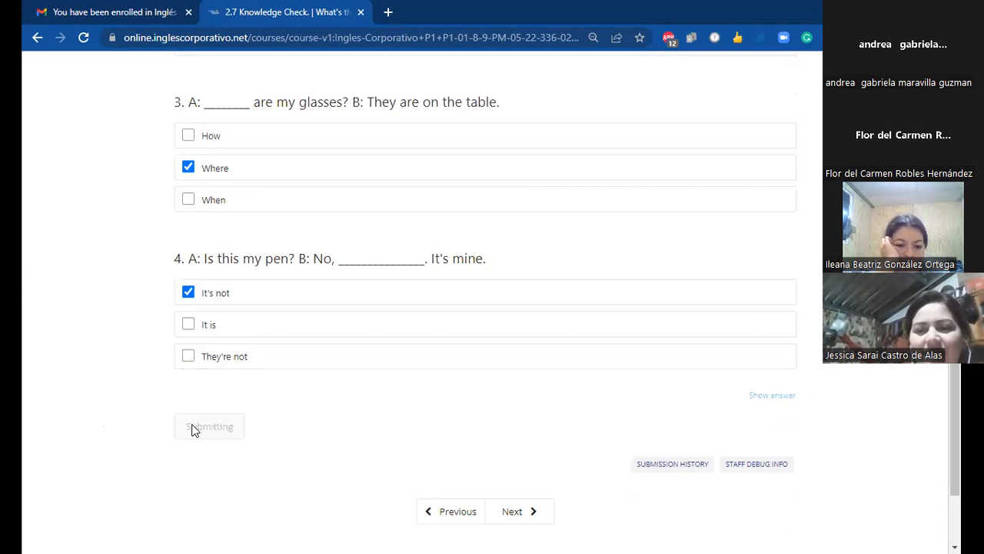
Step: Review the 25/25 graded result, then move on to the 2.8 Lesson Objective unit
click(210, 426)
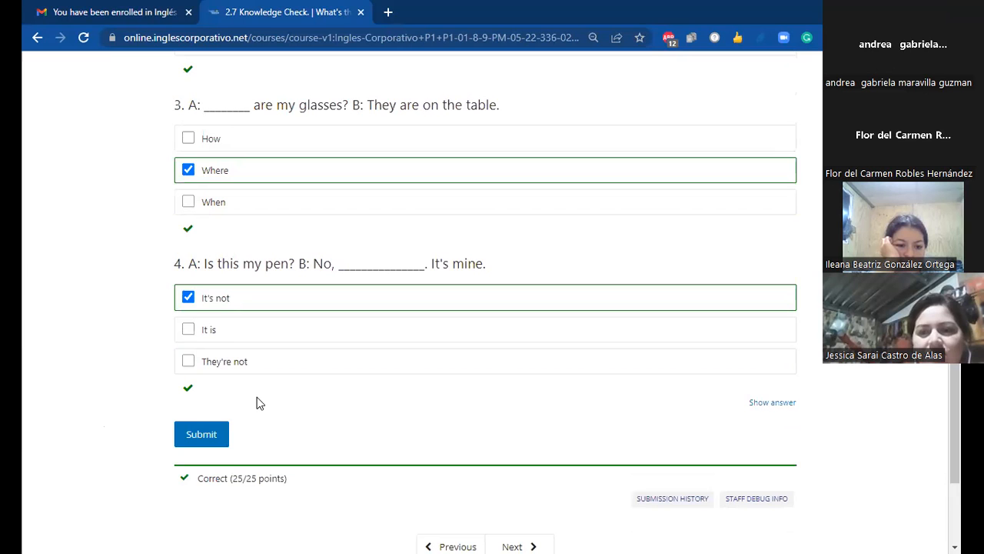
scroll(up, 3)
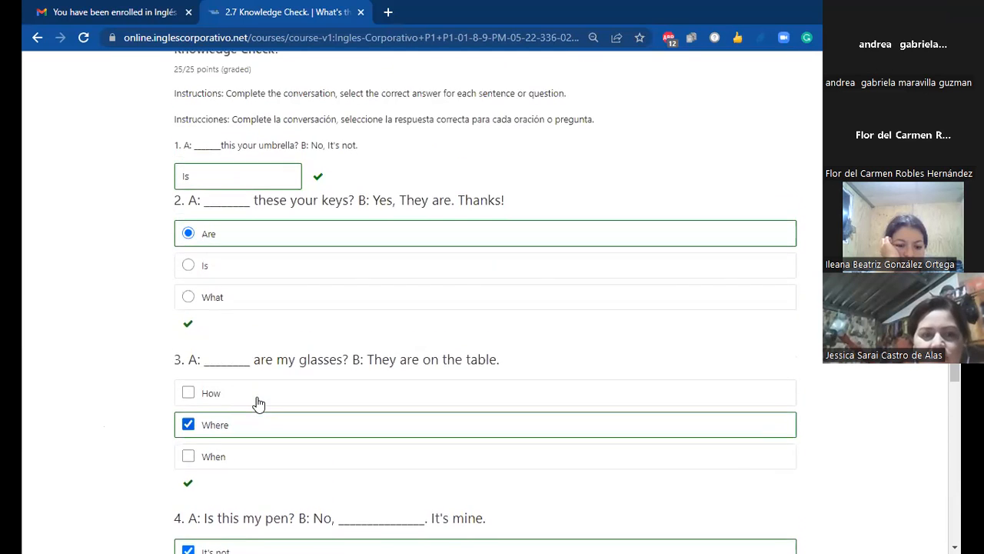
scroll(up, 3)
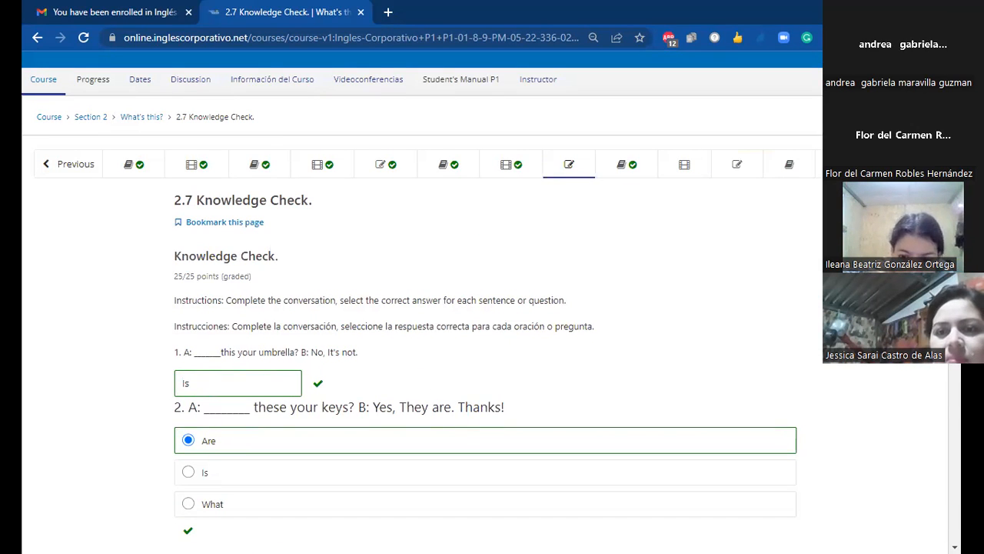
mouse_move(633, 193)
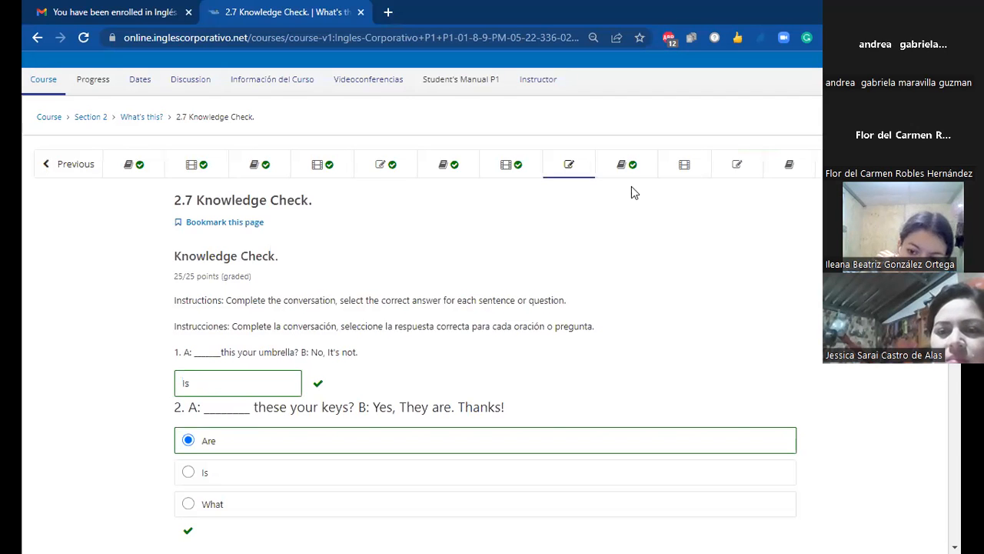
mouse_move(646, 212)
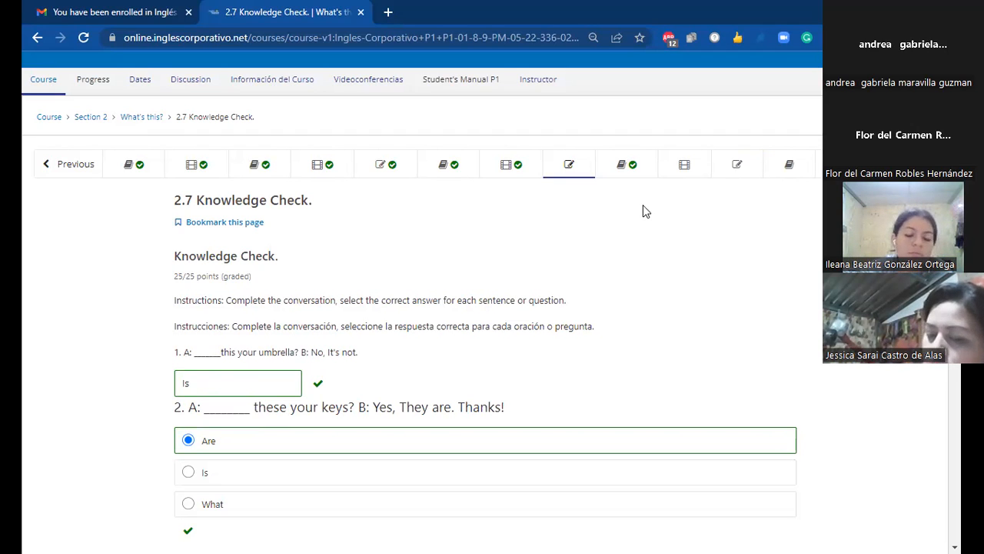
mouse_move(629, 163)
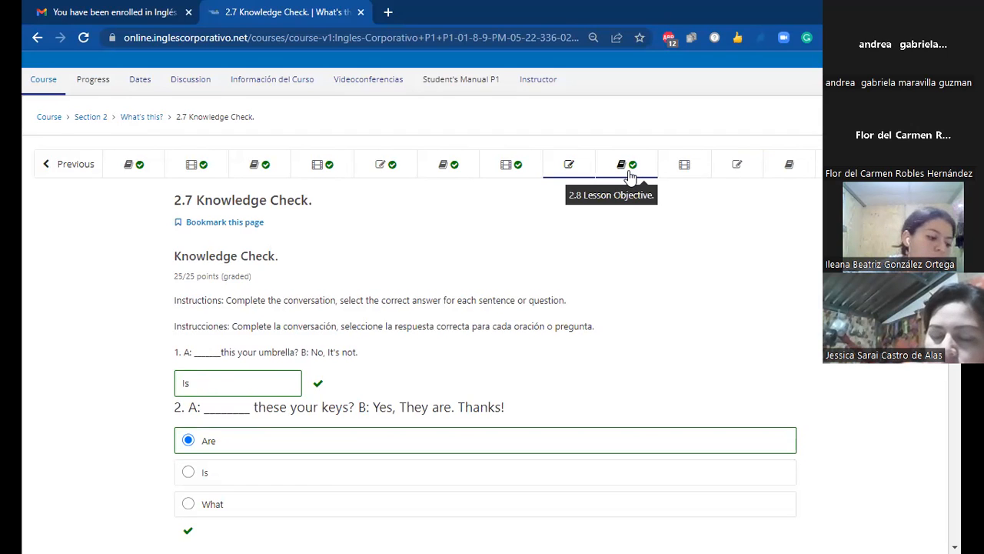
click(631, 163)
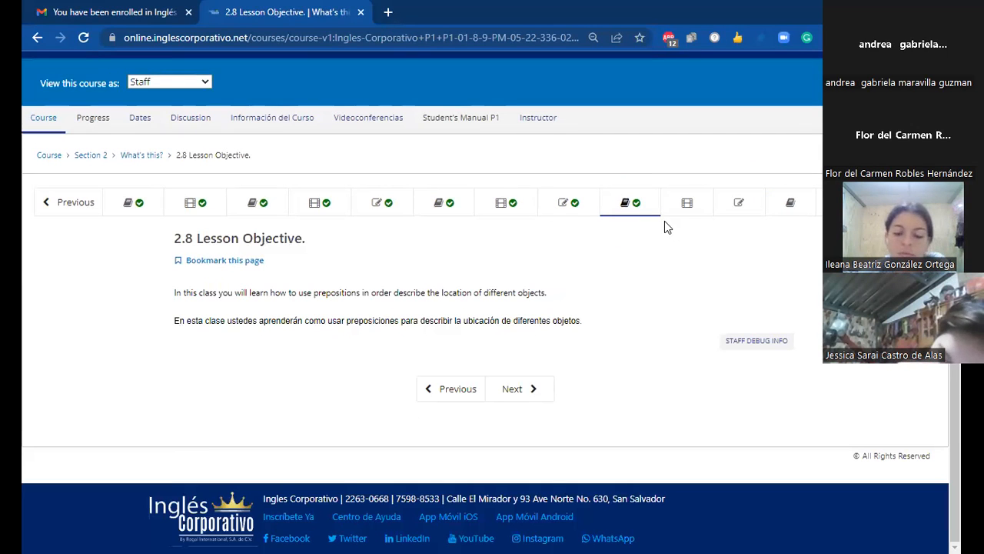
mouse_move(686, 203)
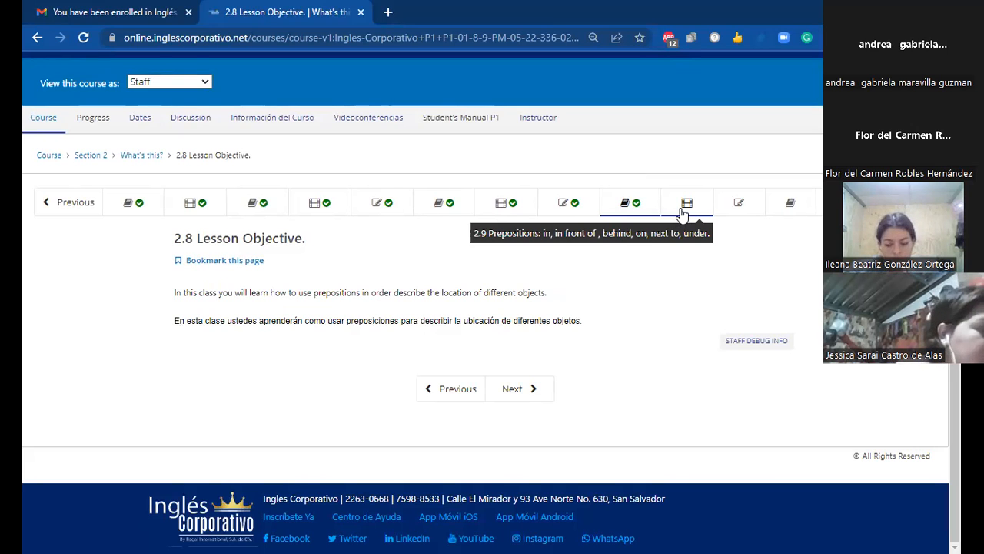
Step: Start the 2.9 Prepositions video playing and switch it to full screen
click(686, 203)
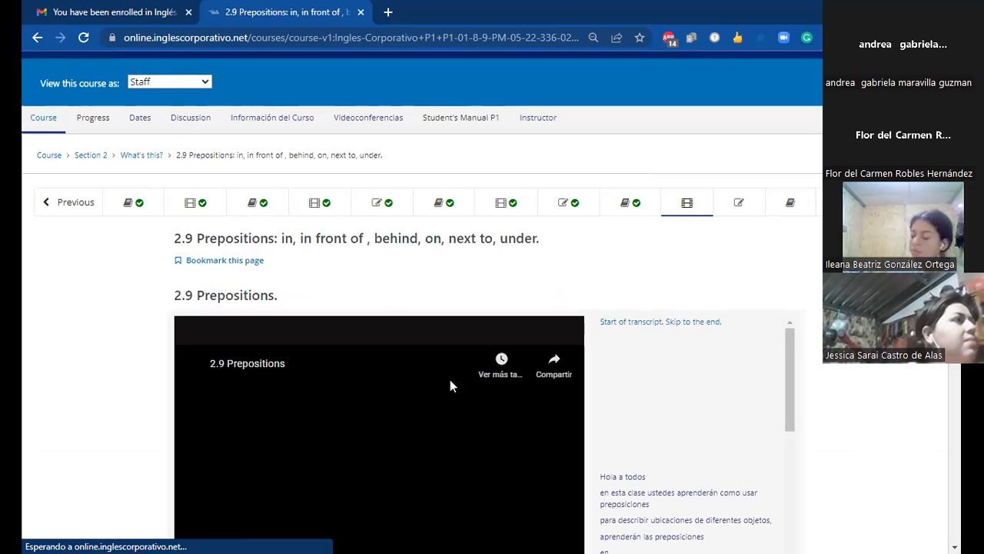
click(378, 460)
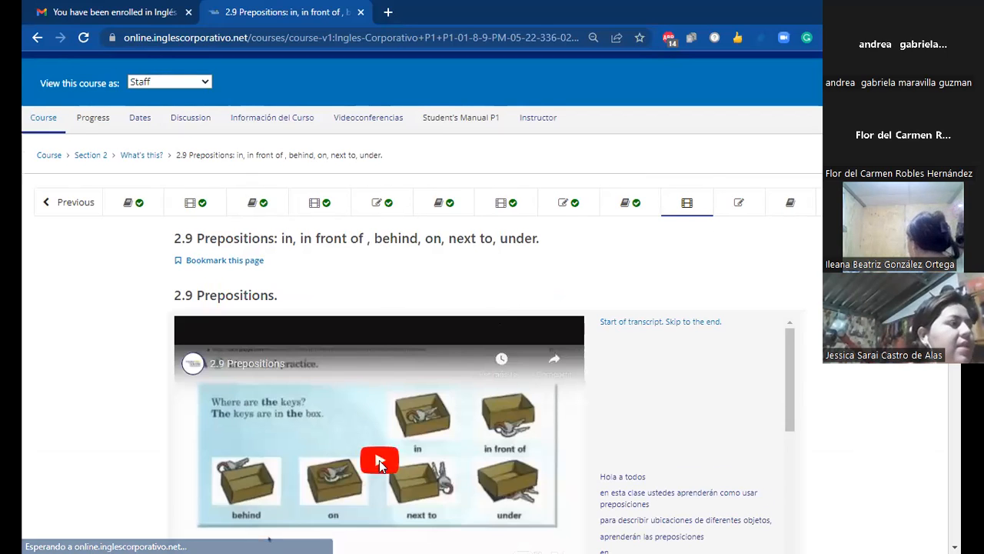
click(379, 460)
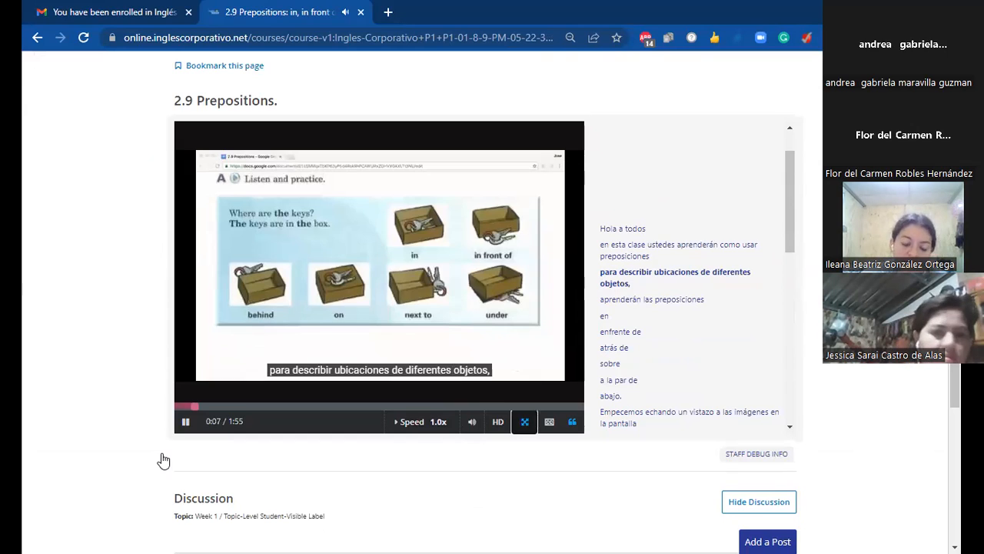
click(524, 421)
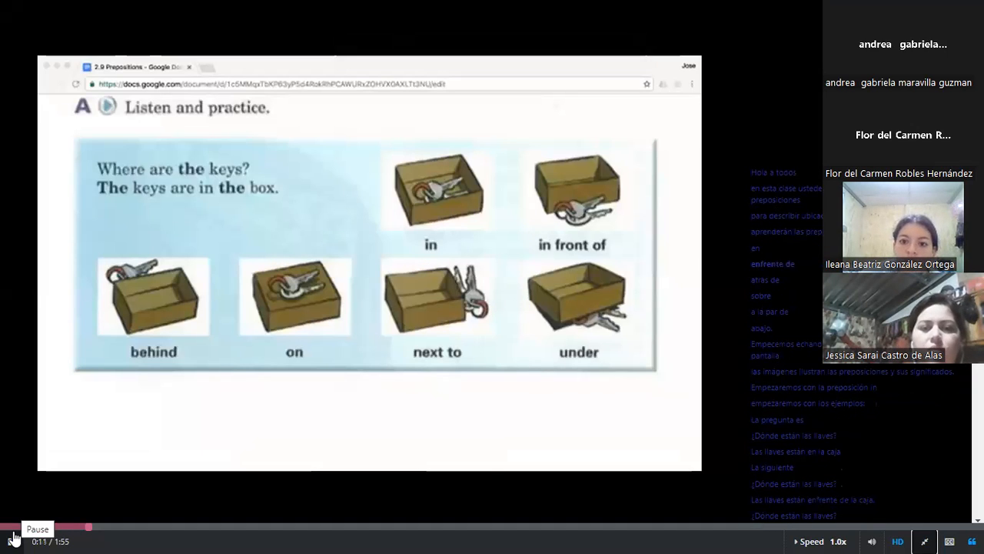
Step: Pause the video at 0:12 and dismiss the 'Más videos' strip over the picture
click(11, 541)
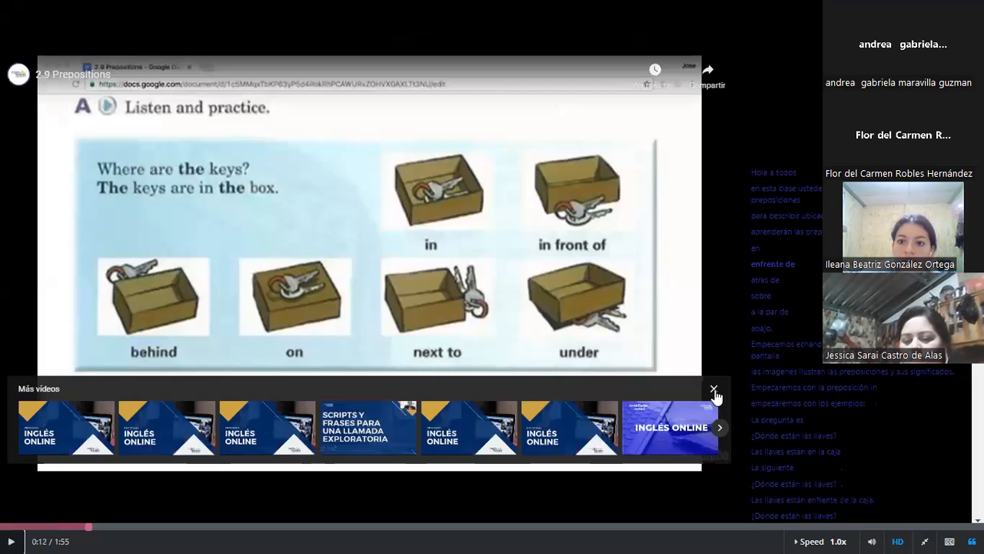
click(713, 388)
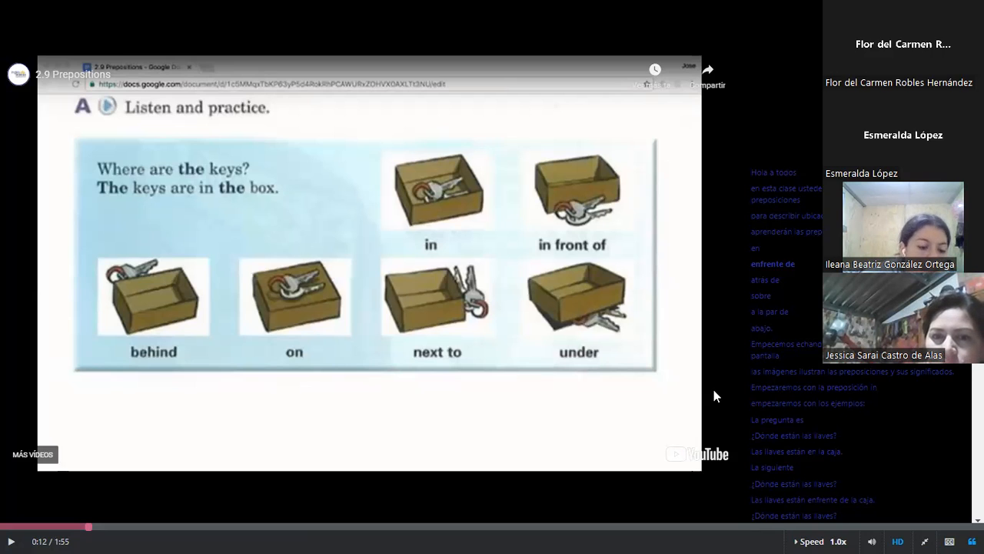
mouse_move(406, 255)
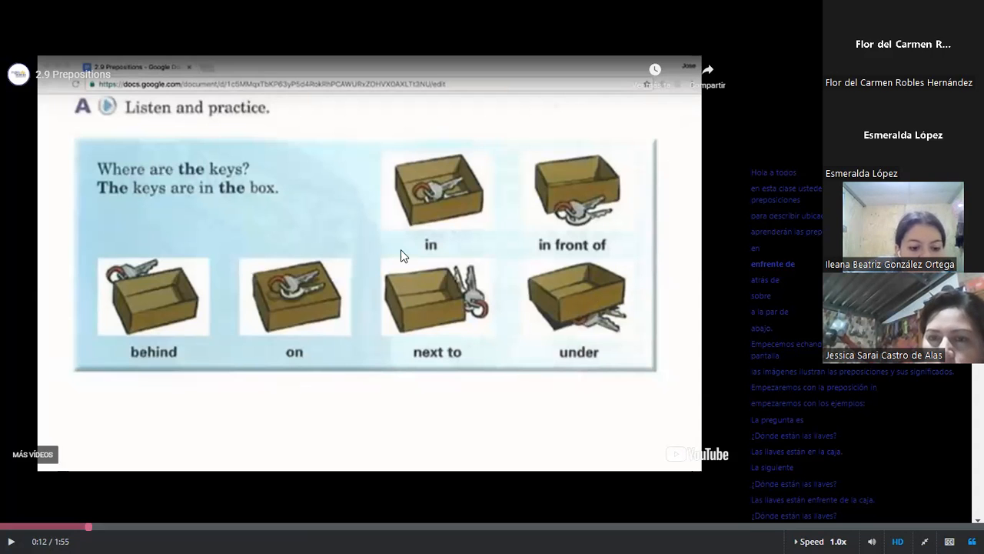
mouse_move(172, 378)
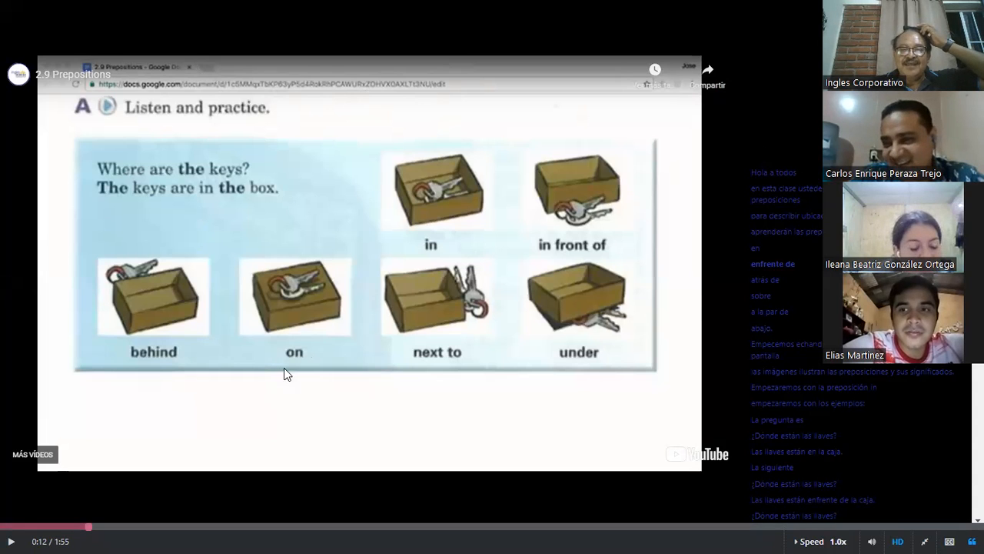
mouse_move(329, 351)
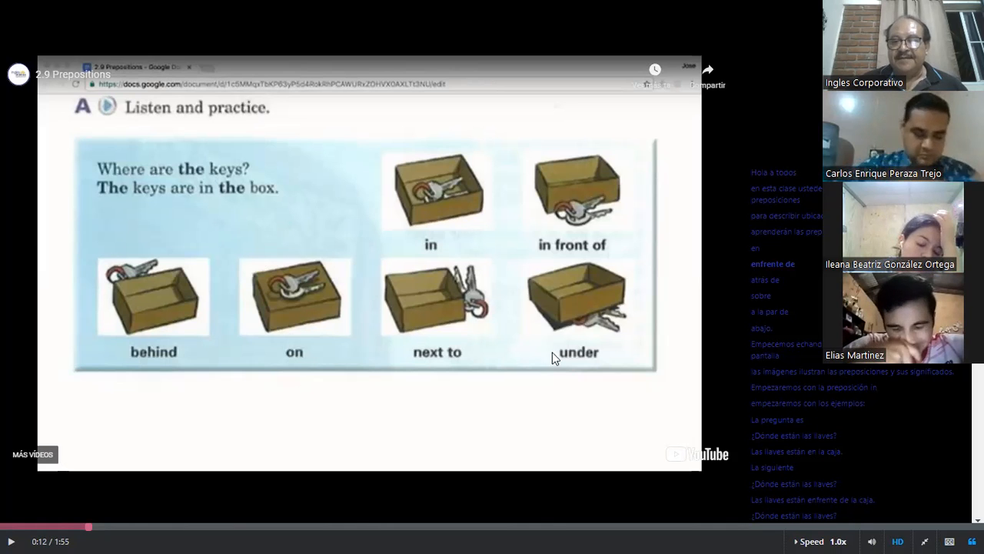
mouse_move(471, 318)
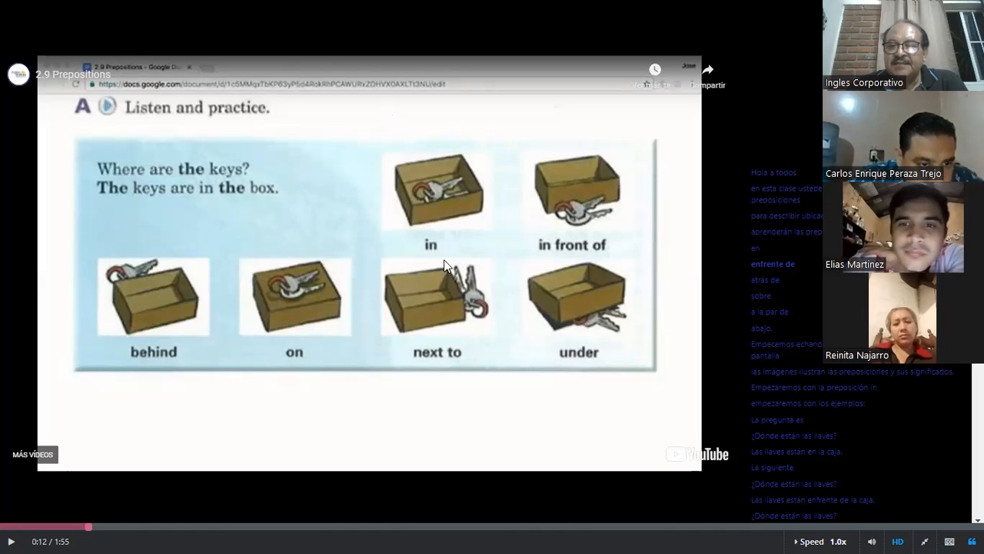
mouse_move(566, 223)
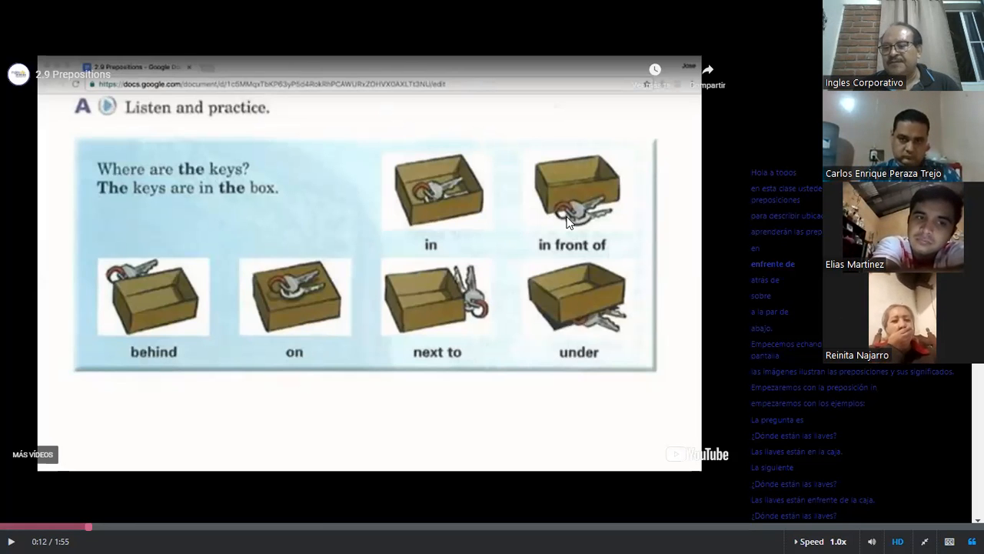
mouse_move(3, 283)
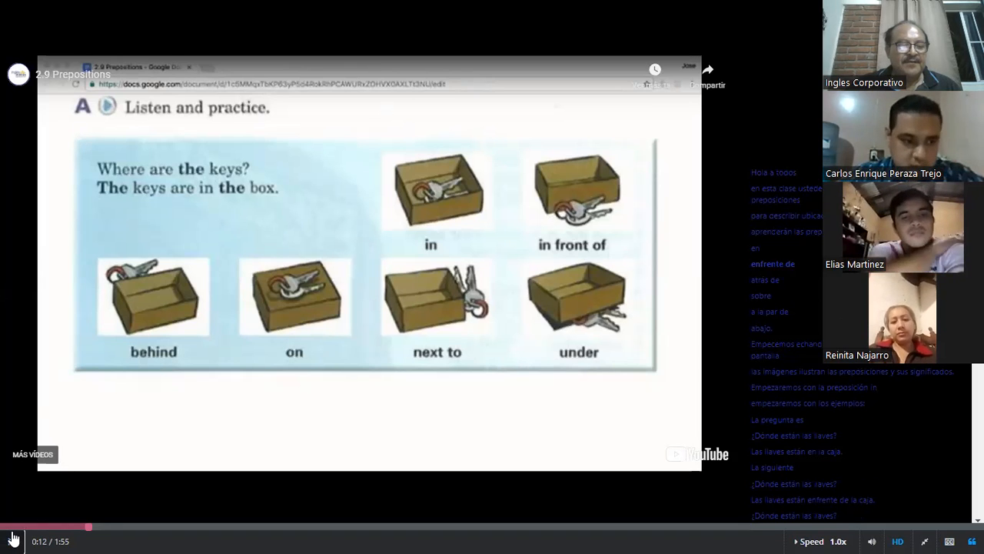
Step: Resume the video and type along the keys-and-box sentences (in front, on, under the box) to the end
click(12, 541)
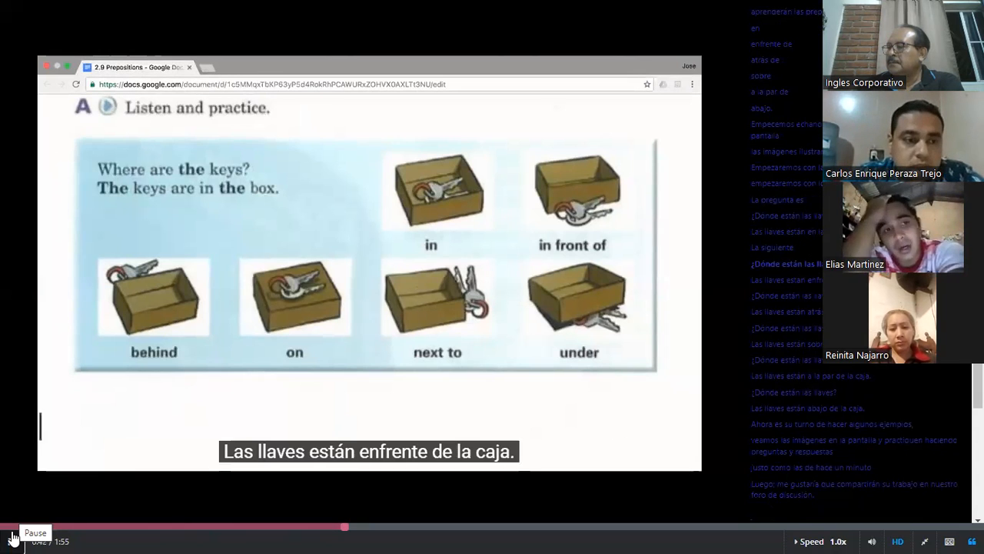
text(The keys)
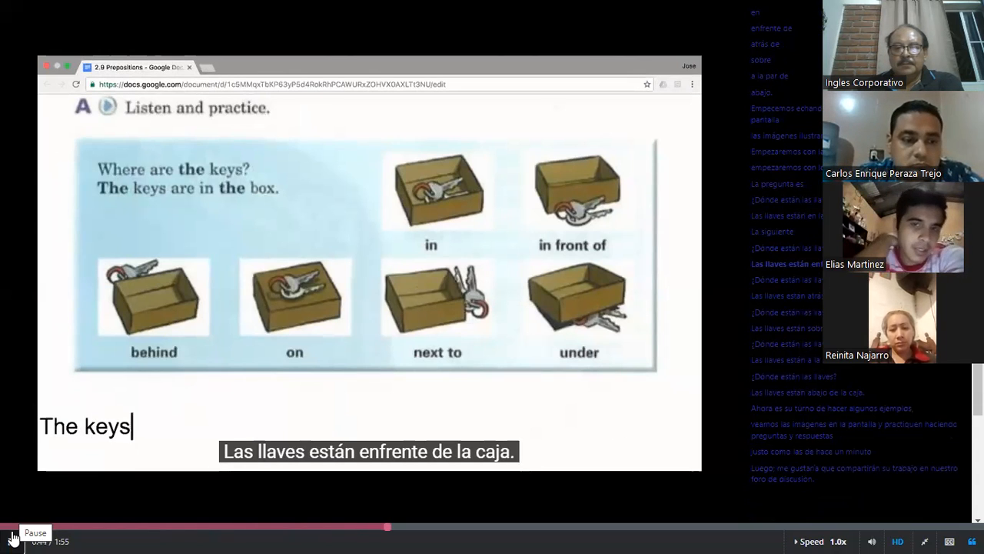
text(are in front of the box.)
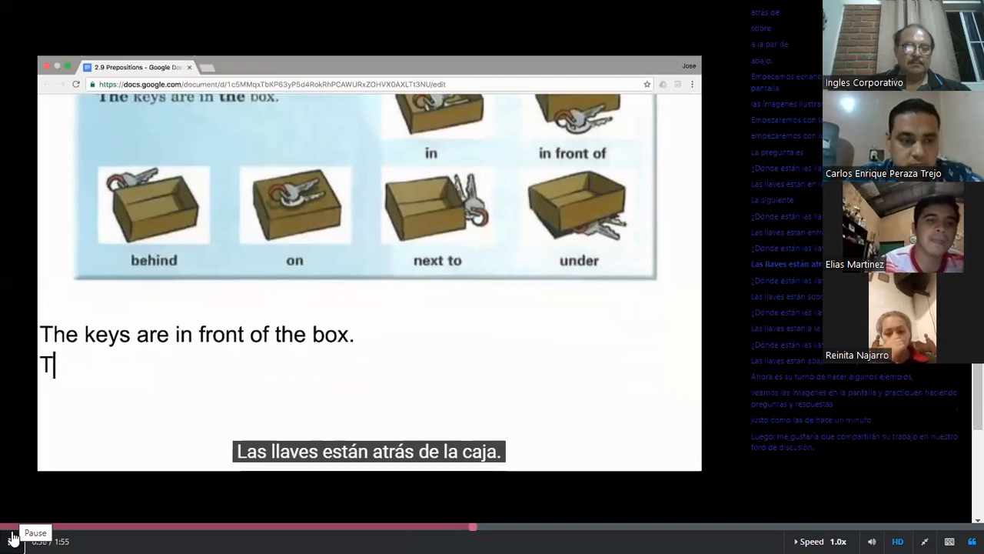
text(he kyes a)
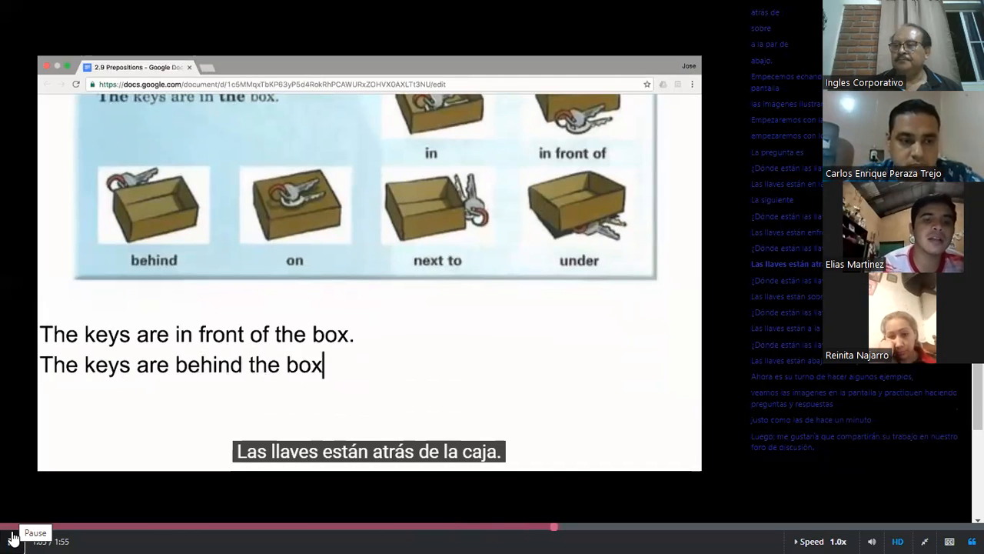
text(.)
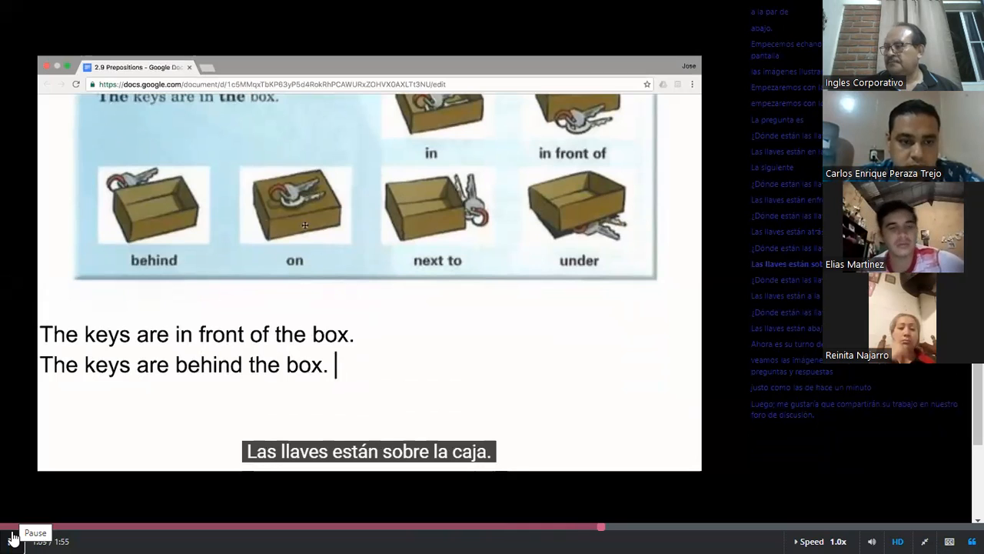
text(The kye)
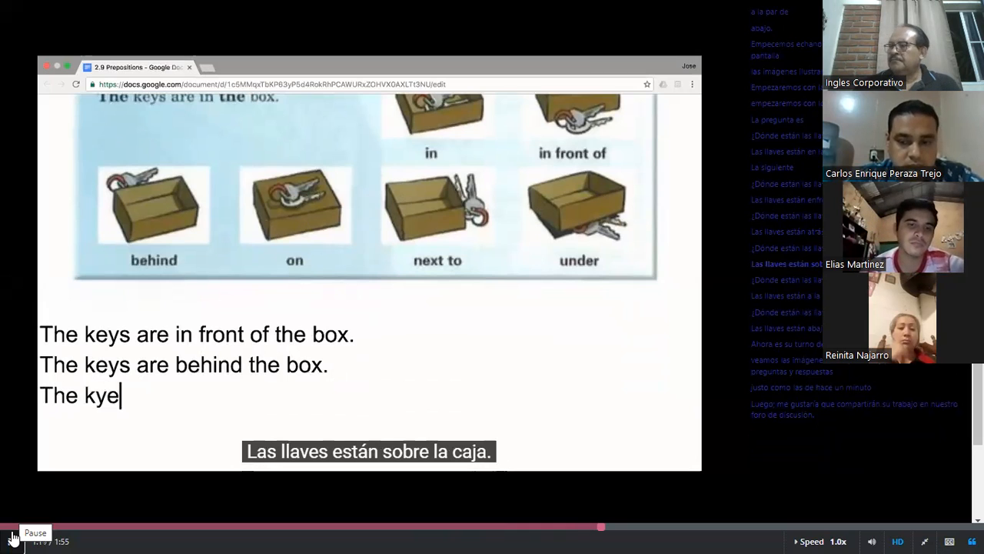
text(keys are)
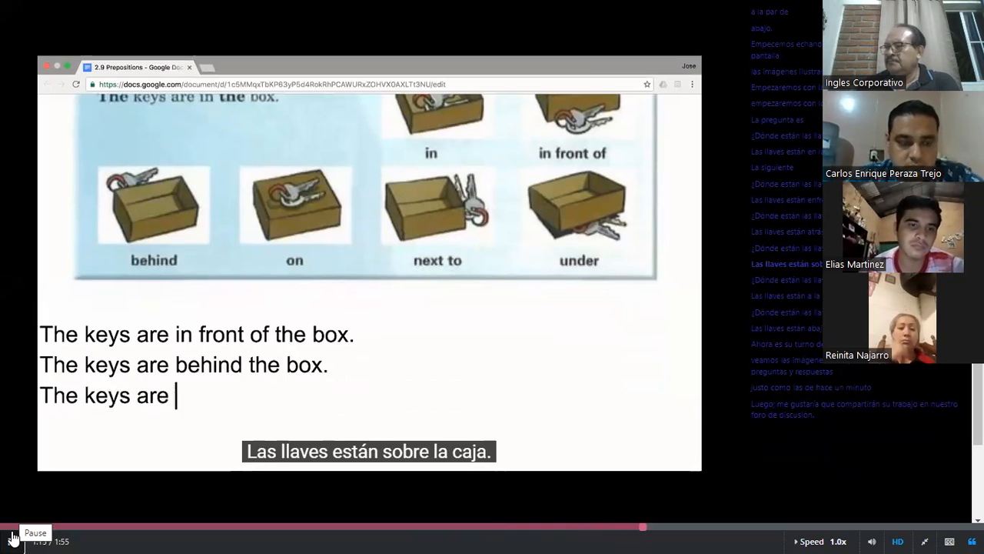
text(on the box.)
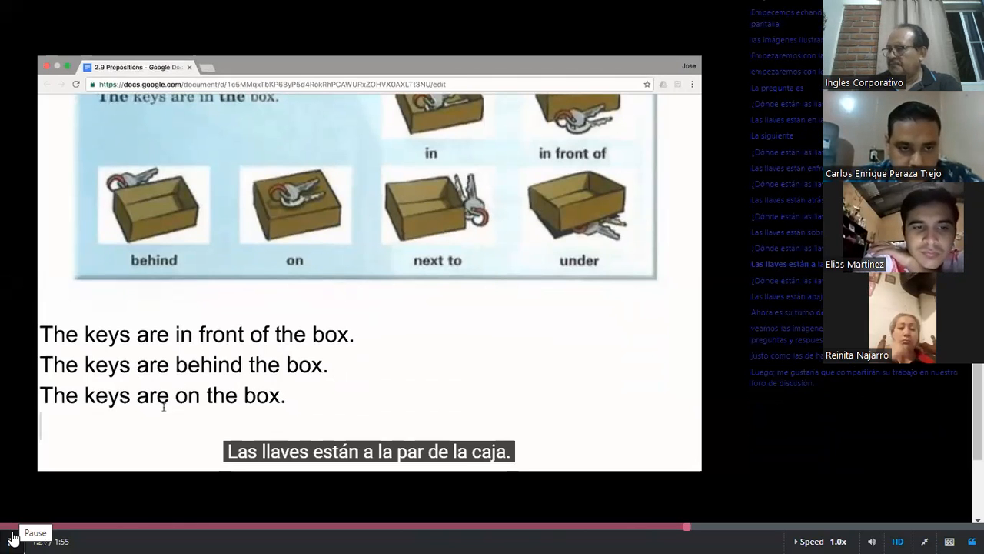
text(The ke)
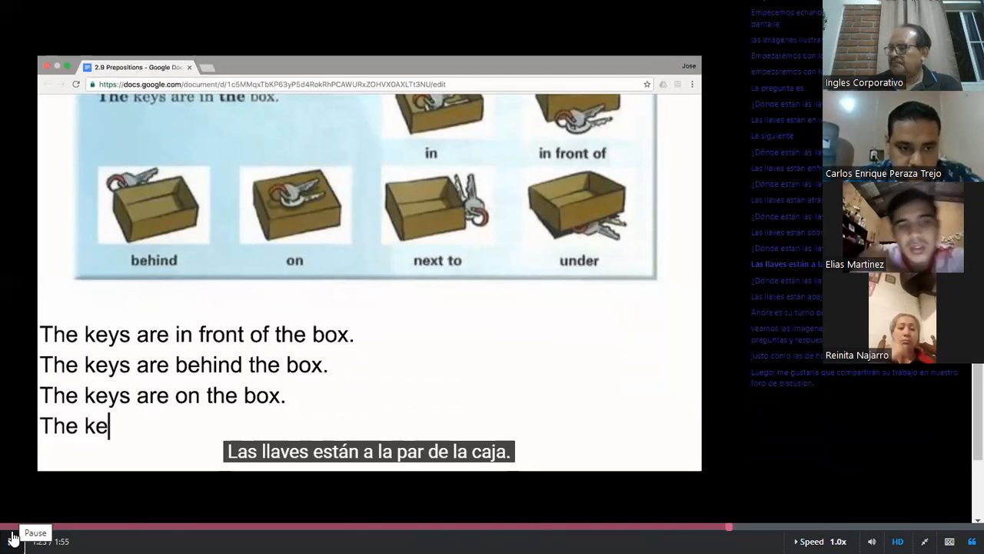
text(ys are next to the box.)
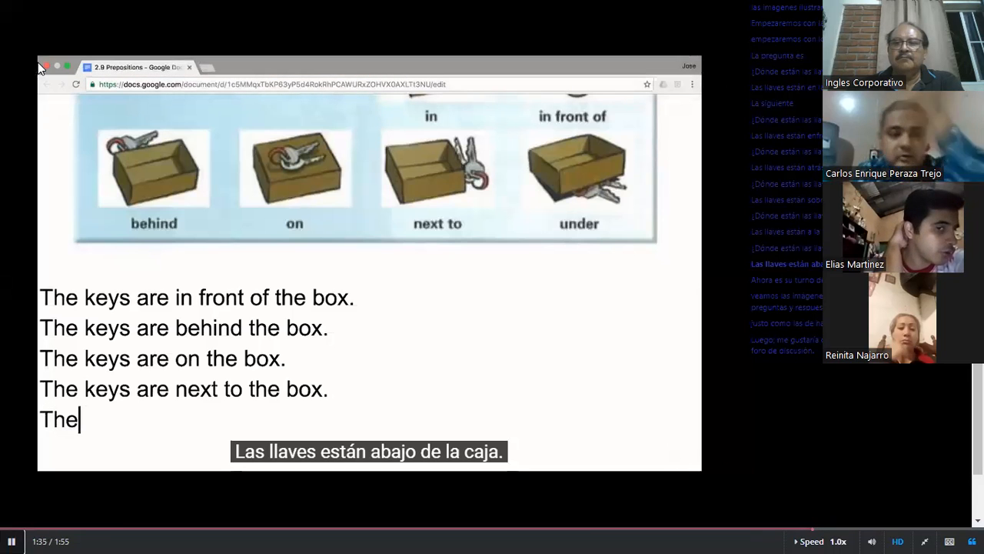
text(keys are under)
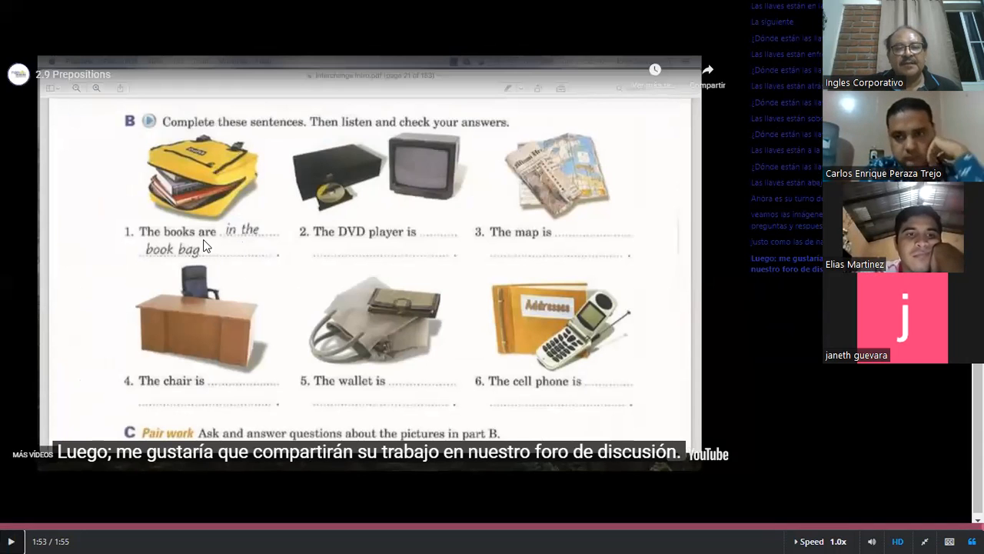
mouse_move(366, 232)
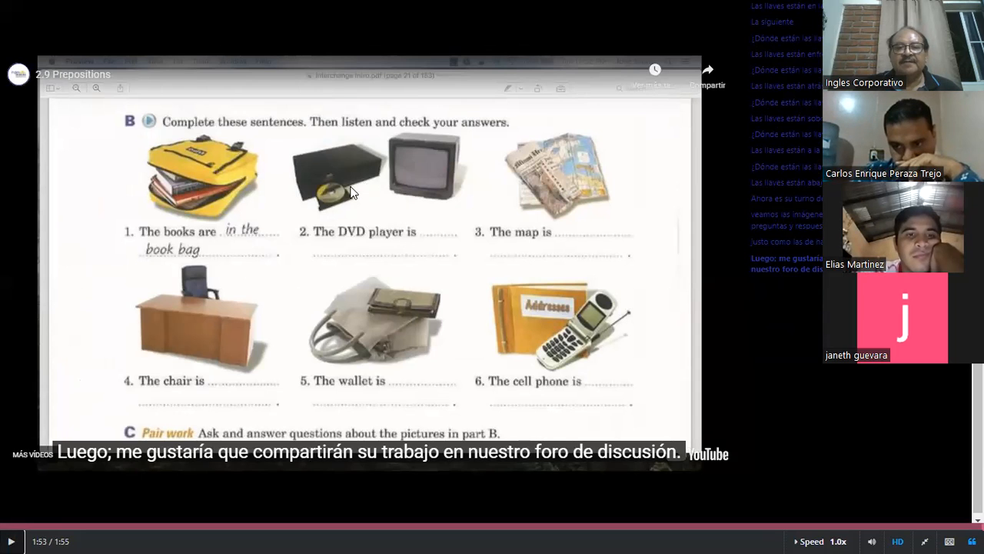
mouse_move(418, 178)
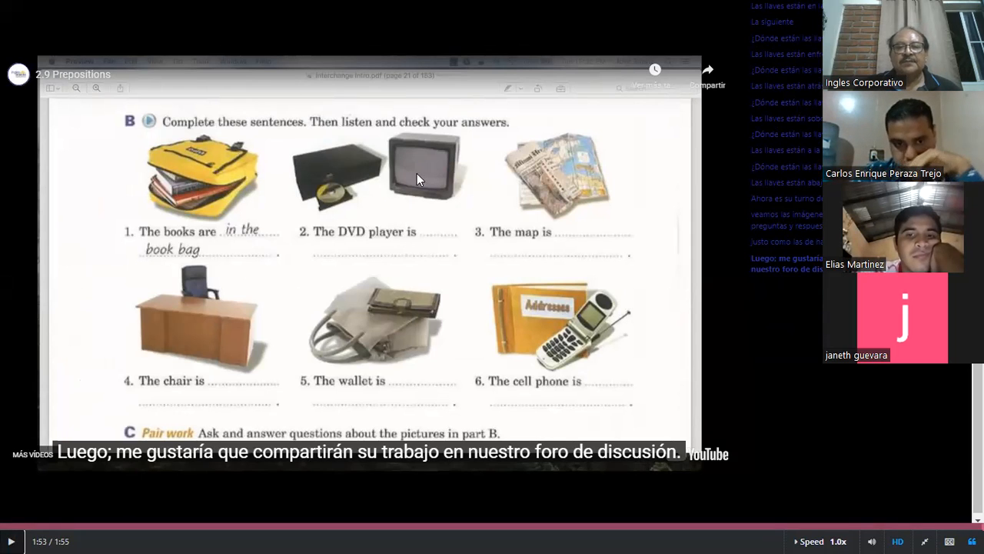
mouse_move(529, 237)
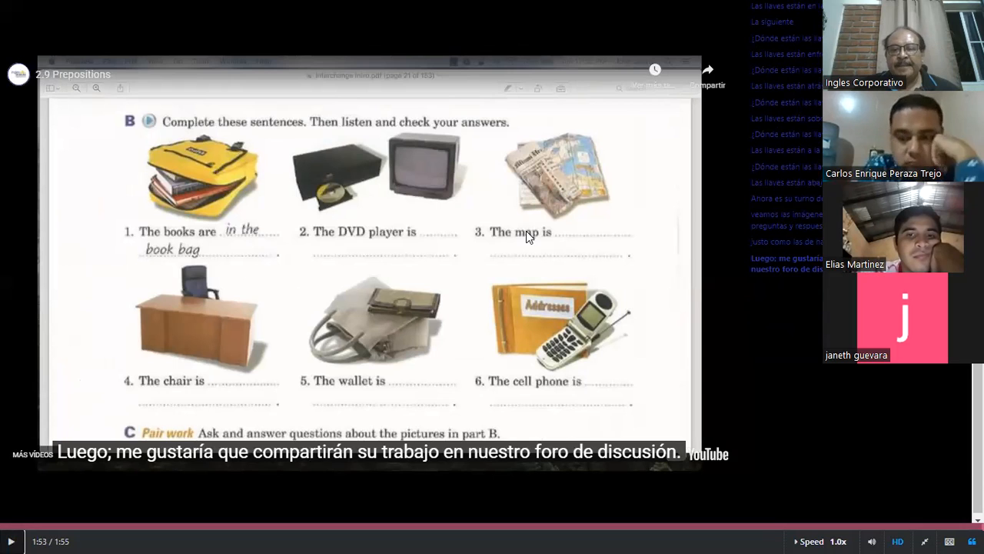
mouse_move(563, 203)
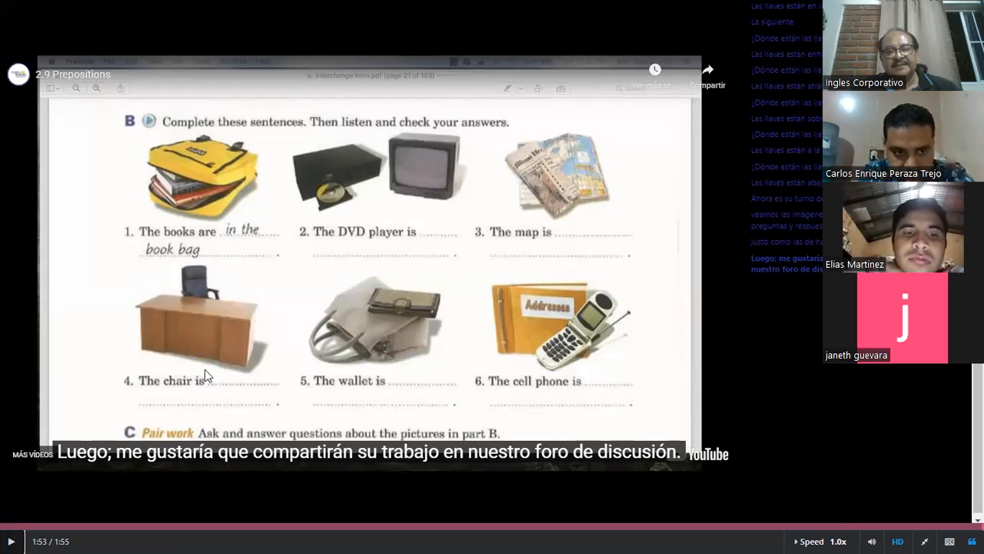
mouse_move(367, 387)
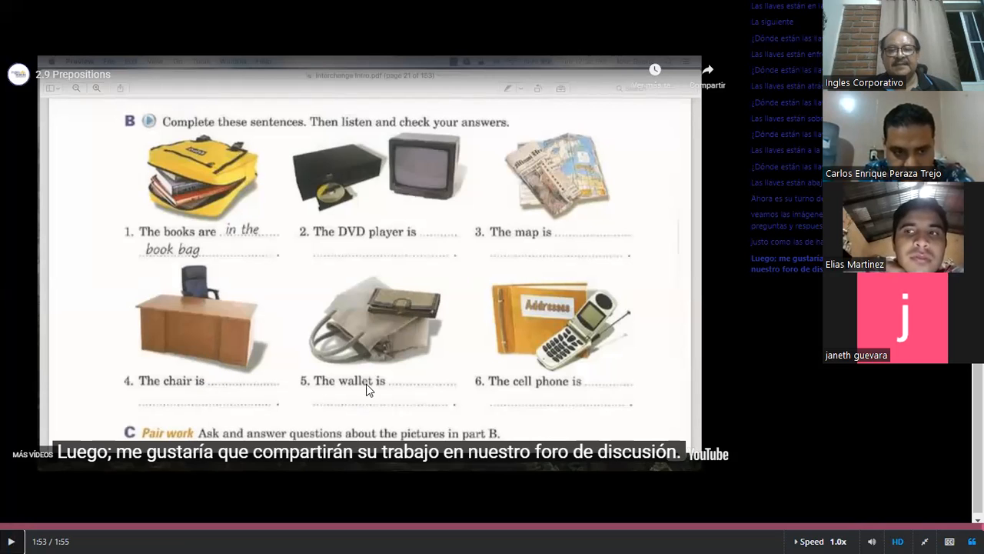
mouse_move(391, 319)
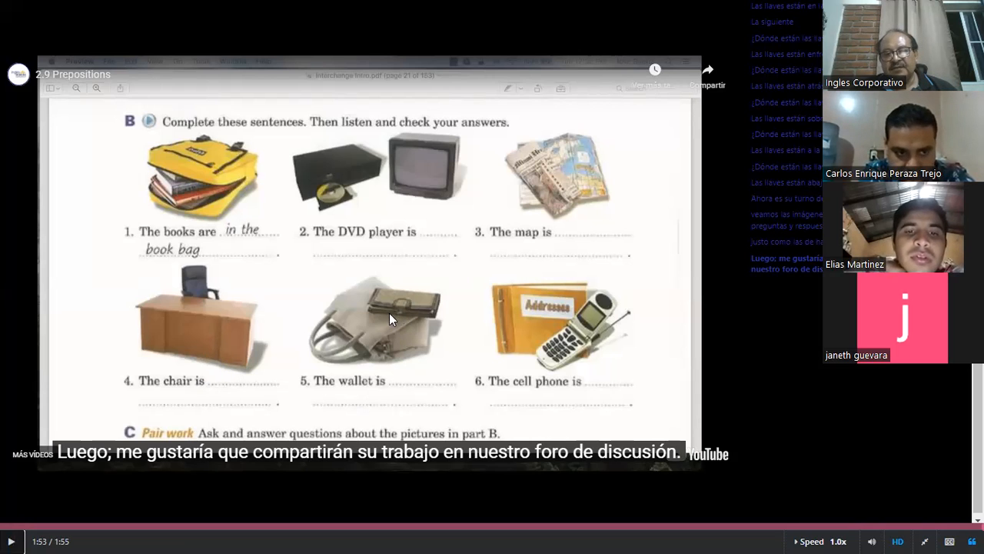
mouse_move(563, 400)
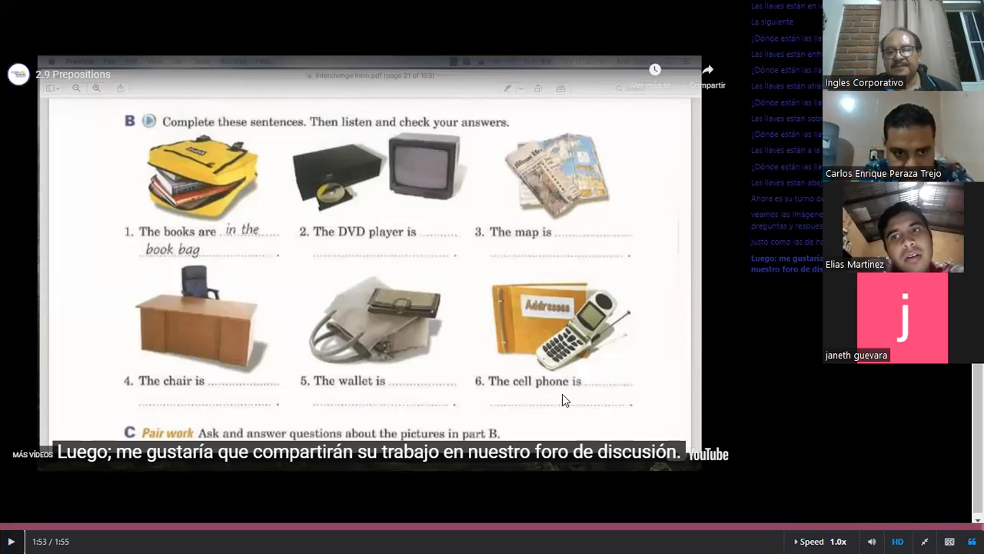
mouse_move(572, 363)
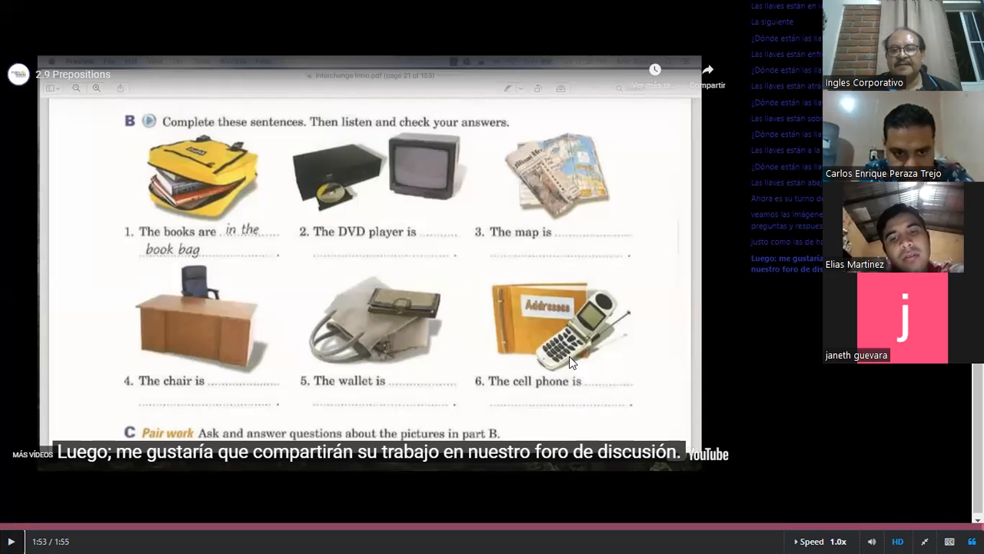
mouse_move(575, 376)
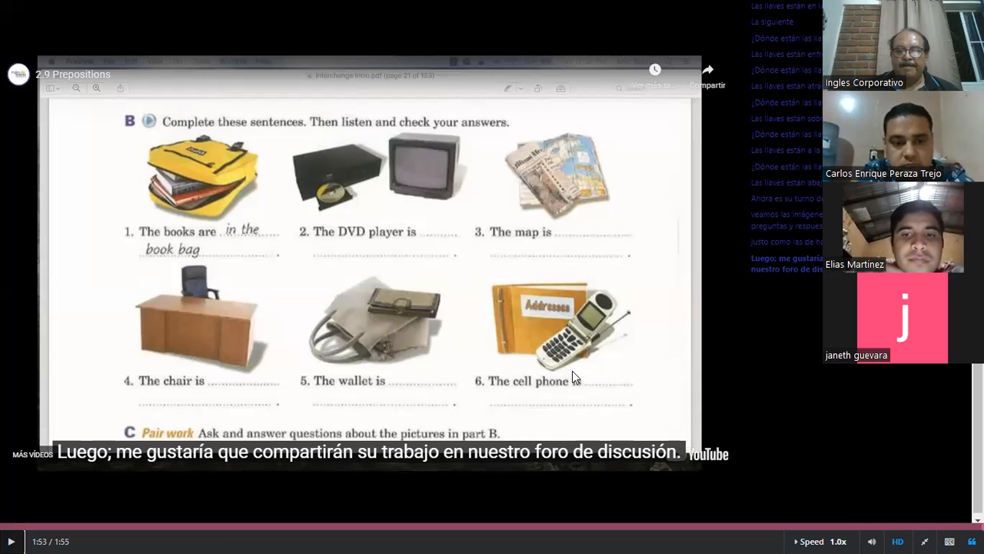
mouse_move(581, 391)
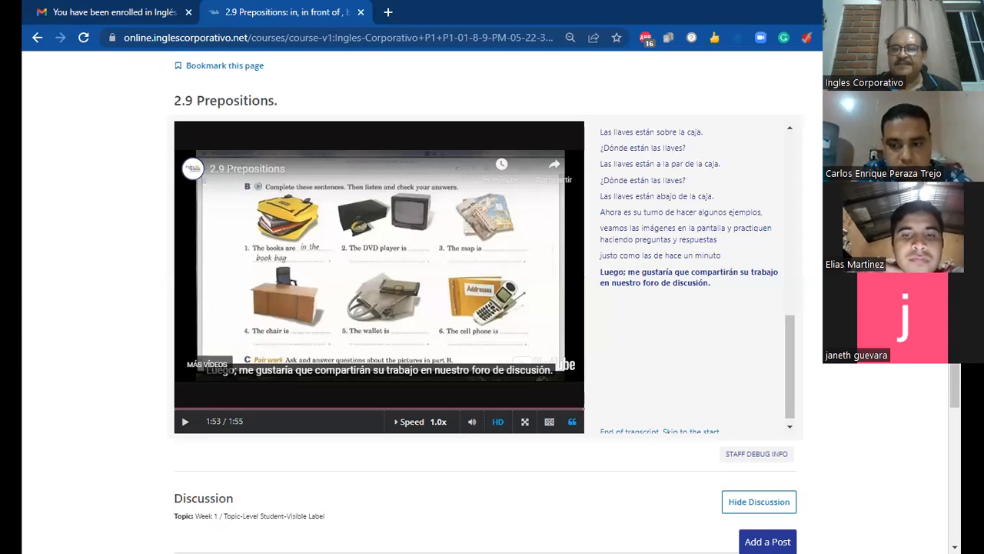
Step: Scroll back to the top of the 2.9 Prepositions lesson page
scroll(up, 3)
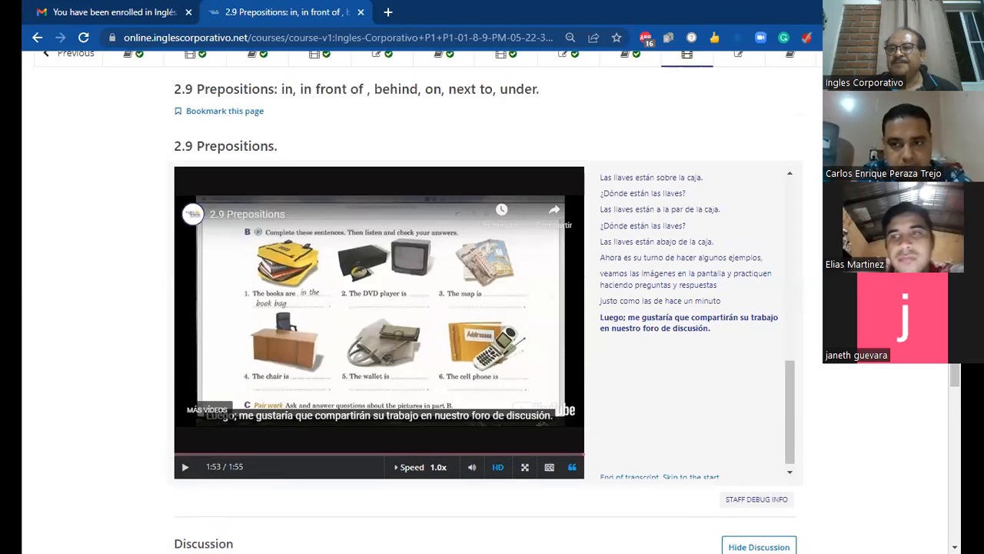
scroll(up, 3)
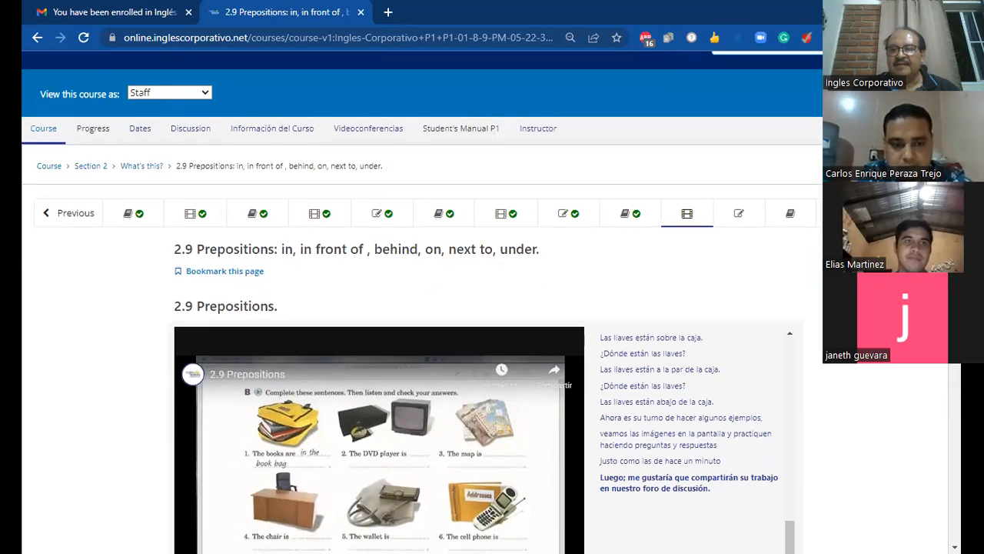